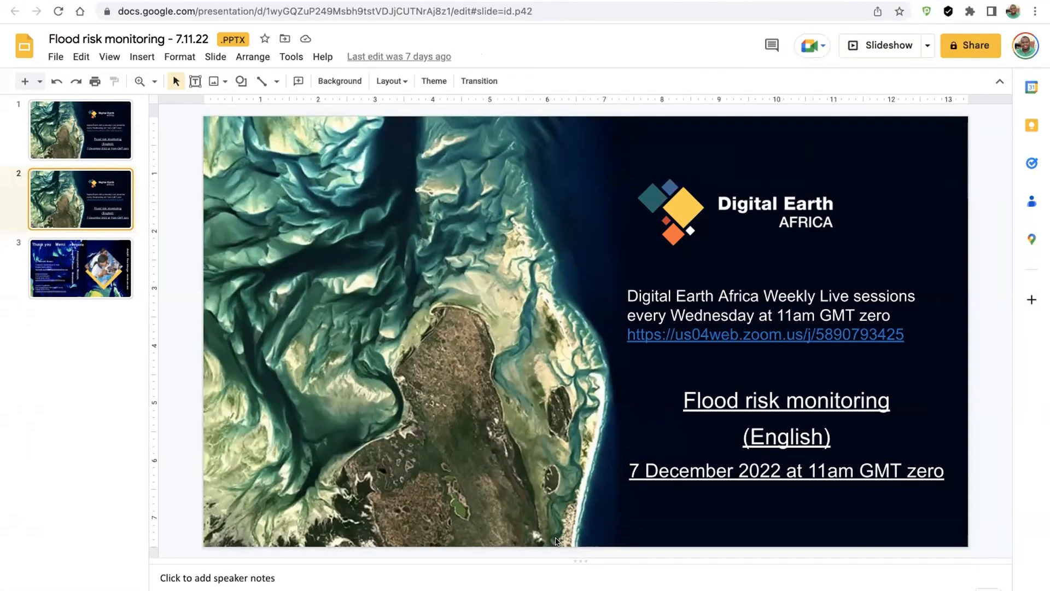
{"action": "mouse_move", "coordinate": [522, 235]}
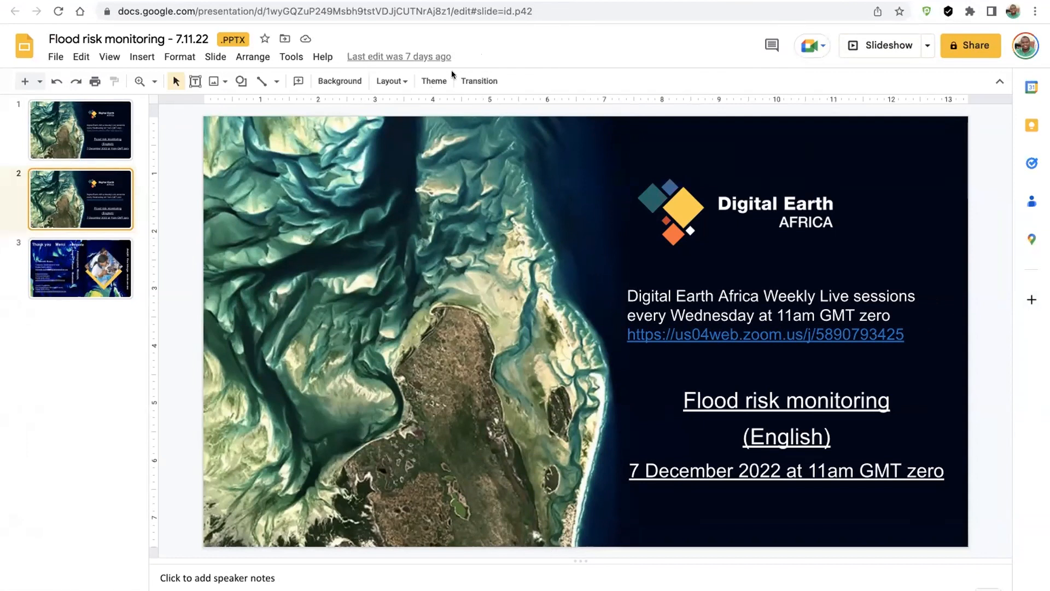
{"action": "mouse_move", "coordinate": [711, 134]}
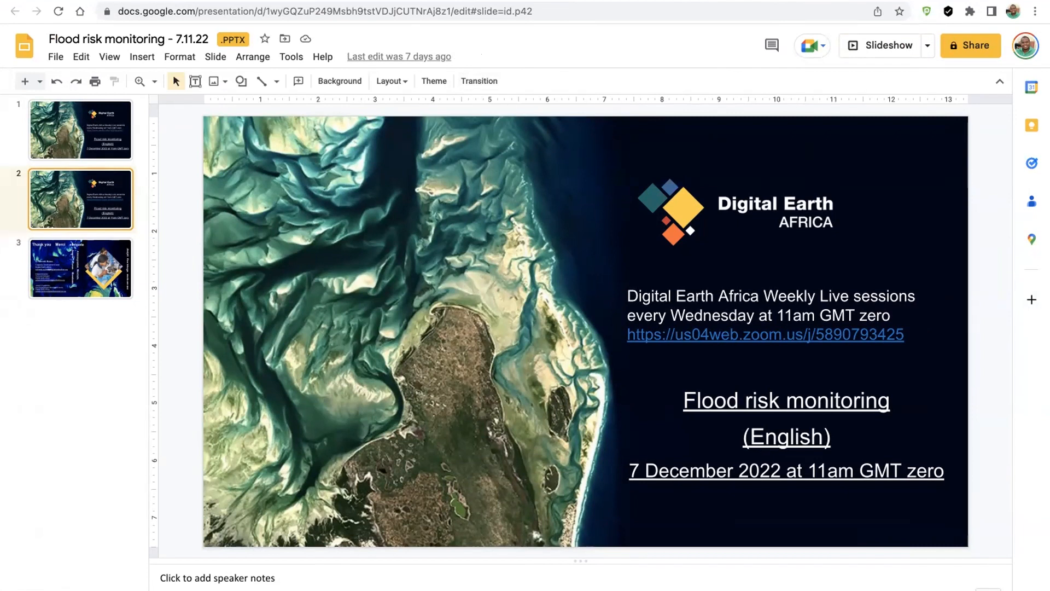
{"action": "mouse_move", "coordinate": [518, 261]}
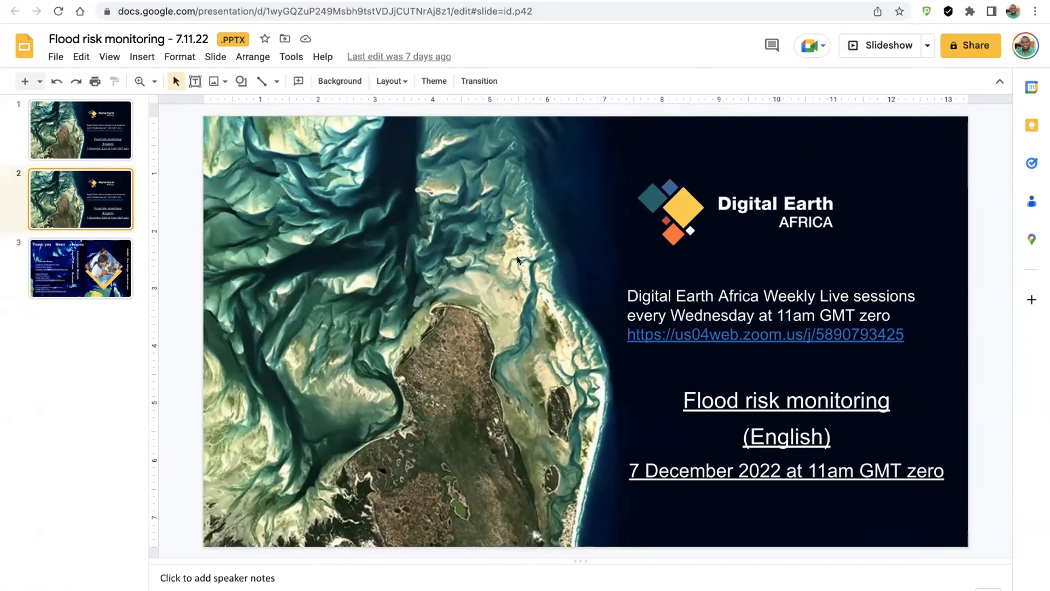
{"action": "mouse_move", "coordinate": [520, 320]}
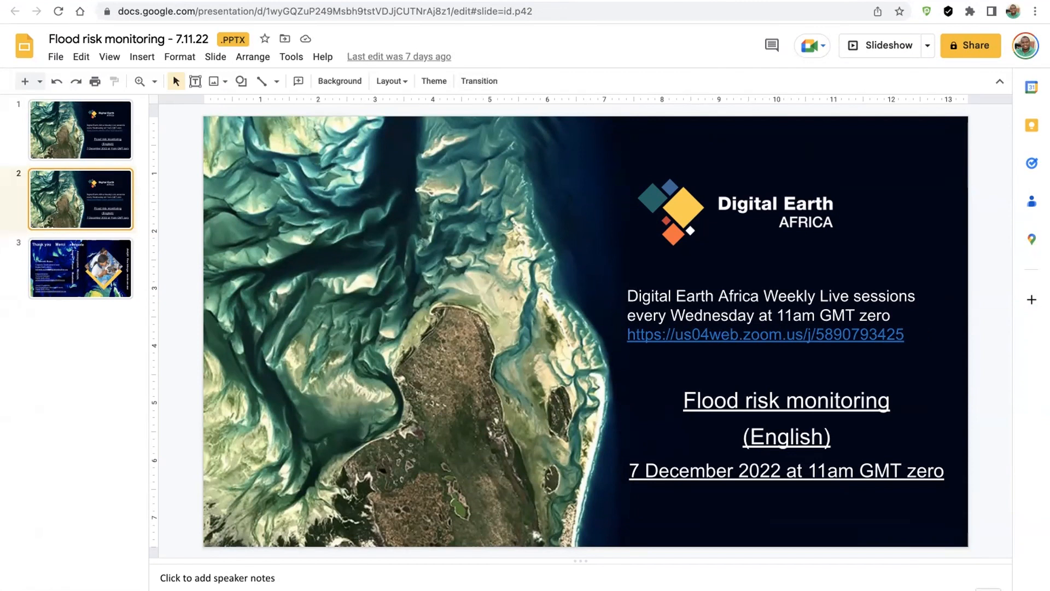
{"action": "mouse_move", "coordinate": [431, 474]}
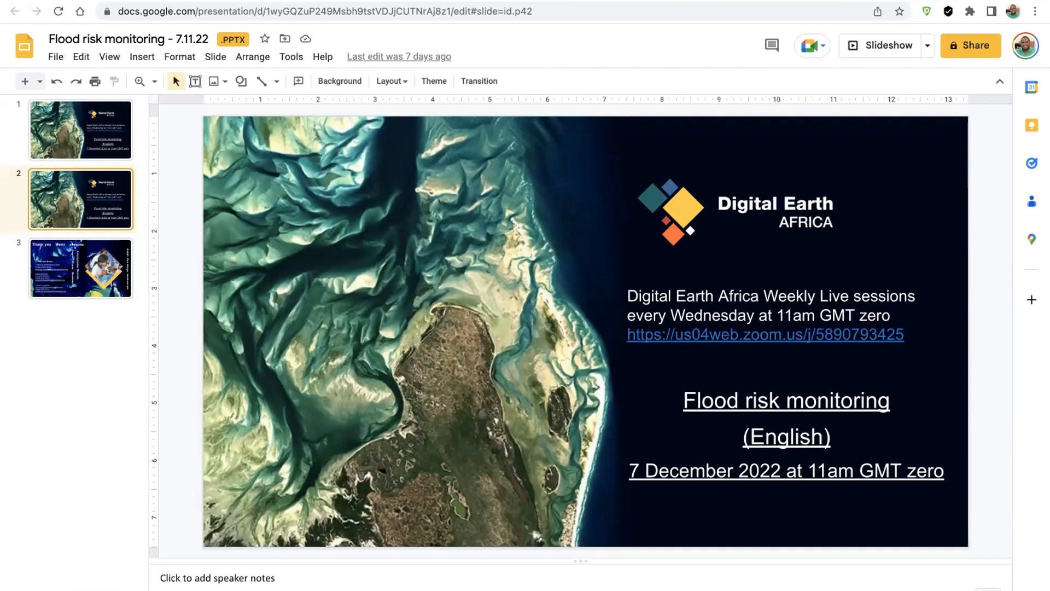
{"action": "mouse_move", "coordinate": [570, 253]}
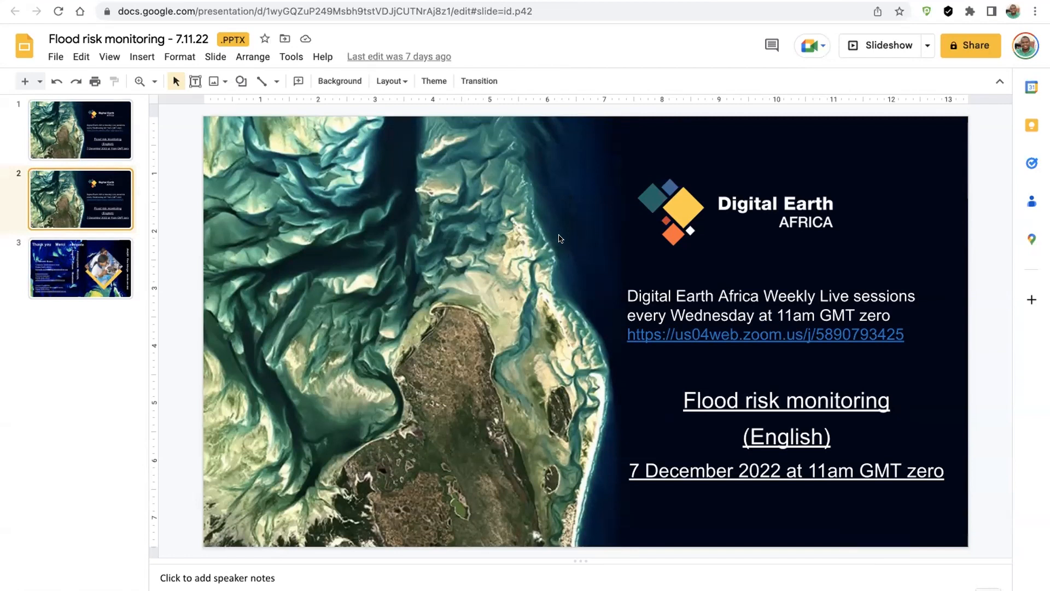
{"action": "mouse_move", "coordinate": [676, 150]}
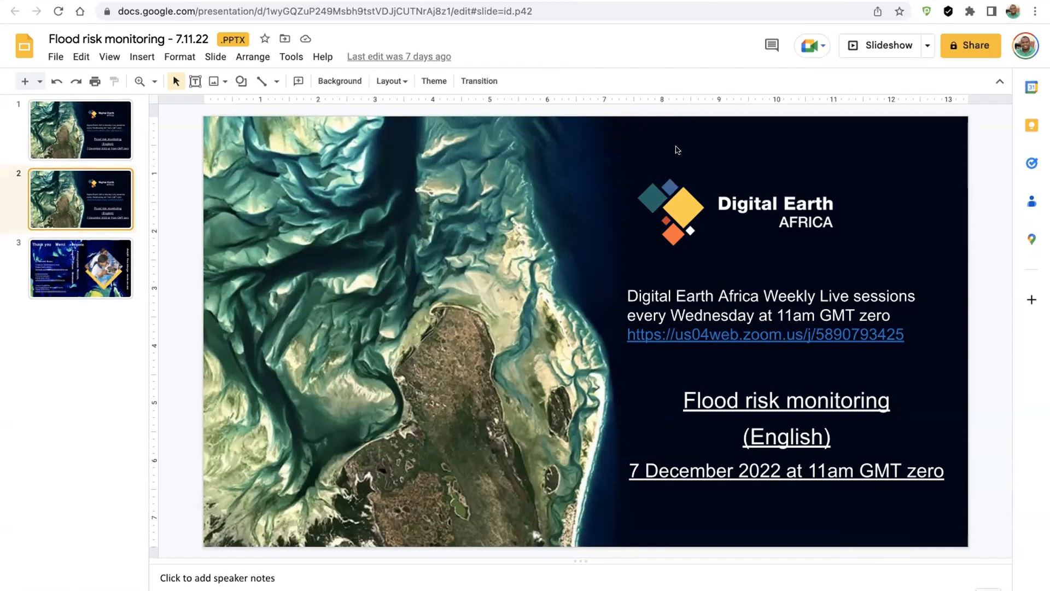
{"action": "mouse_move", "coordinate": [703, 243]}
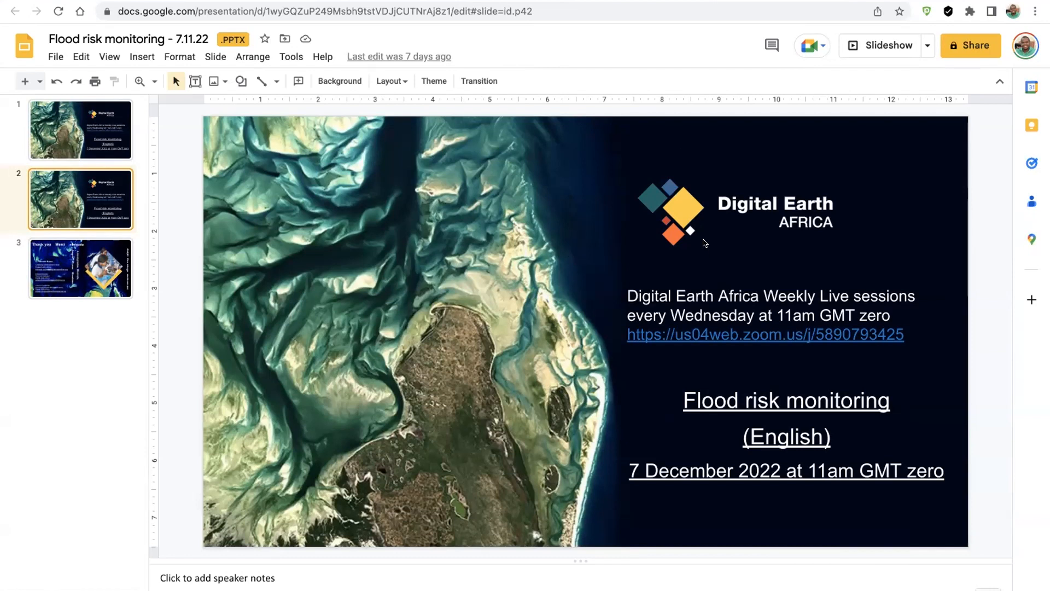
{"action": "mouse_move", "coordinate": [603, 283]}
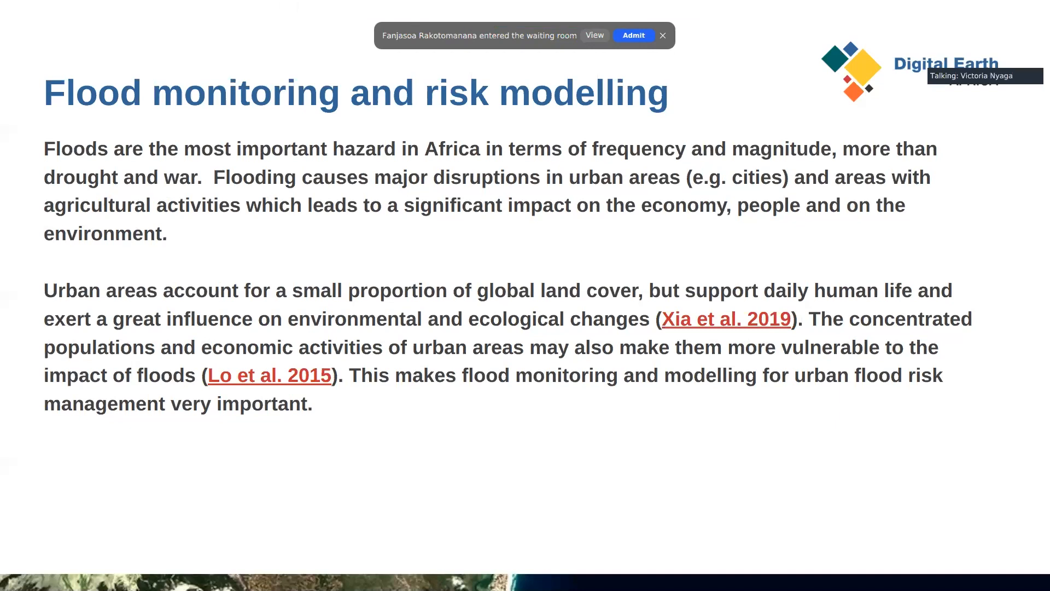
- Start presenting the deck full screen on the Flood monitoring and risk modelling slide
{"action": "left_click", "coordinate": [663, 35]}
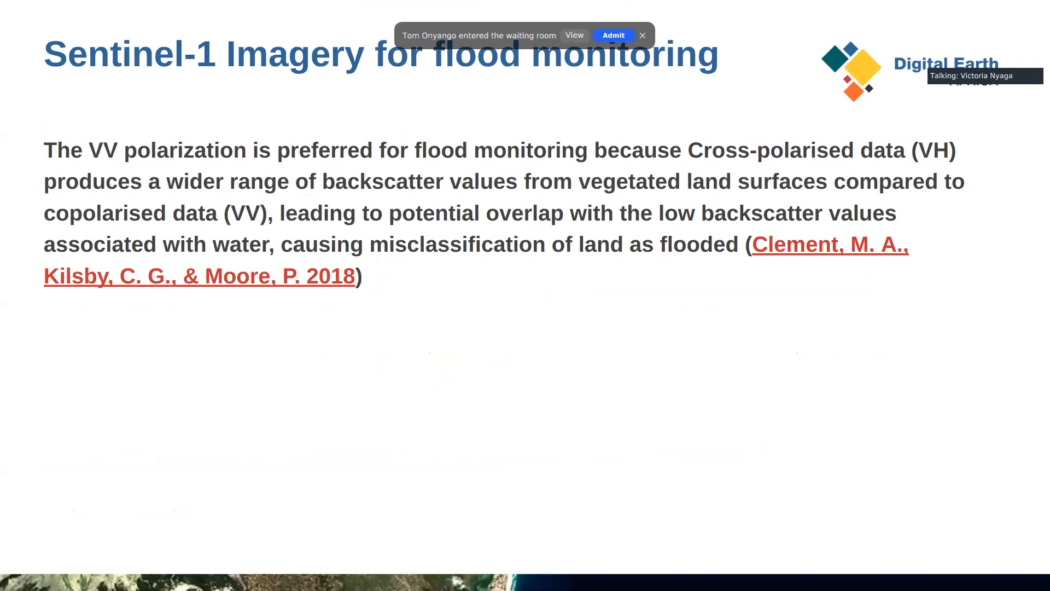
- Advance the slideshow to the Sentinel-1 Imagery slide about preferring VV polarization
{"action": "left_click", "coordinate": [642, 35]}
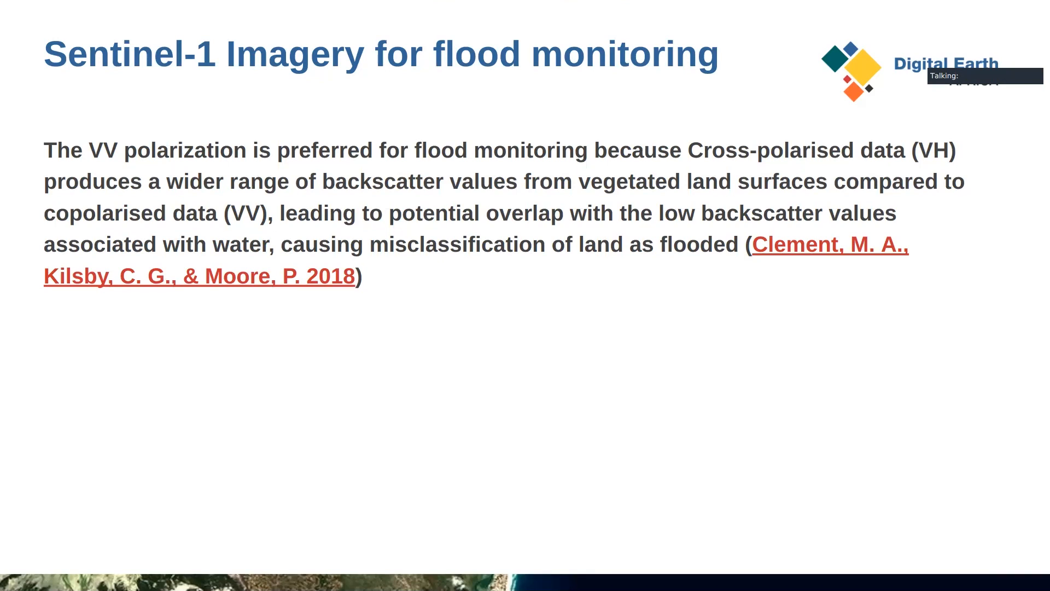
- Reveal the before and after flooding VH and VV radar images of Lokoja
{"action": "key", "text": "Right"}
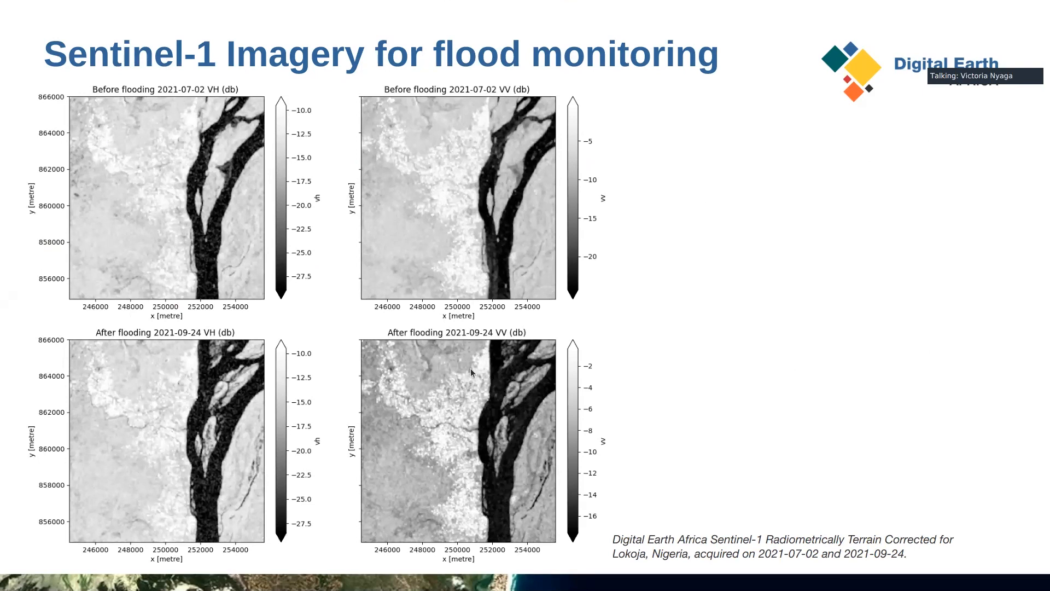
{"action": "mouse_move", "coordinate": [819, 306]}
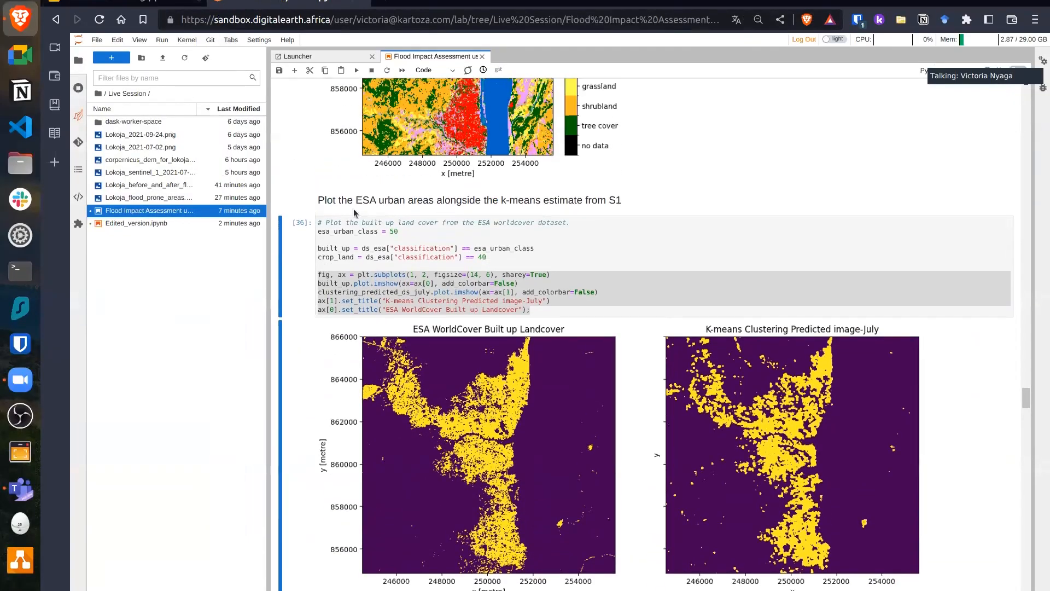
- Scroll the Flood Impact Assessment notebook through Analysis parameters to the Lokoja study-area map
{"action": "scroll", "scroll_direction": "down", "scroll_amount": 3}
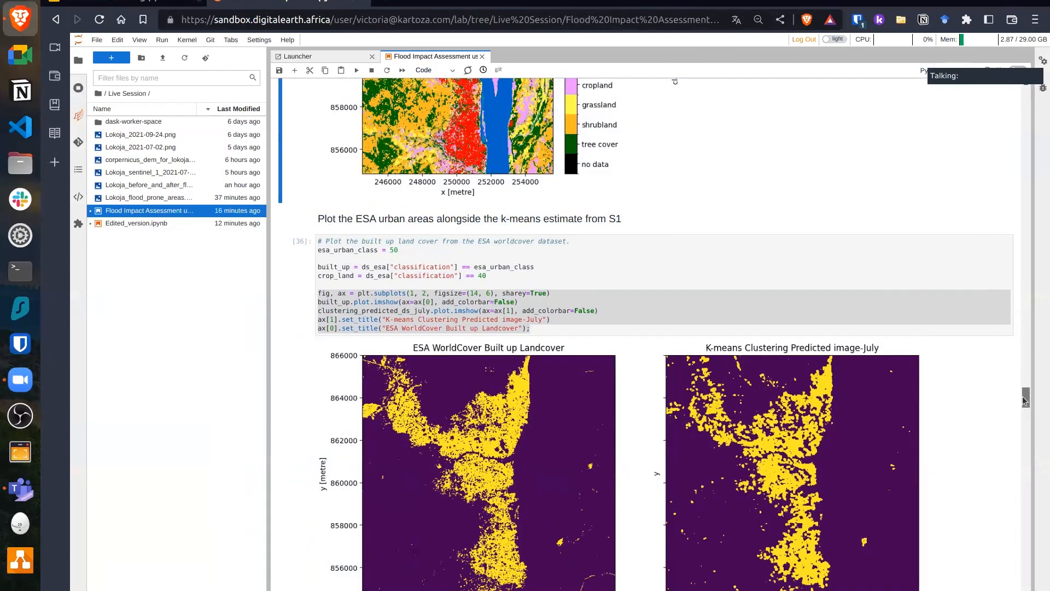
{"action": "scroll", "scroll_direction": "down", "scroll_amount": 3}
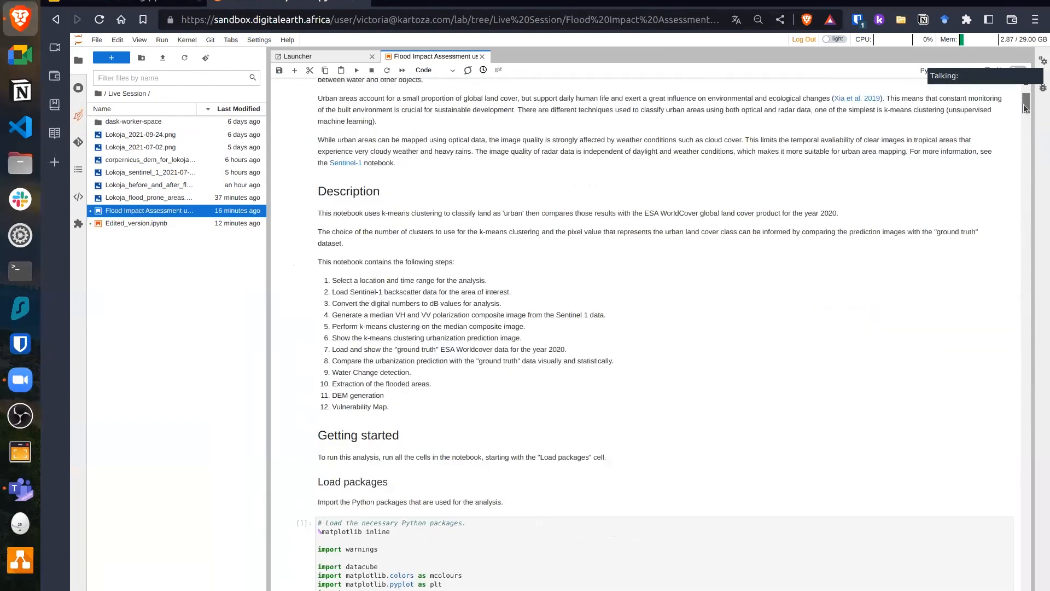
{"action": "scroll", "scroll_direction": "up", "scroll_amount": 3}
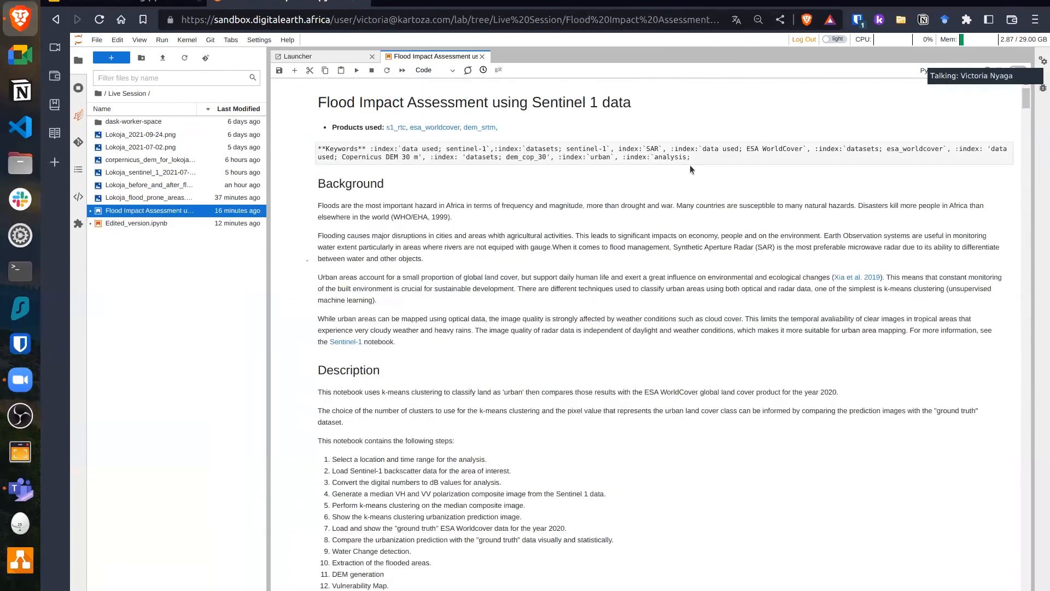
{"action": "scroll", "scroll_direction": "down", "scroll_amount": 3}
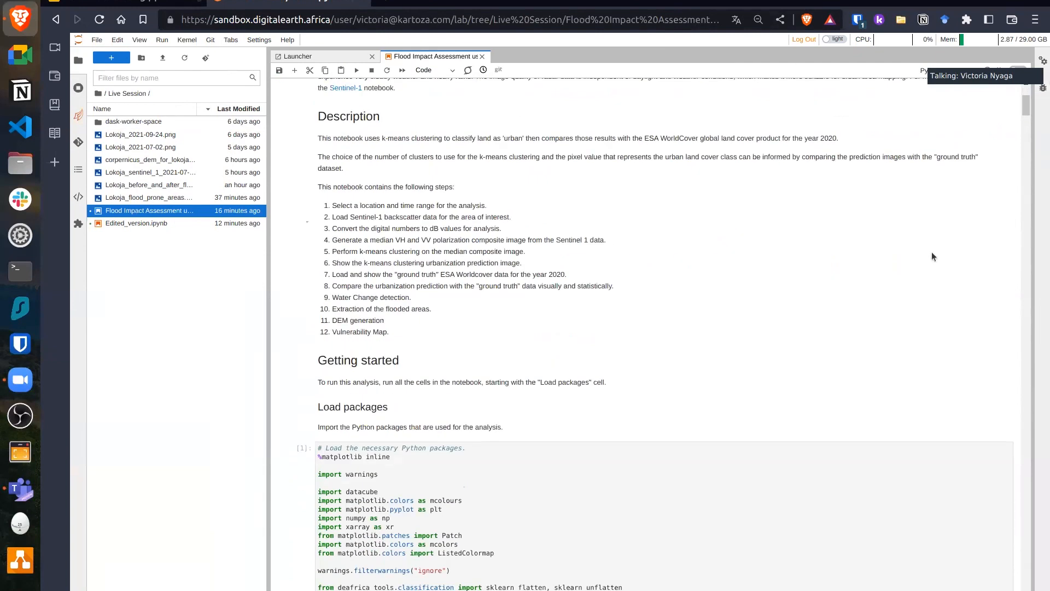
{"action": "scroll", "scroll_direction": "down", "scroll_amount": 3}
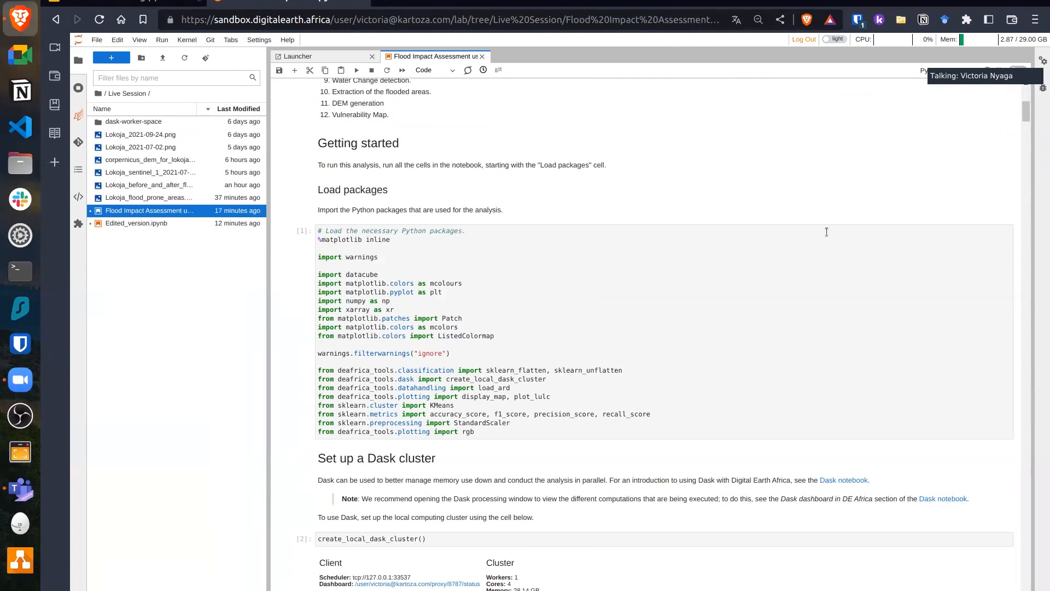
{"action": "scroll", "scroll_direction": "down", "scroll_amount": 3}
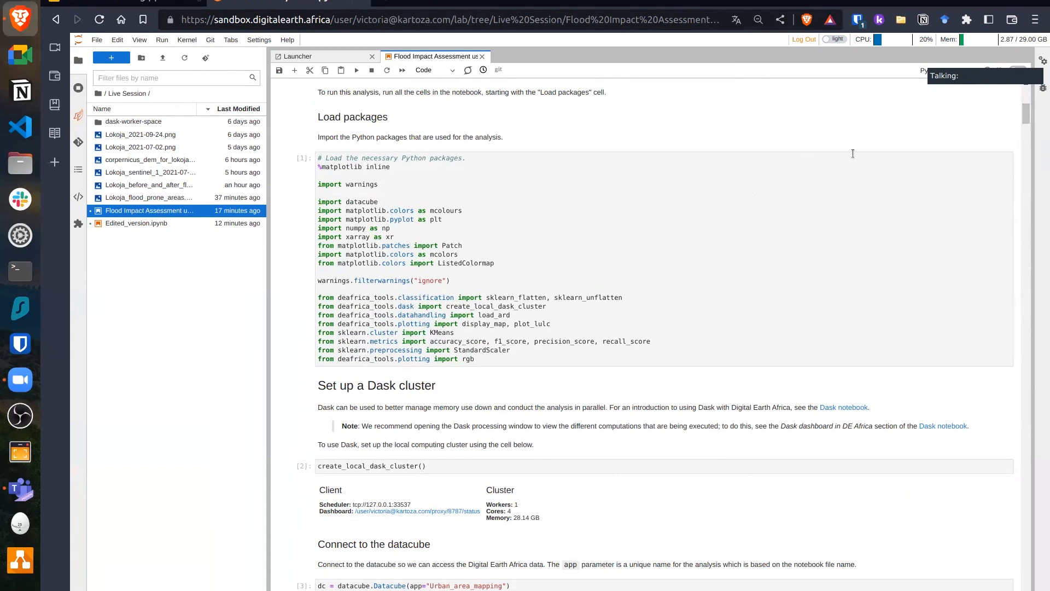
{"action": "scroll", "scroll_direction": "down", "scroll_amount": 3}
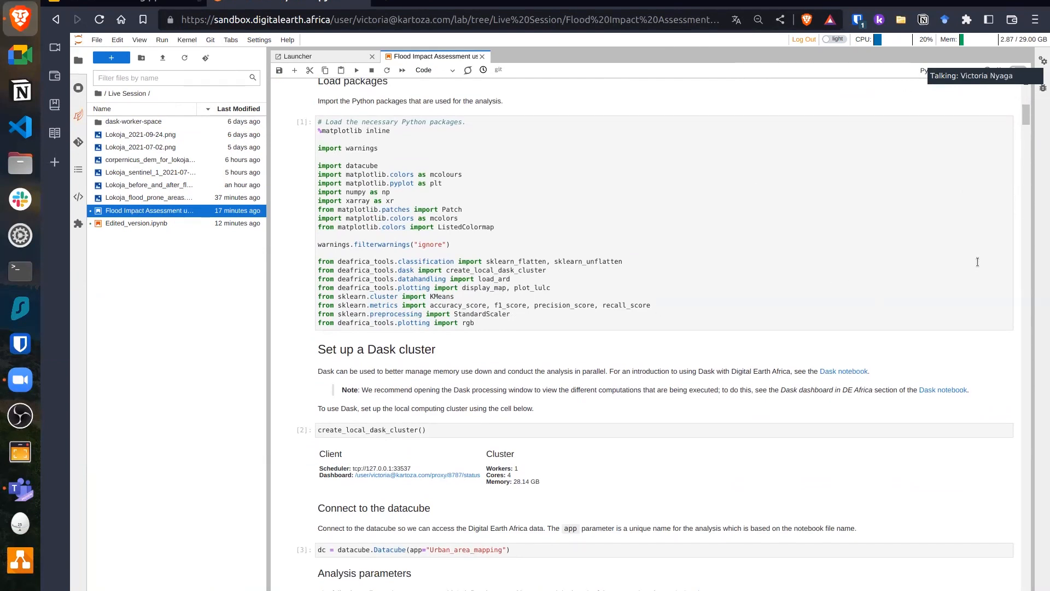
{"action": "scroll", "scroll_direction": "down", "scroll_amount": 3}
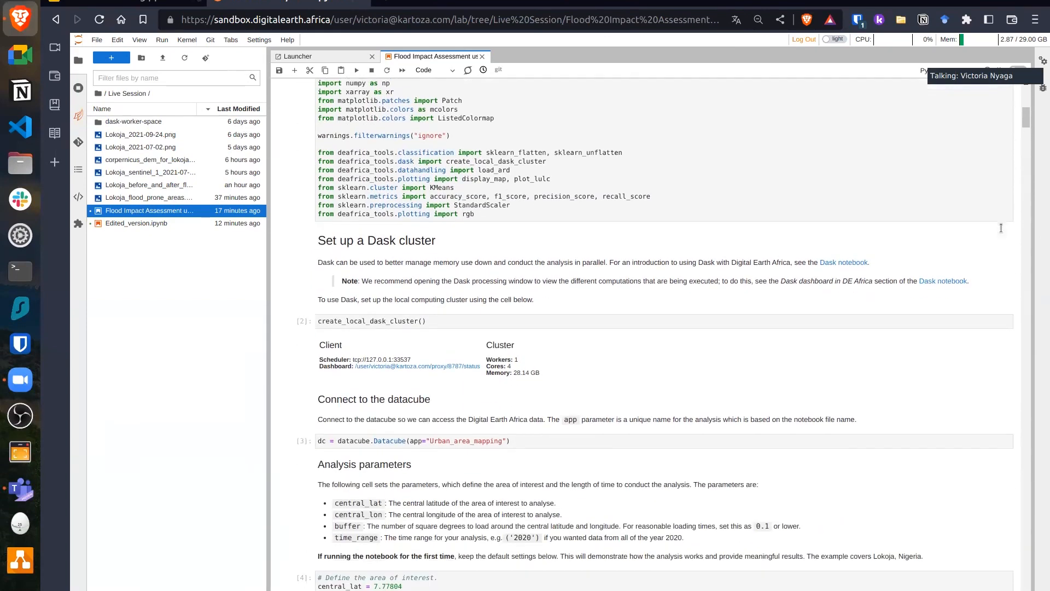
{"action": "scroll", "scroll_direction": "down", "scroll_amount": 3}
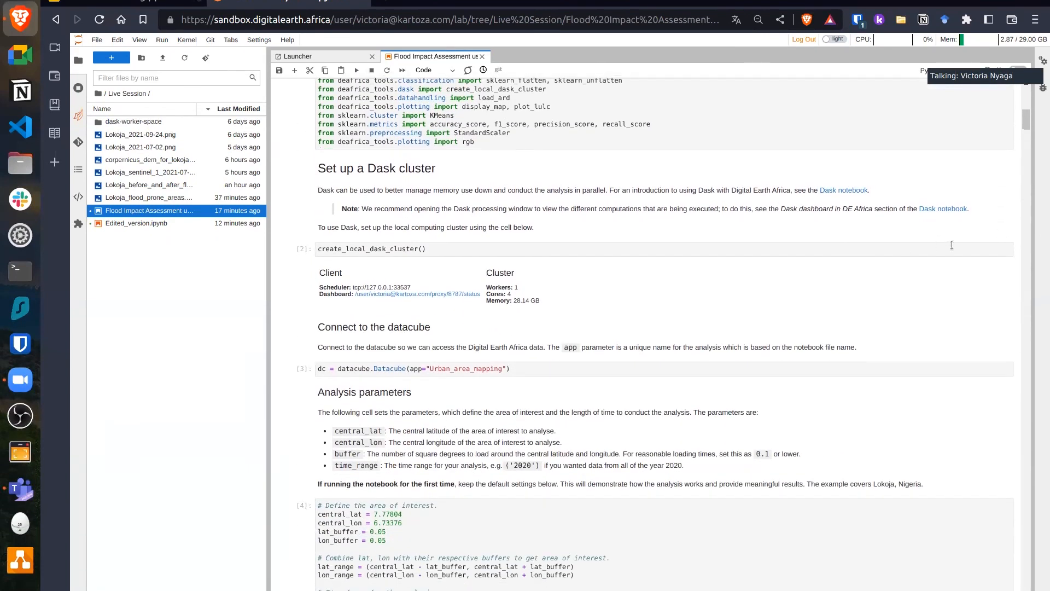
{"action": "scroll", "scroll_direction": "down", "scroll_amount": 3}
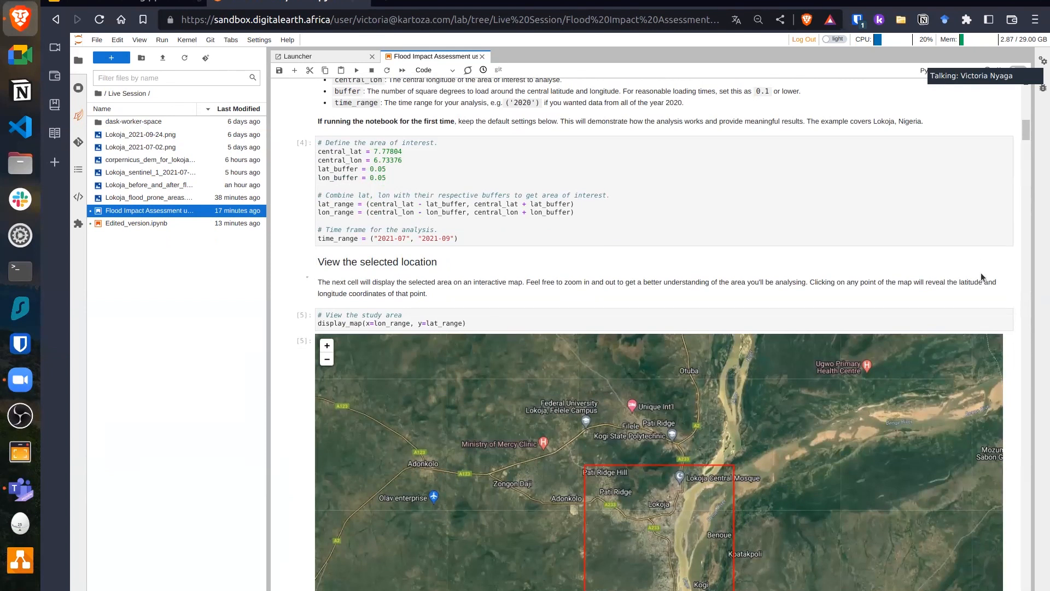
- Bring the 'View the selected location' map of the red-outlined Lokoja area into view
{"action": "scroll", "scroll_direction": "down", "scroll_amount": 3}
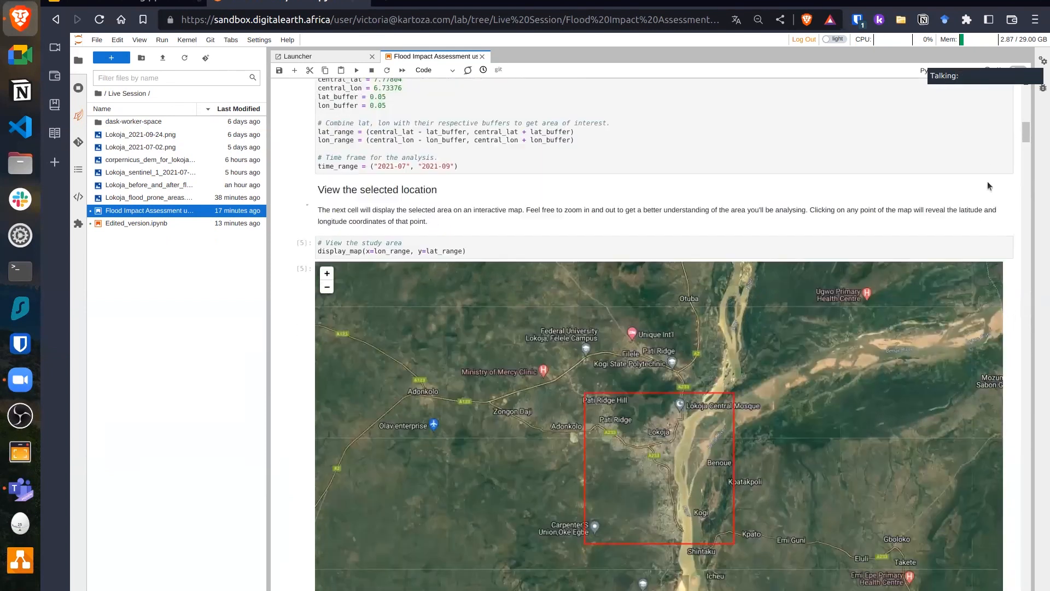
{"action": "scroll", "scroll_direction": "down", "scroll_amount": 3}
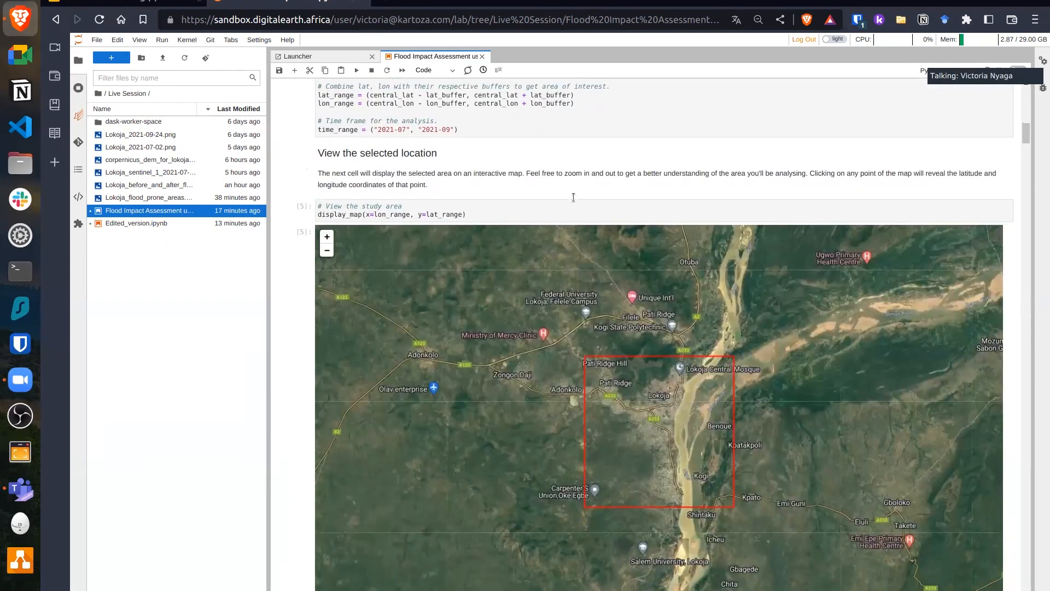
{"action": "mouse_move", "coordinate": [668, 463]}
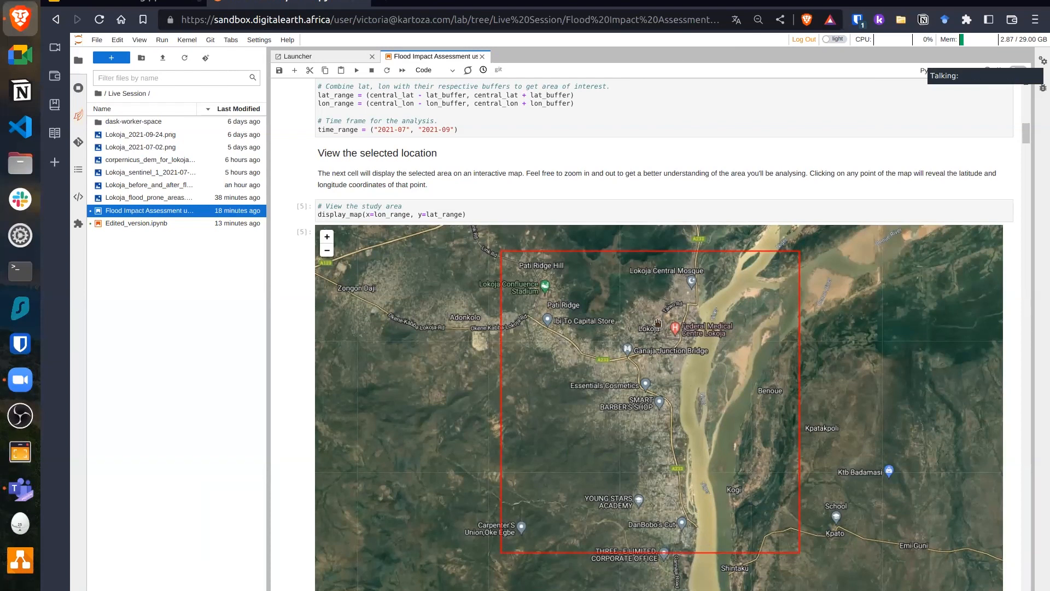
{"action": "scroll", "scroll_direction": "down", "scroll_amount": 3}
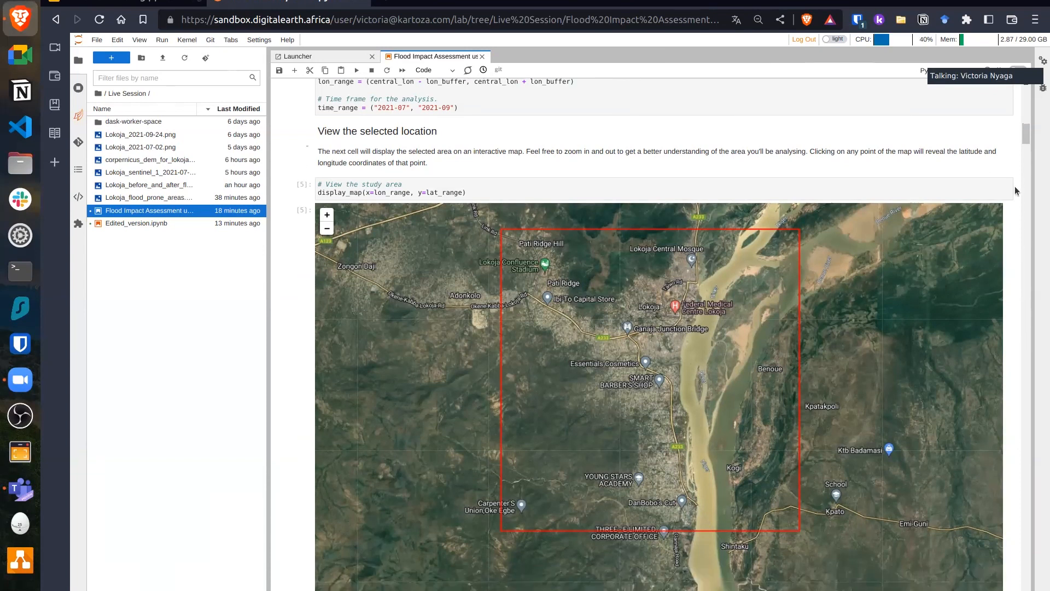
- Review the query, load_ard and lee_filter cells down to the dB conversion and first VH/VV plots
{"action": "scroll", "scroll_direction": "down", "scroll_amount": 3}
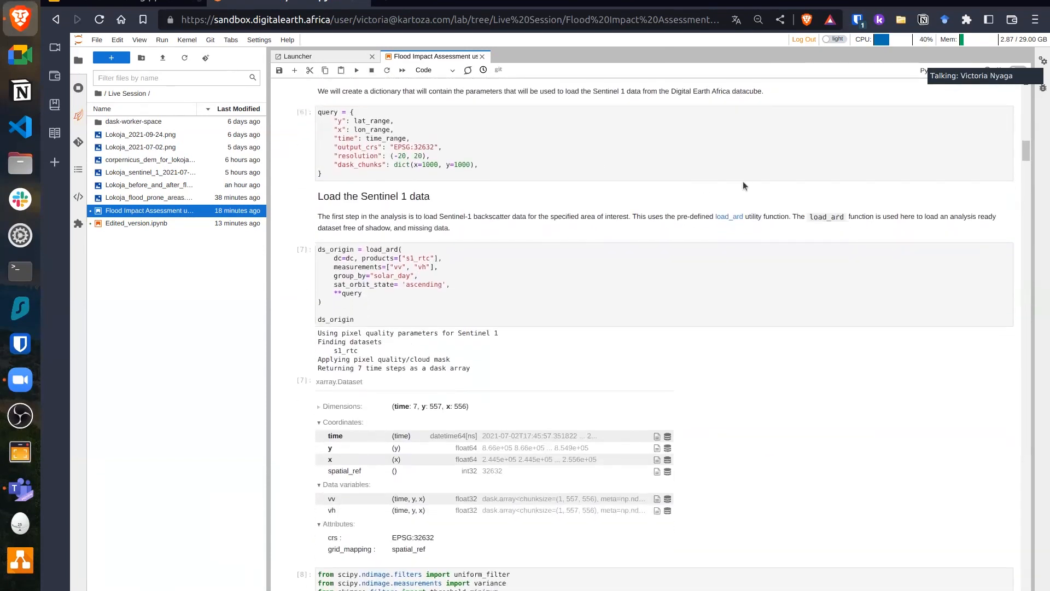
{"action": "left_click", "coordinate": [522, 164]}
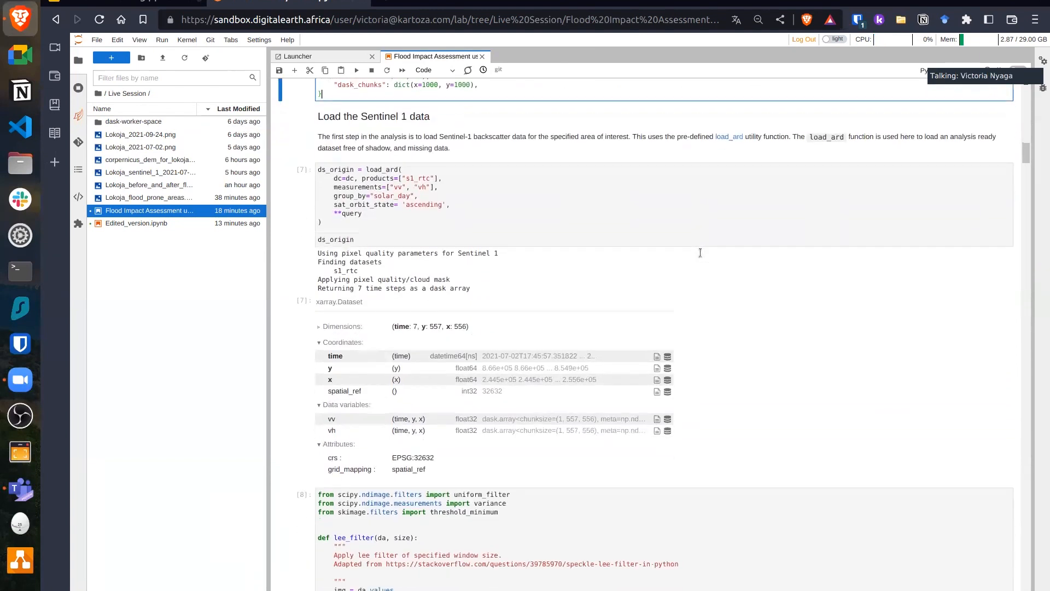
{"action": "scroll", "scroll_direction": "down", "scroll_amount": 3}
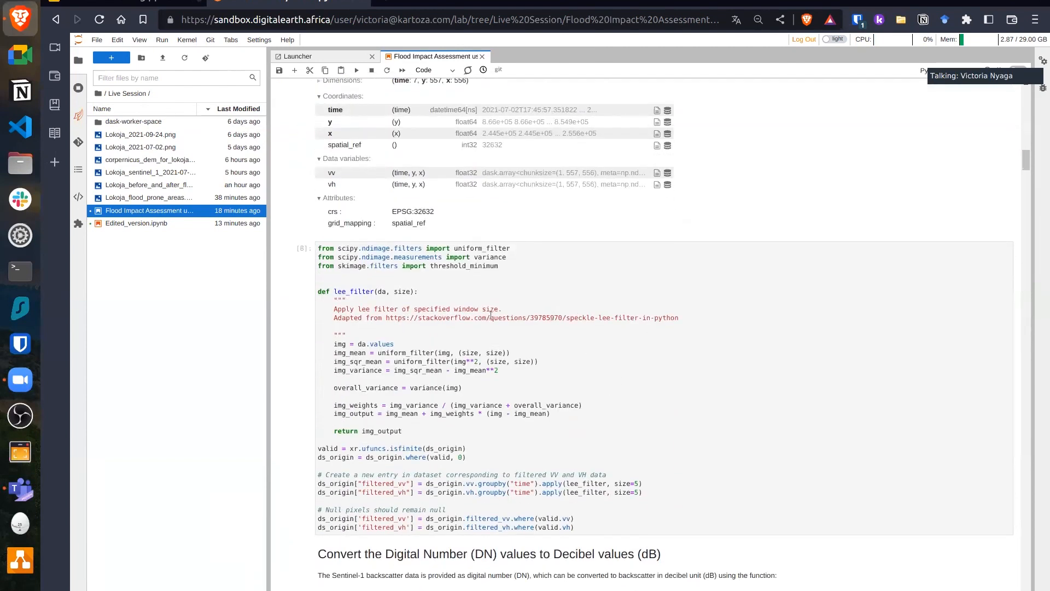
{"action": "scroll", "scroll_direction": "down", "scroll_amount": 3}
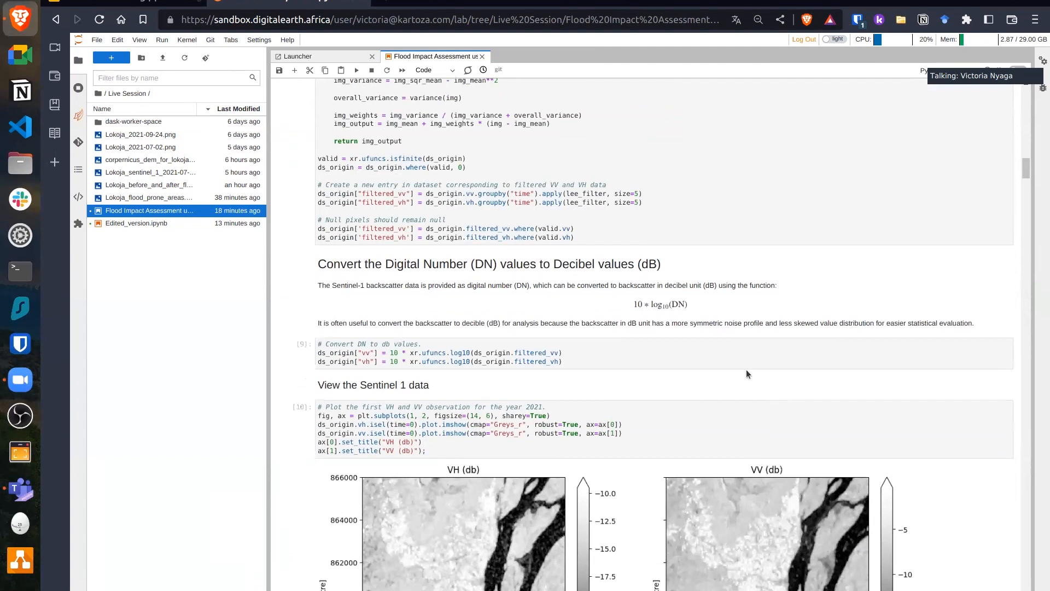
- Review the July and September vv/vh facet plots, VH/VV ratio and RGB composites
{"action": "left_click", "coordinate": [710, 357]}
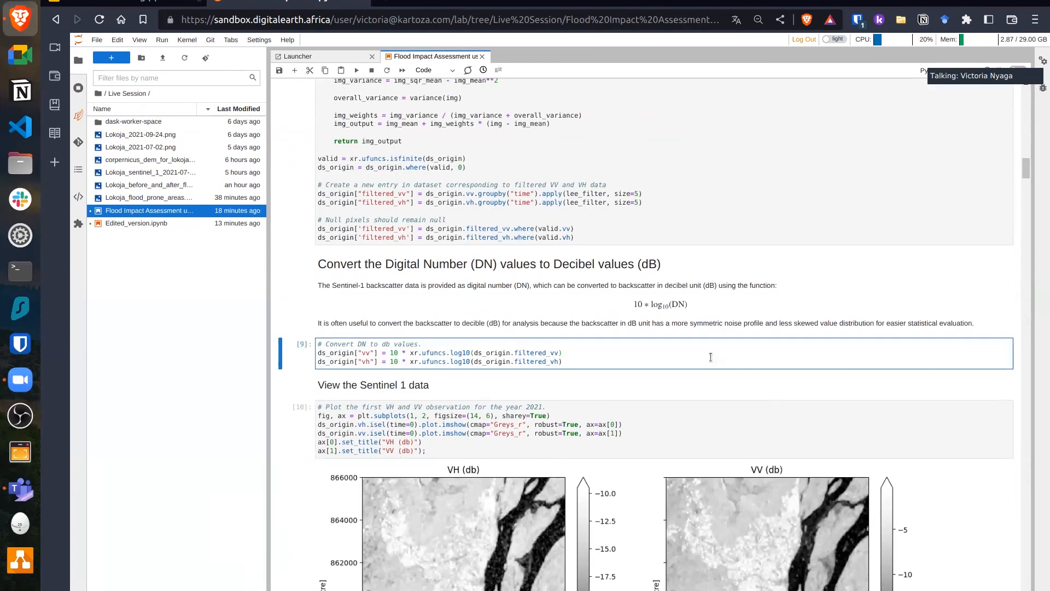
{"action": "scroll", "scroll_direction": "down", "scroll_amount": 3}
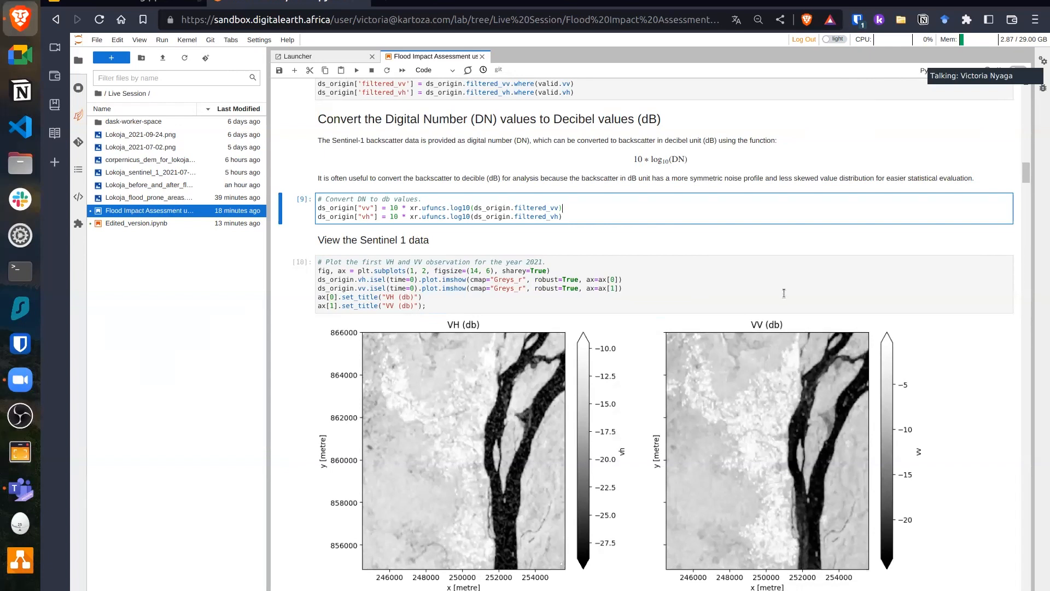
{"action": "mouse_move", "coordinate": [1027, 177]}
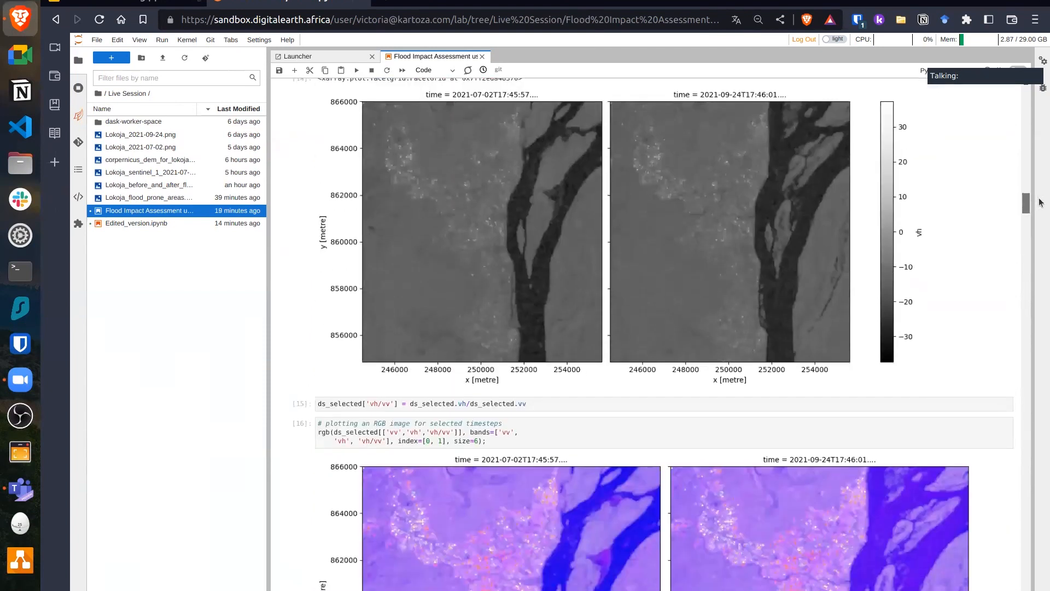
{"action": "scroll", "scroll_direction": "down", "scroll_amount": 3}
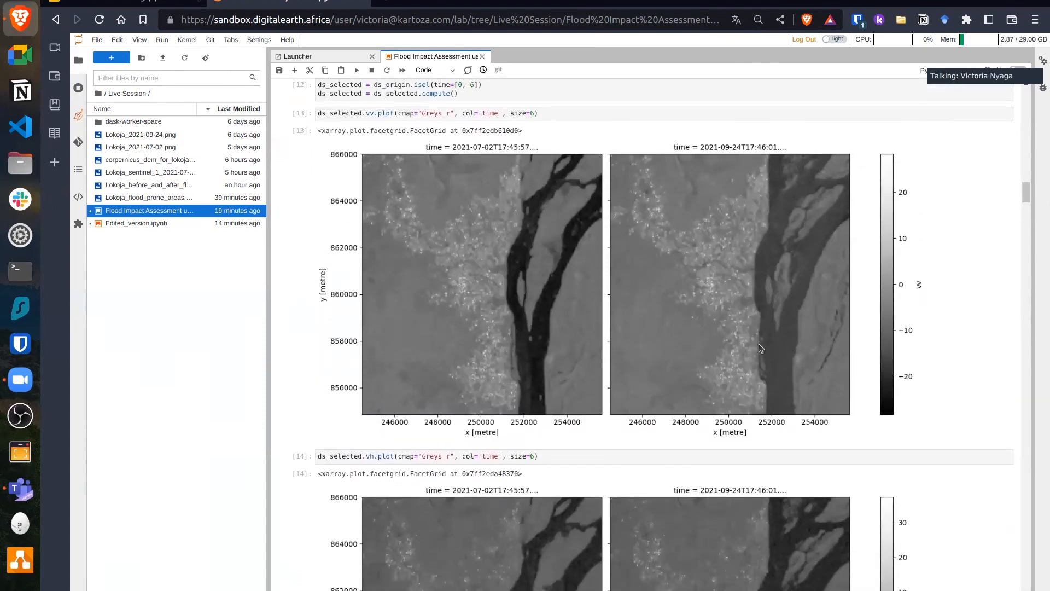
{"action": "scroll", "scroll_direction": "down", "scroll_amount": 3}
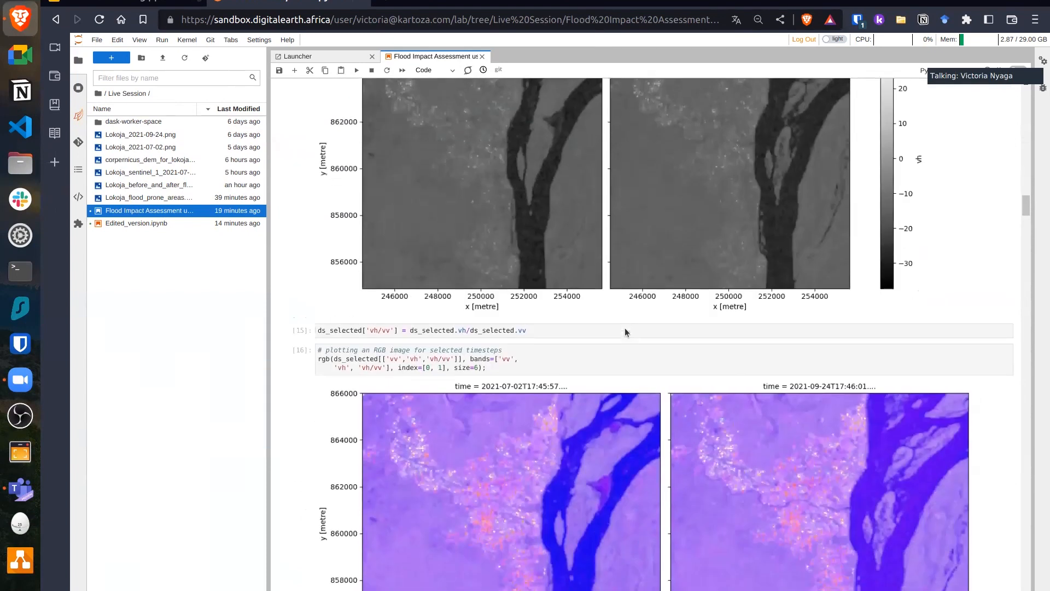
- View the pre- and post-flood VV backscatter histogram and the -14.231376 water threshold
{"action": "scroll", "scroll_direction": "down", "scroll_amount": 3}
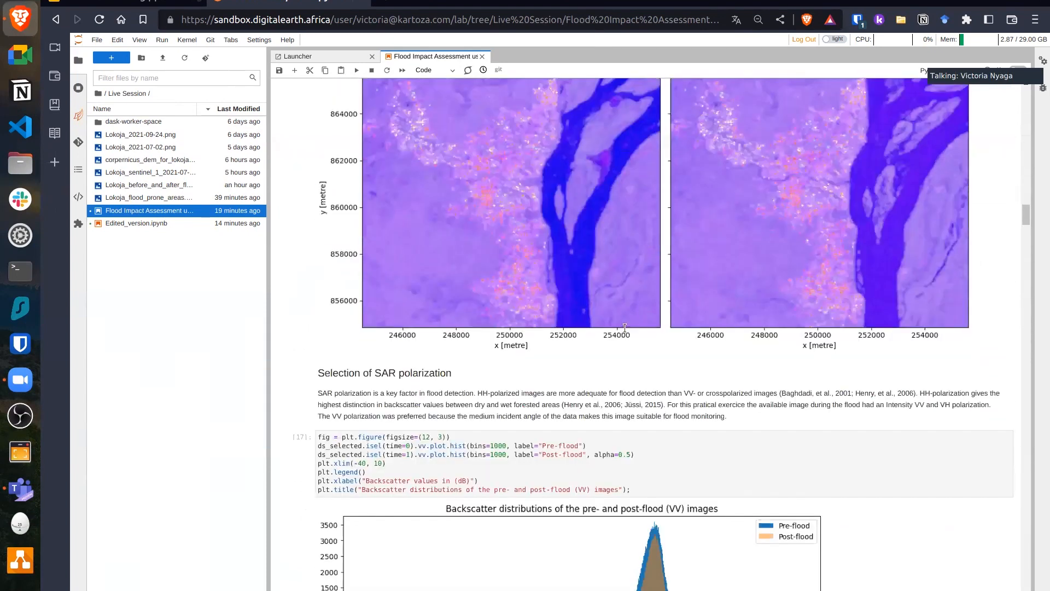
{"action": "scroll", "scroll_direction": "down", "scroll_amount": 3}
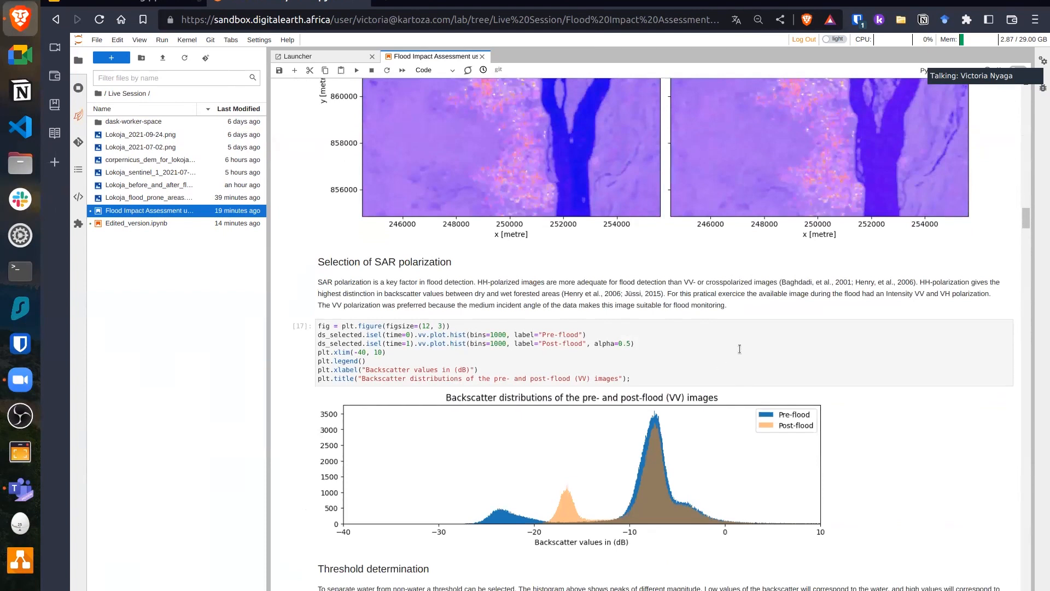
{"action": "scroll", "scroll_direction": "down", "scroll_amount": 3}
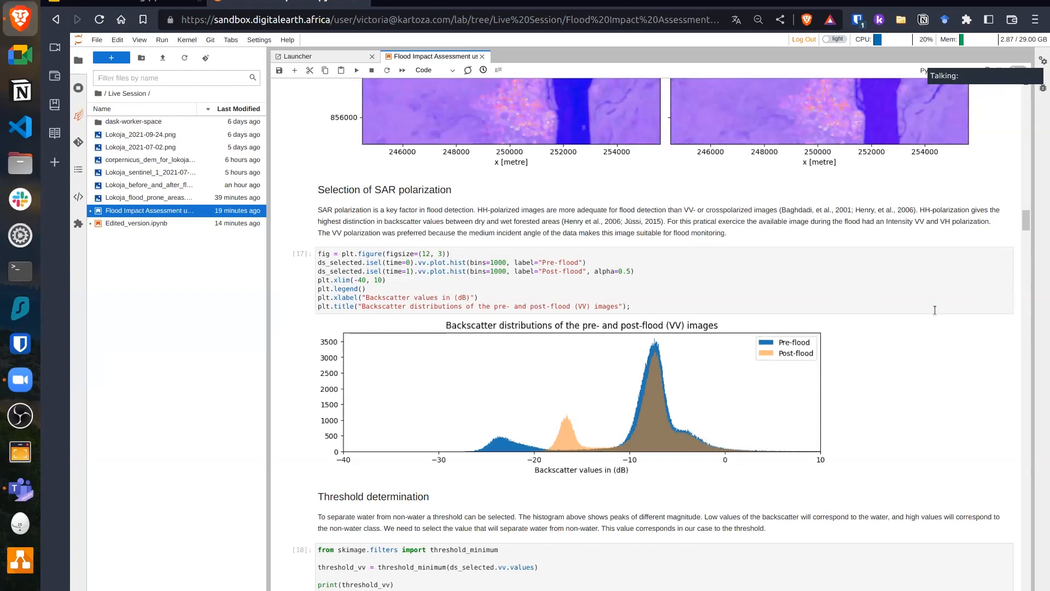
{"action": "scroll", "scroll_direction": "down", "scroll_amount": 3}
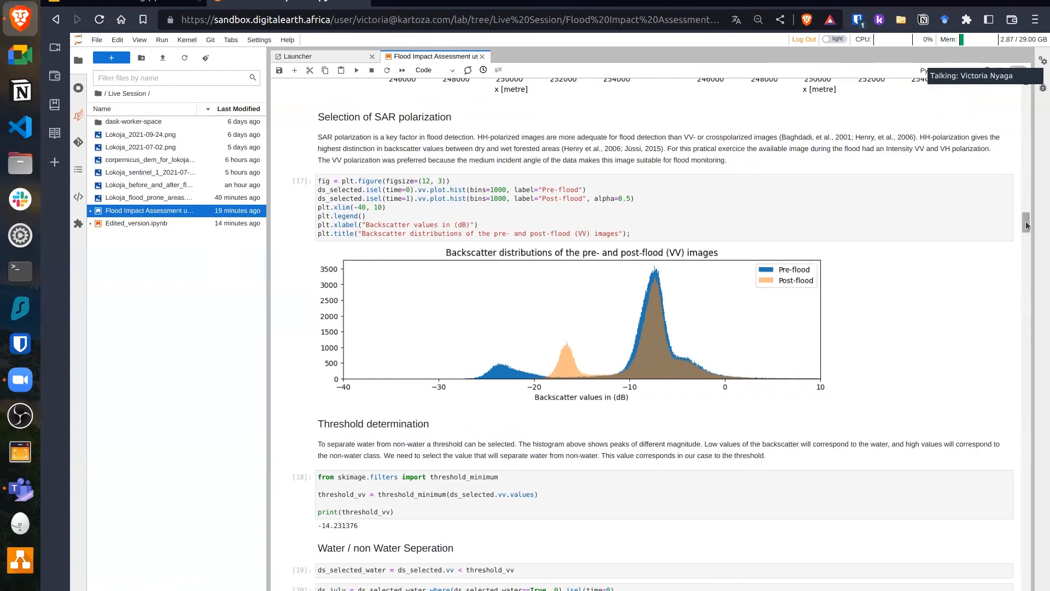
- Compare the July (blue) and September (red) water extent maps under Water / non Water Separation
{"action": "scroll", "scroll_direction": "down", "scroll_amount": 3}
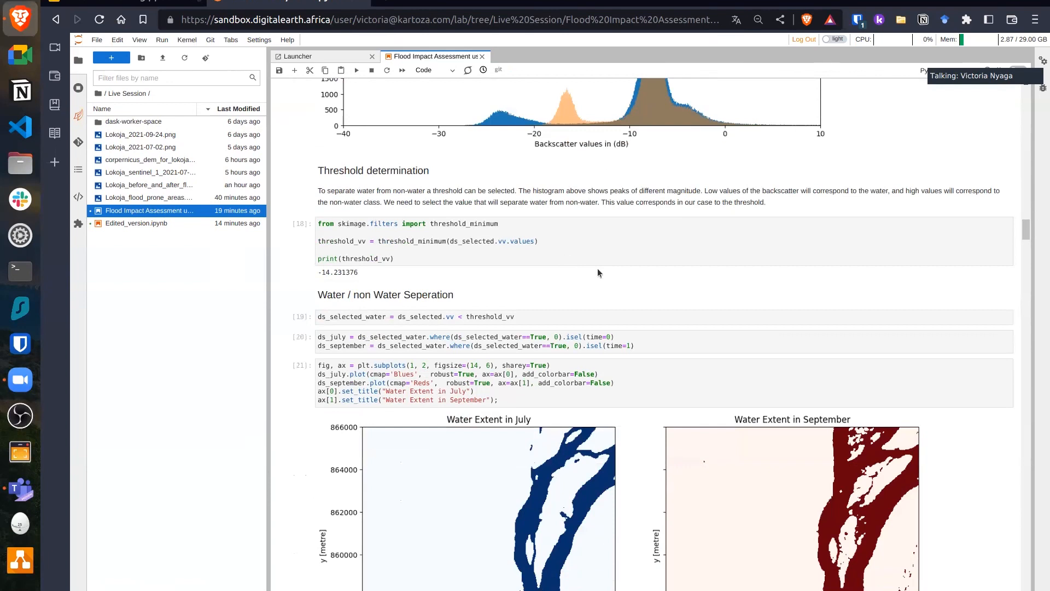
{"action": "scroll", "scroll_direction": "down", "scroll_amount": 3}
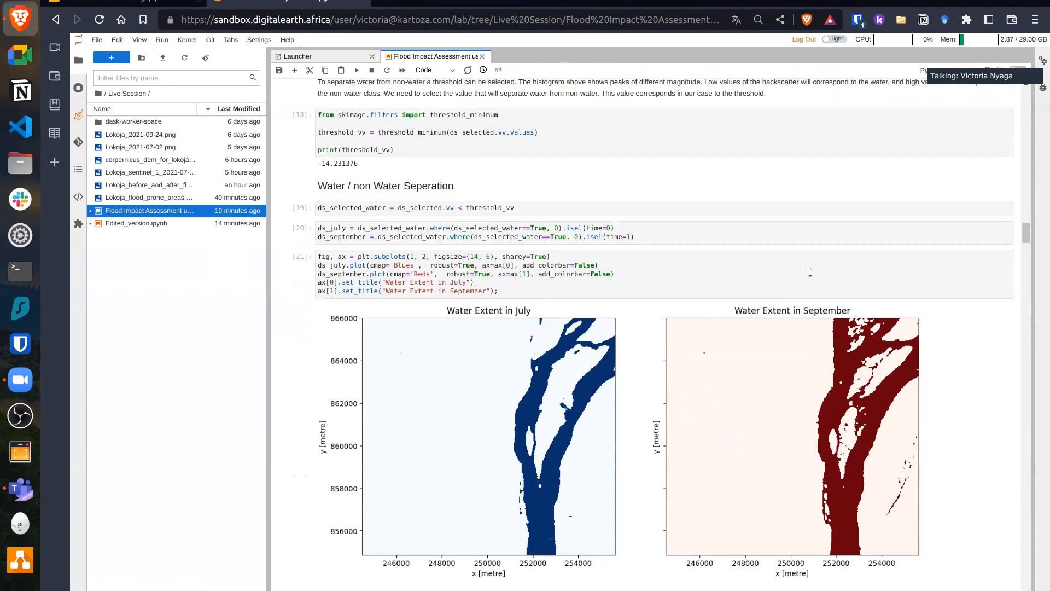
{"action": "scroll", "scroll_direction": "down", "scroll_amount": 3}
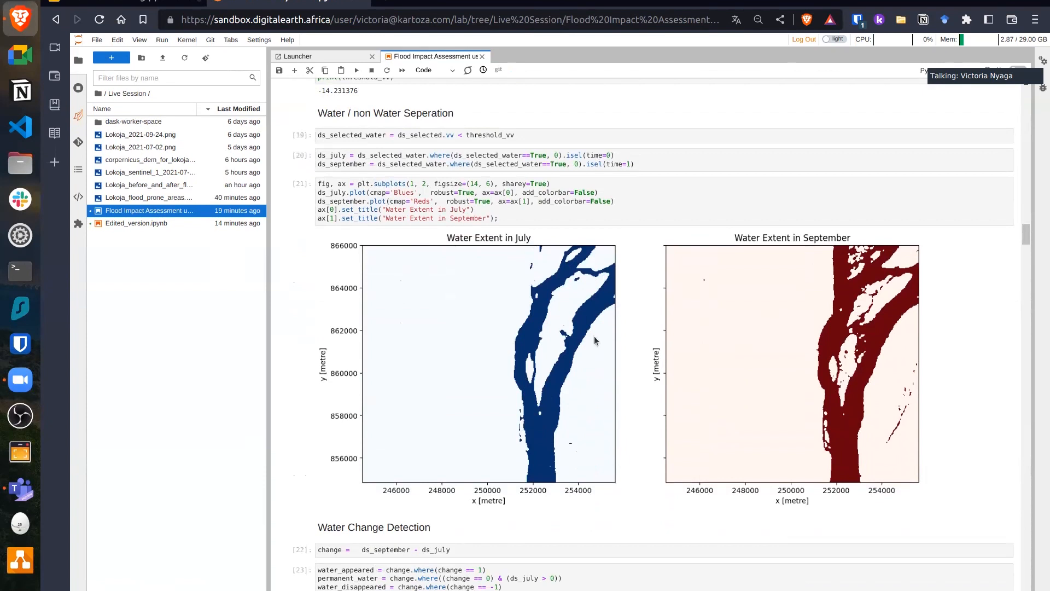
{"action": "mouse_move", "coordinate": [493, 489]}
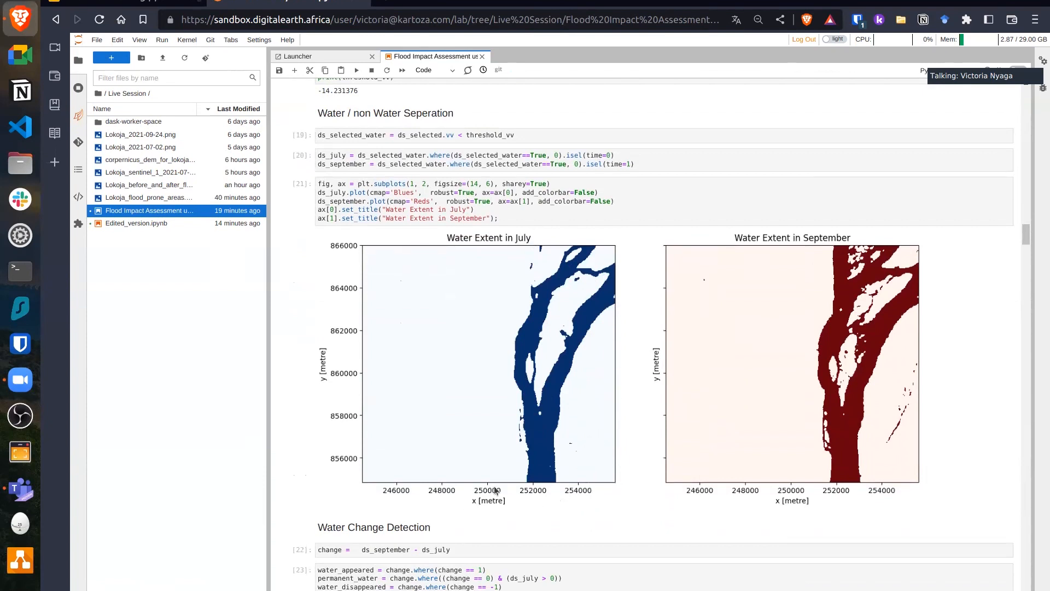
{"action": "mouse_move", "coordinate": [931, 289]}
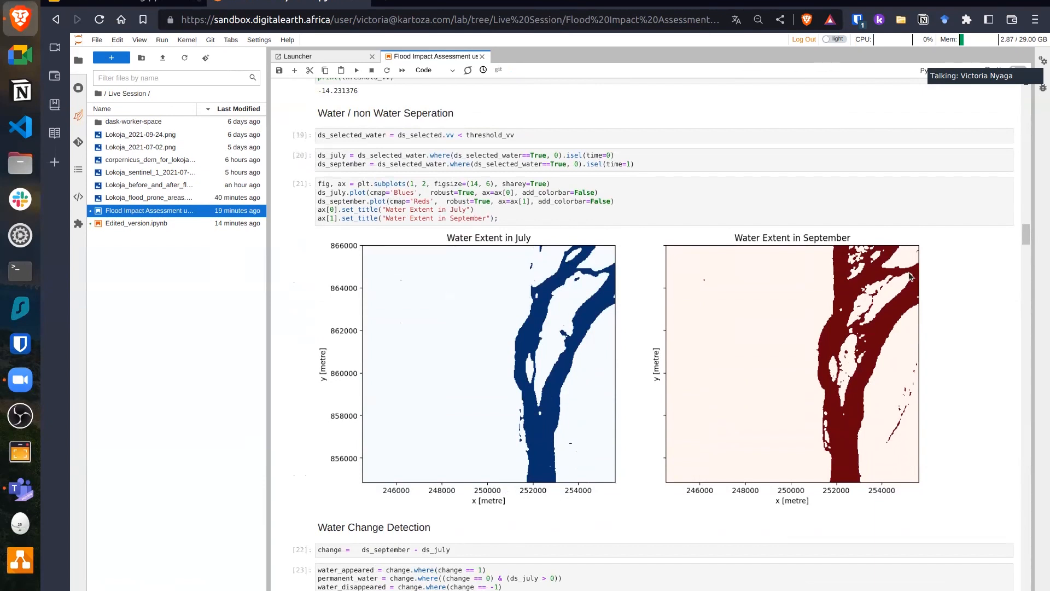
{"action": "mouse_move", "coordinate": [866, 358]}
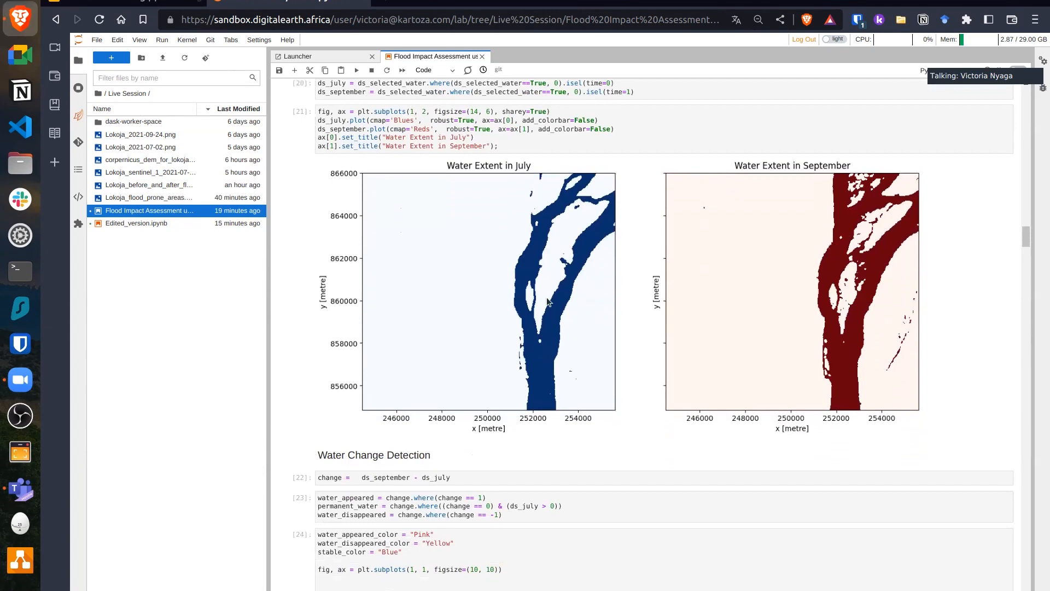
{"action": "mouse_move", "coordinate": [539, 339]}
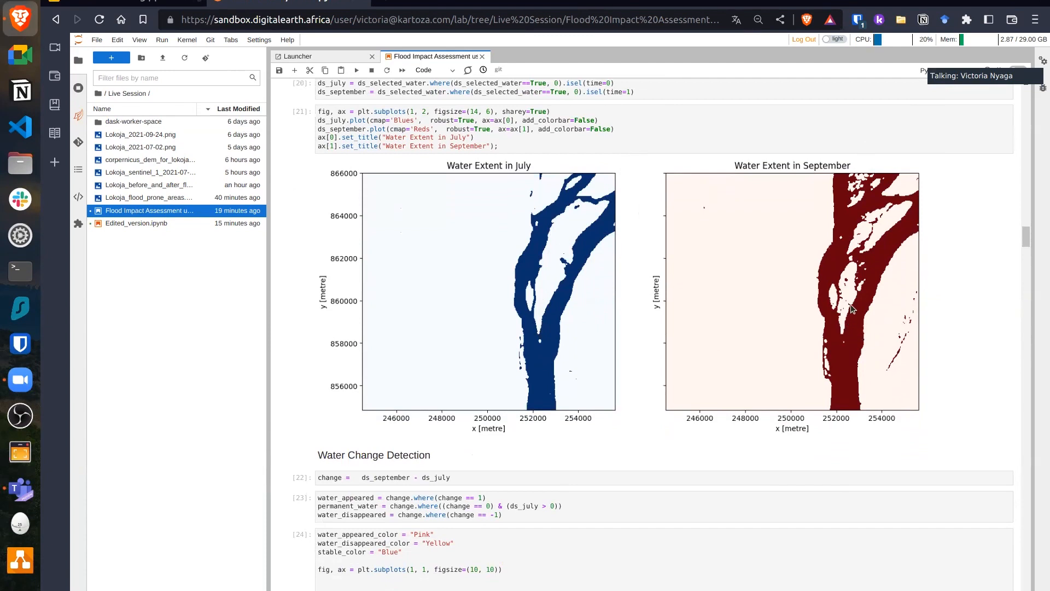
{"action": "mouse_move", "coordinate": [879, 188]}
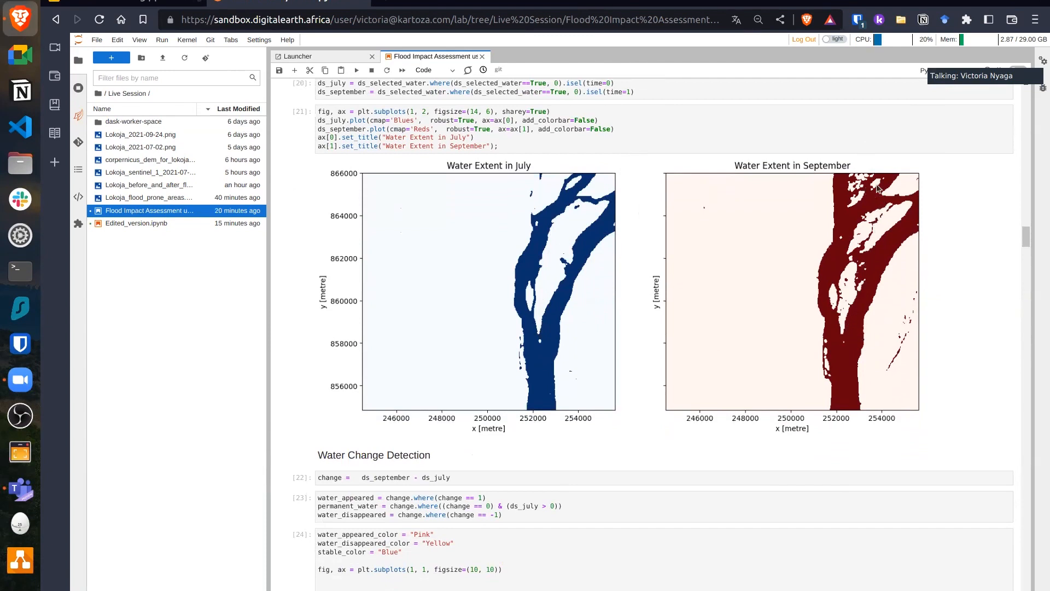
{"action": "mouse_move", "coordinate": [904, 322]}
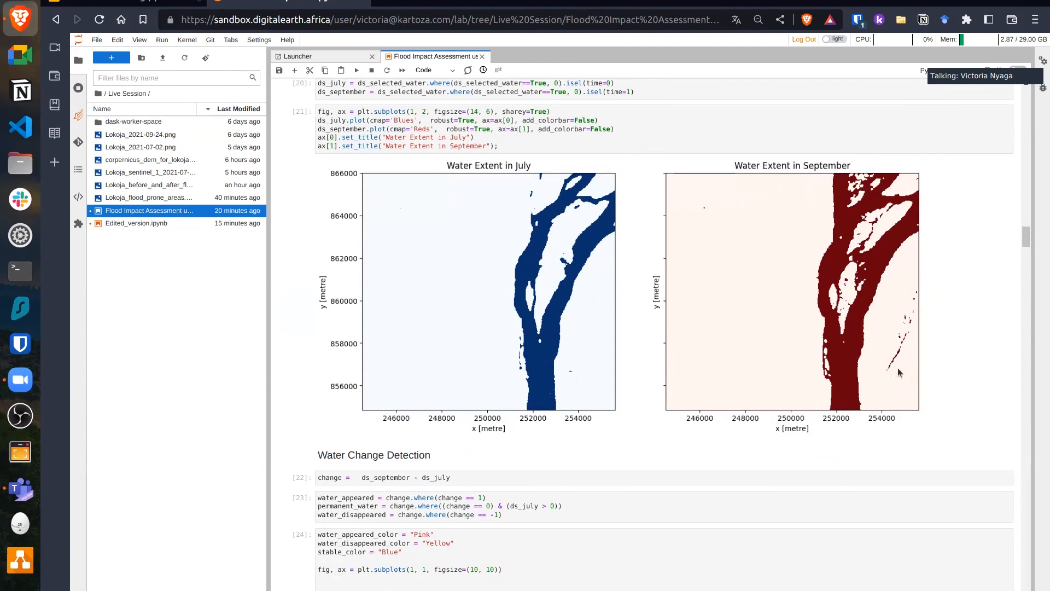
{"action": "scroll", "scroll_direction": "down", "scroll_amount": 3}
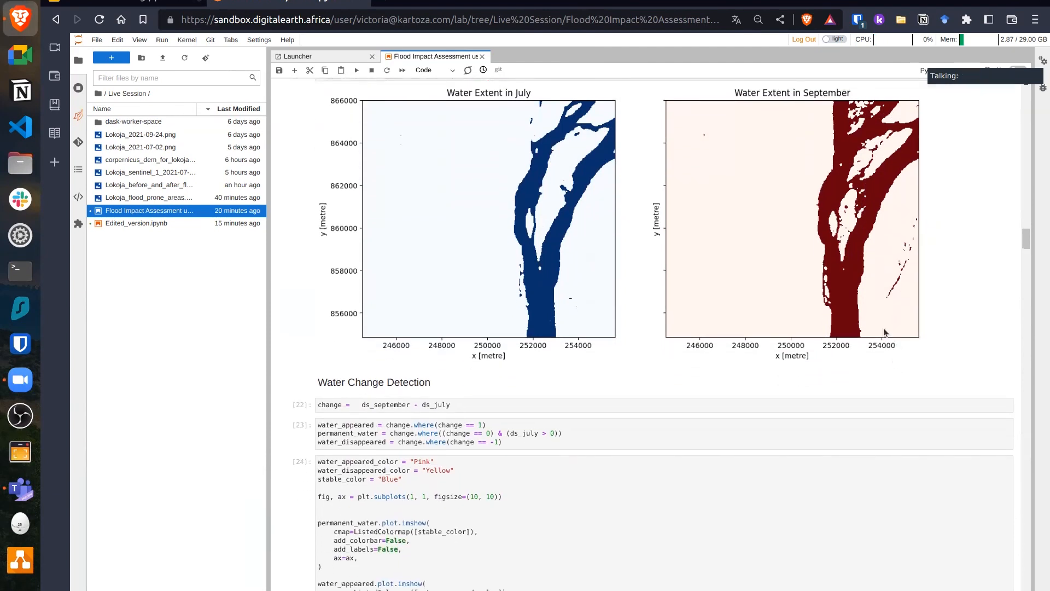
{"action": "scroll", "scroll_direction": "down", "scroll_amount": 3}
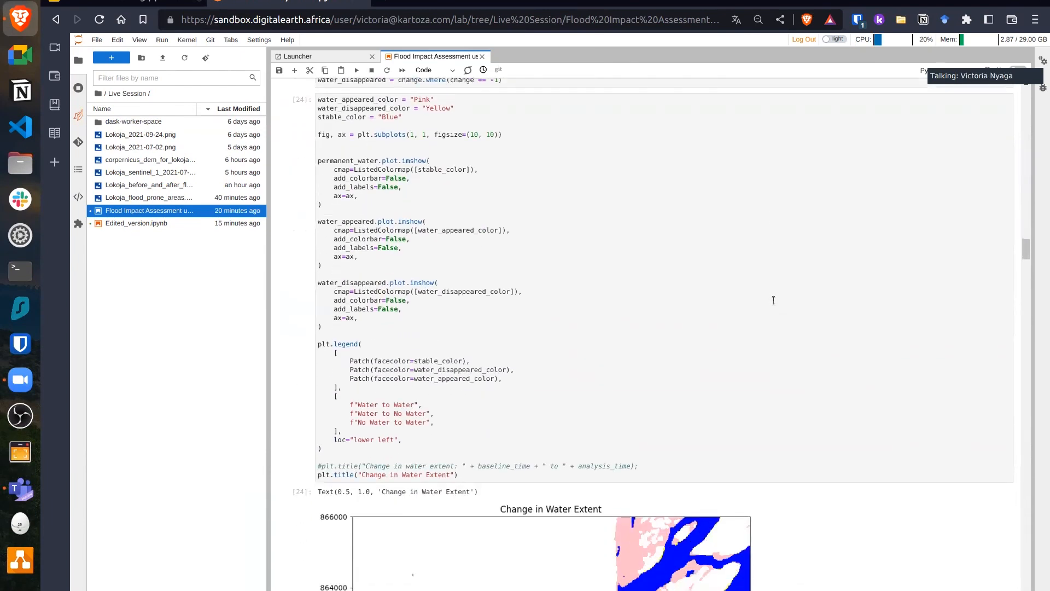
{"action": "scroll", "scroll_direction": "down", "scroll_amount": 3}
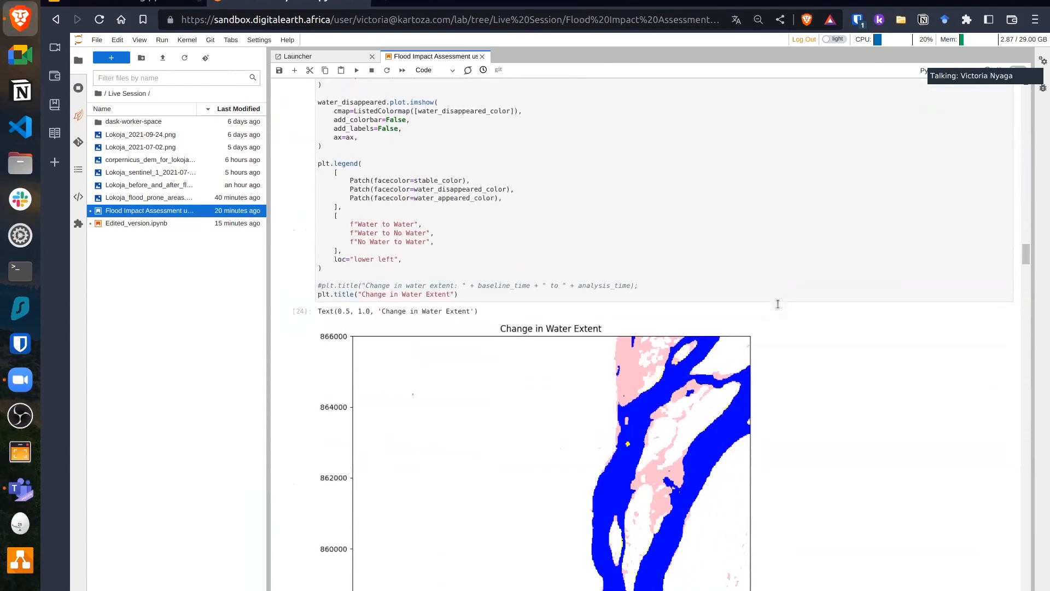
{"action": "scroll", "scroll_direction": "down", "scroll_amount": 3}
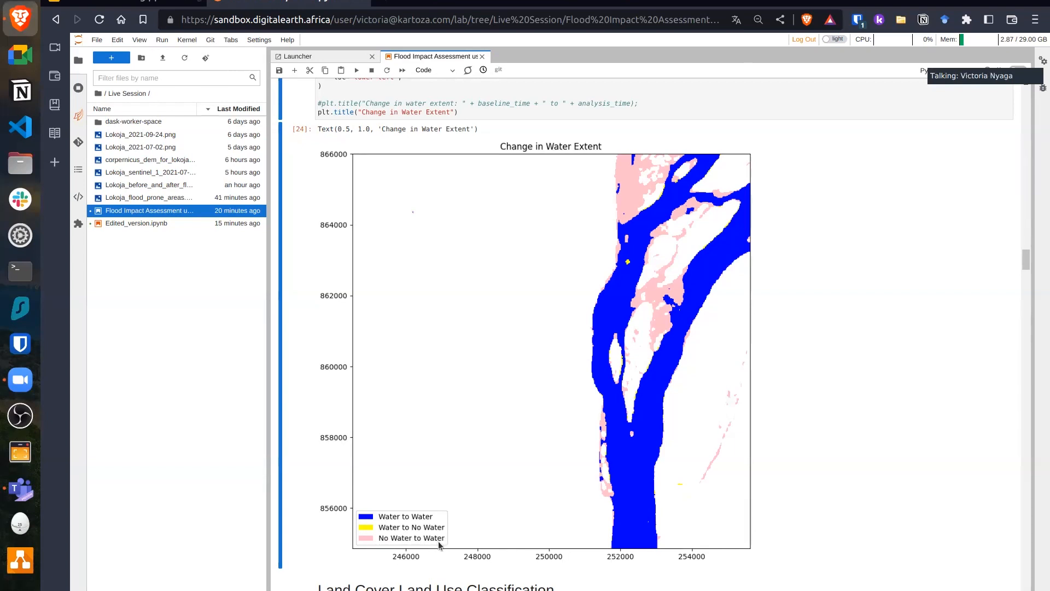
{"action": "mouse_move", "coordinate": [435, 545]}
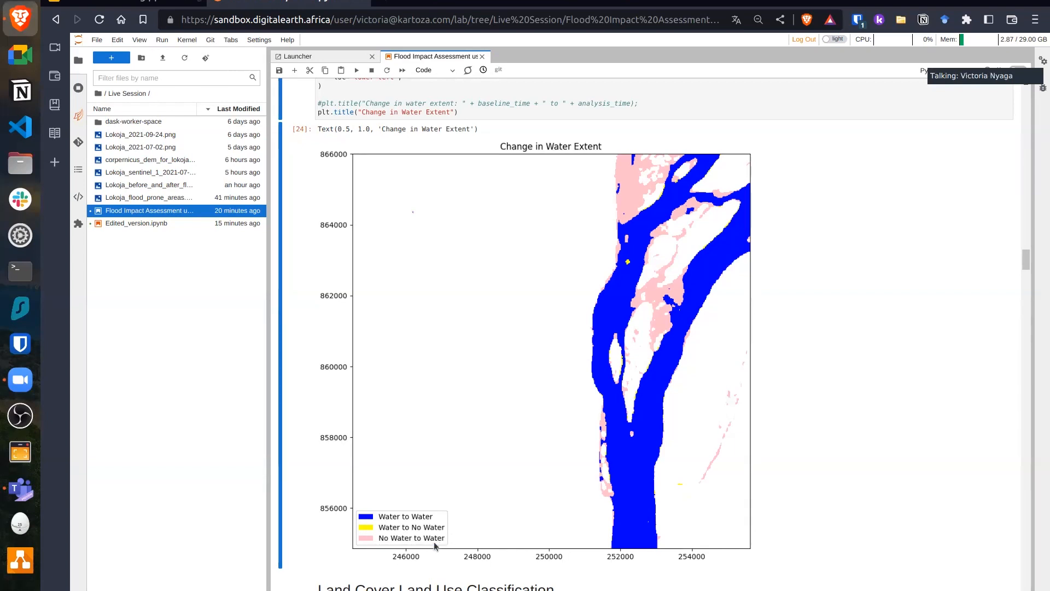
{"action": "mouse_move", "coordinate": [489, 542]}
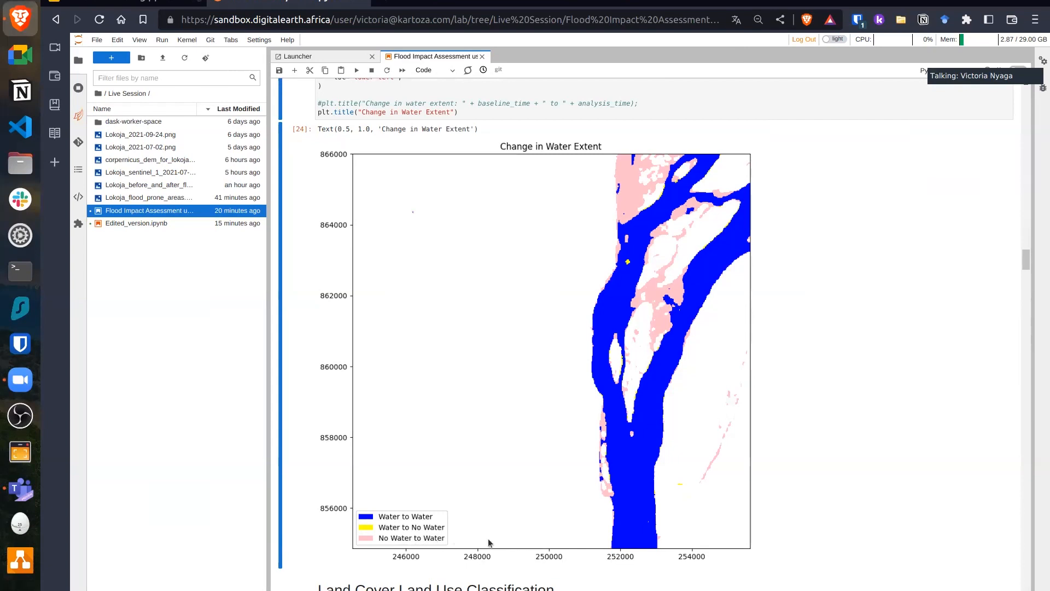
{"action": "mouse_move", "coordinate": [614, 297]}
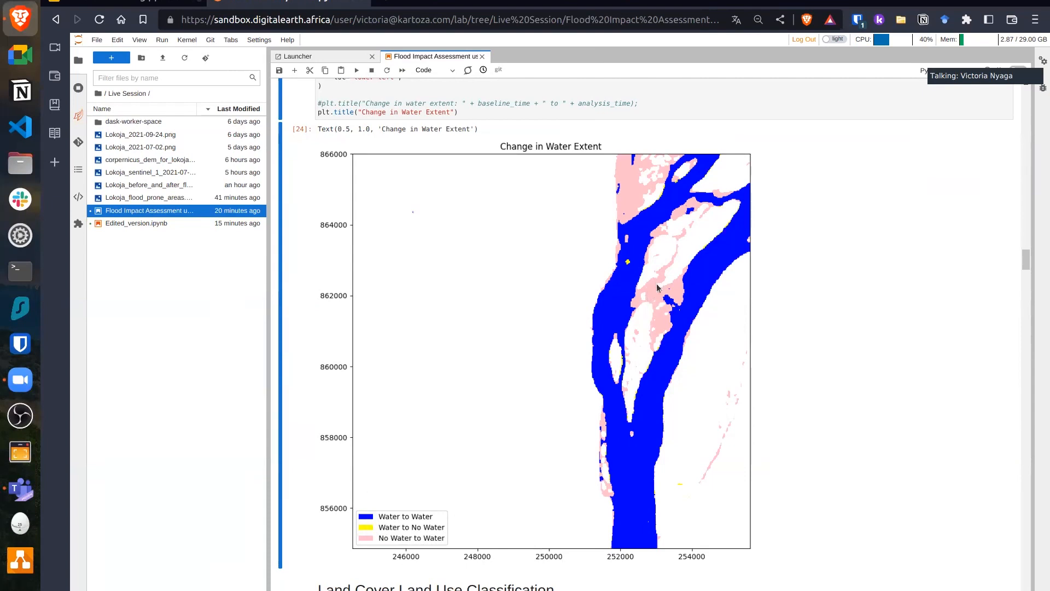
{"action": "mouse_move", "coordinate": [635, 277]}
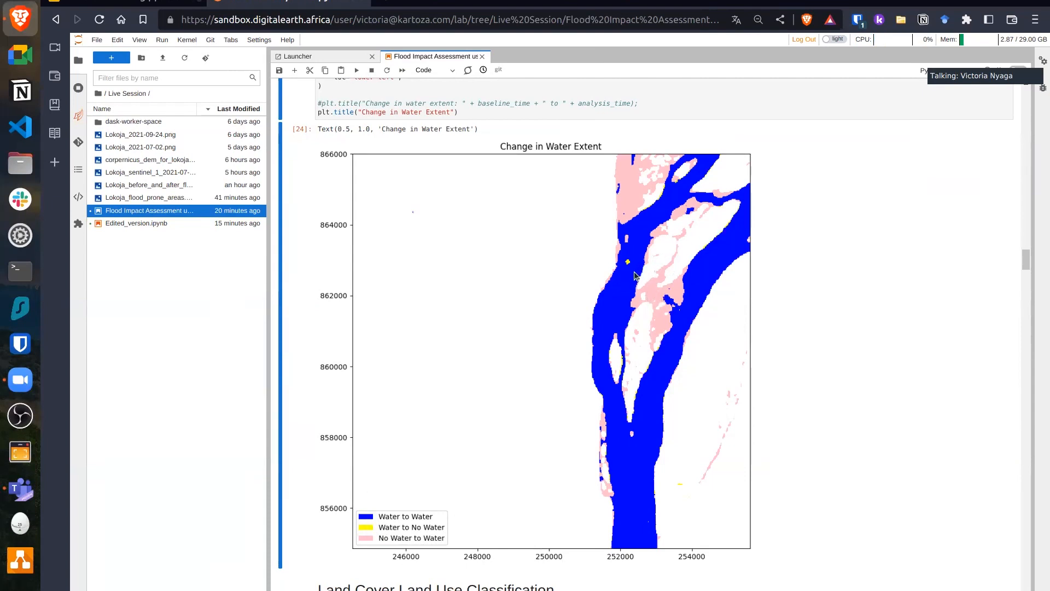
{"action": "mouse_move", "coordinate": [643, 271]}
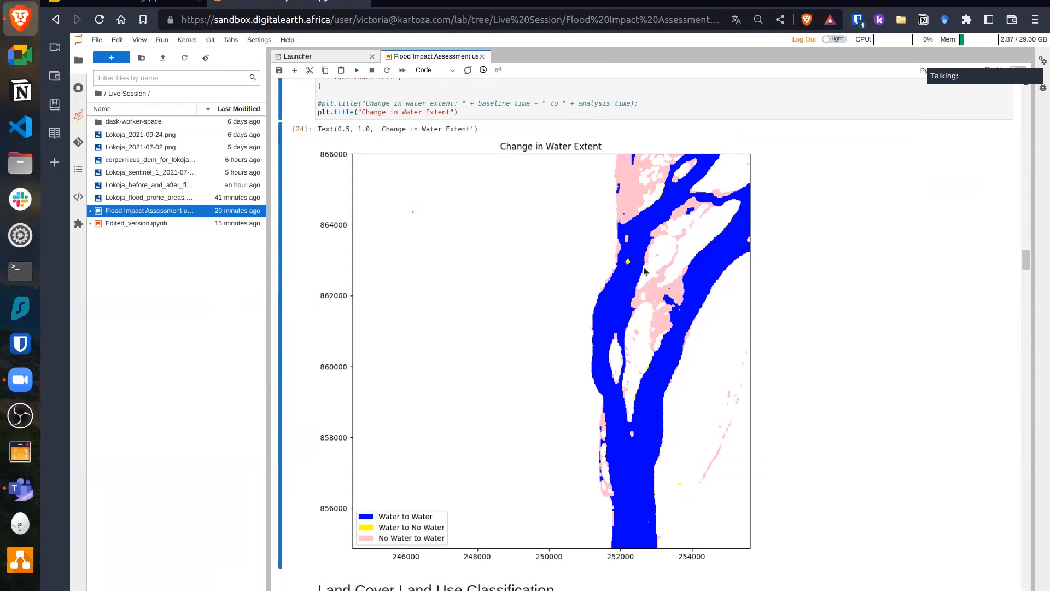
{"action": "scroll", "scroll_direction": "down", "scroll_amount": 3}
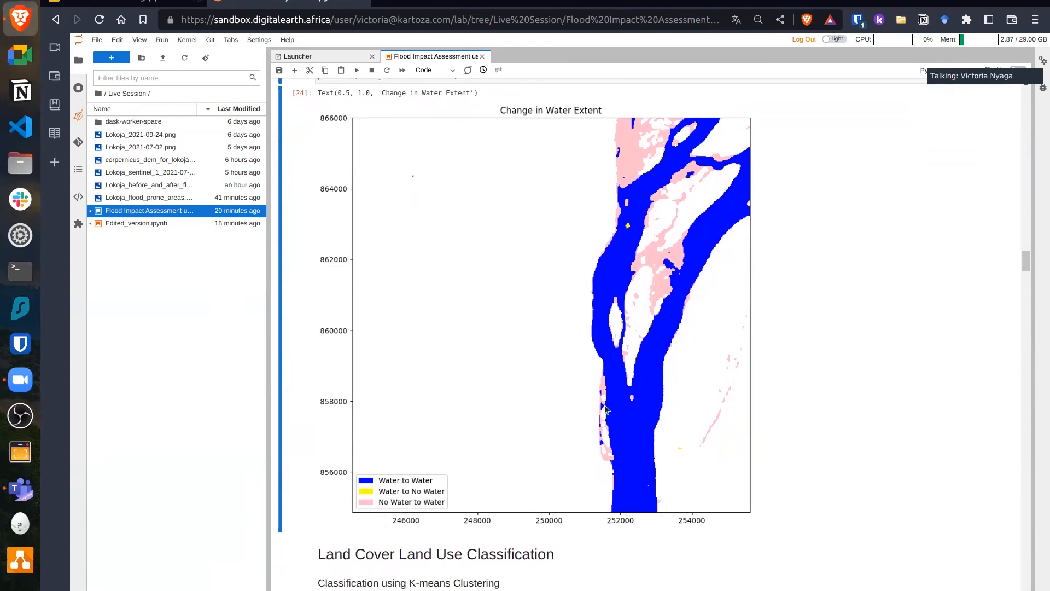
{"action": "mouse_move", "coordinate": [610, 273]}
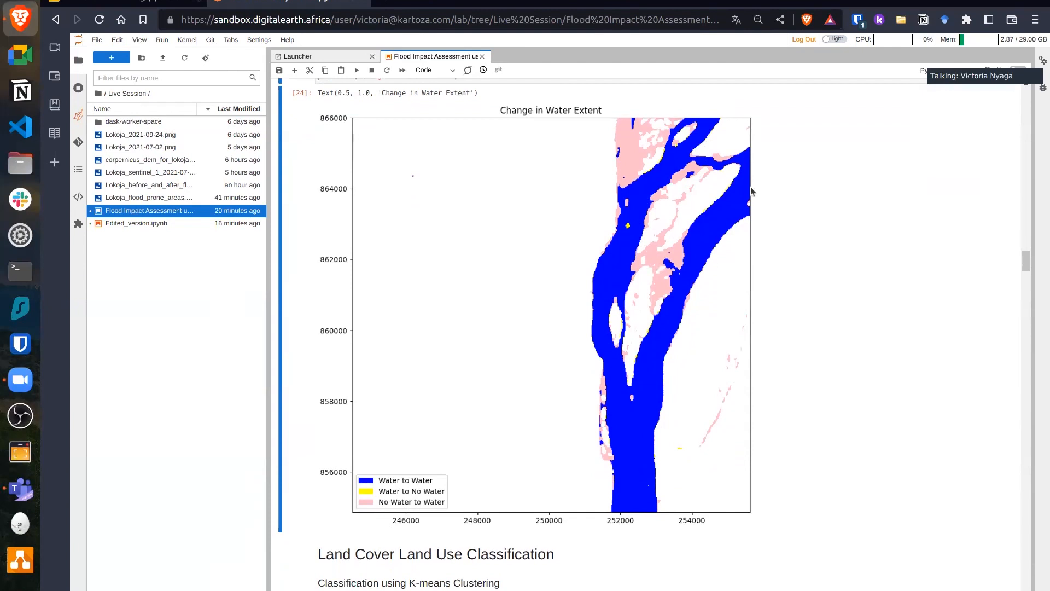
{"action": "mouse_move", "coordinate": [641, 223]}
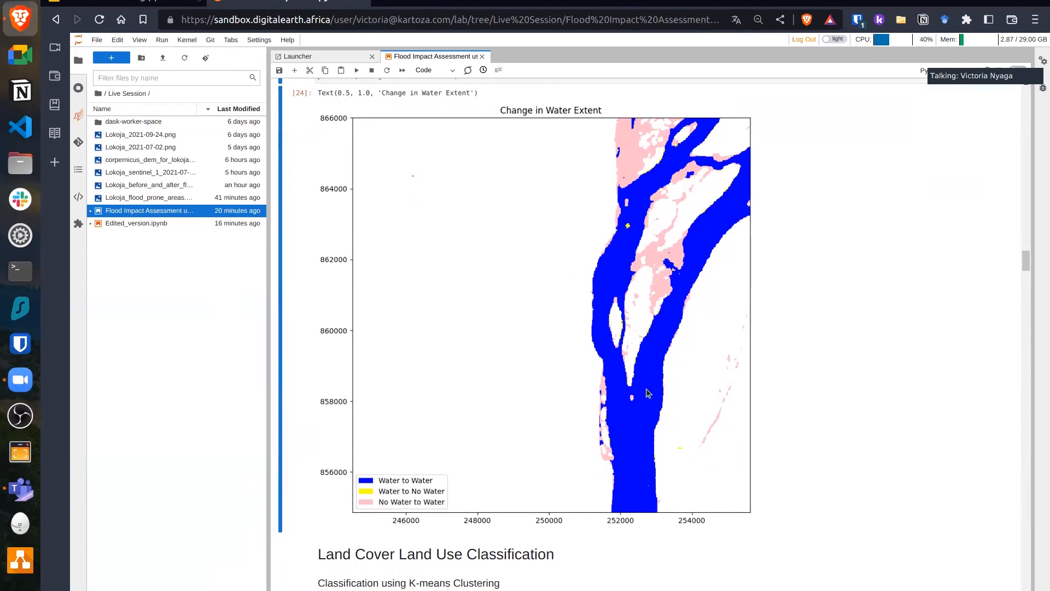
{"action": "scroll", "scroll_direction": "down", "scroll_amount": 3}
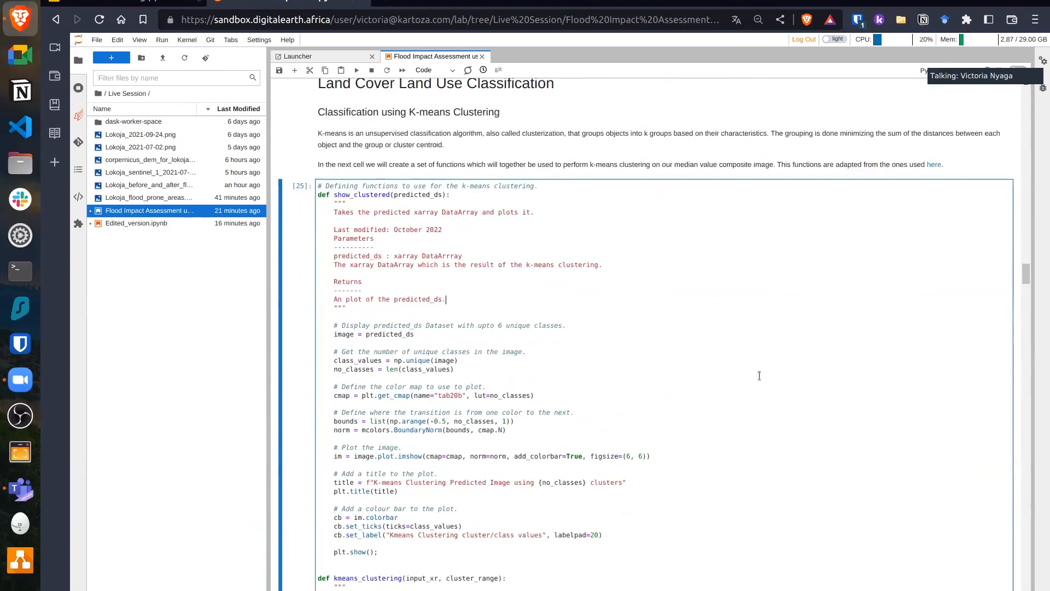
{"action": "scroll", "scroll_direction": "down", "scroll_amount": 3}
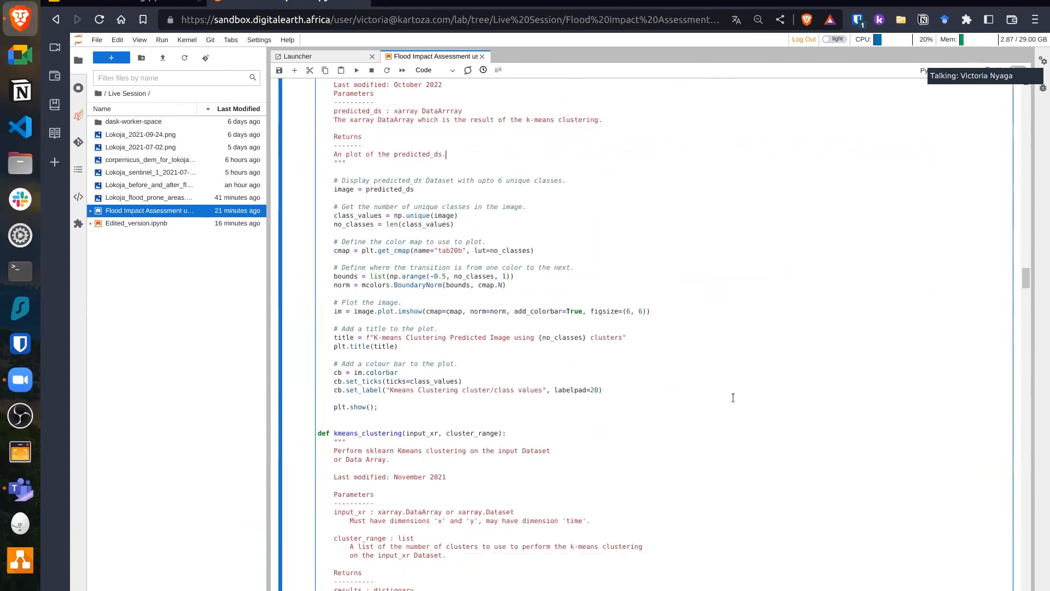
{"action": "scroll", "scroll_direction": "down", "scroll_amount": 3}
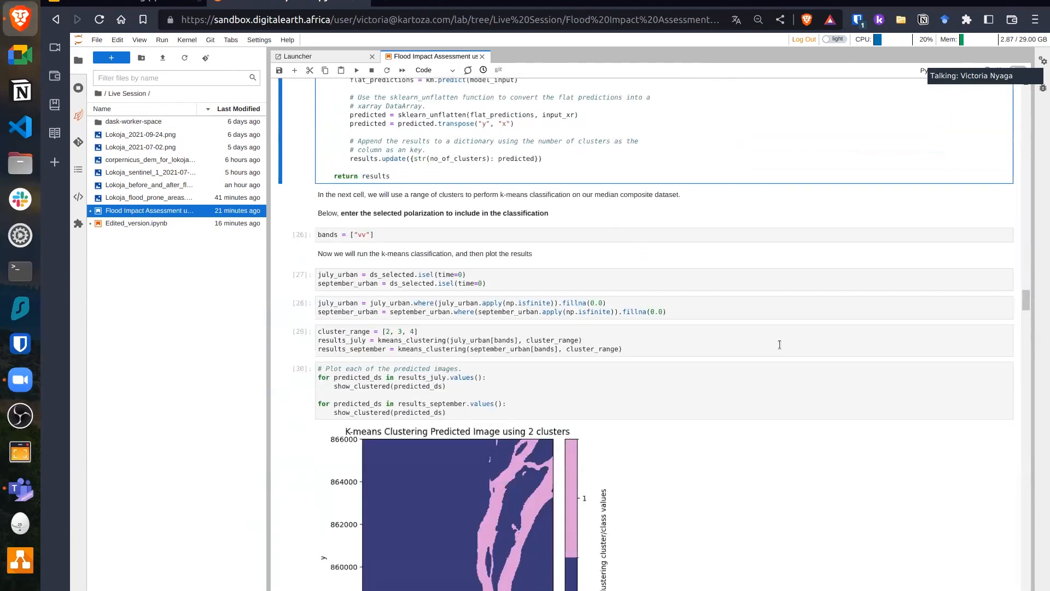
{"action": "scroll", "scroll_direction": "down", "scroll_amount": 3}
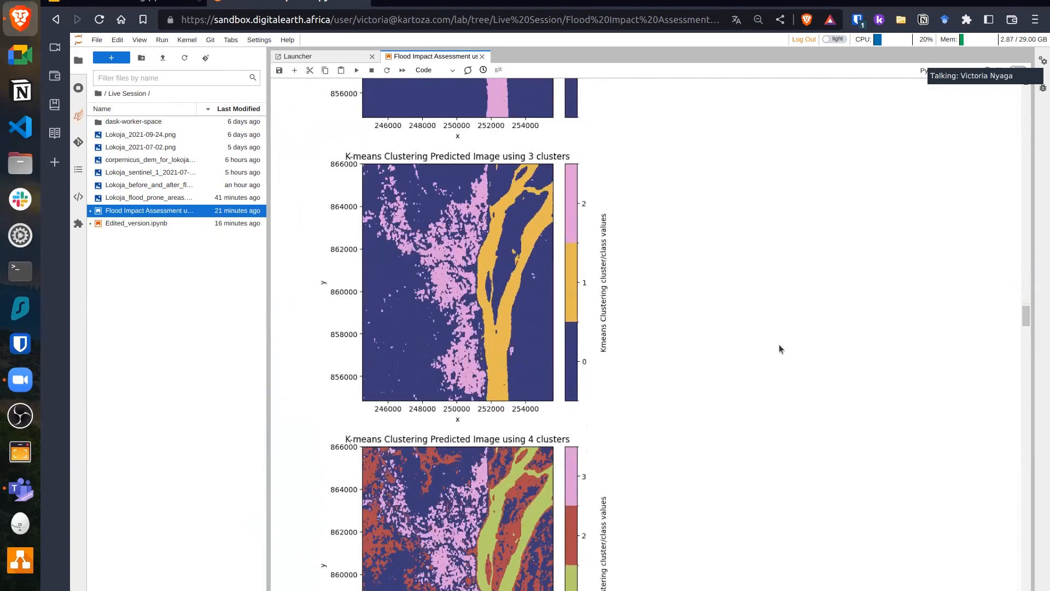
{"action": "scroll", "scroll_direction": "down", "scroll_amount": 3}
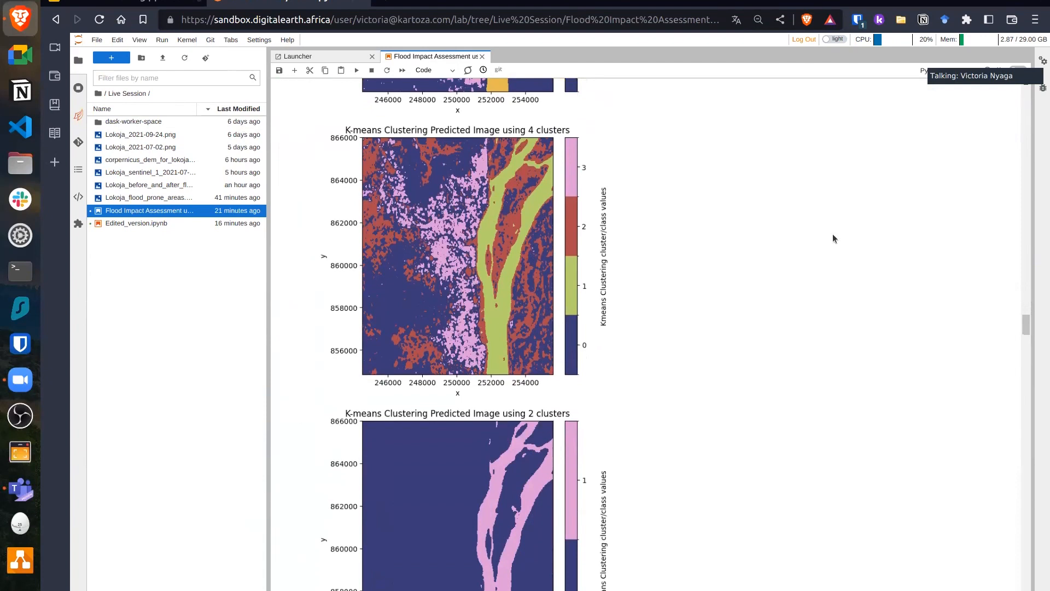
{"action": "mouse_move", "coordinate": [564, 261]}
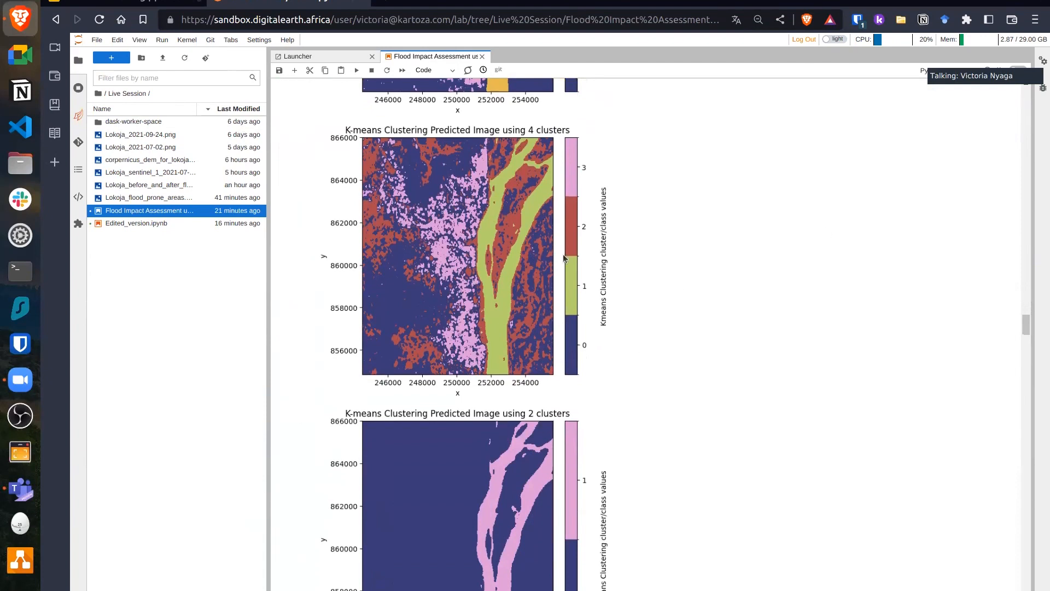
{"action": "mouse_move", "coordinate": [386, 133]}
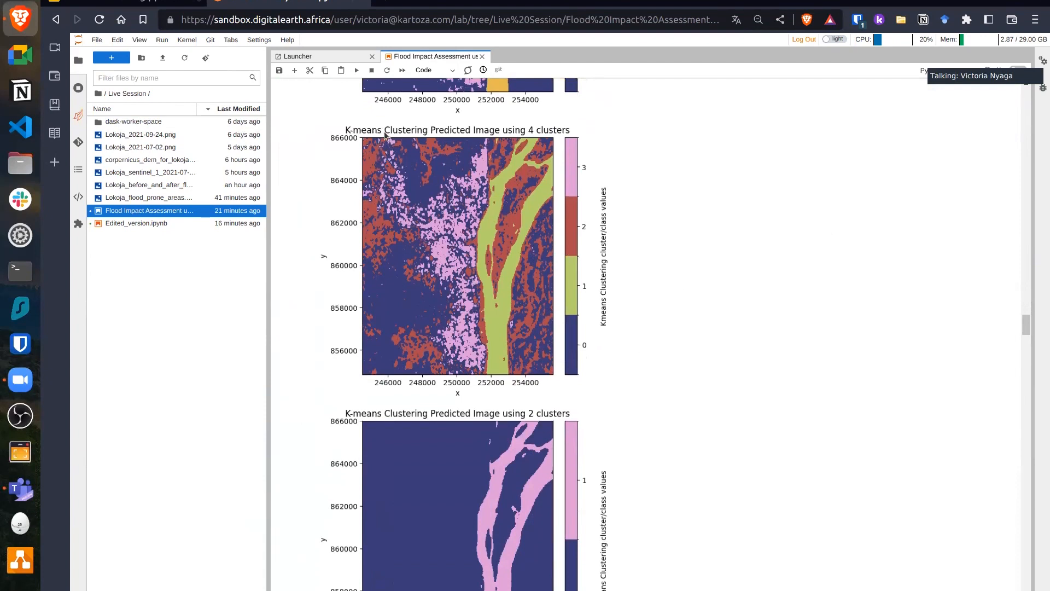
{"action": "scroll", "scroll_direction": "down", "scroll_amount": 3}
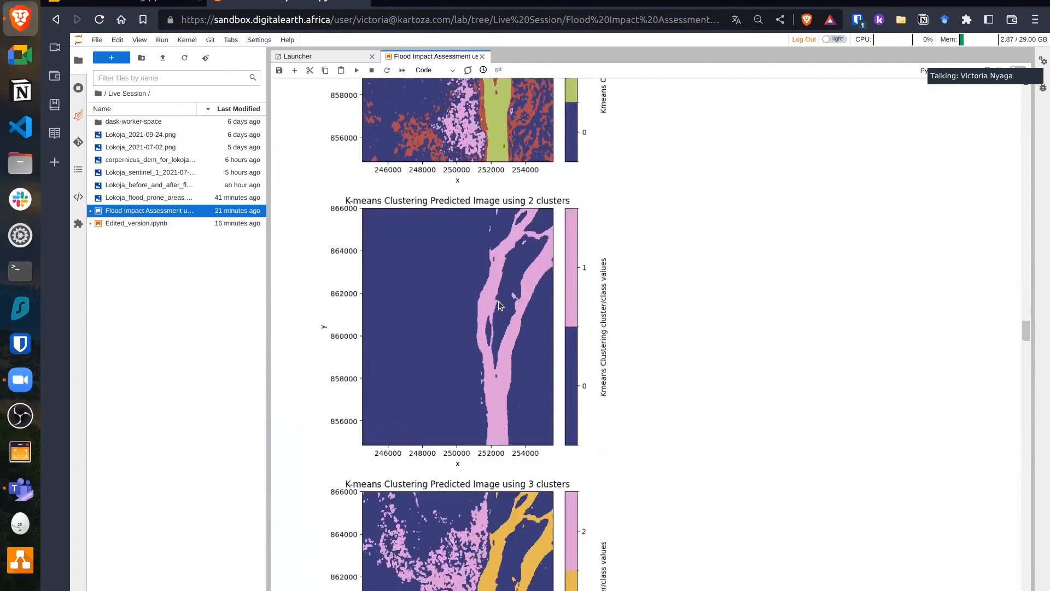
{"action": "scroll", "scroll_direction": "down", "scroll_amount": 3}
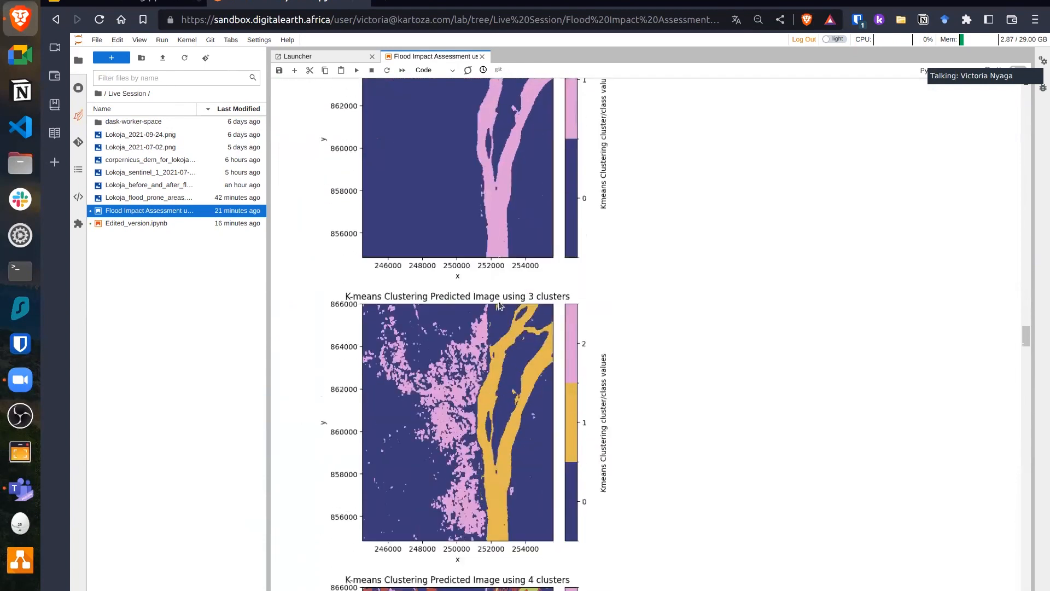
{"action": "scroll", "scroll_direction": "down", "scroll_amount": 3}
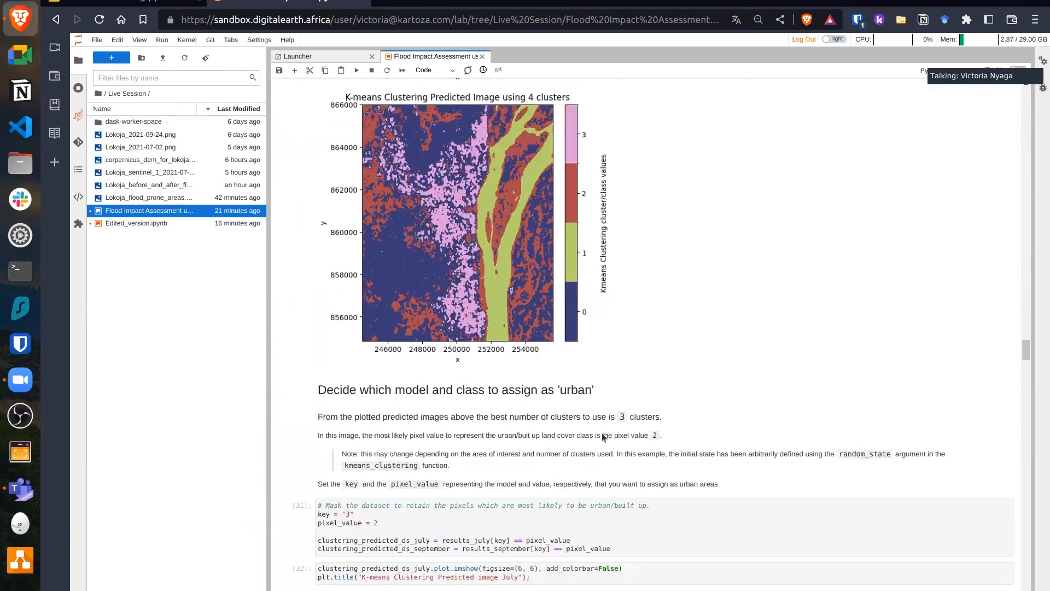
{"action": "scroll", "scroll_direction": "down", "scroll_amount": 3}
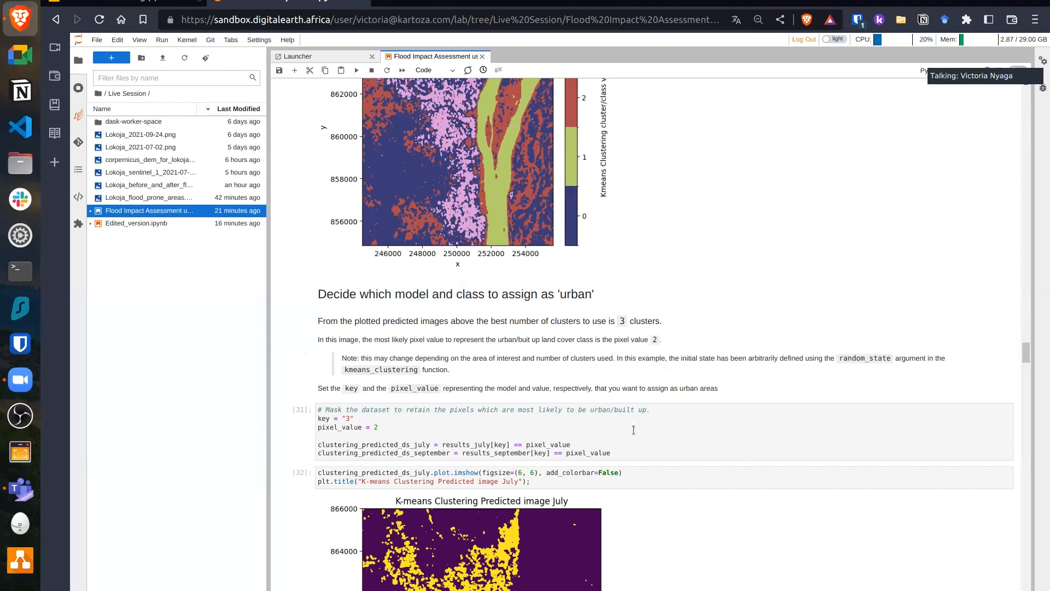
{"action": "scroll", "scroll_direction": "down", "scroll_amount": 3}
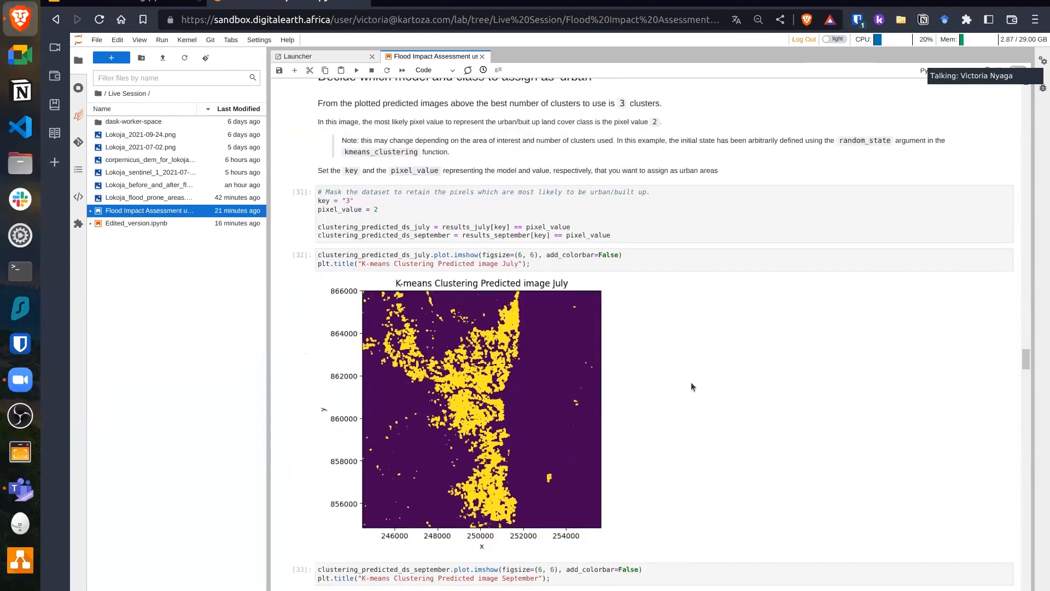
{"action": "mouse_move", "coordinate": [569, 290]}
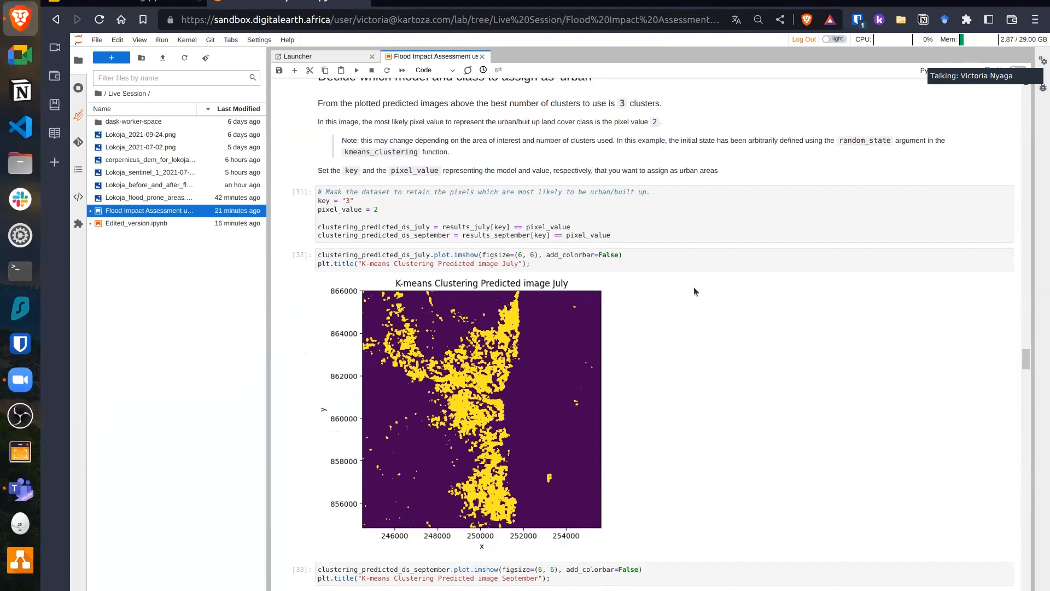
{"action": "scroll", "scroll_direction": "down", "scroll_amount": 3}
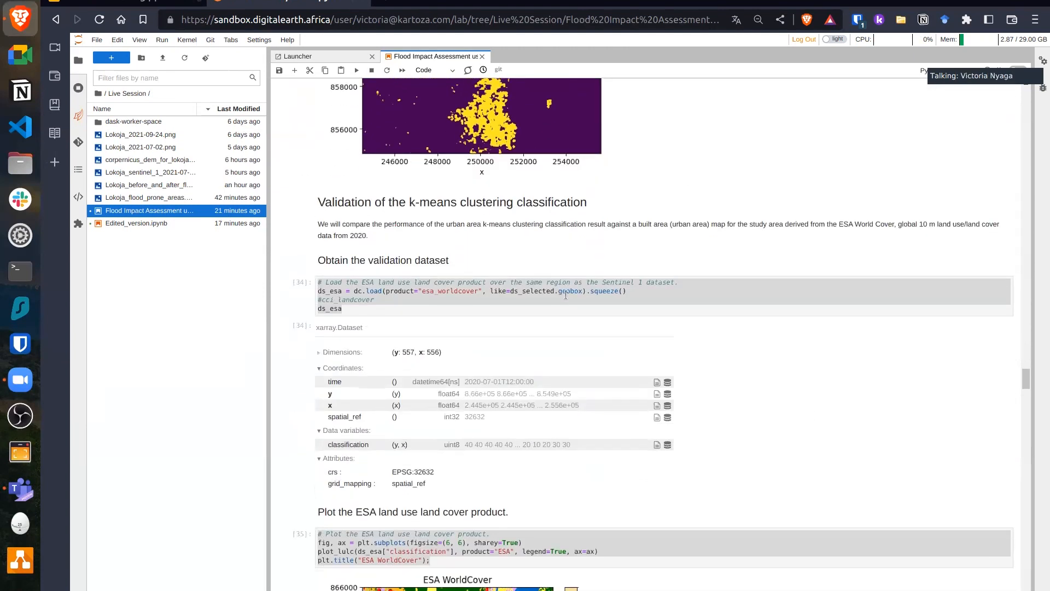
- Scroll past the ESA WorldCover and k-means plots to the accuracy results: 90.64% overall, F1 0.72
{"action": "left_click", "coordinate": [586, 299]}
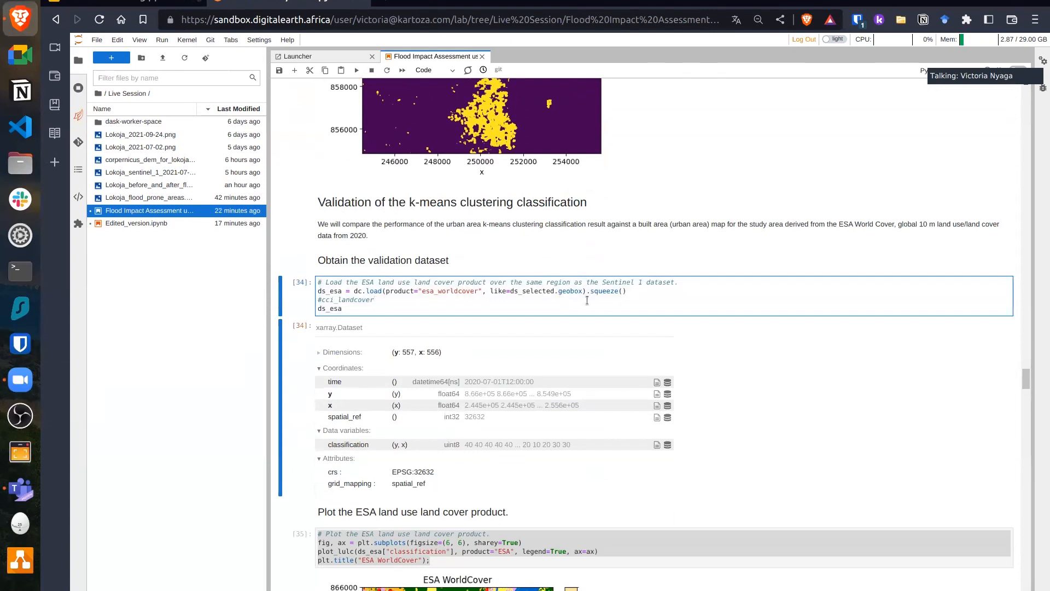
{"action": "scroll", "scroll_direction": "down", "scroll_amount": 3}
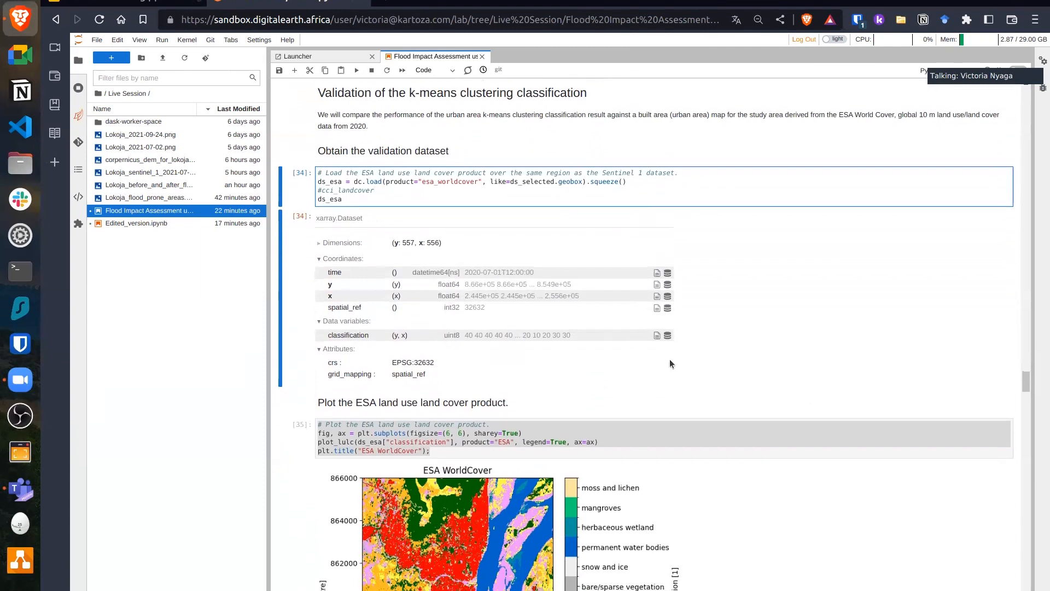
{"action": "scroll", "scroll_direction": "down", "scroll_amount": 3}
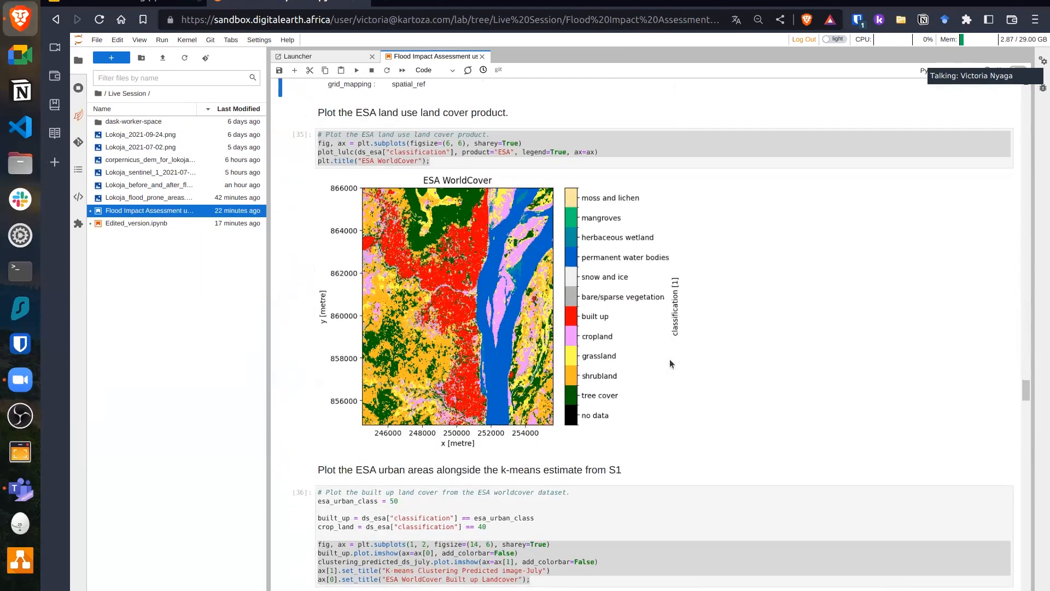
{"action": "scroll", "scroll_direction": "down", "scroll_amount": 3}
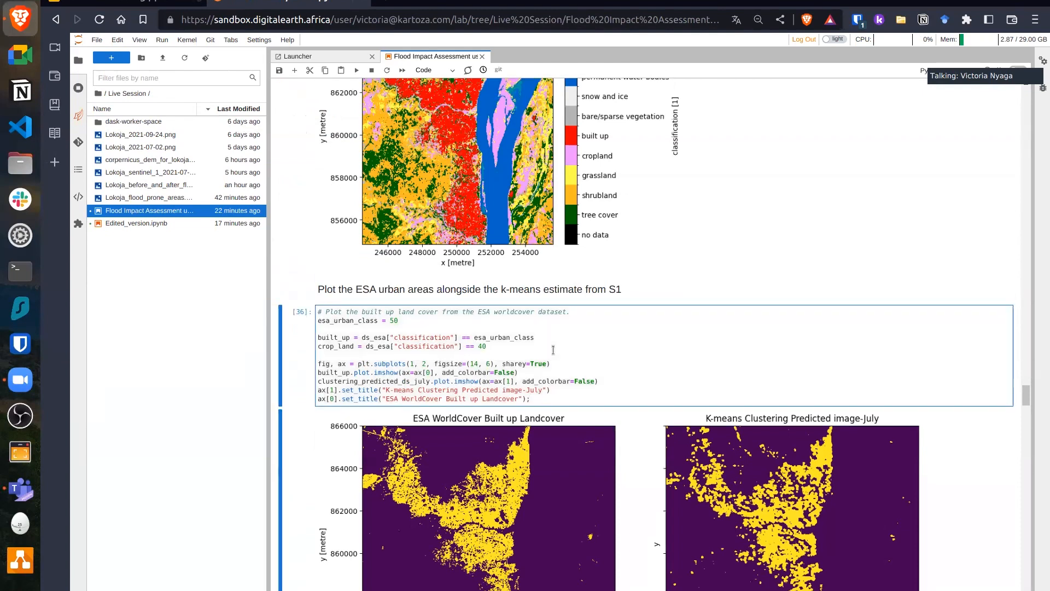
{"action": "scroll", "scroll_direction": "down", "scroll_amount": 3}
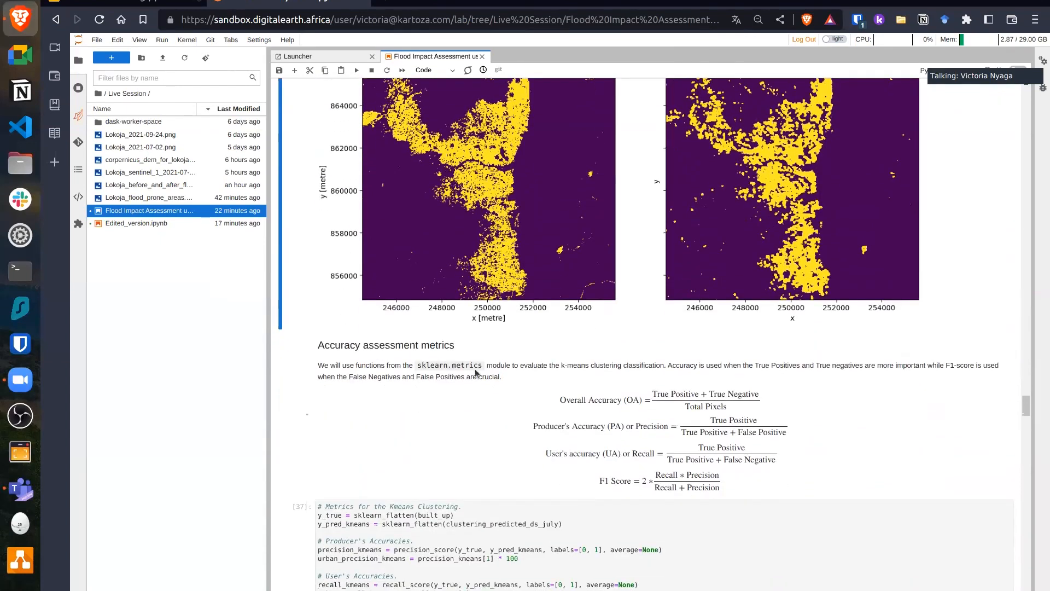
{"action": "scroll", "scroll_direction": "down", "scroll_amount": 3}
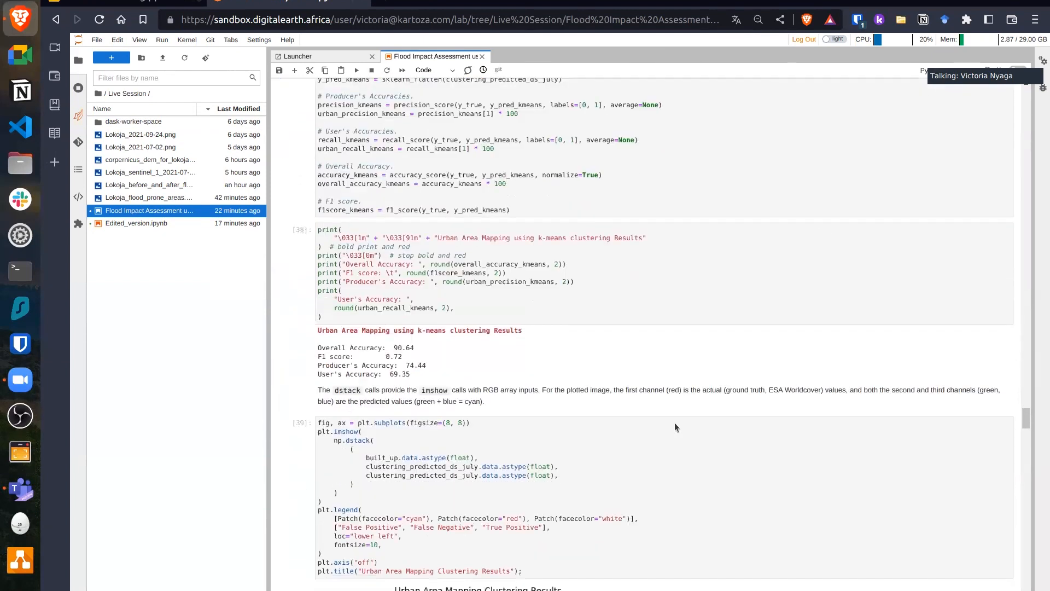
- Scroll through the September k-means metrics to the clustering error map and July-vs-September urban maps
{"action": "scroll", "scroll_direction": "down", "scroll_amount": 3}
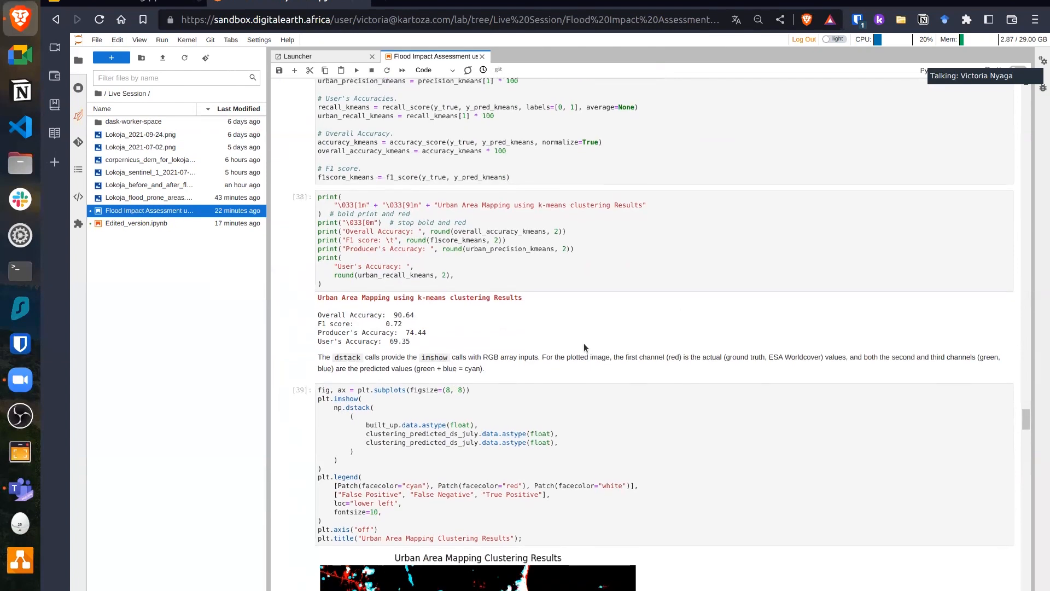
{"action": "scroll", "scroll_direction": "down", "scroll_amount": 3}
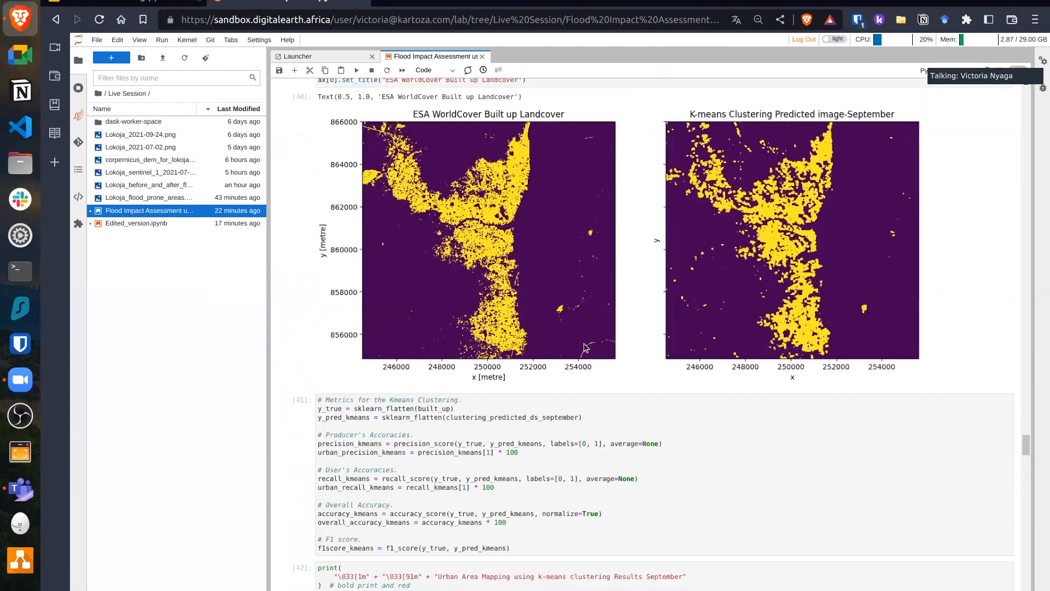
{"action": "scroll", "scroll_direction": "down", "scroll_amount": 3}
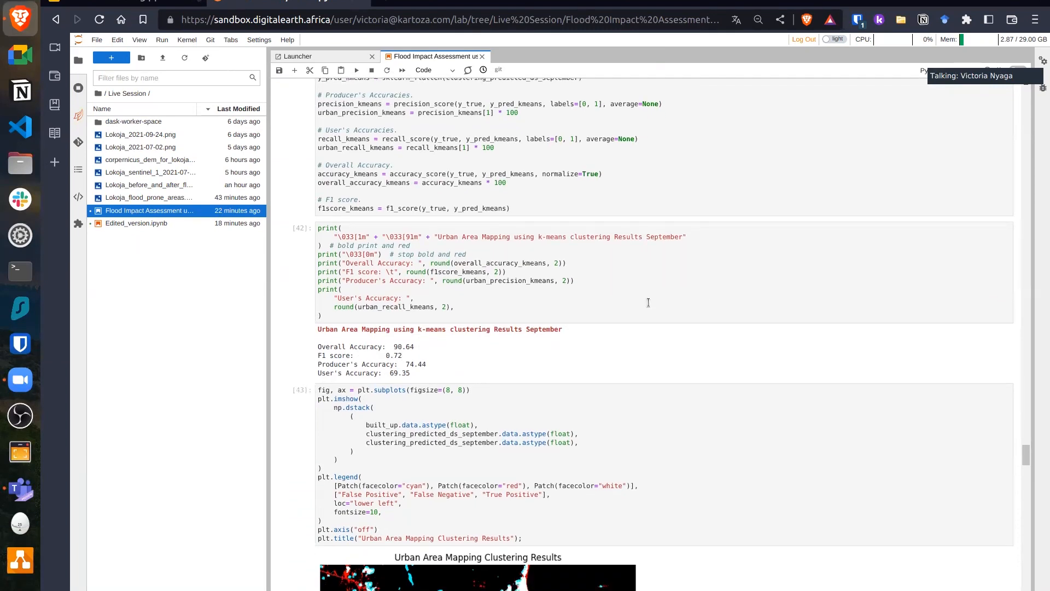
{"action": "scroll", "scroll_direction": "down", "scroll_amount": 3}
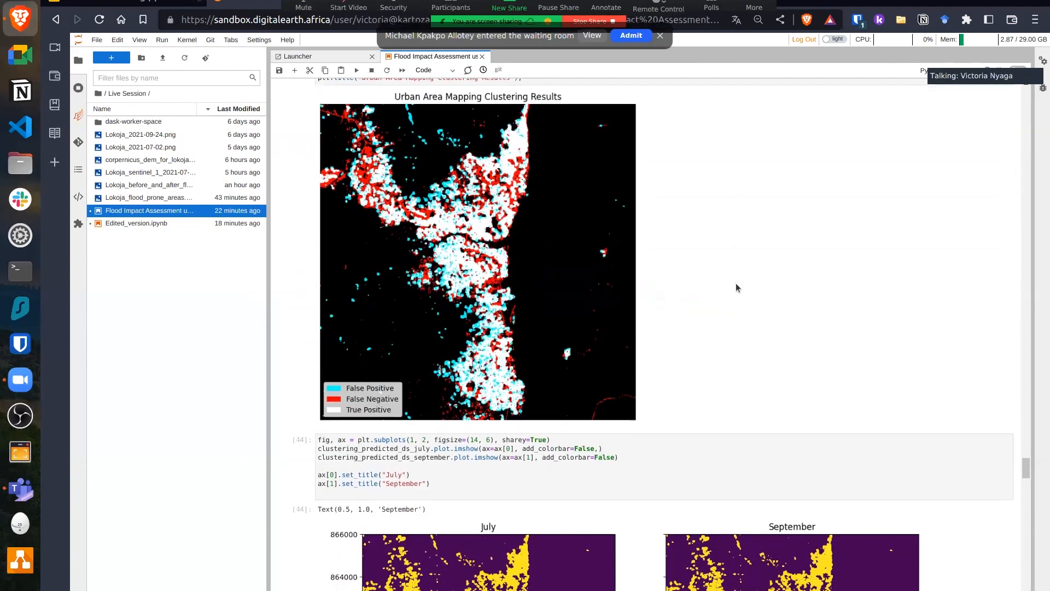
- Scroll past the legend cell to the July land cover change map and the elevation data loading
{"action": "scroll", "scroll_direction": "down", "scroll_amount": 3}
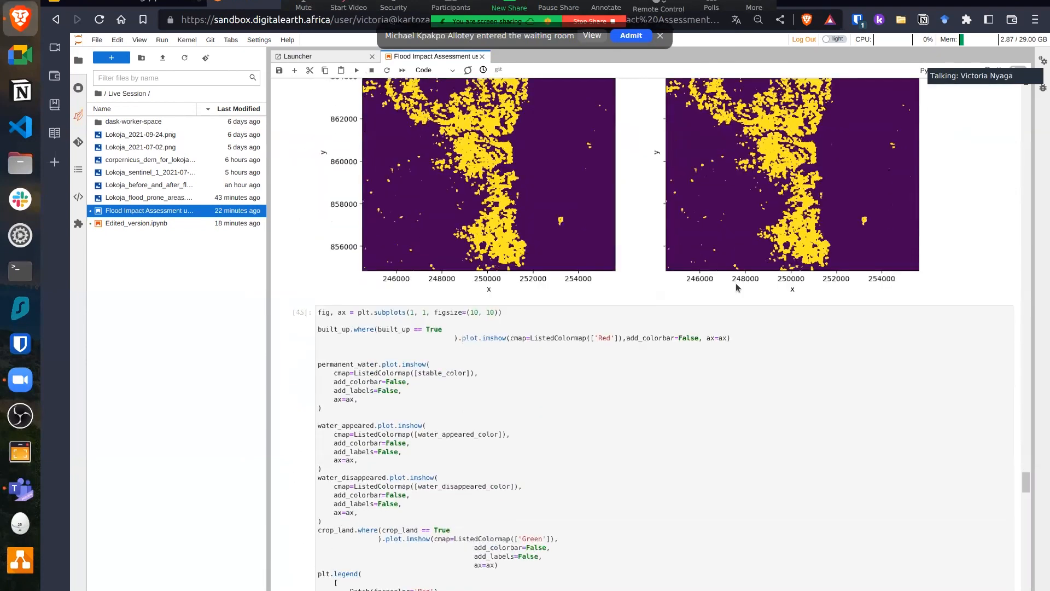
{"action": "scroll", "scroll_direction": "down", "scroll_amount": 3}
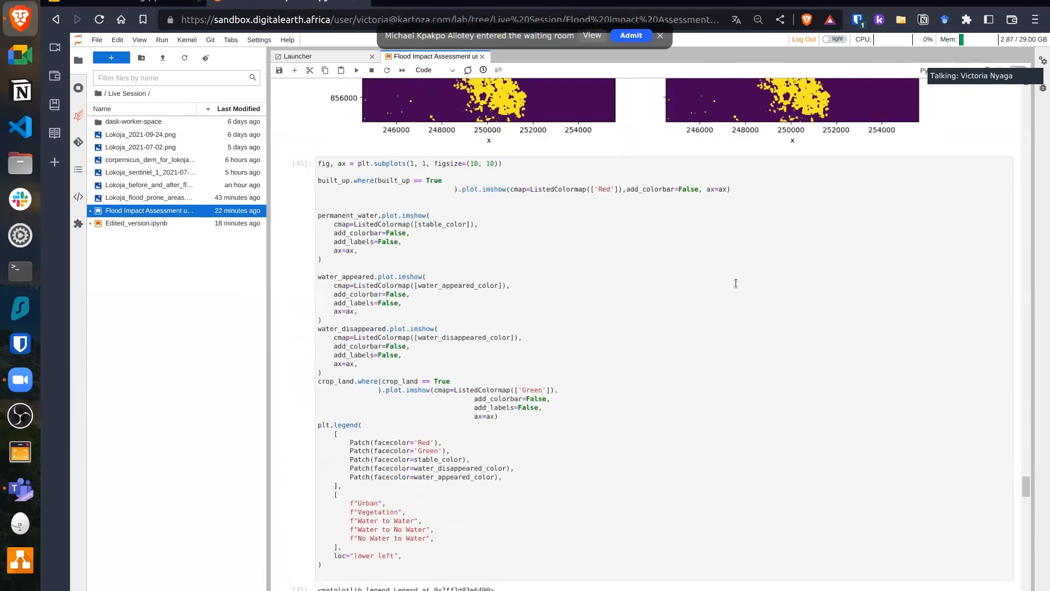
{"action": "scroll", "scroll_direction": "down", "scroll_amount": 3}
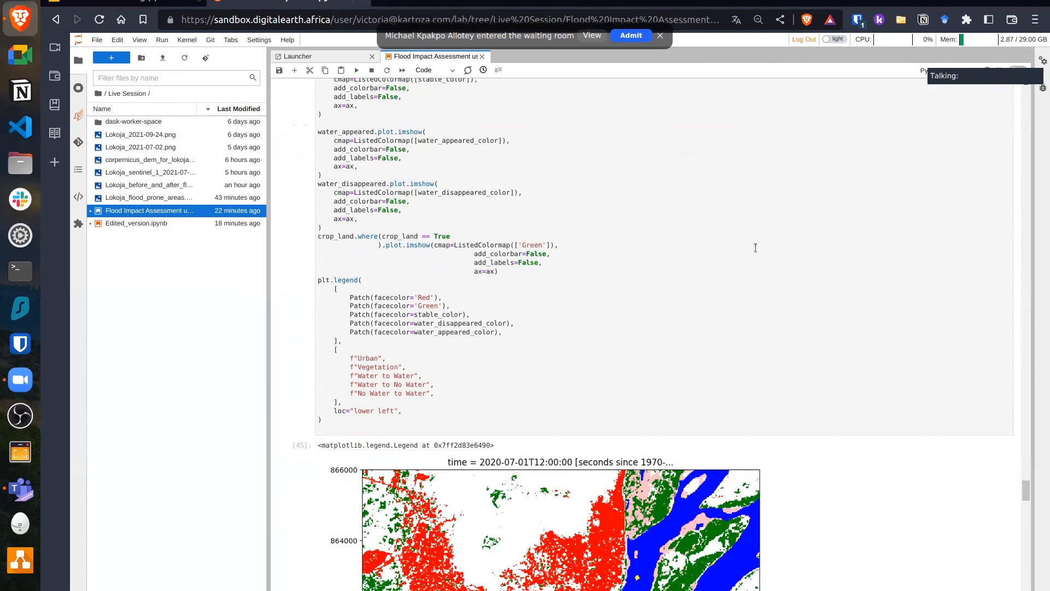
{"action": "mouse_move", "coordinate": [620, 258]}
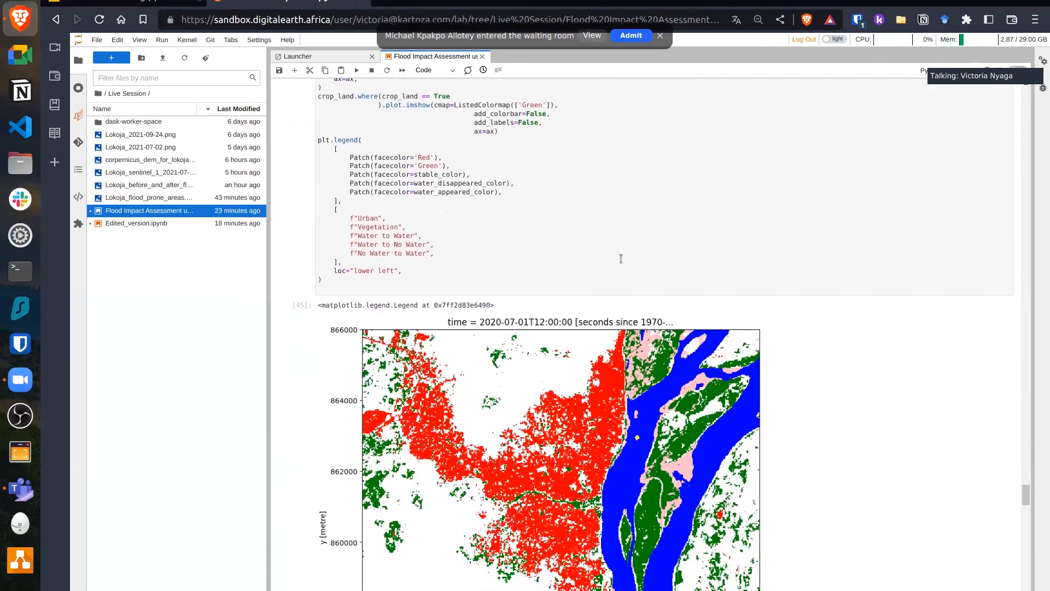
{"action": "scroll", "scroll_direction": "down", "scroll_amount": 3}
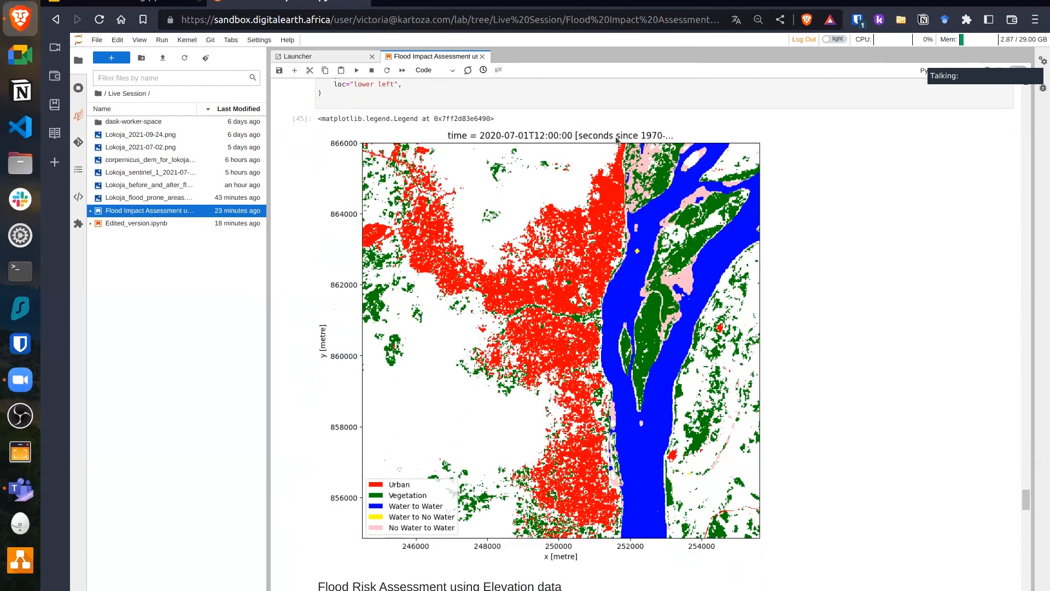
{"action": "mouse_move", "coordinate": [398, 556]}
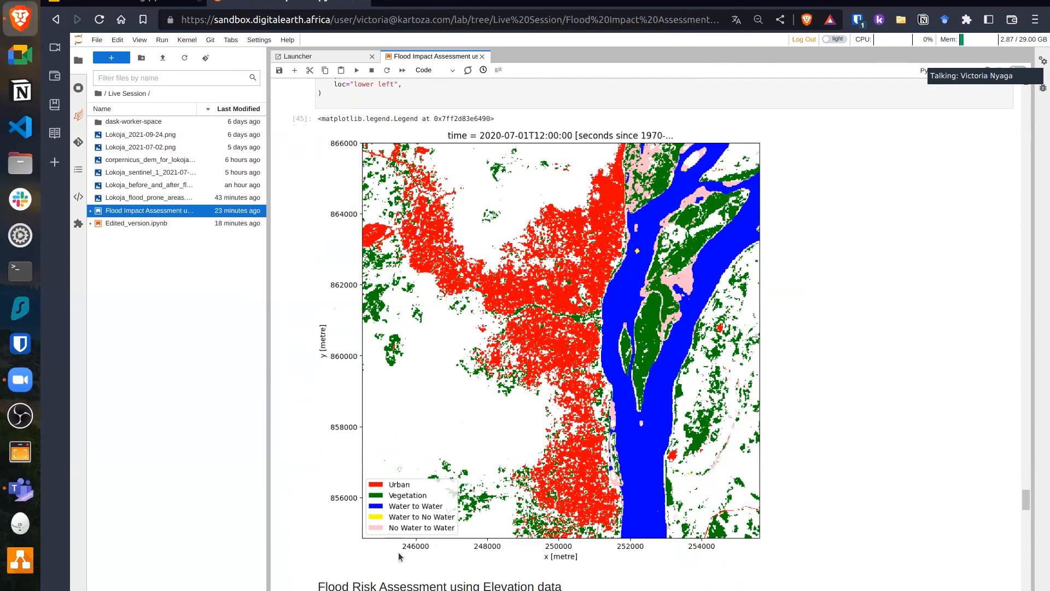
{"action": "mouse_move", "coordinate": [485, 473]}
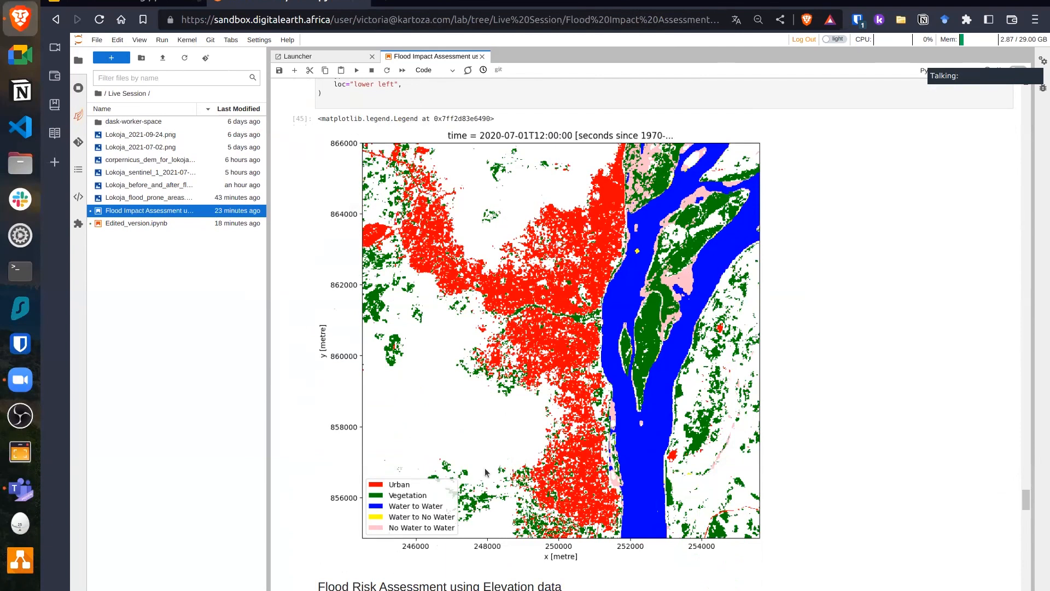
{"action": "mouse_move", "coordinate": [589, 228]}
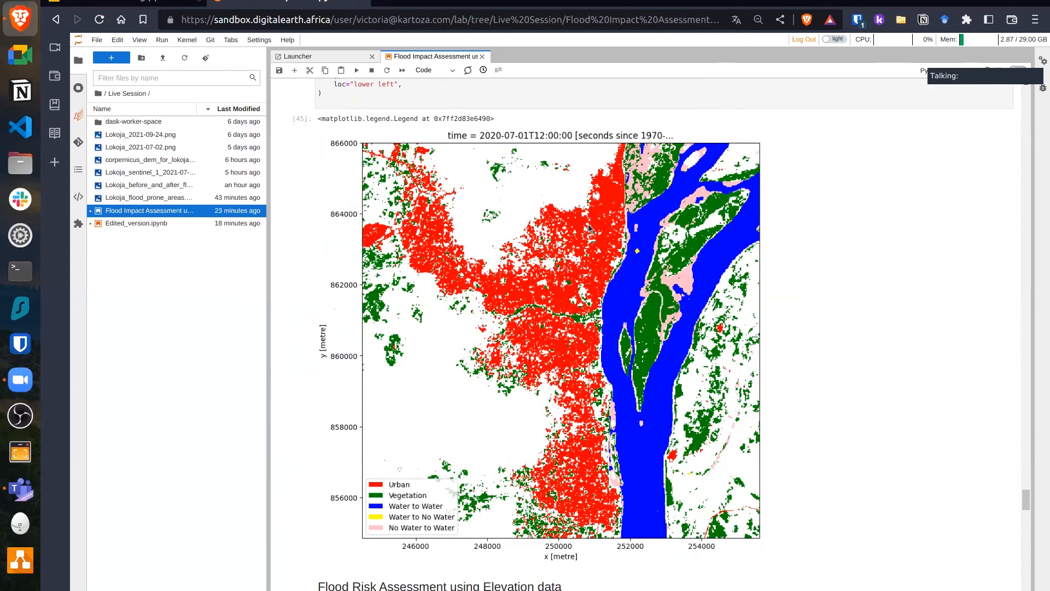
{"action": "mouse_move", "coordinate": [583, 272]}
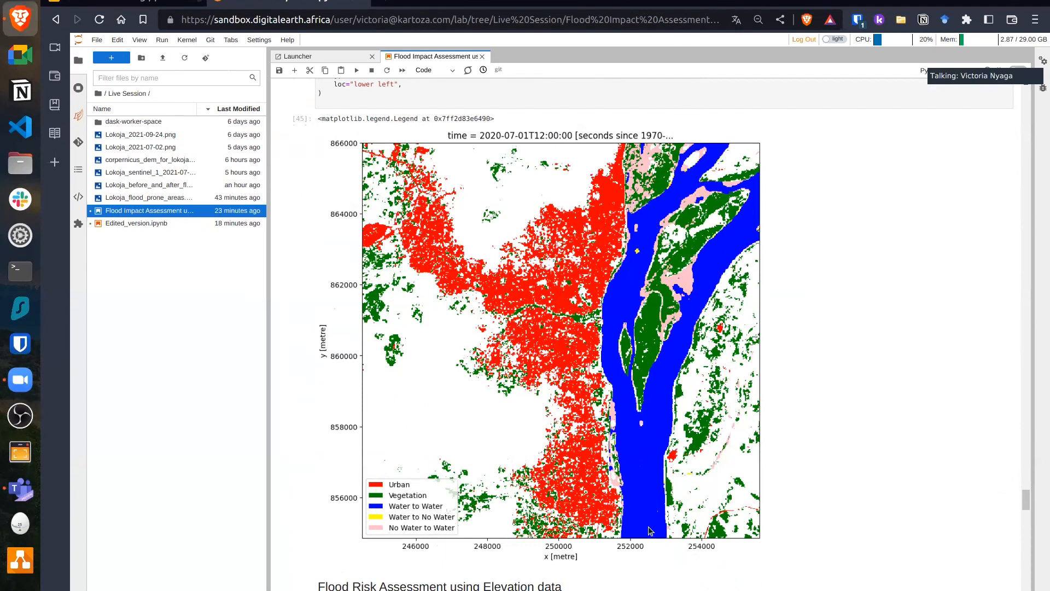
{"action": "mouse_move", "coordinate": [733, 268]}
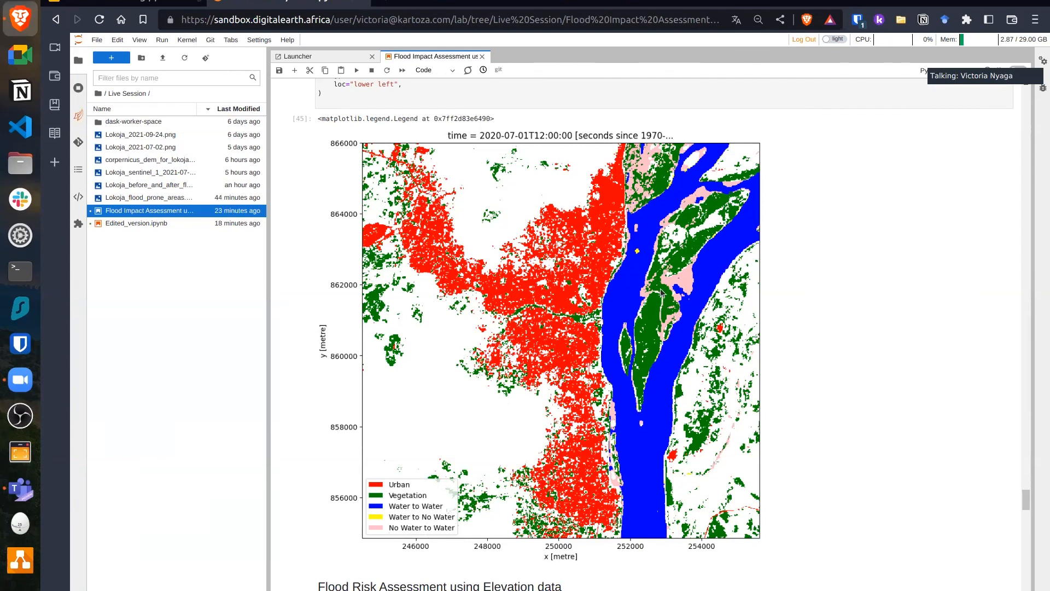
{"action": "scroll", "scroll_direction": "down", "scroll_amount": 3}
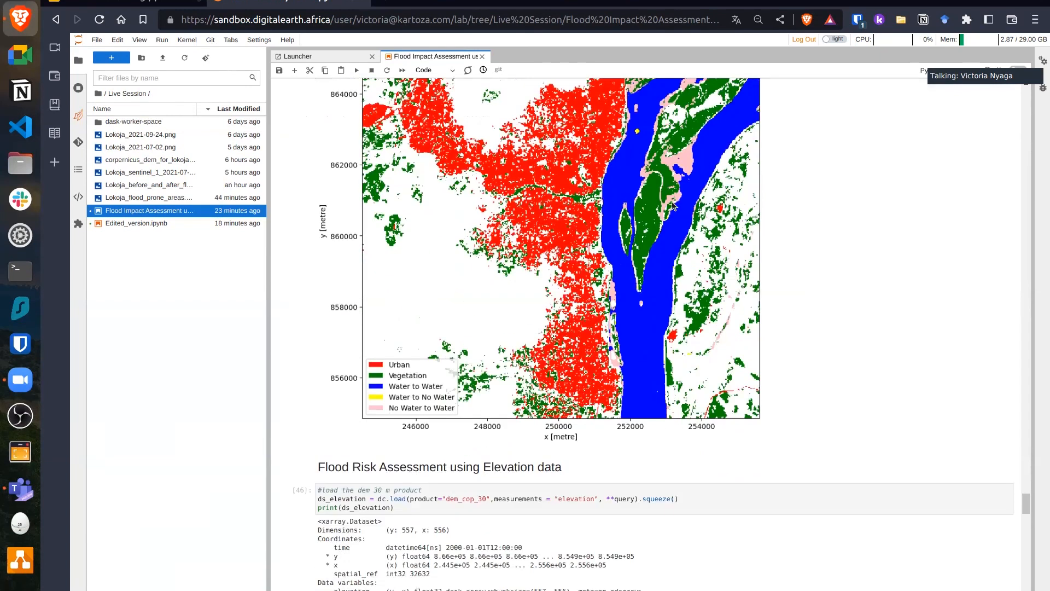
{"action": "scroll", "scroll_direction": "down", "scroll_amount": 3}
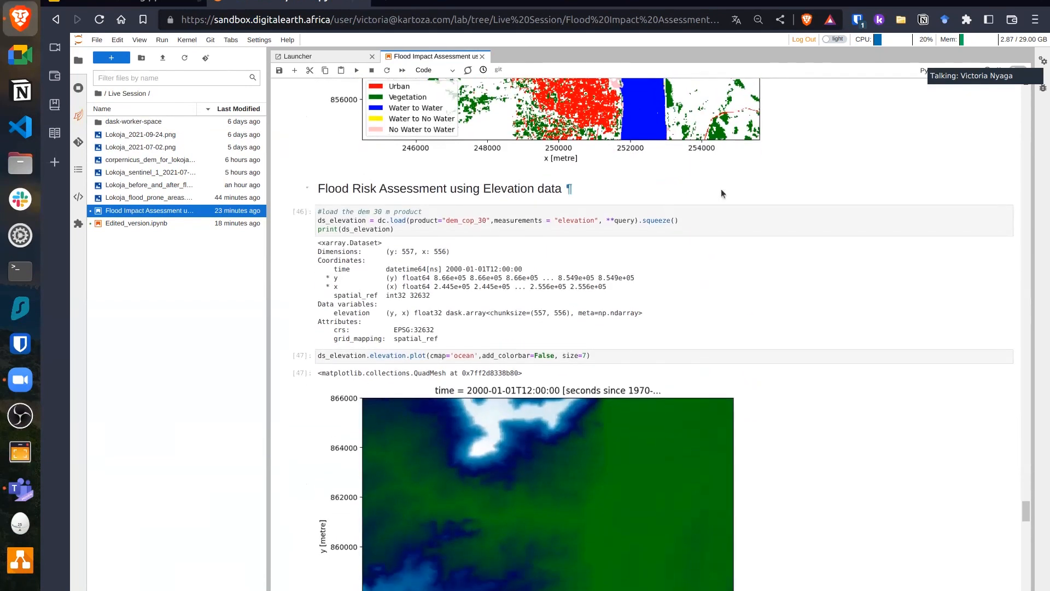
{"action": "scroll", "scroll_direction": "down", "scroll_amount": 3}
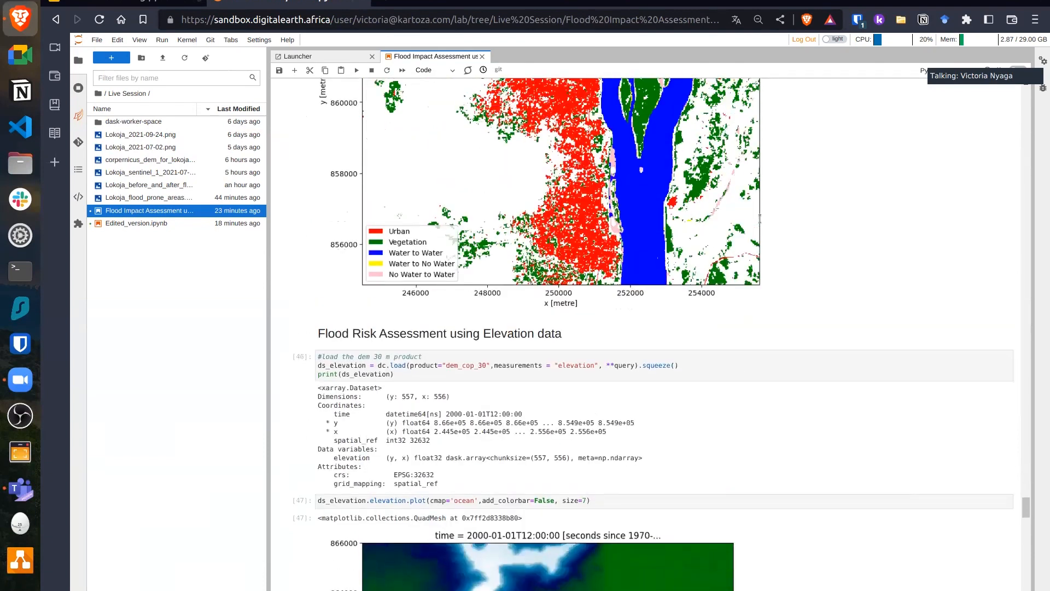
{"action": "scroll", "scroll_direction": "down", "scroll_amount": 3}
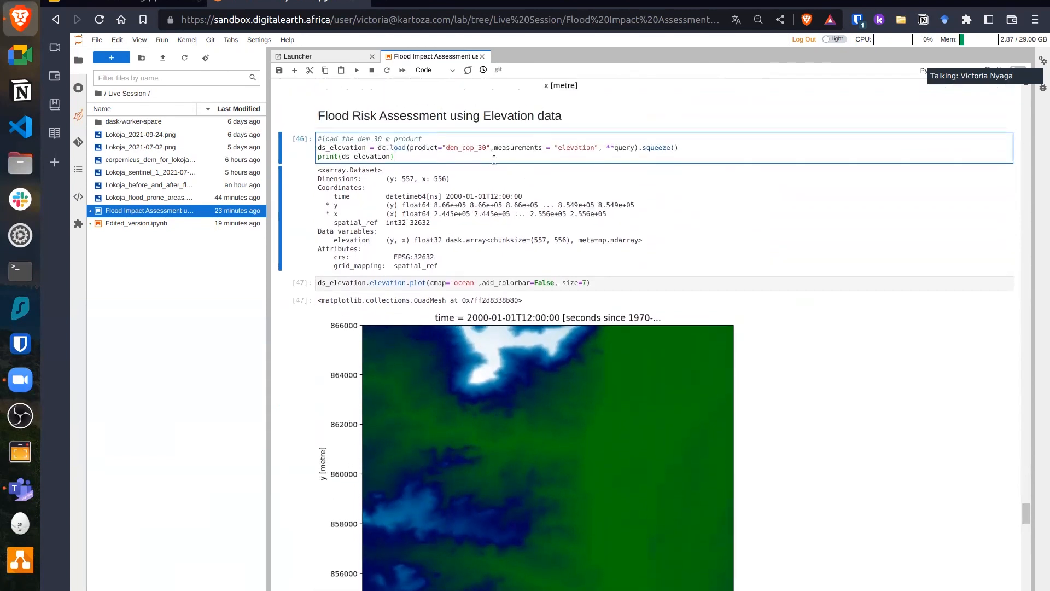
{"action": "mouse_move", "coordinate": [515, 171]}
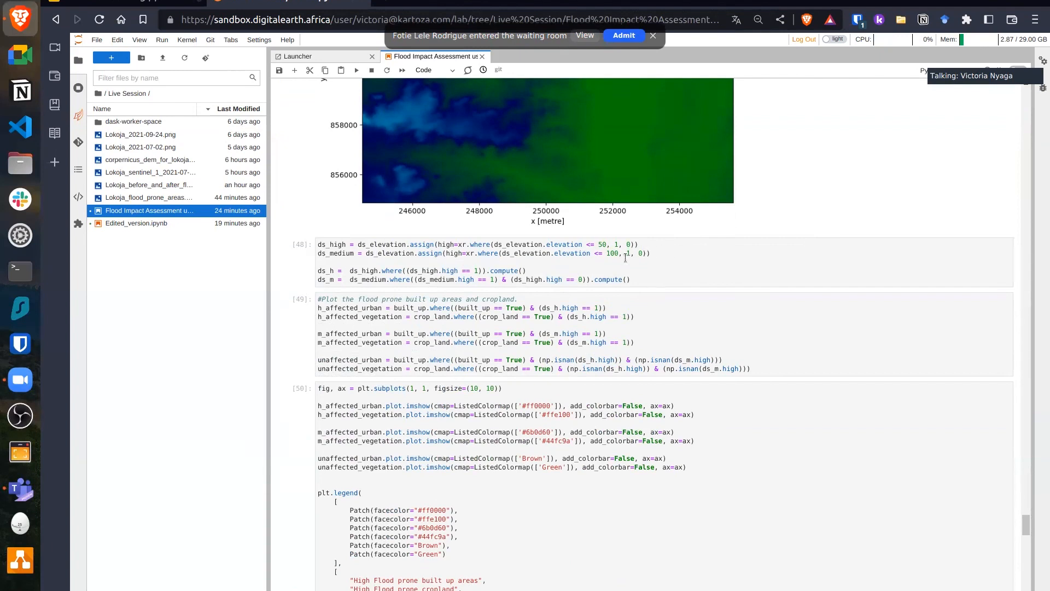
{"action": "mouse_move", "coordinate": [625, 256]}
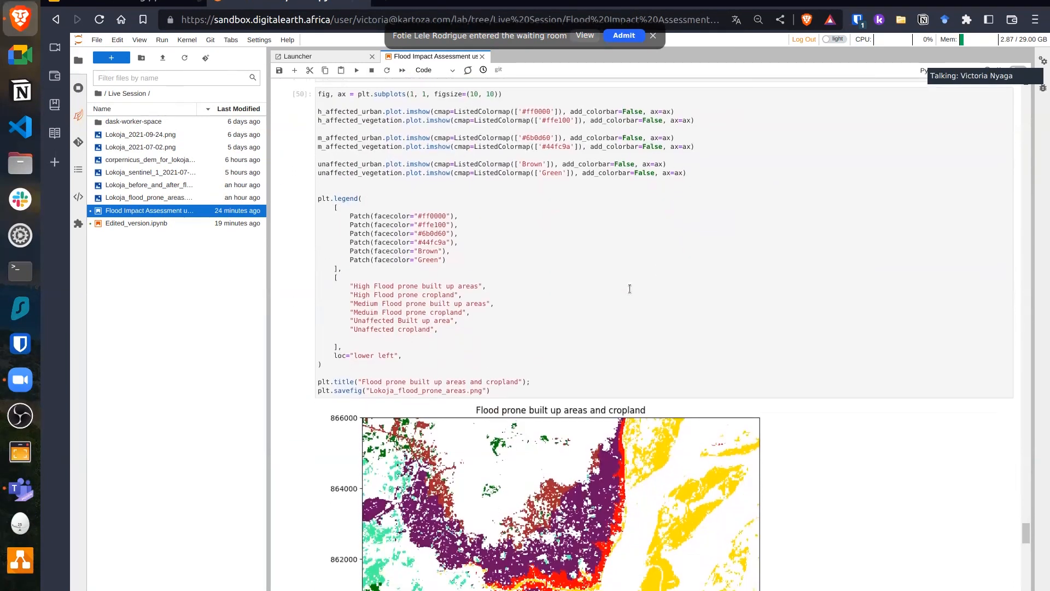
{"action": "scroll", "scroll_direction": "down", "scroll_amount": 3}
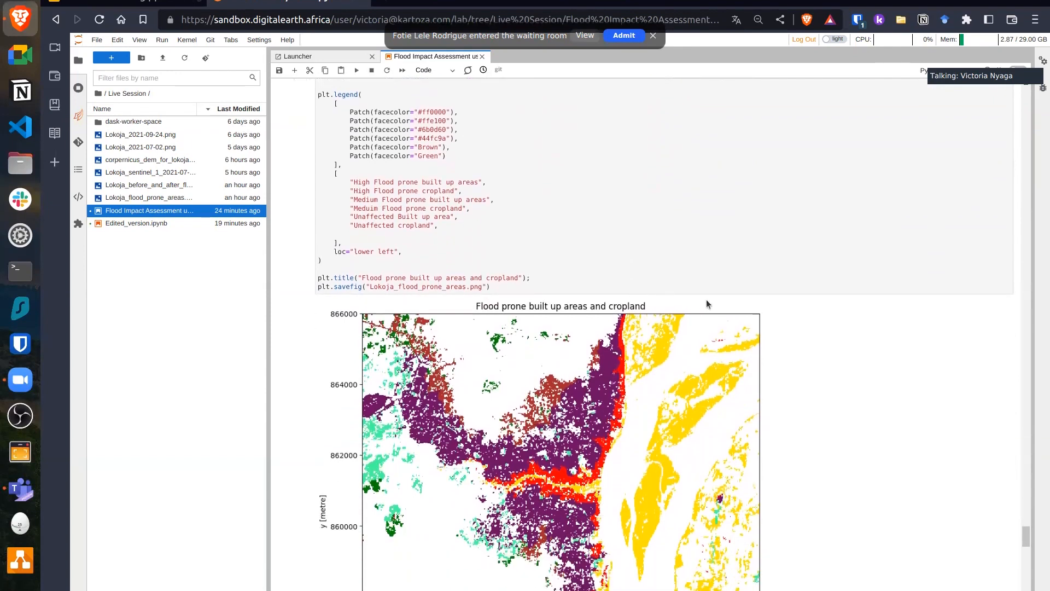
{"action": "scroll", "scroll_direction": "down", "scroll_amount": 3}
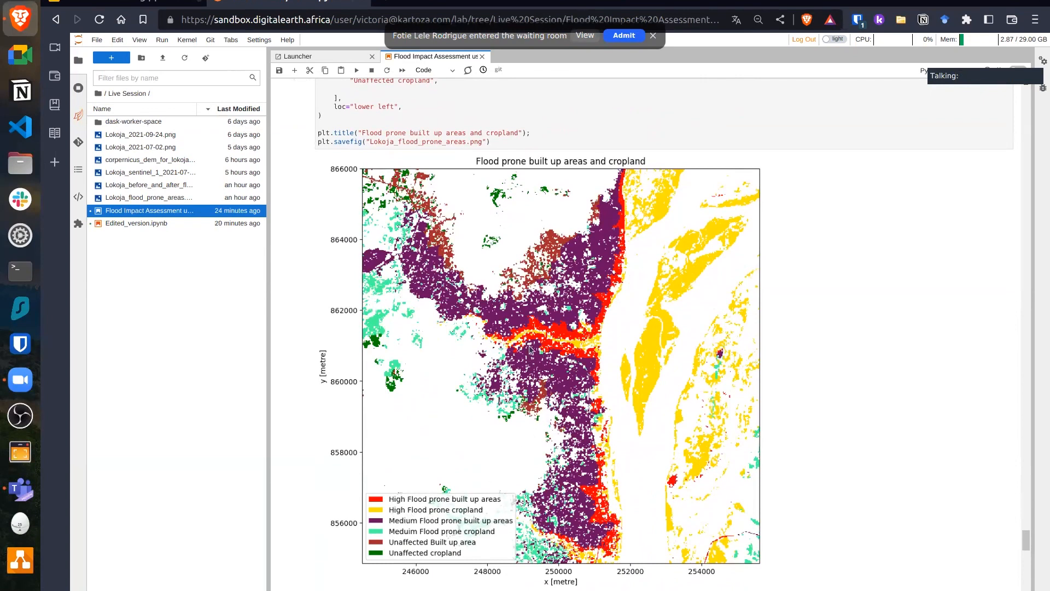
{"action": "mouse_move", "coordinate": [641, 221]}
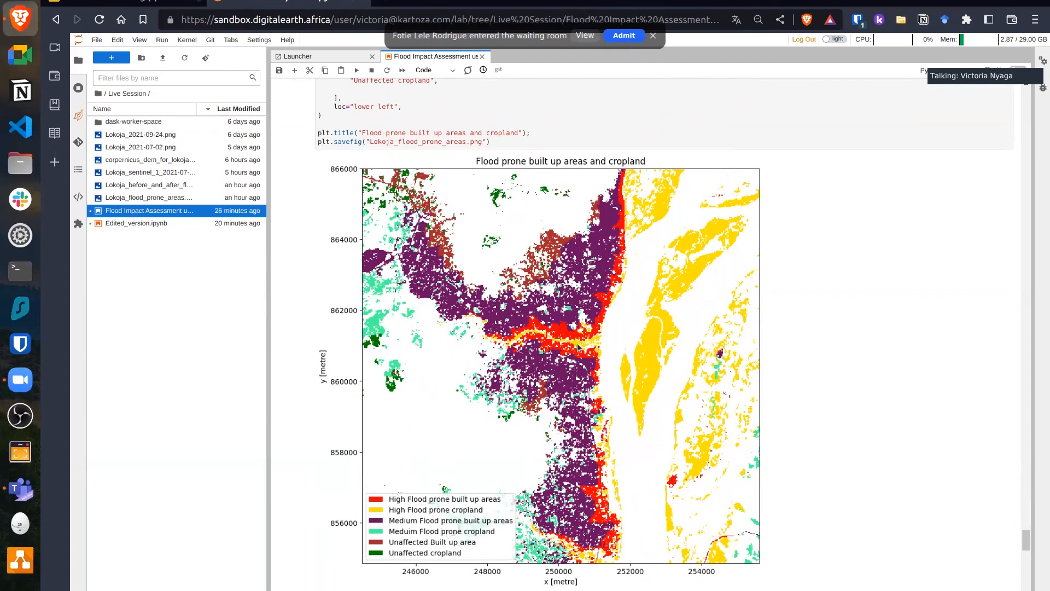
{"action": "mouse_move", "coordinate": [576, 348]}
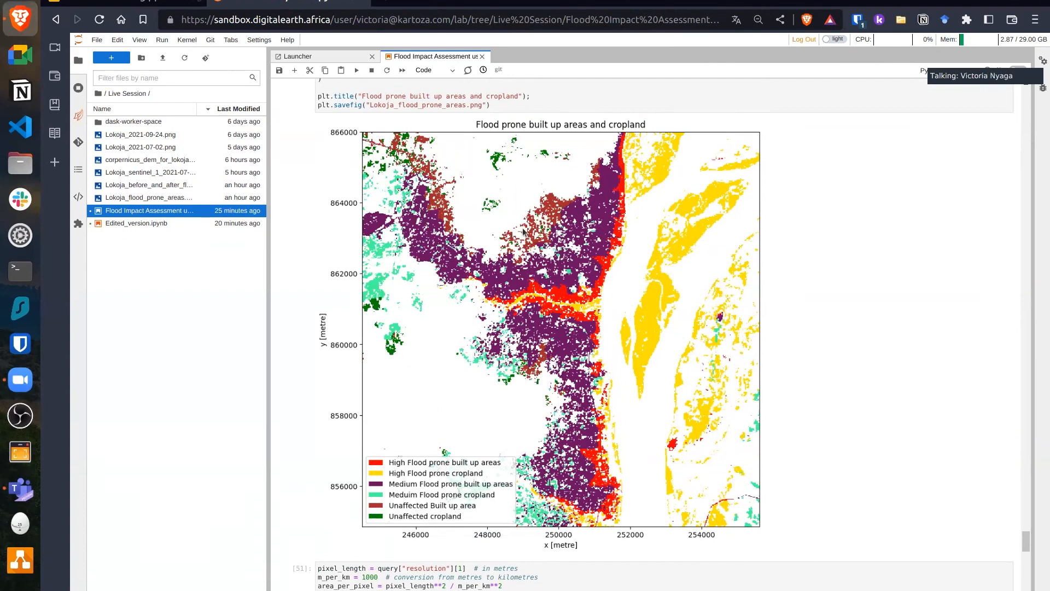
- Scroll past the area calculation cells to the flood-prone area figures and urban area bar graph
{"action": "scroll", "scroll_direction": "down", "scroll_amount": 3}
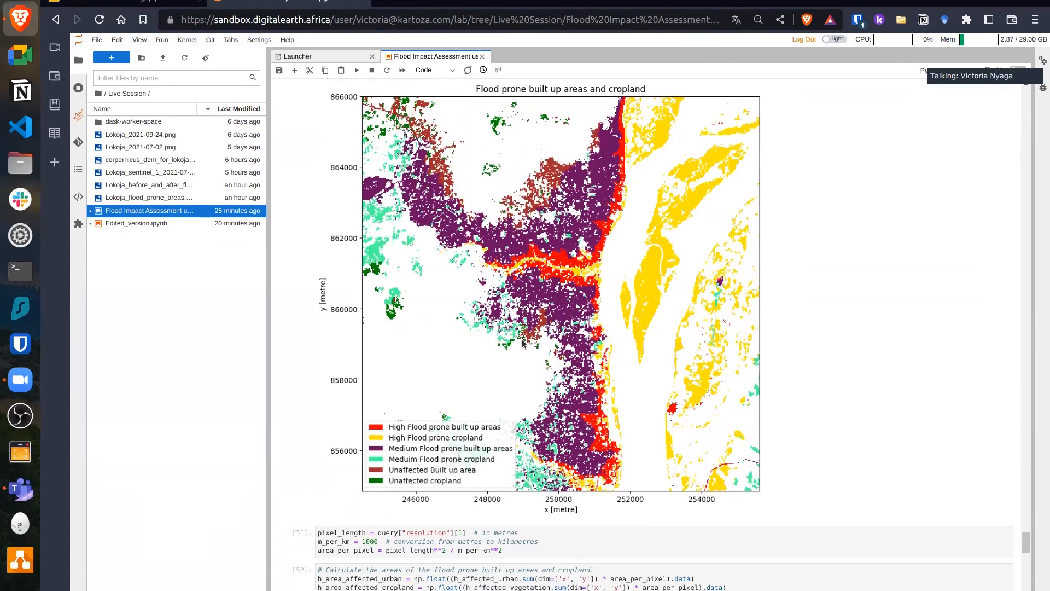
{"action": "scroll", "scroll_direction": "down", "scroll_amount": 3}
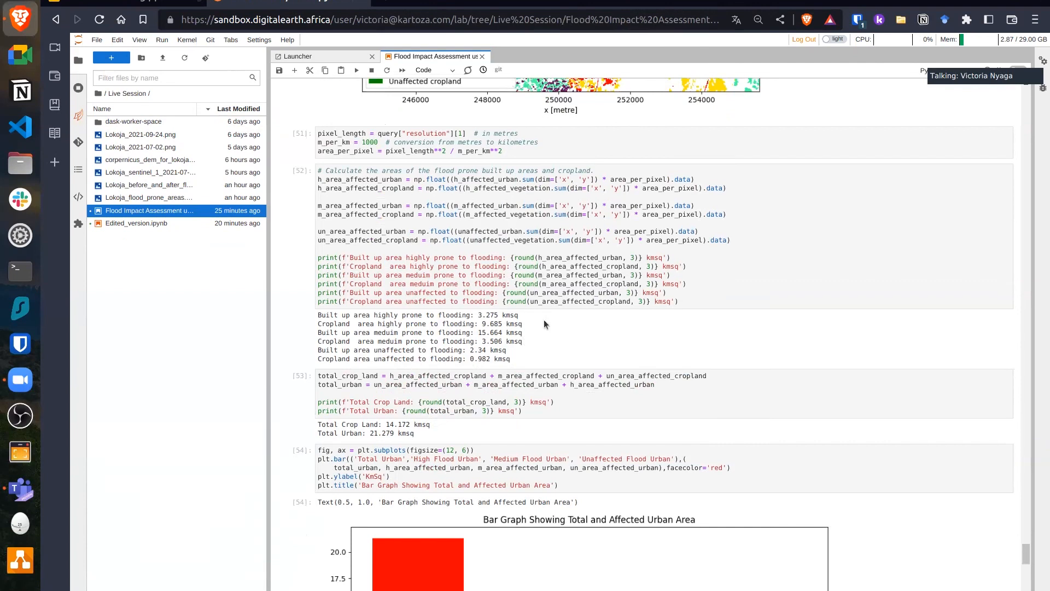
{"action": "mouse_move", "coordinate": [458, 355]}
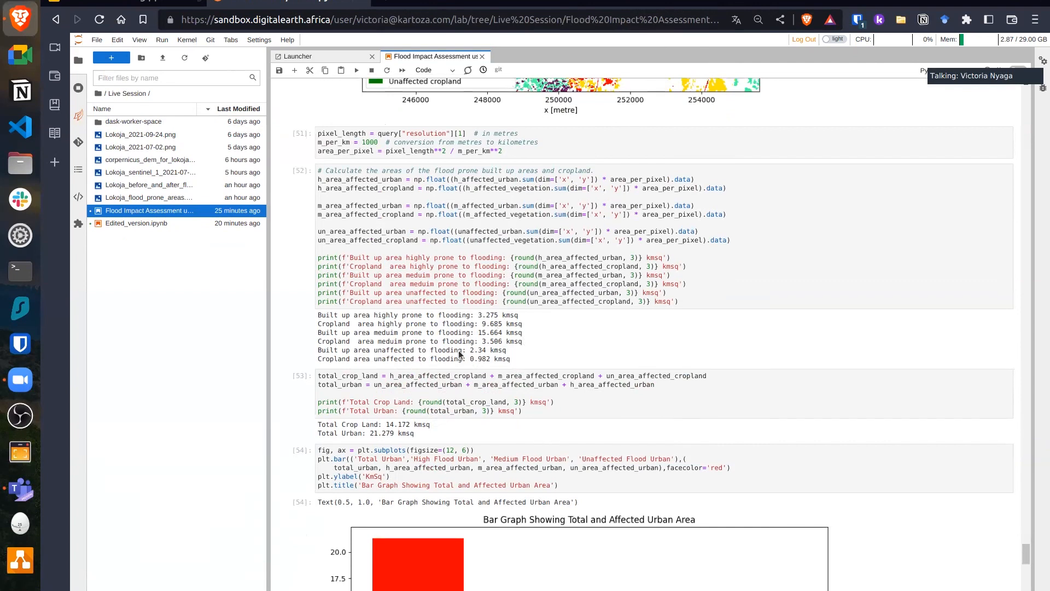
{"action": "mouse_move", "coordinate": [533, 349]}
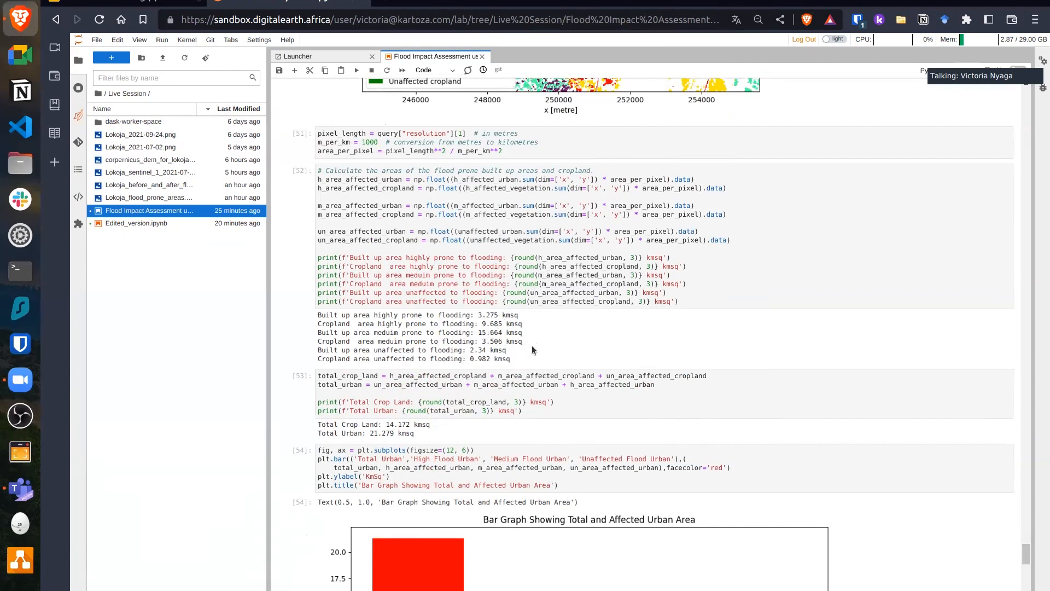
{"action": "scroll", "scroll_direction": "down", "scroll_amount": 3}
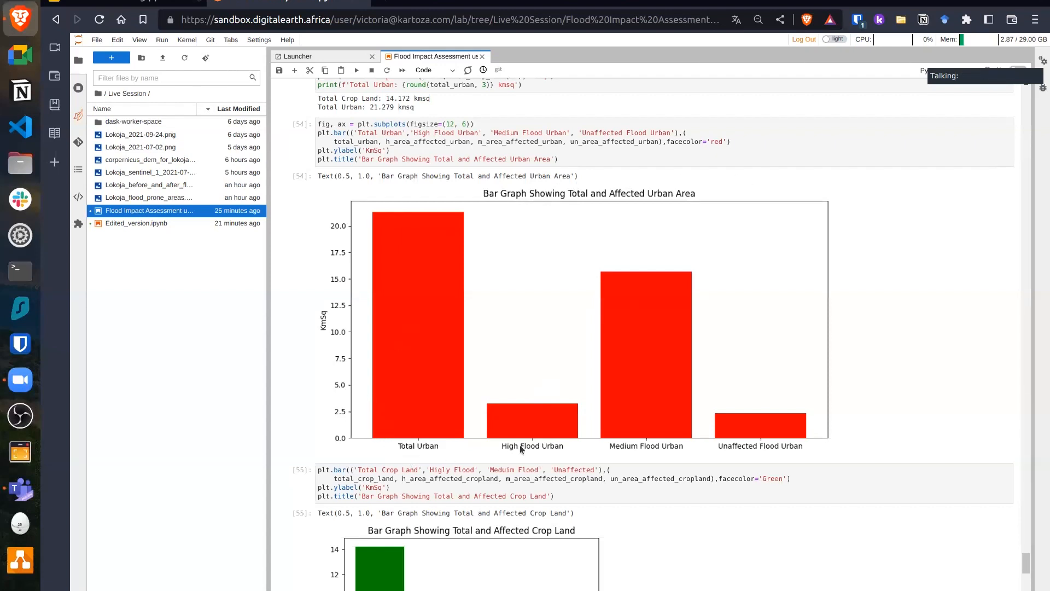
{"action": "mouse_move", "coordinate": [630, 453]}
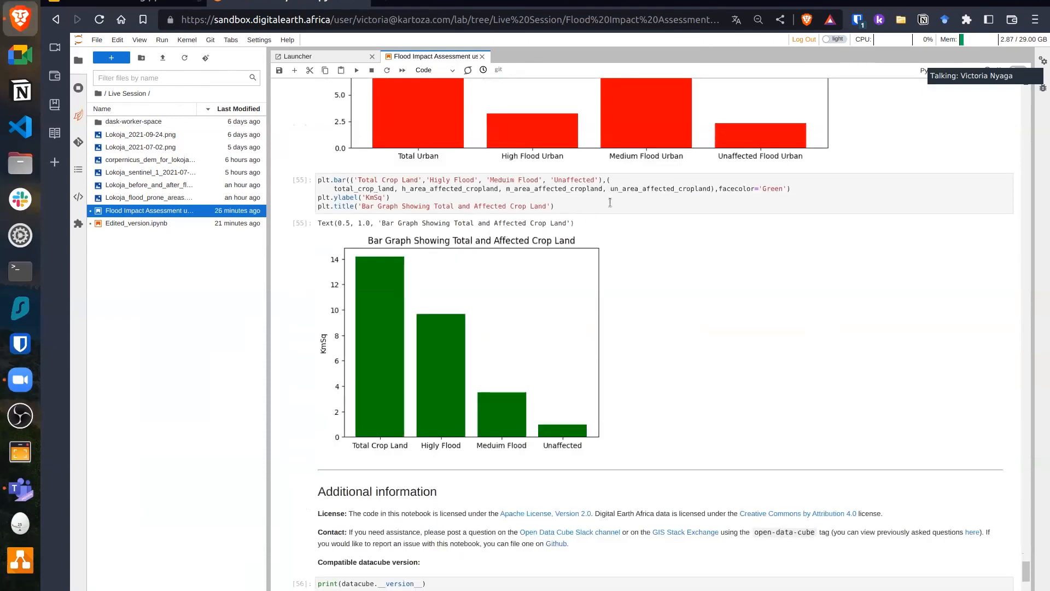
{"action": "mouse_move", "coordinate": [359, 476]}
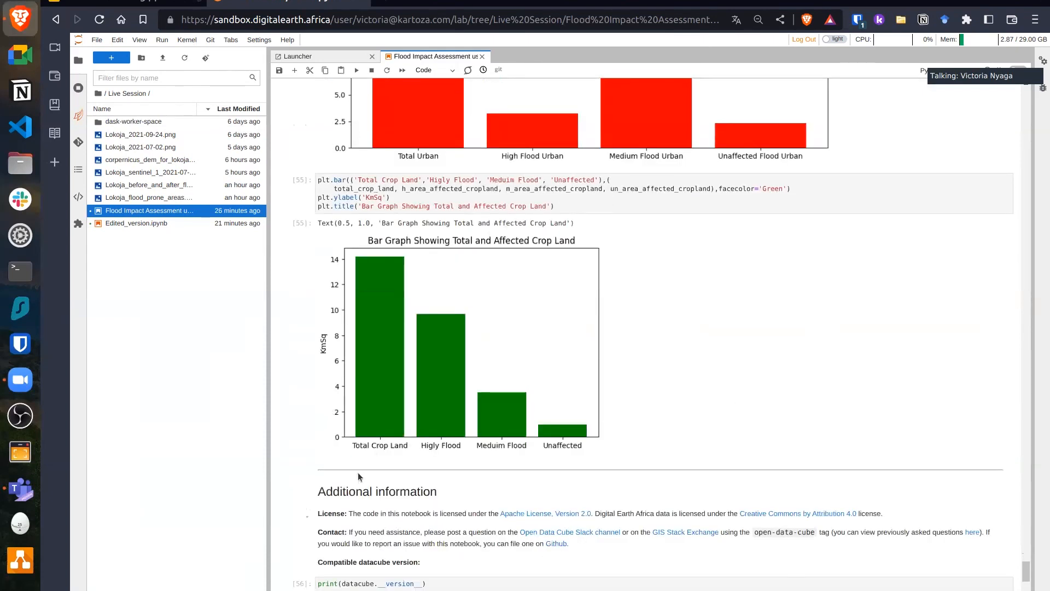
{"action": "mouse_move", "coordinate": [380, 451]}
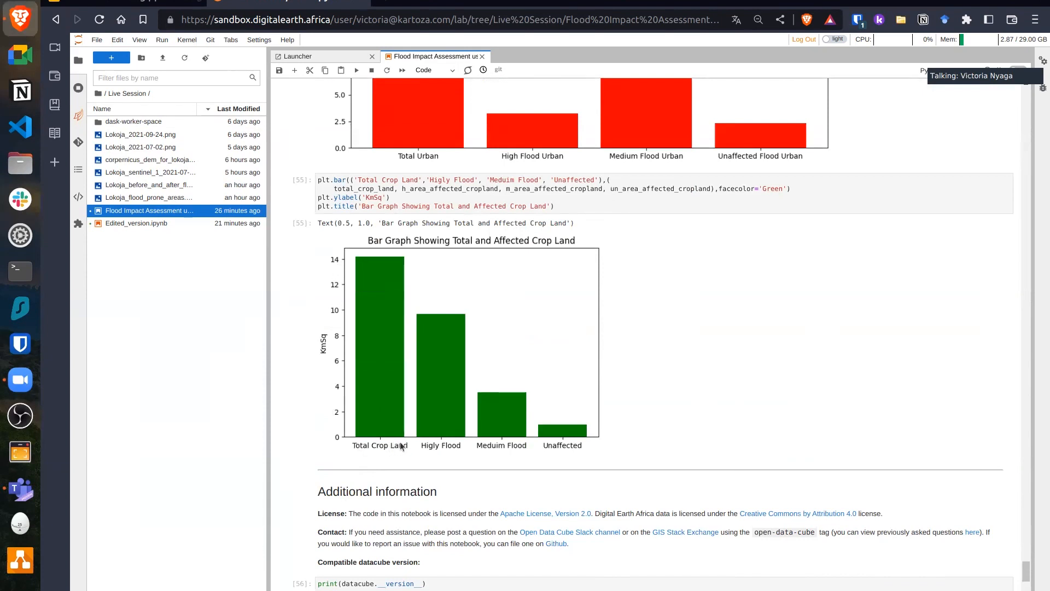
{"action": "mouse_move", "coordinate": [440, 449]}
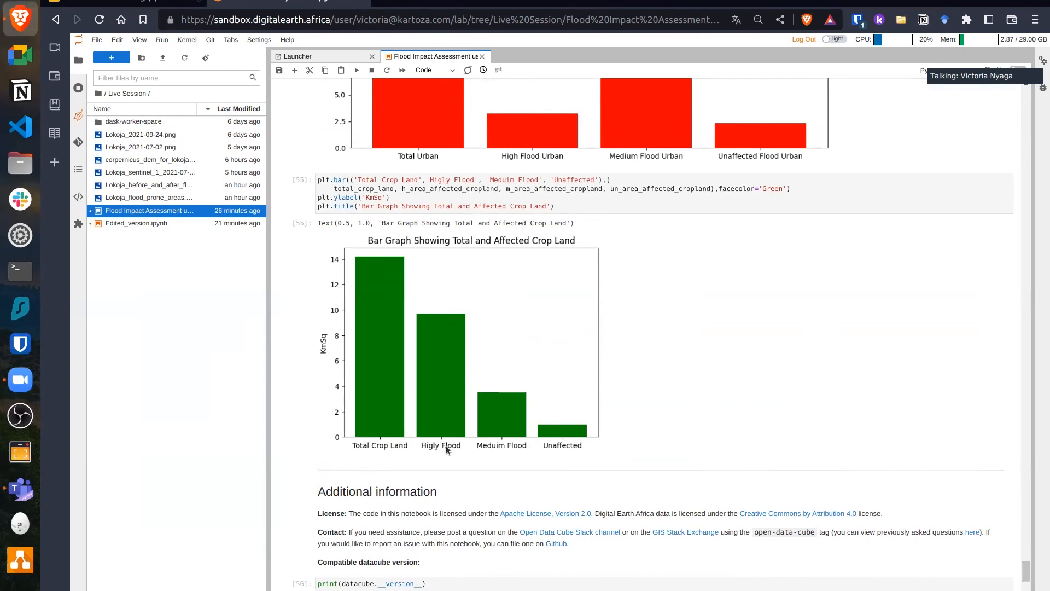
{"action": "mouse_move", "coordinate": [507, 443]}
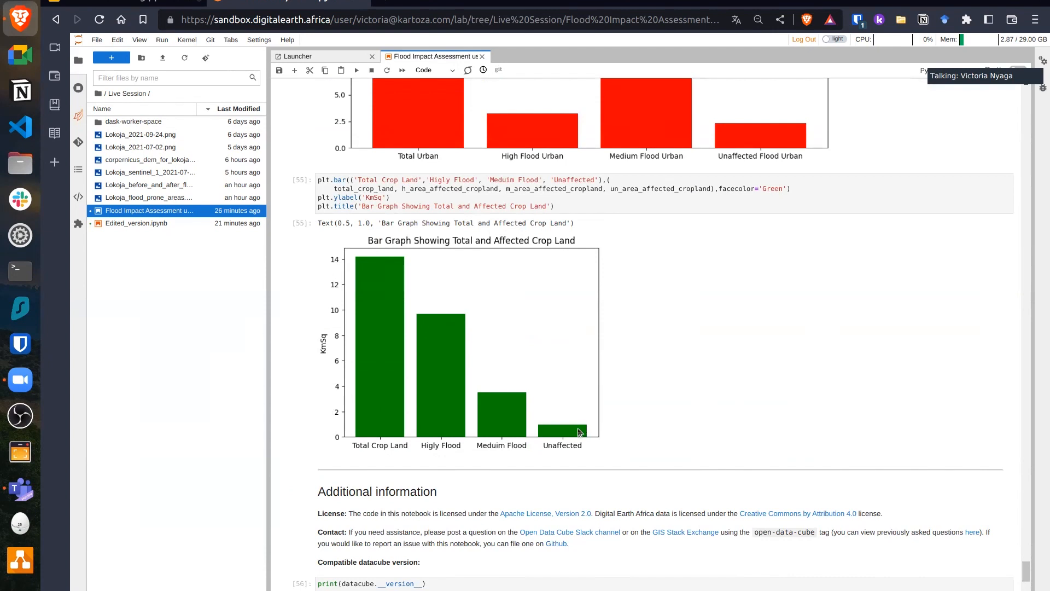
- Scroll to the cropland bar graph and the closing datacube version and last-tested date cells
{"action": "scroll", "scroll_direction": "down", "scroll_amount": 3}
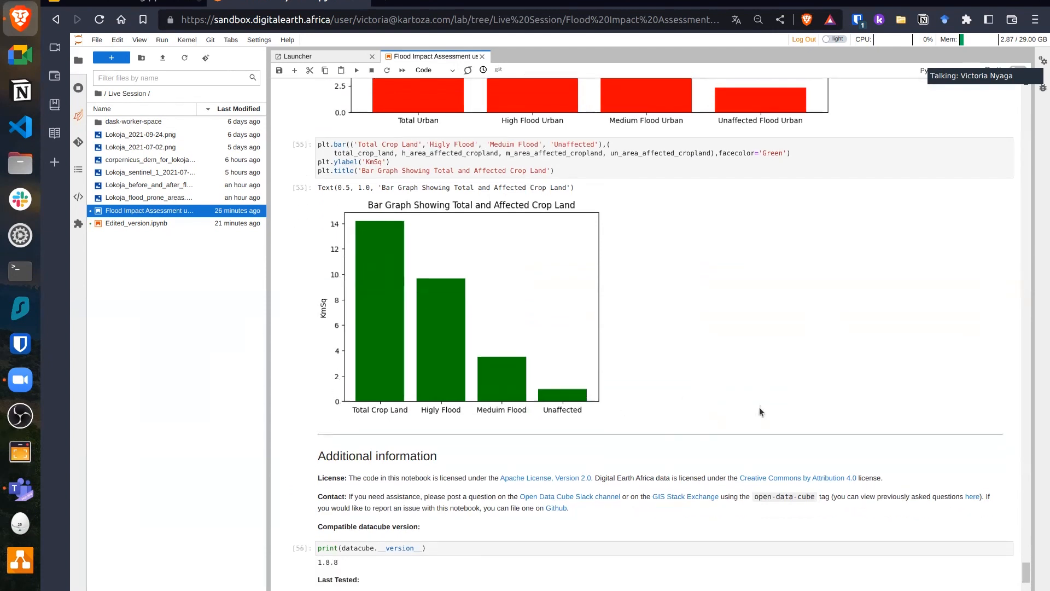
{"action": "scroll", "scroll_direction": "down", "scroll_amount": 3}
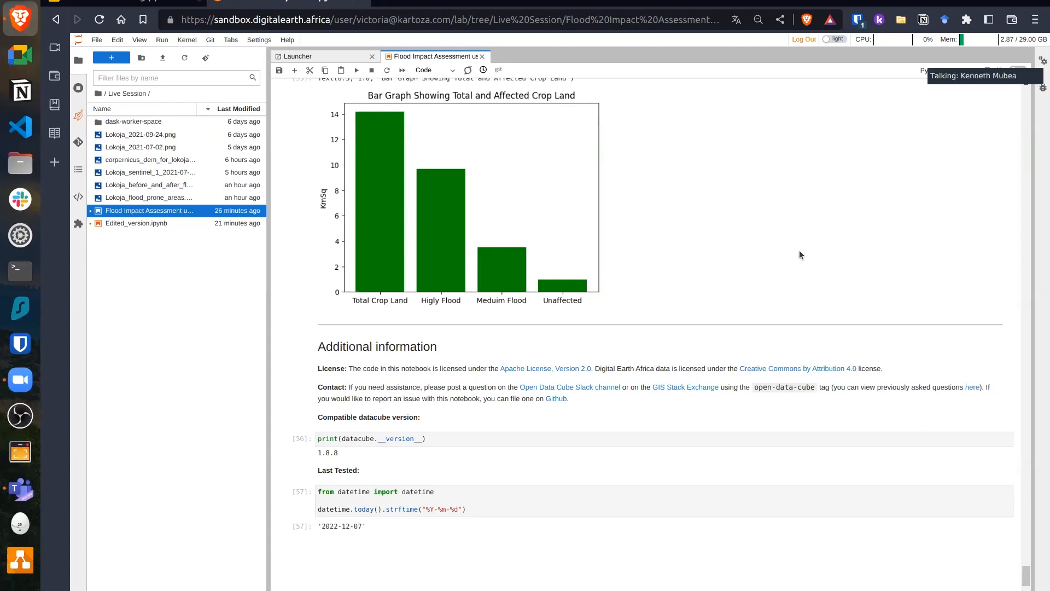
{"action": "mouse_move", "coordinate": [783, 280]}
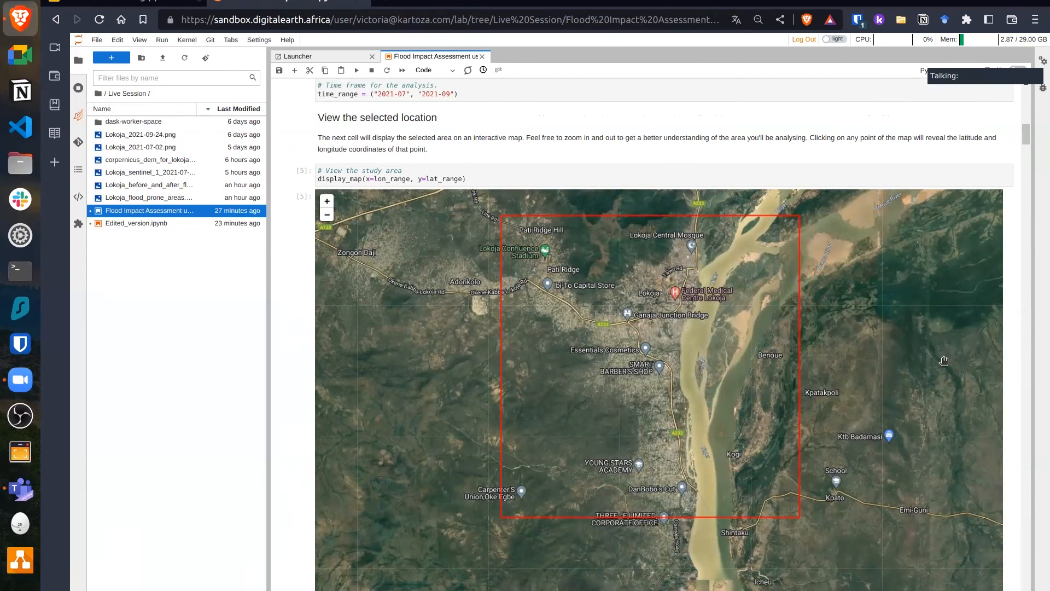
{"action": "mouse_move", "coordinate": [737, 391]}
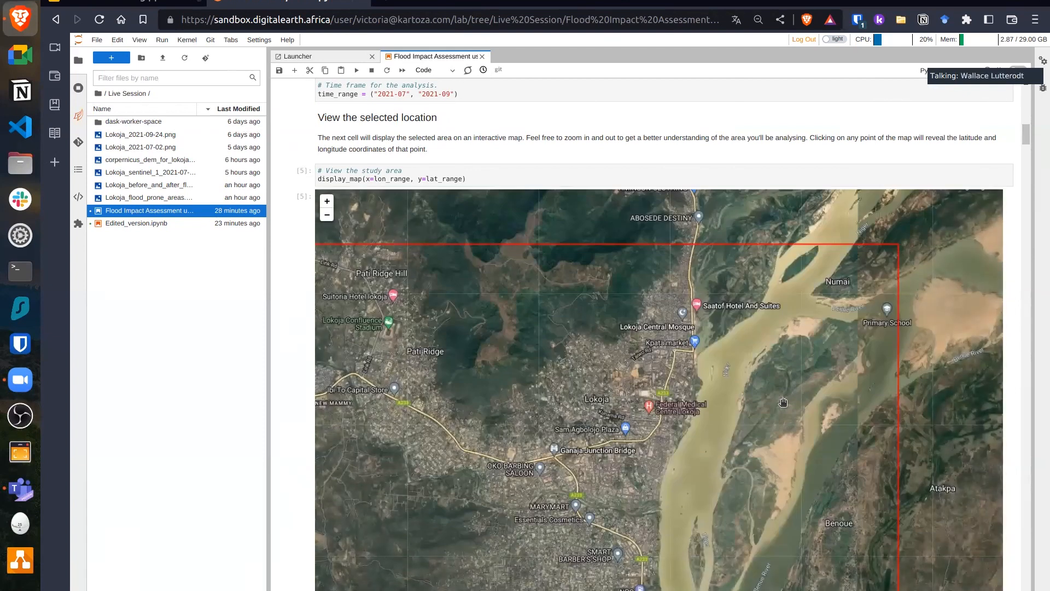
{"action": "mouse_move", "coordinate": [771, 408]}
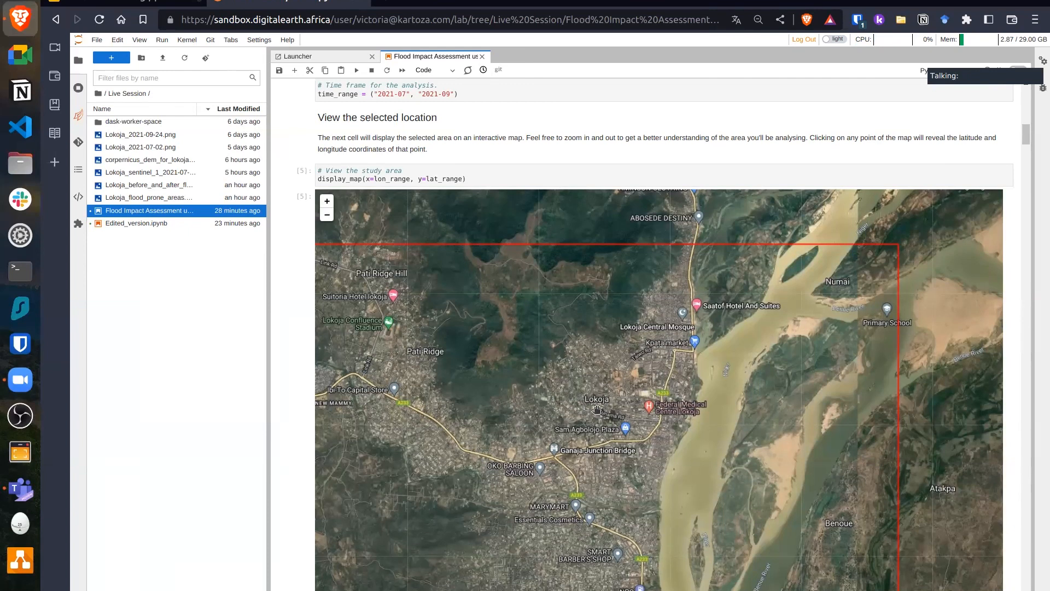
{"action": "mouse_move", "coordinate": [628, 379]}
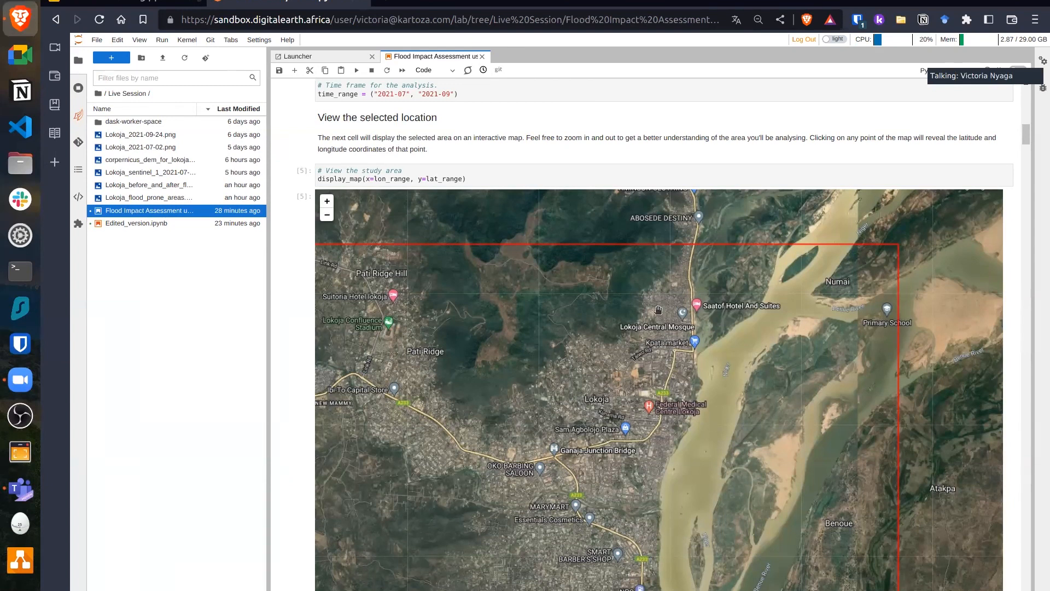
{"action": "mouse_move", "coordinate": [630, 309]}
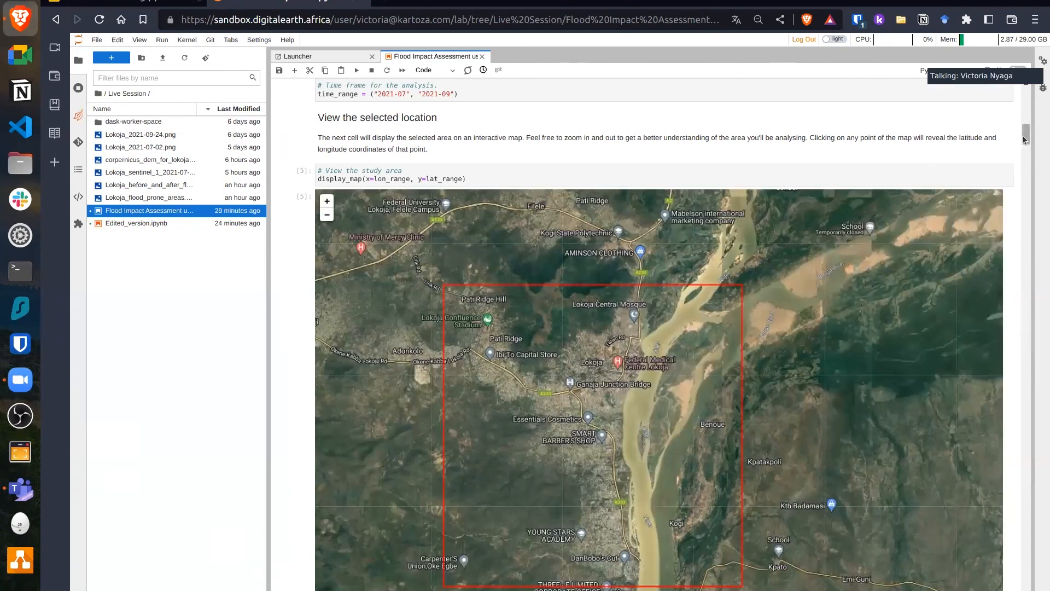
- Scroll down past the ESA WorldCover plots to the flood-prone area figures and urban area bar graph
{"action": "scroll", "scroll_direction": "down", "scroll_amount": 3}
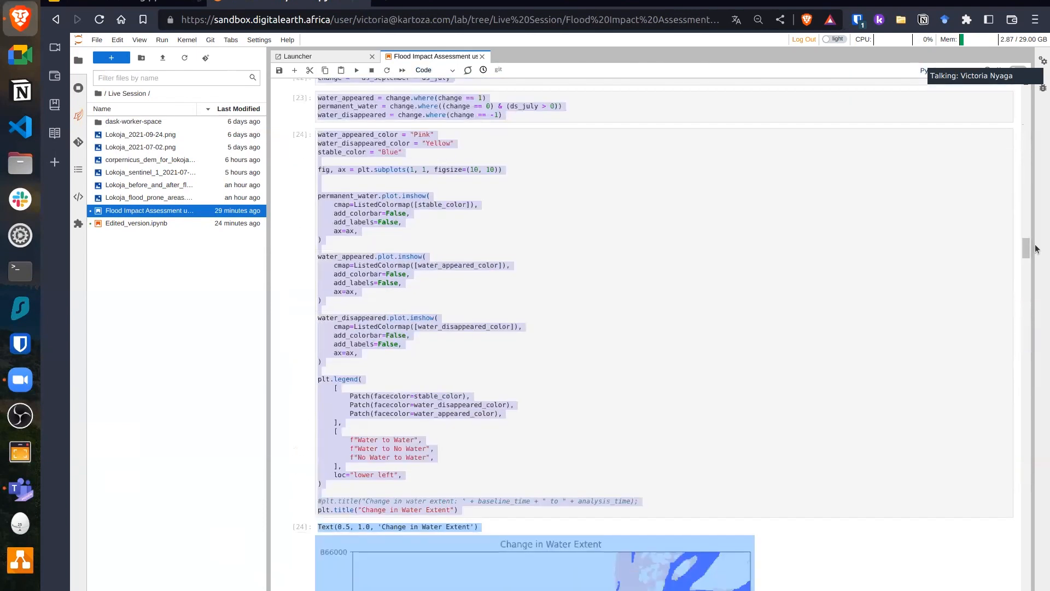
{"action": "scroll", "scroll_direction": "down", "scroll_amount": 3}
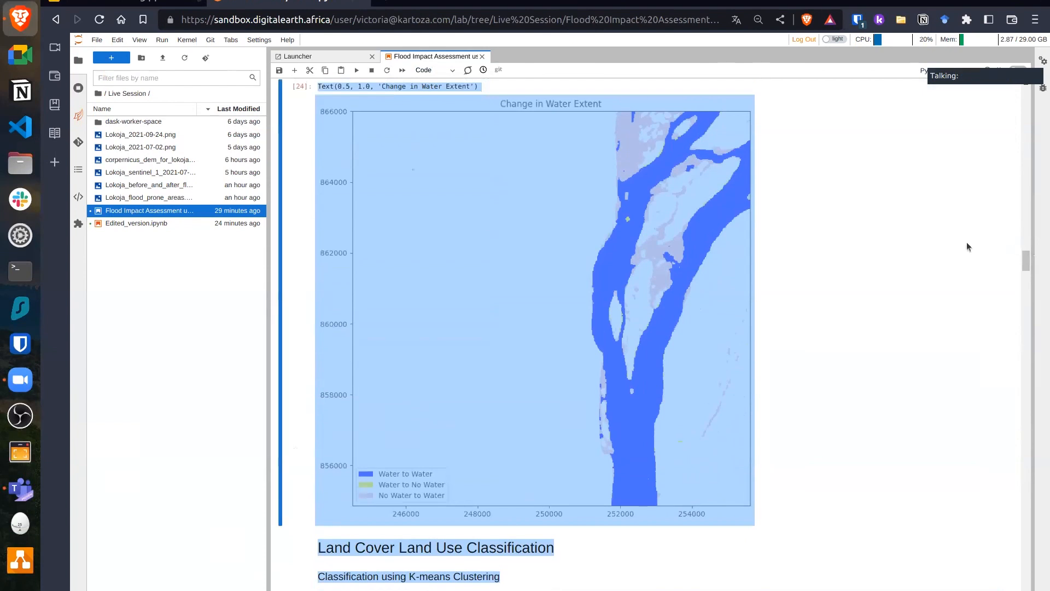
{"action": "scroll", "scroll_direction": "down", "scroll_amount": 3}
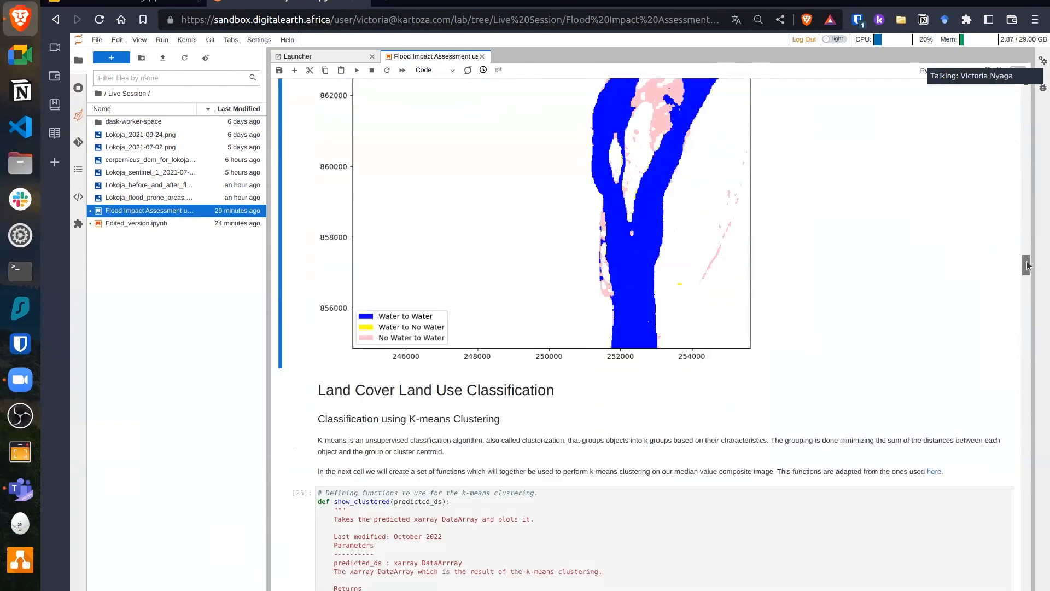
{"action": "scroll", "scroll_direction": "down", "scroll_amount": 3}
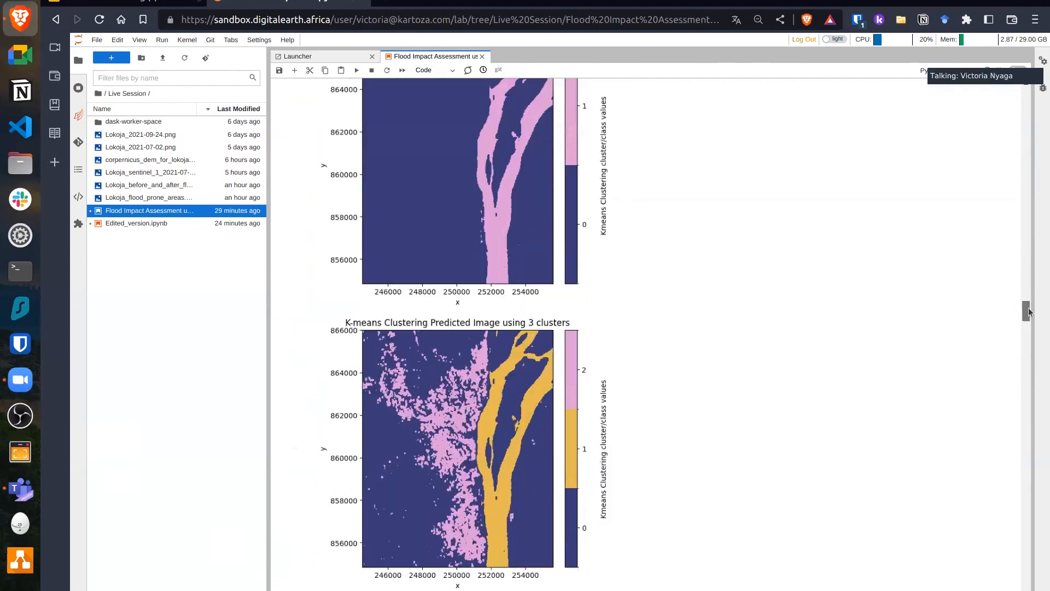
{"action": "scroll", "scroll_direction": "down", "scroll_amount": 3}
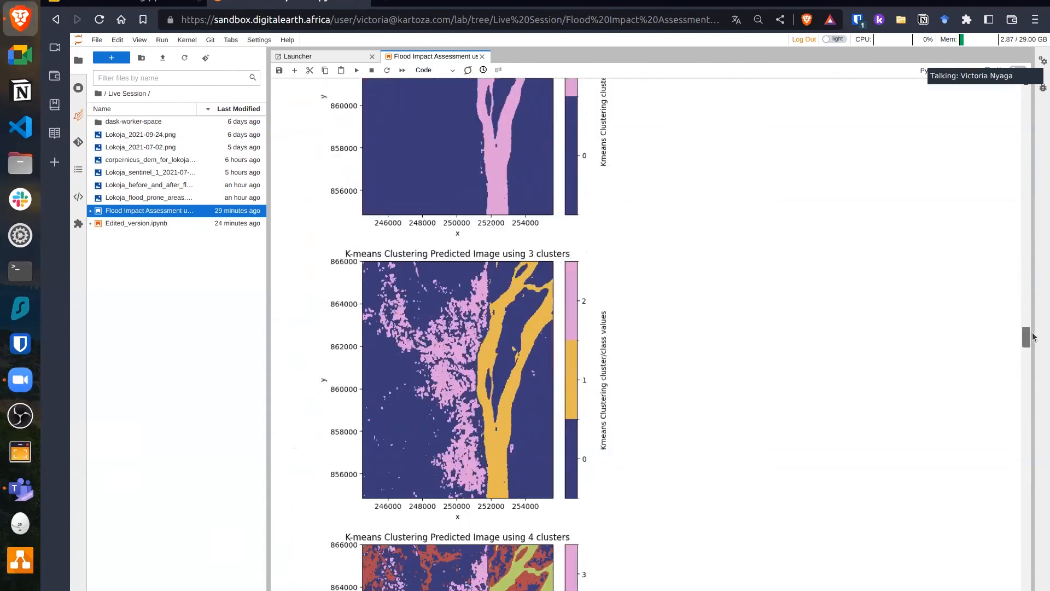
{"action": "scroll", "scroll_direction": "down", "scroll_amount": 3}
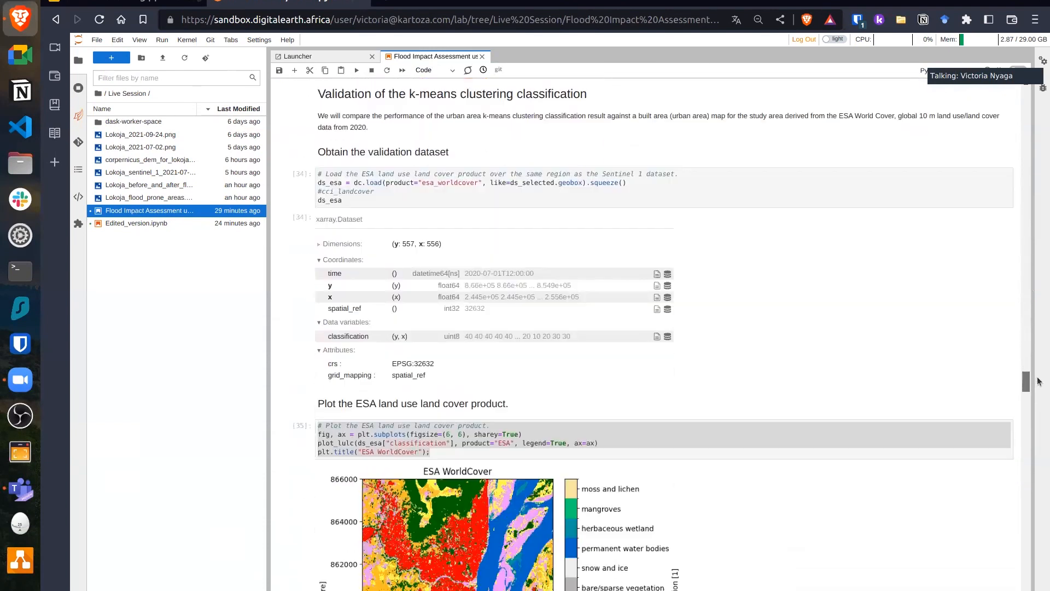
{"action": "scroll", "scroll_direction": "down", "scroll_amount": 3}
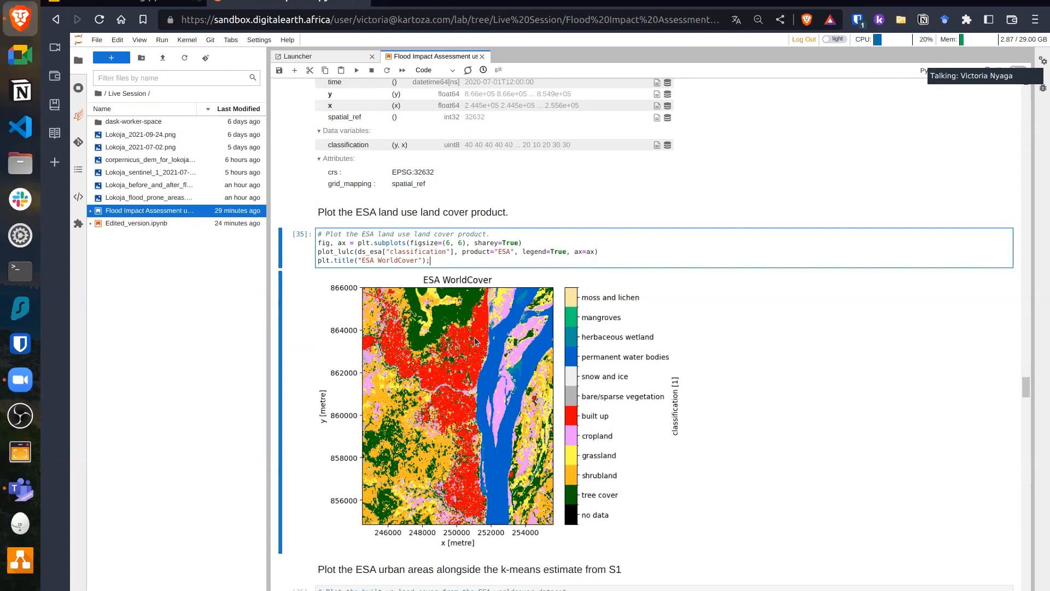
{"action": "mouse_move", "coordinate": [458, 338]}
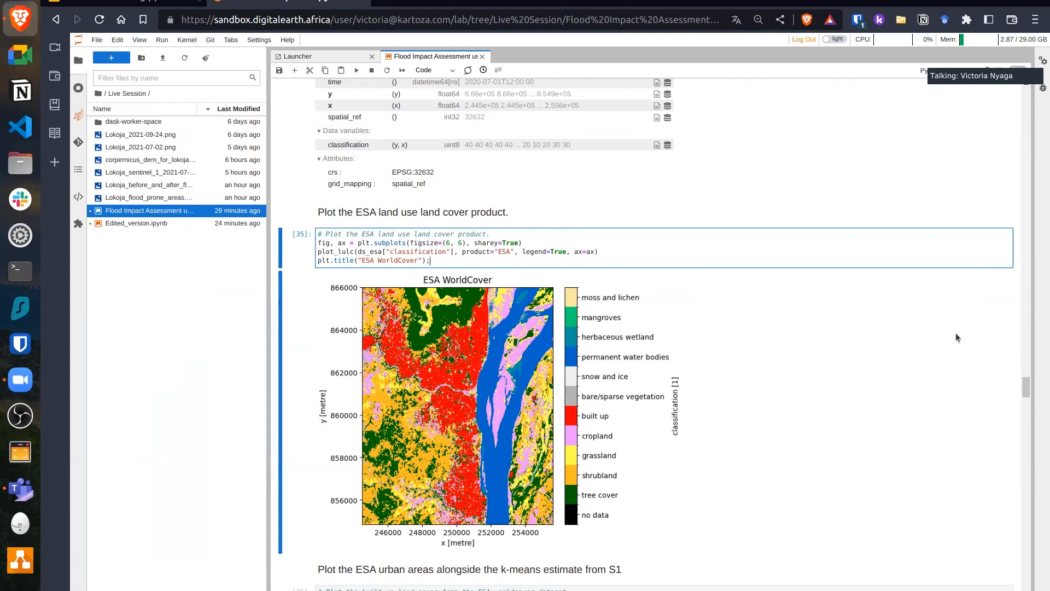
{"action": "scroll", "scroll_direction": "down", "scroll_amount": 3}
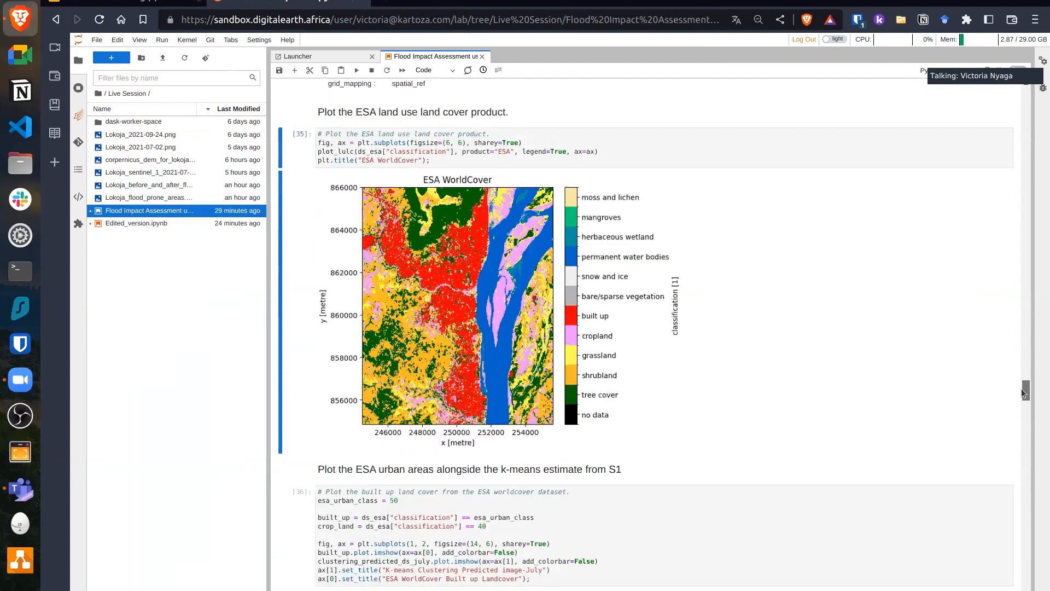
{"action": "scroll", "scroll_direction": "down", "scroll_amount": 3}
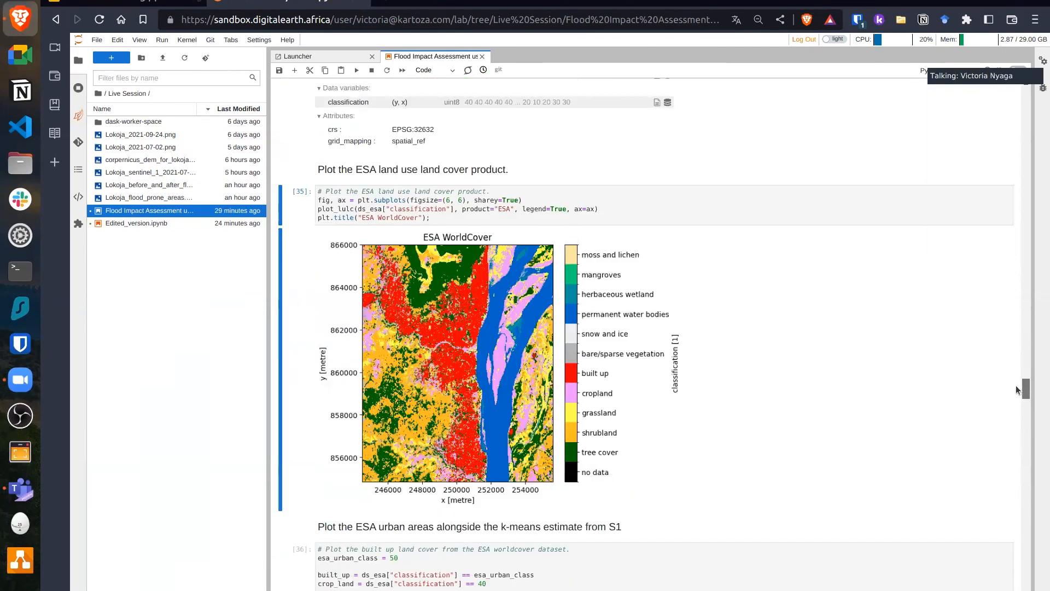
{"action": "scroll", "scroll_direction": "down", "scroll_amount": 3}
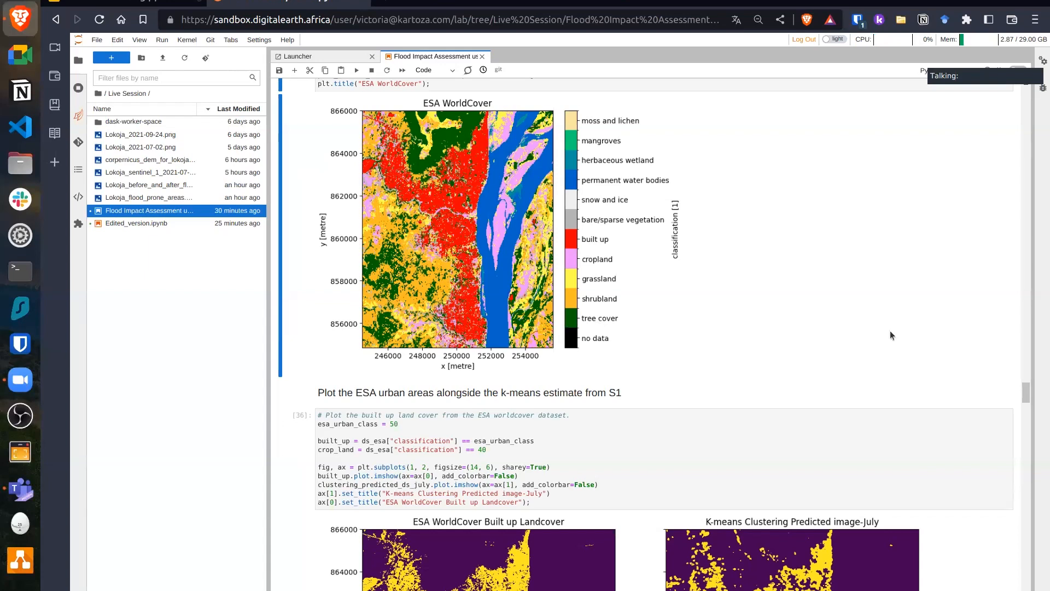
{"action": "mouse_move", "coordinate": [884, 338]}
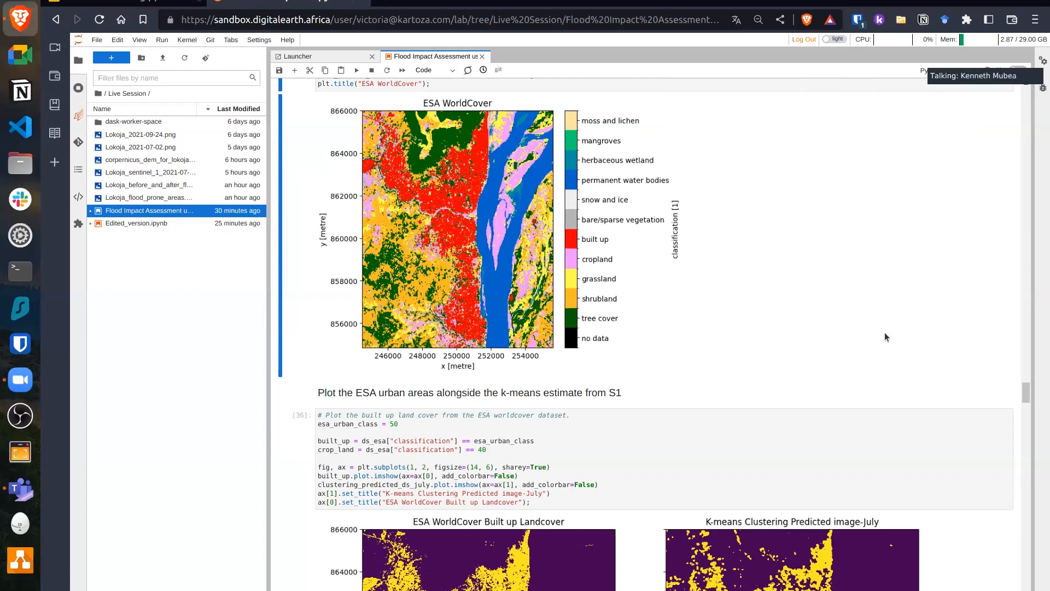
{"action": "mouse_move", "coordinate": [961, 287]}
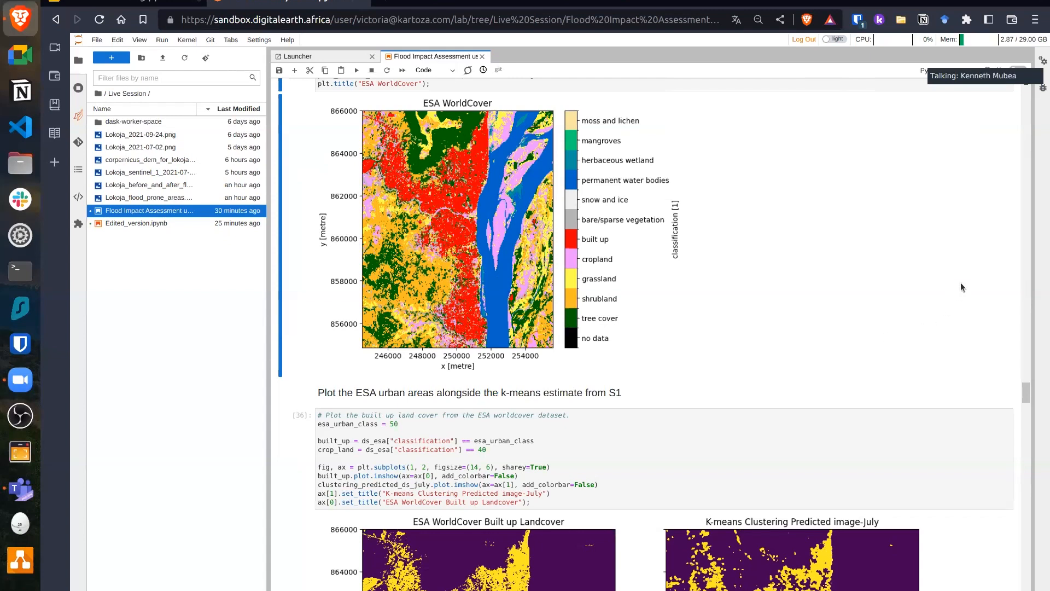
{"action": "mouse_move", "coordinate": [958, 147]}
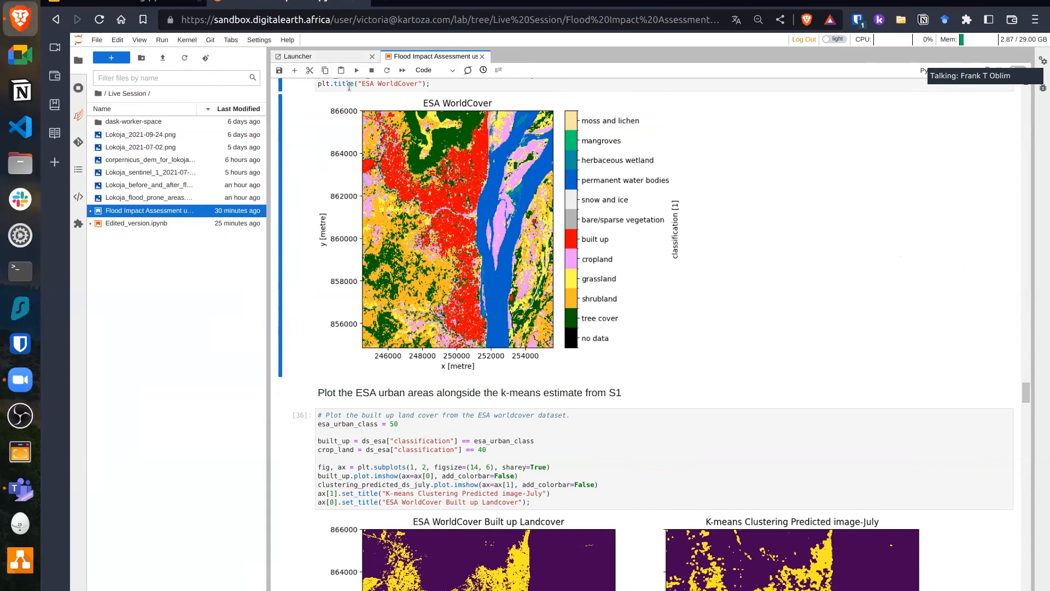
{"action": "mouse_move", "coordinate": [781, 296]}
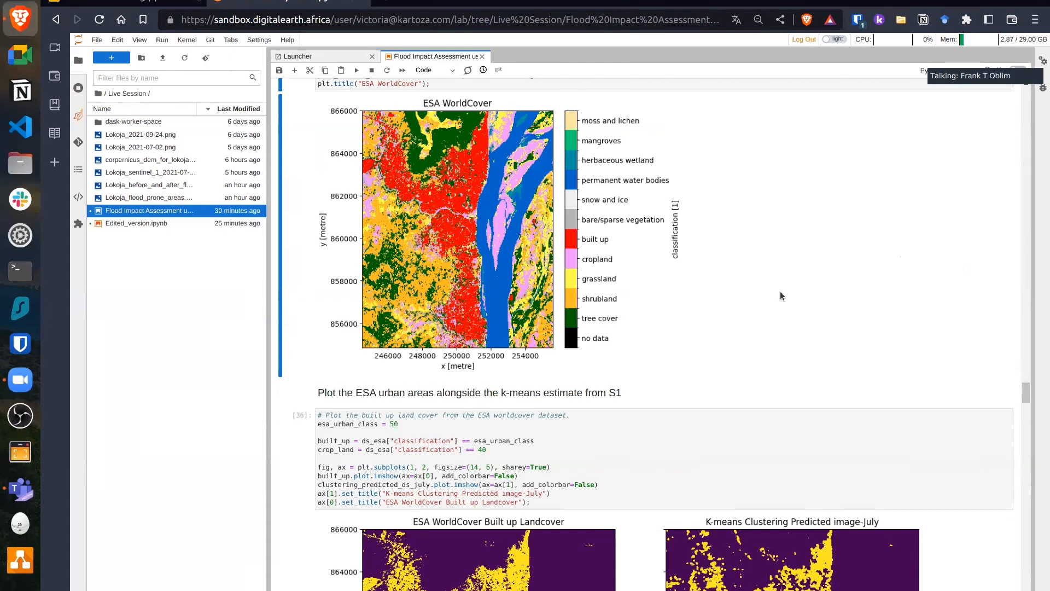
{"action": "mouse_move", "coordinate": [824, 292]}
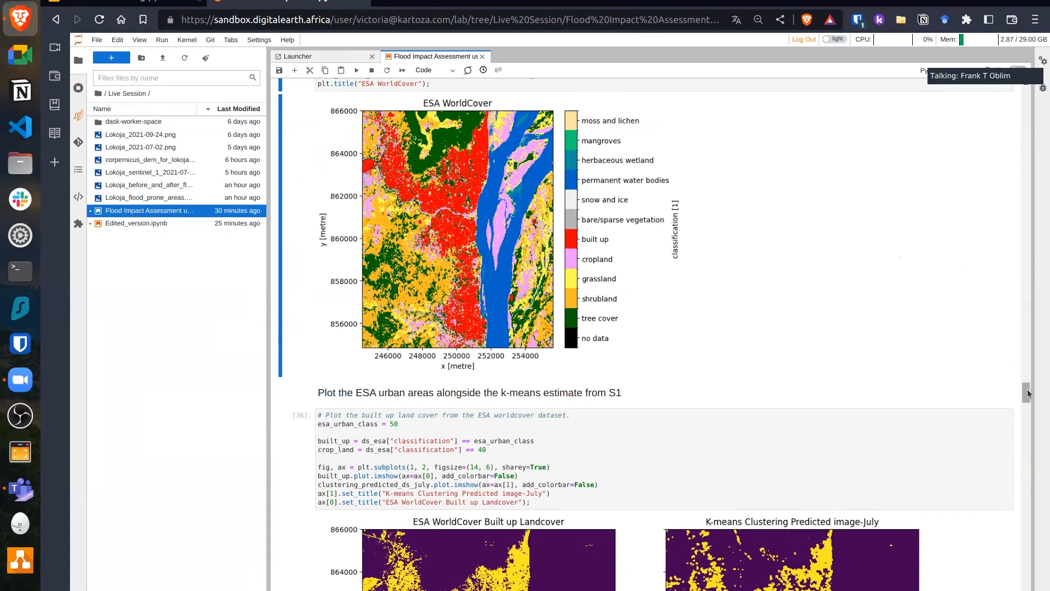
{"action": "scroll", "scroll_direction": "down", "scroll_amount": 3}
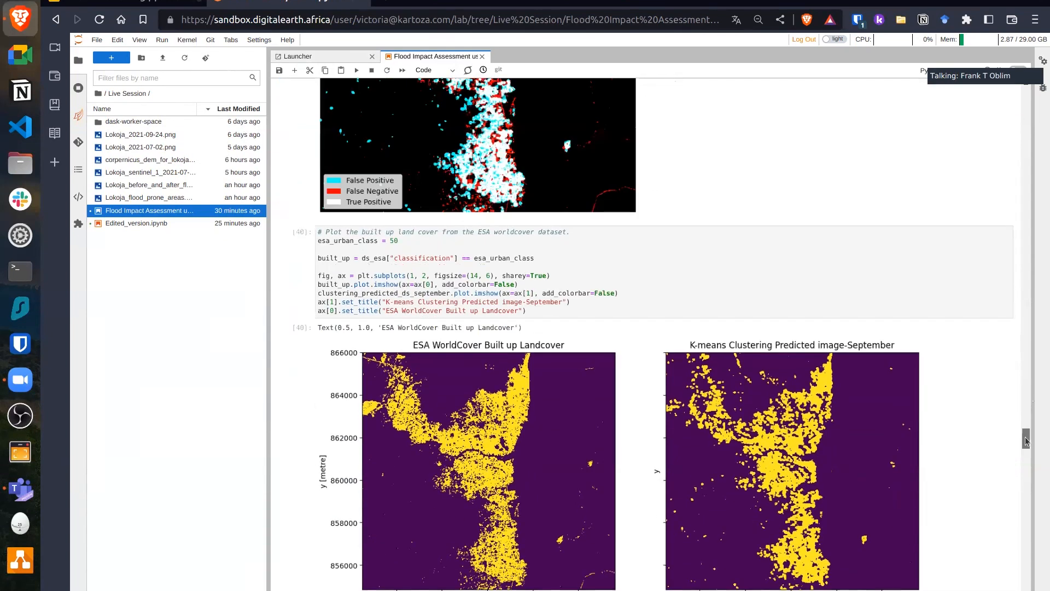
{"action": "scroll", "scroll_direction": "down", "scroll_amount": 3}
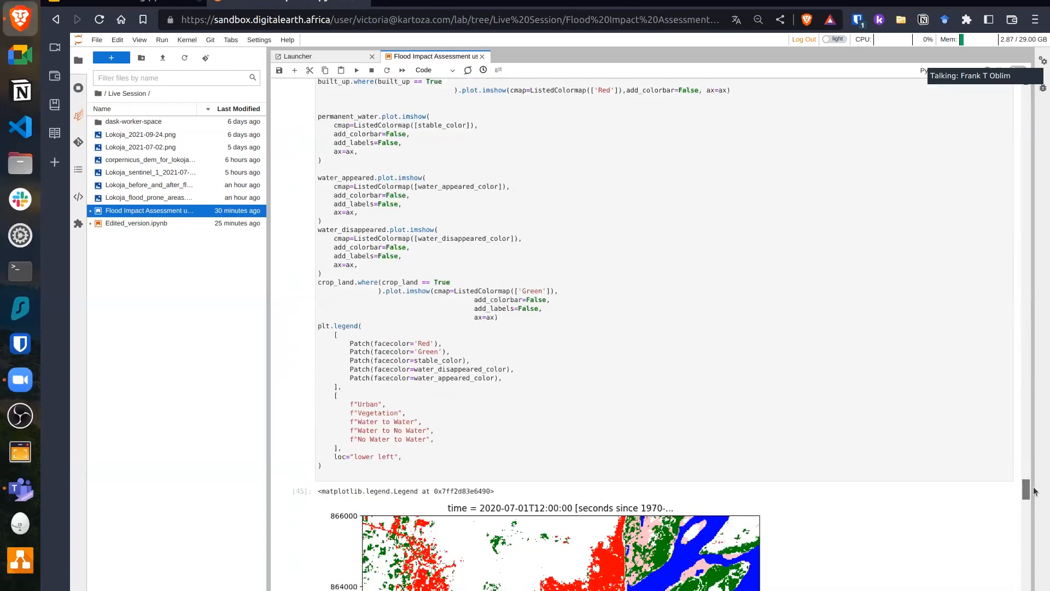
{"action": "scroll", "scroll_direction": "down", "scroll_amount": 3}
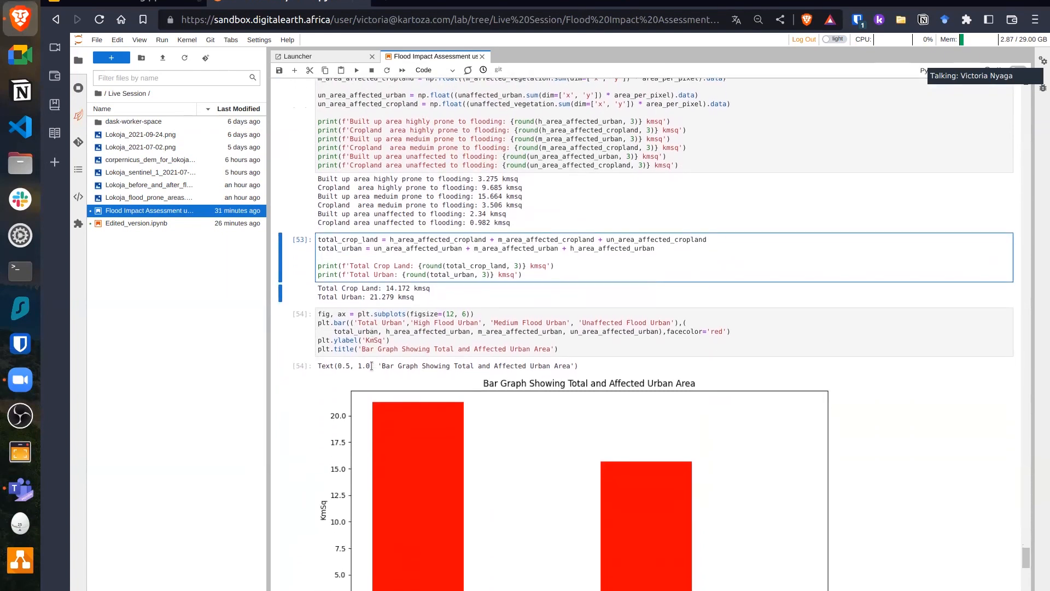
- Scroll back through the area calculation cells to the July and September k-means maps and error legend
{"action": "scroll", "scroll_direction": "down", "scroll_amount": 3}
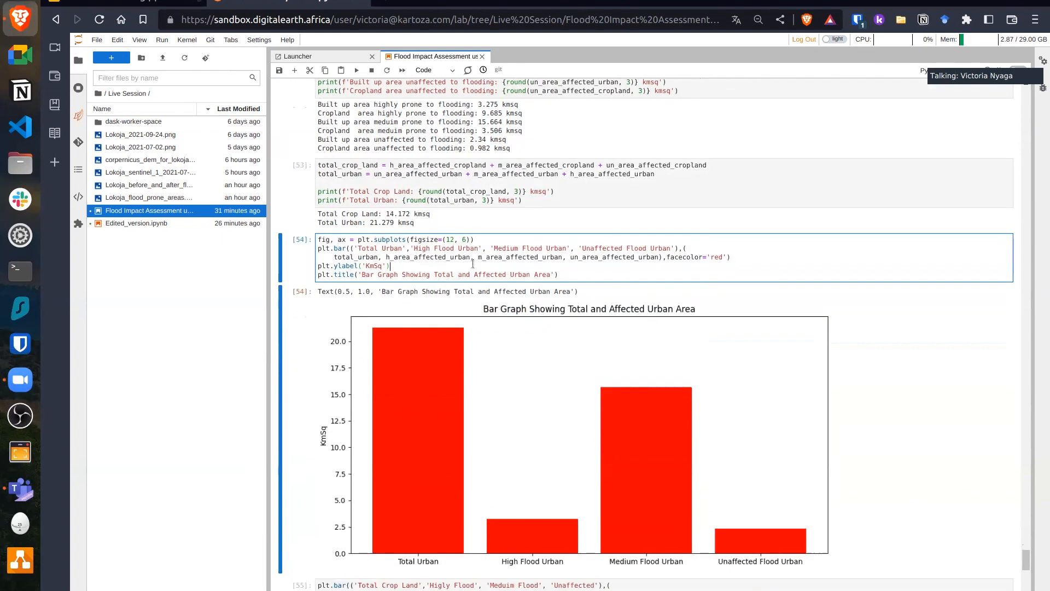
{"action": "scroll", "scroll_direction": "down", "scroll_amount": 3}
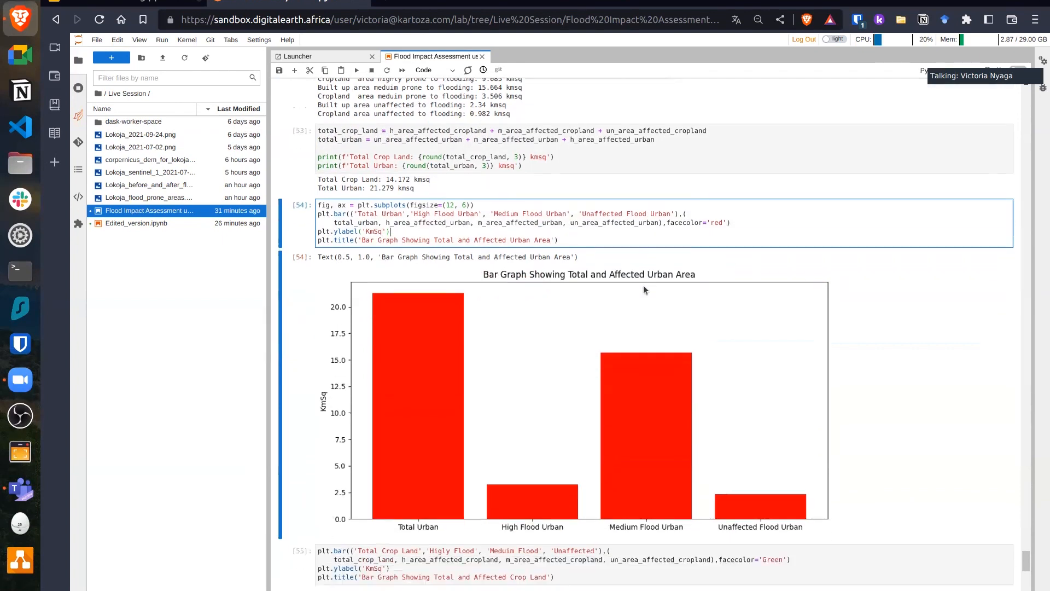
{"action": "scroll", "scroll_direction": "down", "scroll_amount": 3}
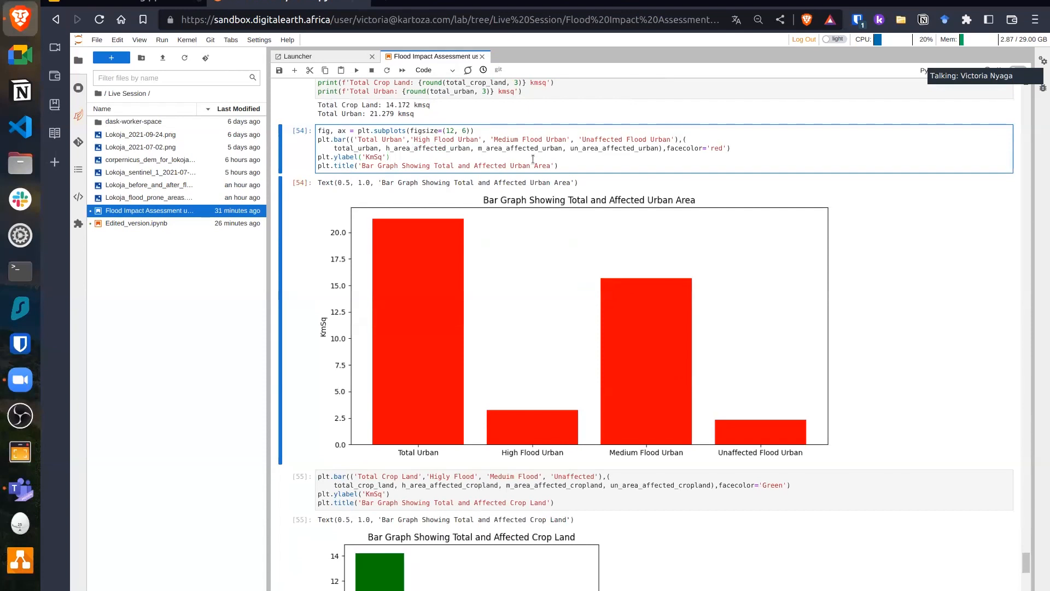
{"action": "scroll", "scroll_direction": "down", "scroll_amount": 3}
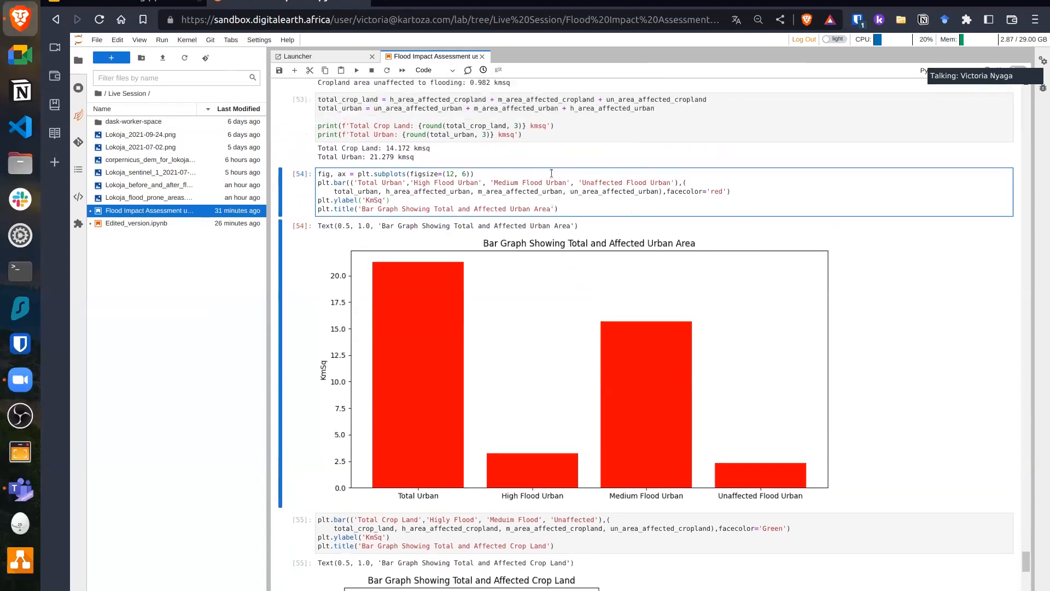
{"action": "scroll", "scroll_direction": "down", "scroll_amount": 3}
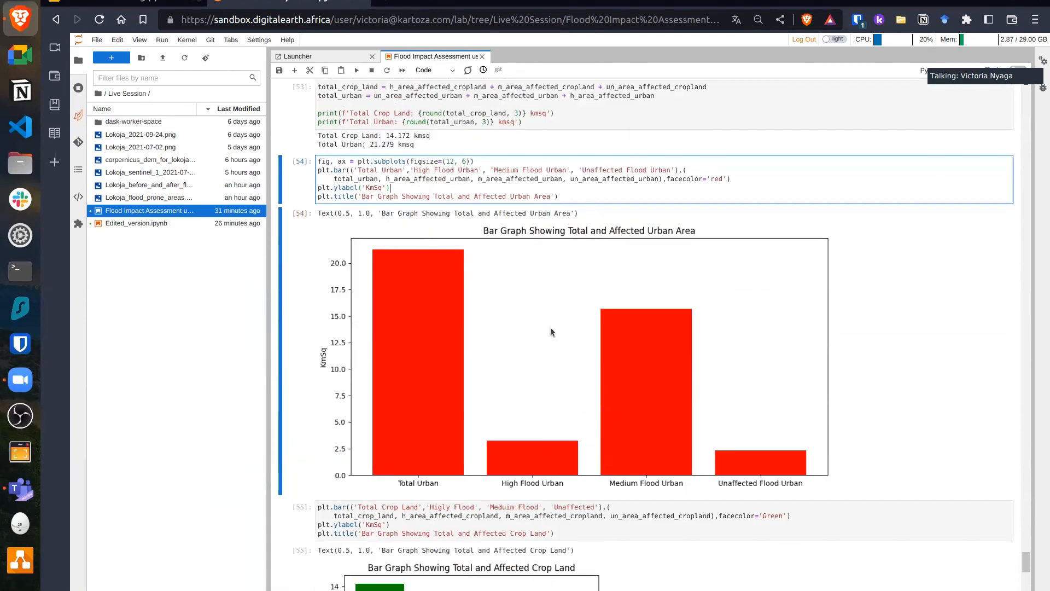
{"action": "scroll", "scroll_direction": "down", "scroll_amount": 3}
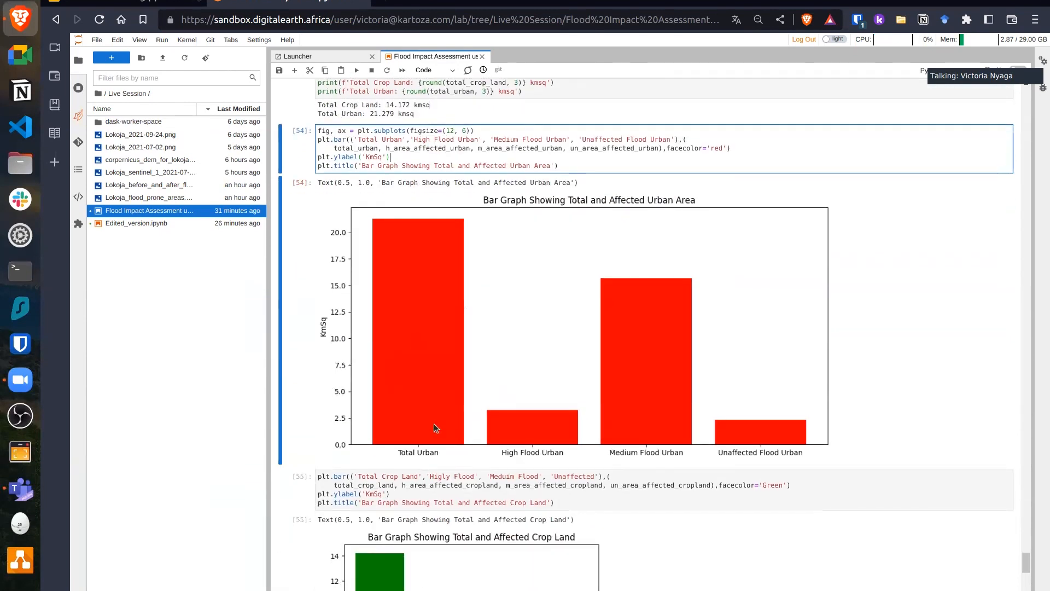
{"action": "mouse_move", "coordinate": [616, 439]}
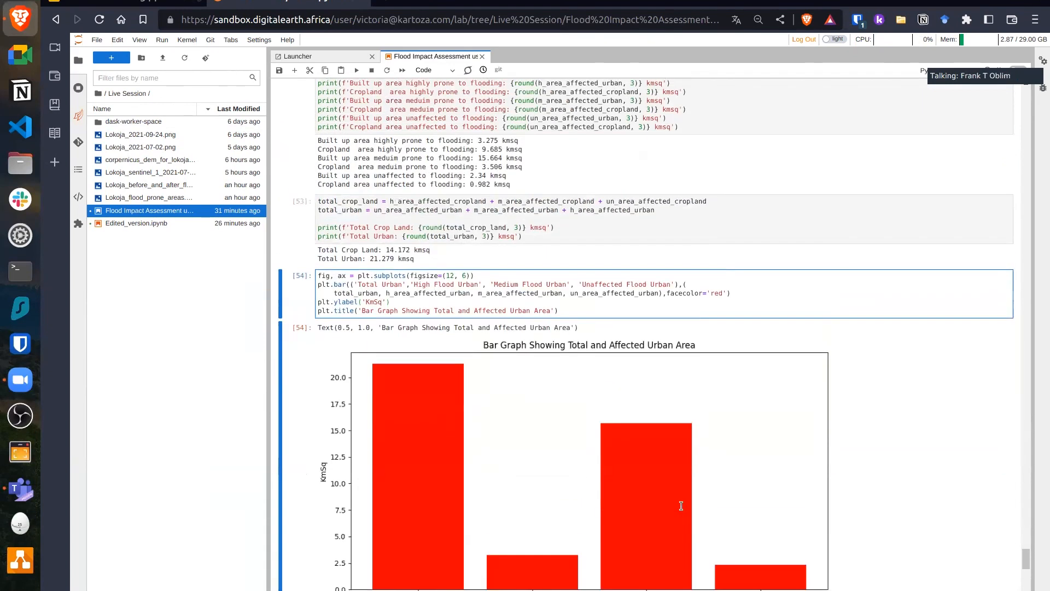
{"action": "scroll", "scroll_direction": "down", "scroll_amount": 3}
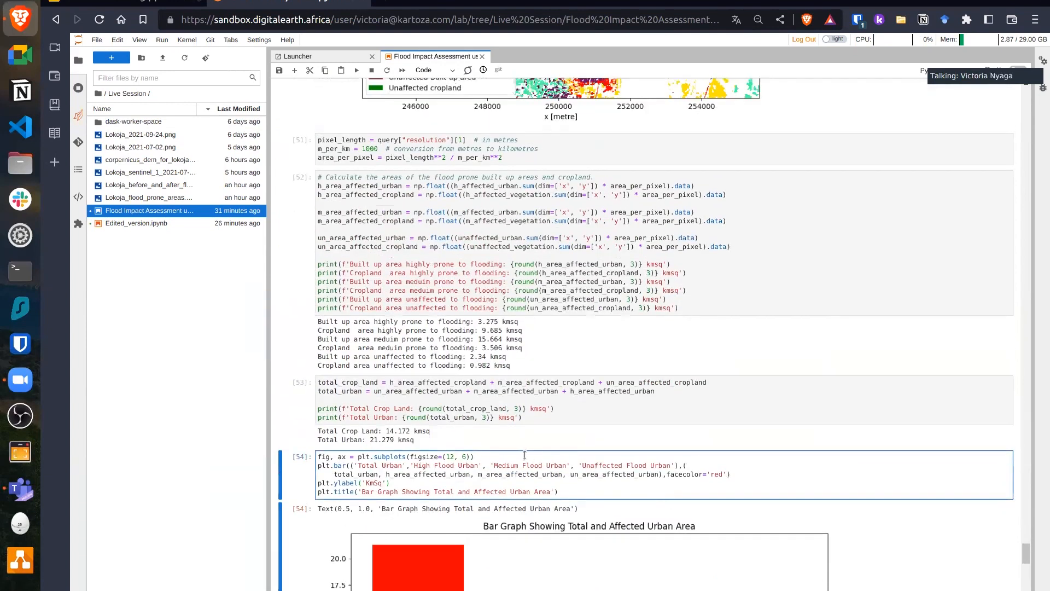
{"action": "scroll", "scroll_direction": "down", "scroll_amount": 3}
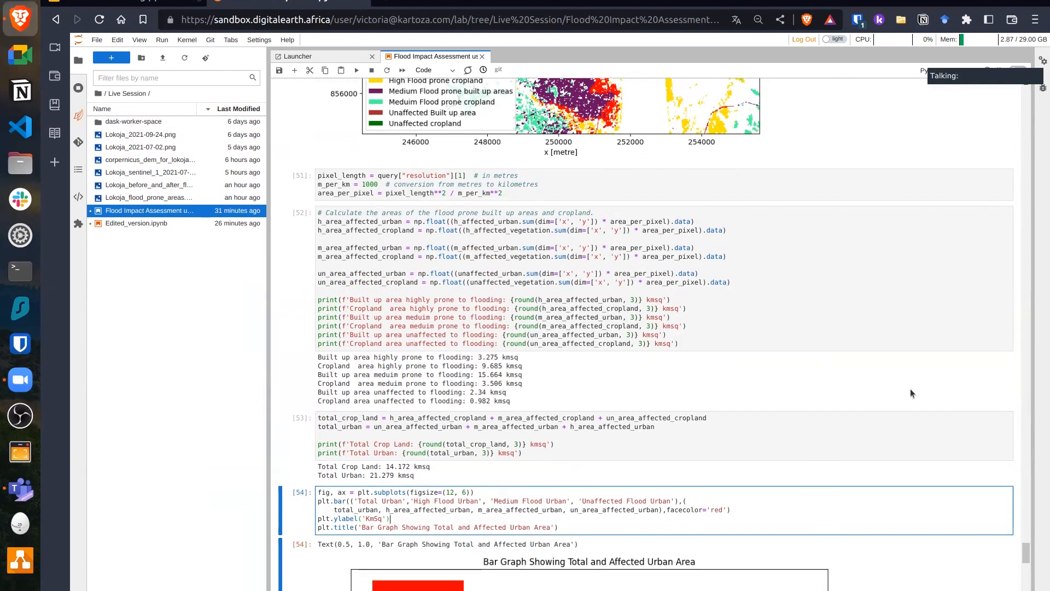
{"action": "scroll", "scroll_direction": "down", "scroll_amount": 3}
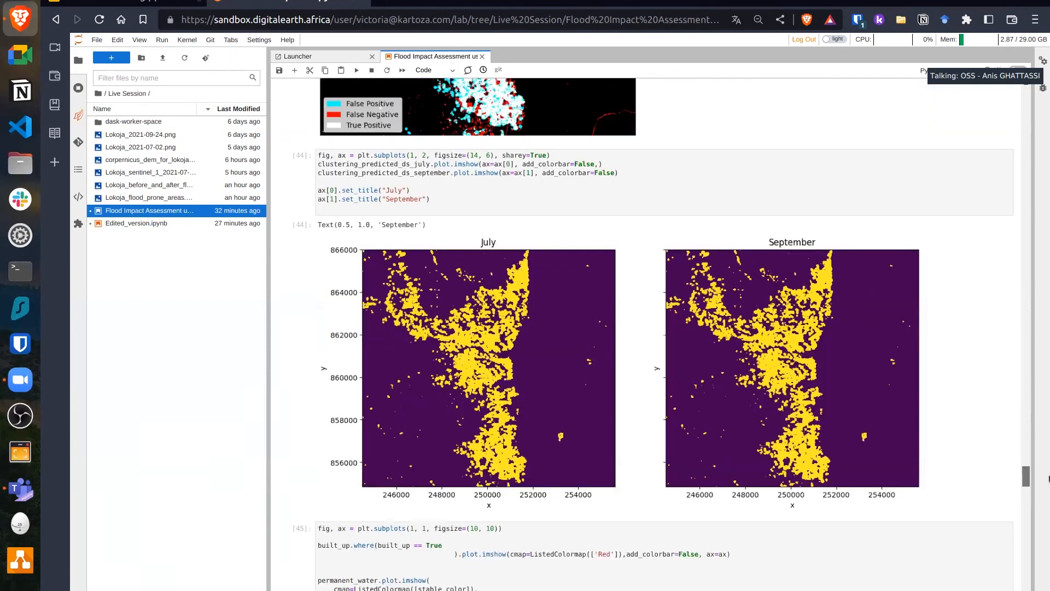
- Scroll past the land cover change map to the elevation data loading and plotted elevation map
{"action": "scroll", "scroll_direction": "down", "scroll_amount": 3}
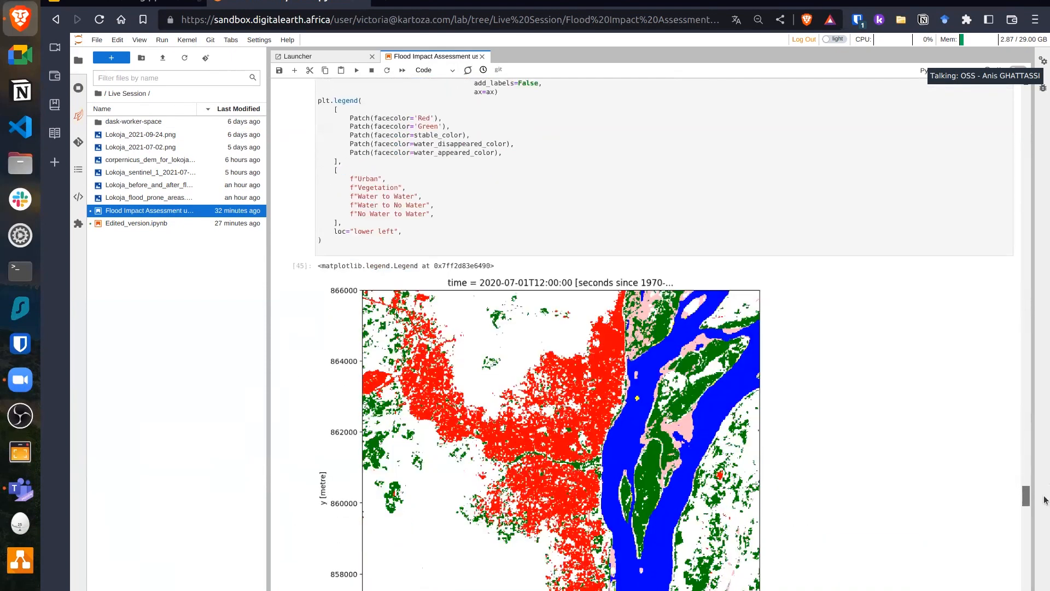
{"action": "scroll", "scroll_direction": "down", "scroll_amount": 3}
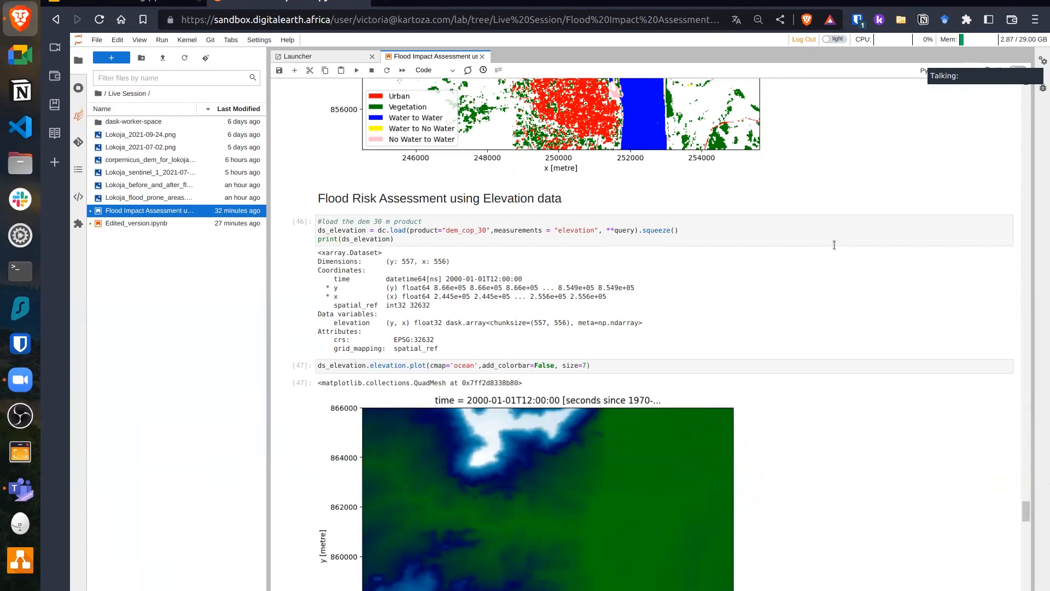
{"action": "mouse_move", "coordinate": [827, 252]}
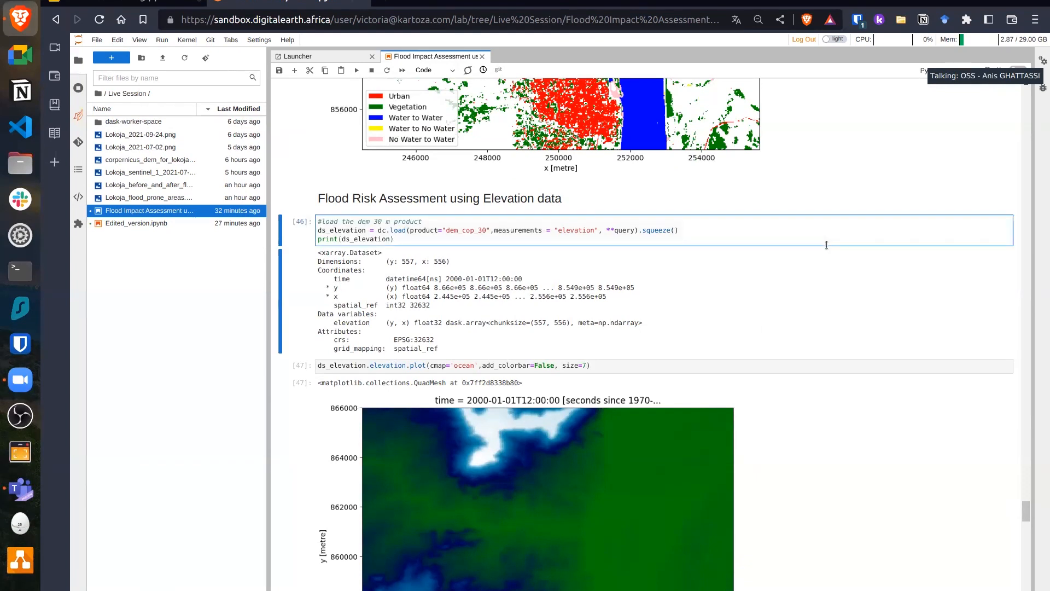
{"action": "left_click", "coordinate": [396, 238]}
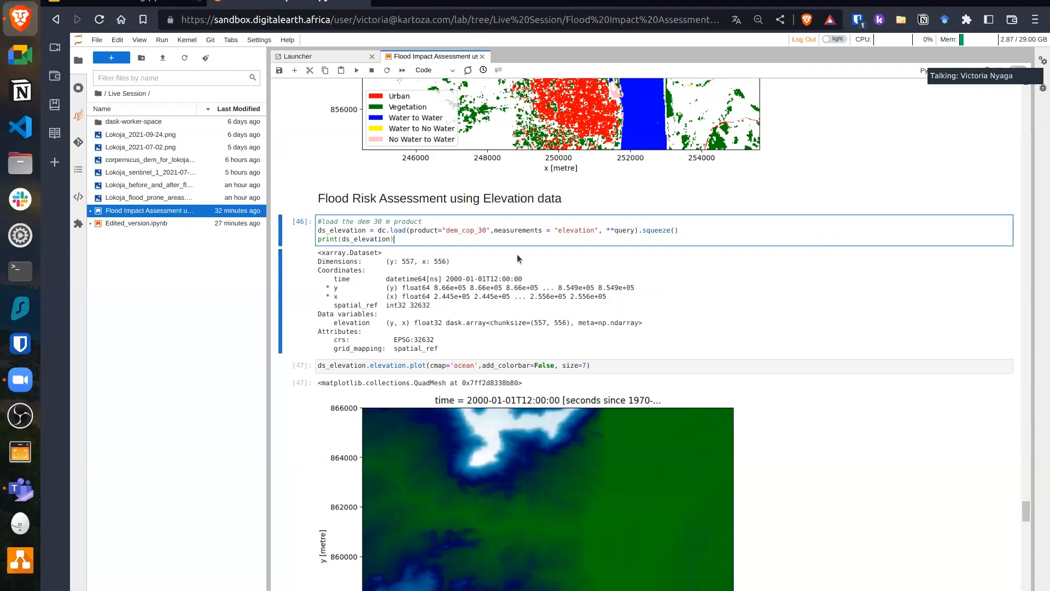
{"action": "scroll", "scroll_direction": "down", "scroll_amount": 3}
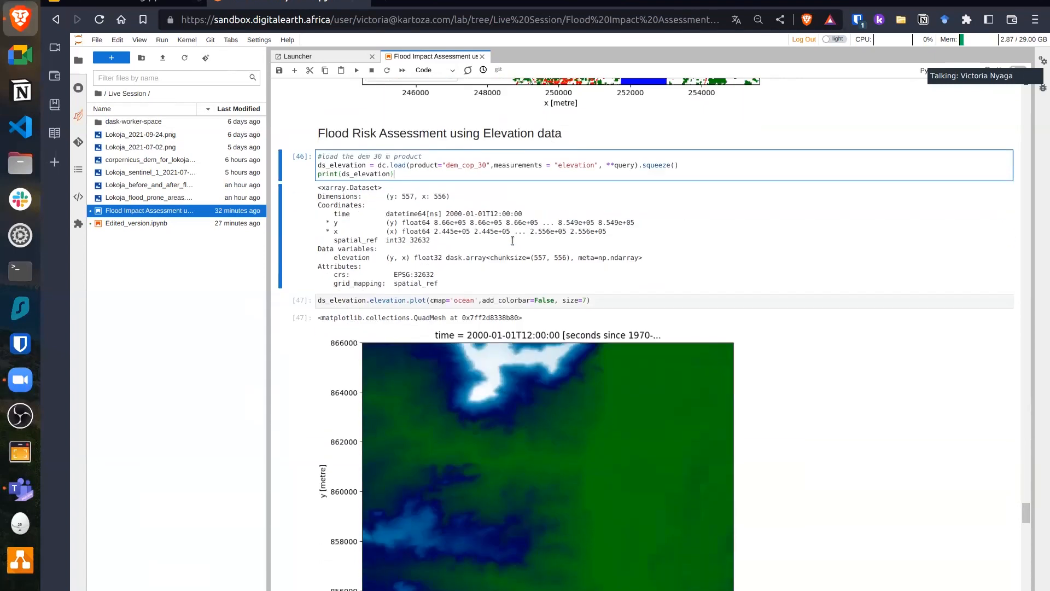
{"action": "scroll", "scroll_direction": "down", "scroll_amount": 3}
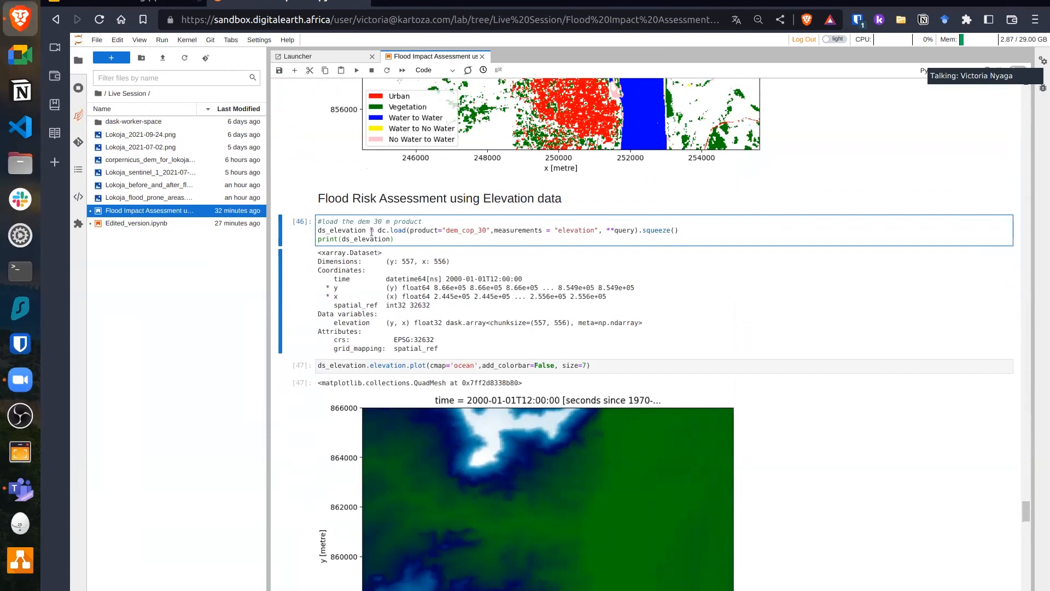
{"action": "scroll", "scroll_direction": "down", "scroll_amount": 3}
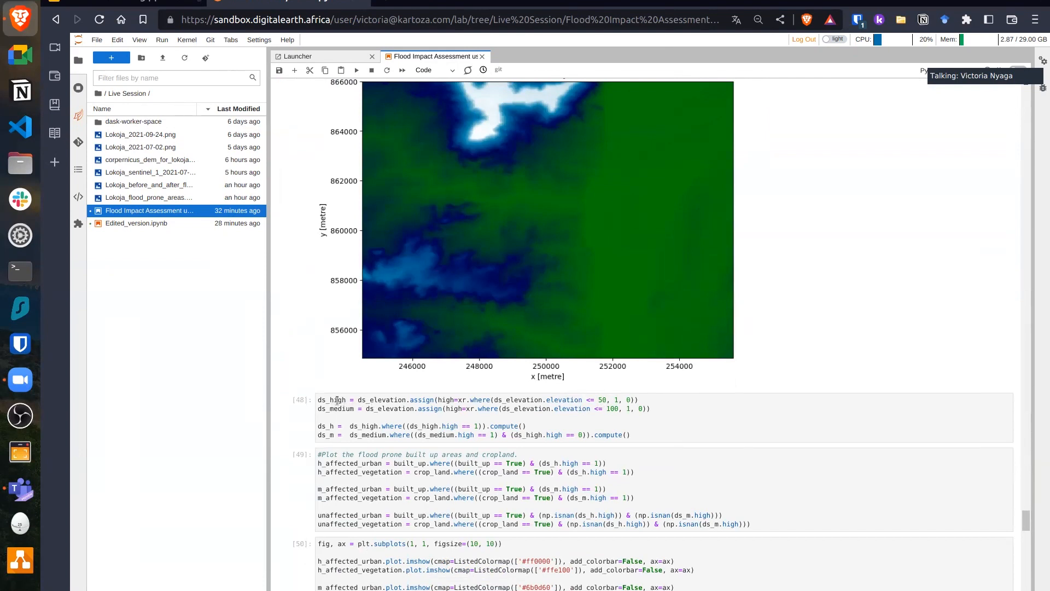
{"action": "mouse_move", "coordinate": [487, 408]}
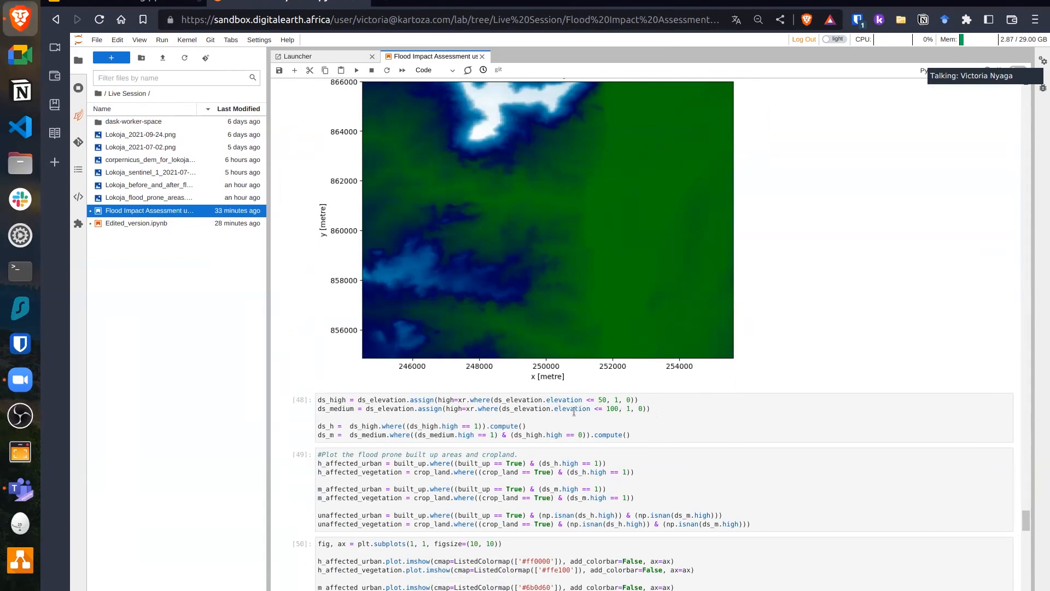
{"action": "mouse_move", "coordinate": [596, 410]}
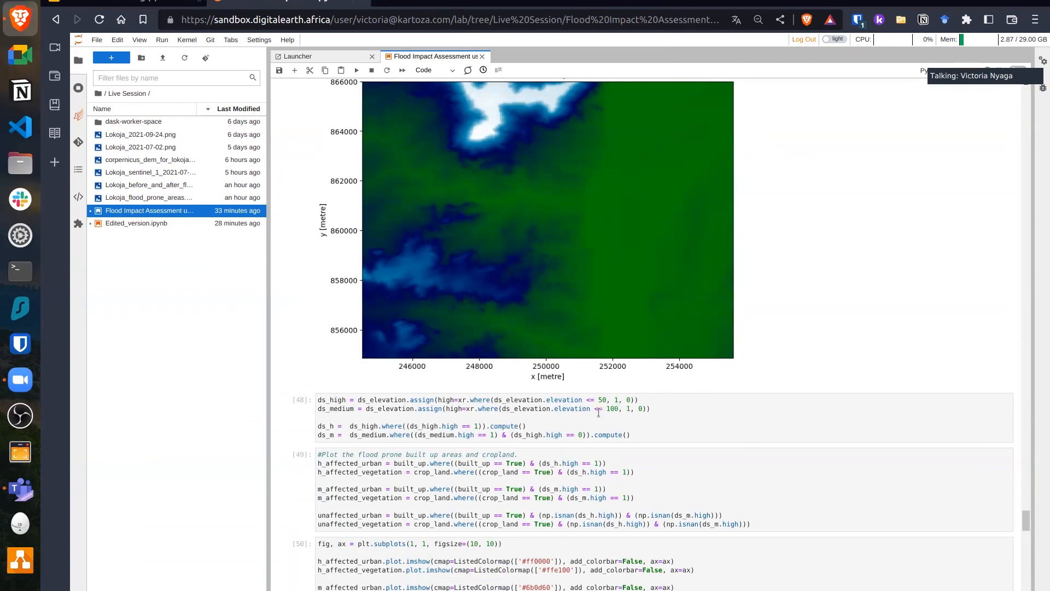
{"action": "mouse_move", "coordinate": [440, 419]}
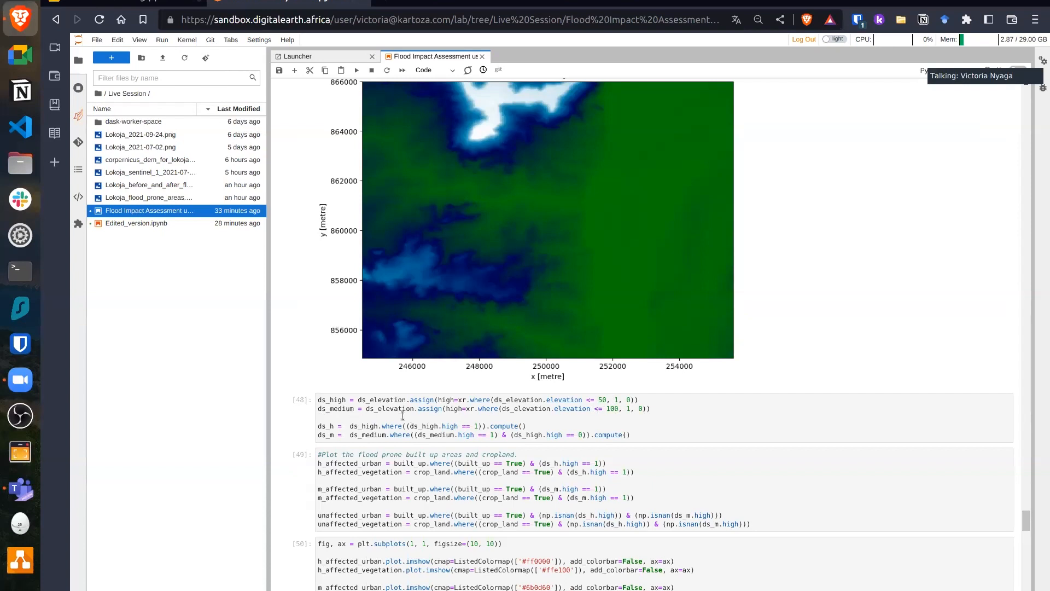
{"action": "left_click", "coordinate": [715, 410]}
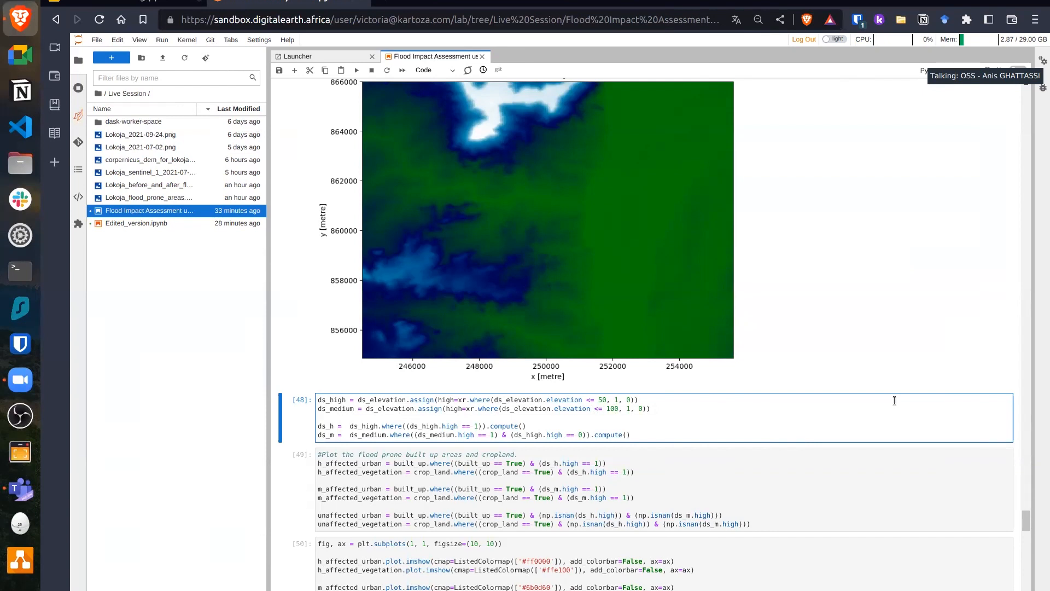
{"action": "left_click", "coordinate": [318, 417]}
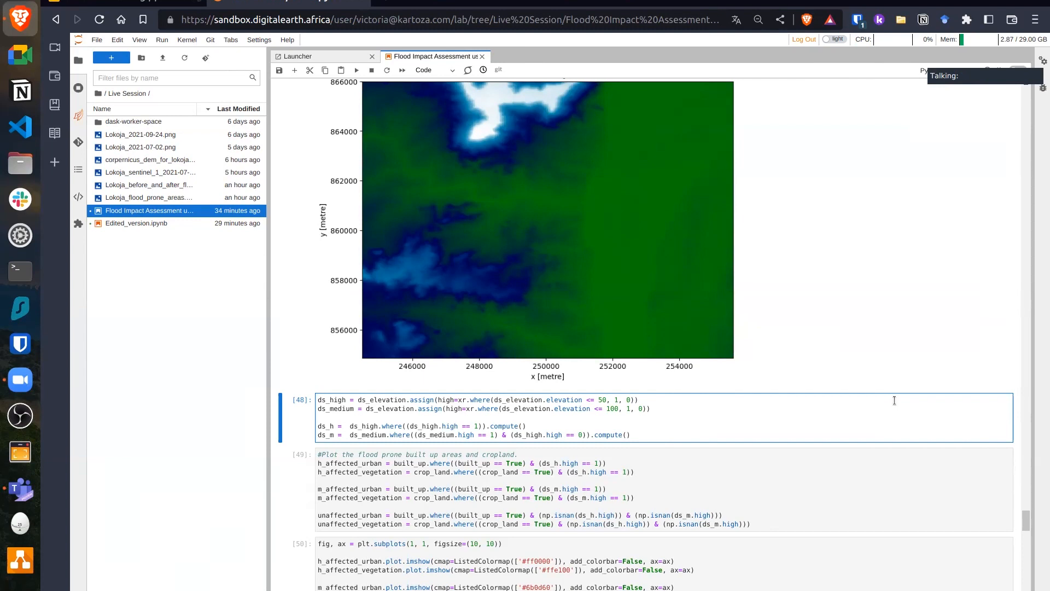
{"action": "mouse_move", "coordinate": [752, 420]}
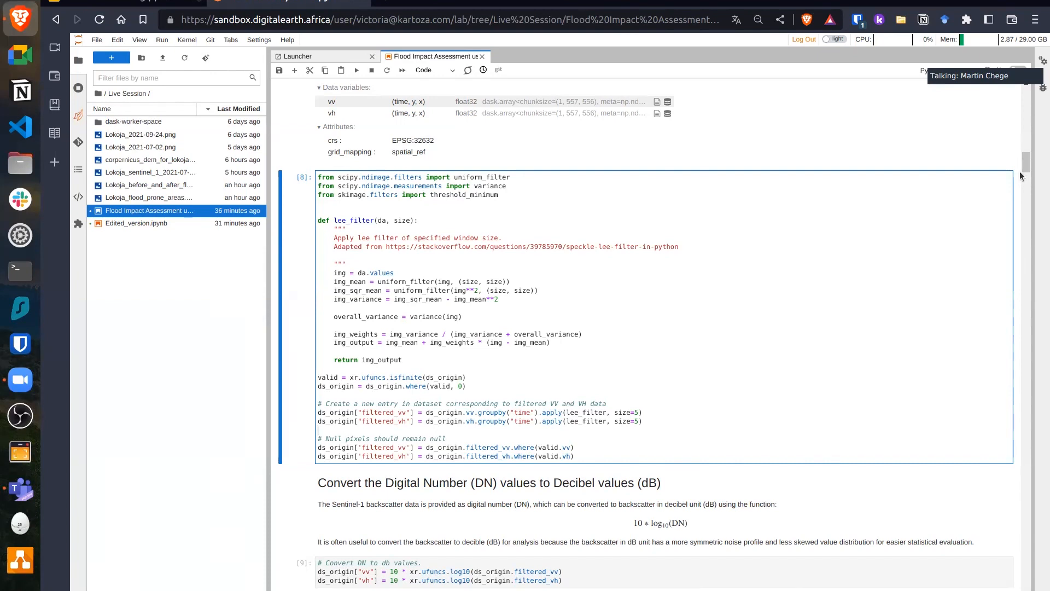
{"action": "mouse_move", "coordinate": [1034, 161]}
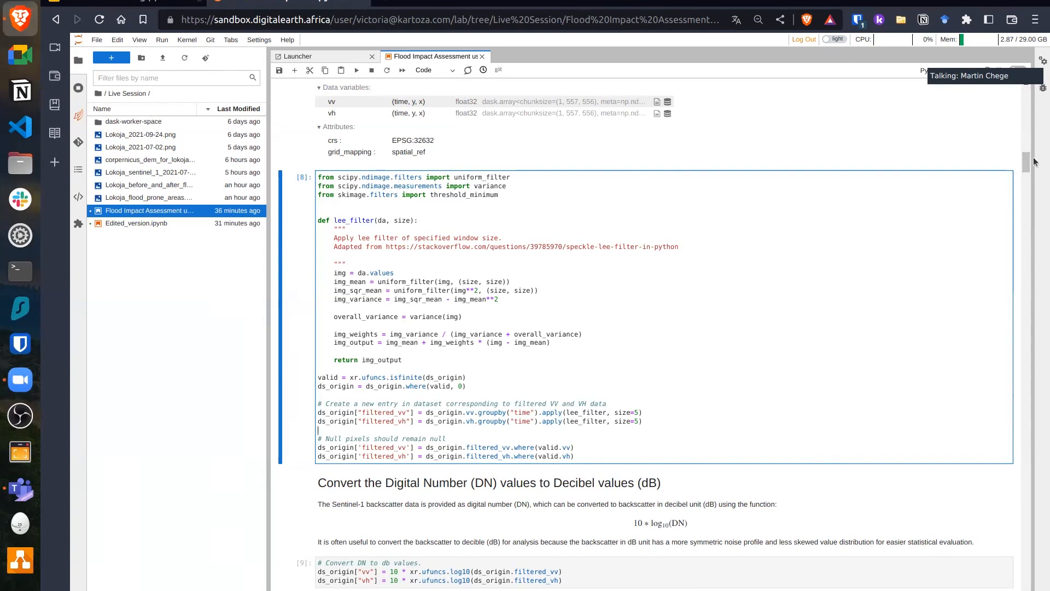
{"action": "scroll", "scroll_direction": "down", "scroll_amount": 3}
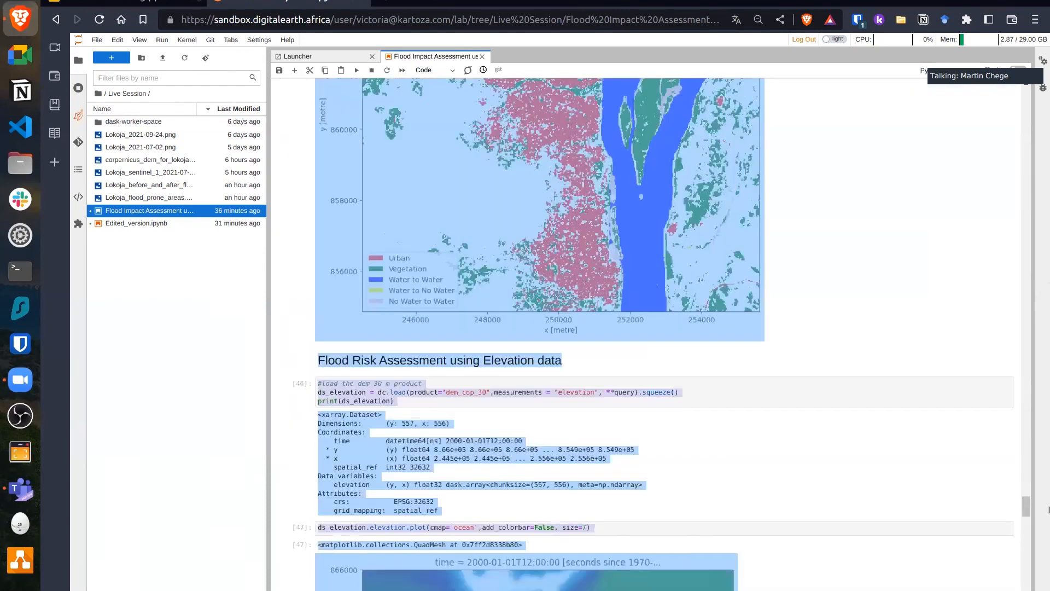
- Scroll to the saved 'Flood prone built up areas and cropland' map with high, medium and unaffected zones
{"action": "scroll", "scroll_direction": "down", "scroll_amount": 3}
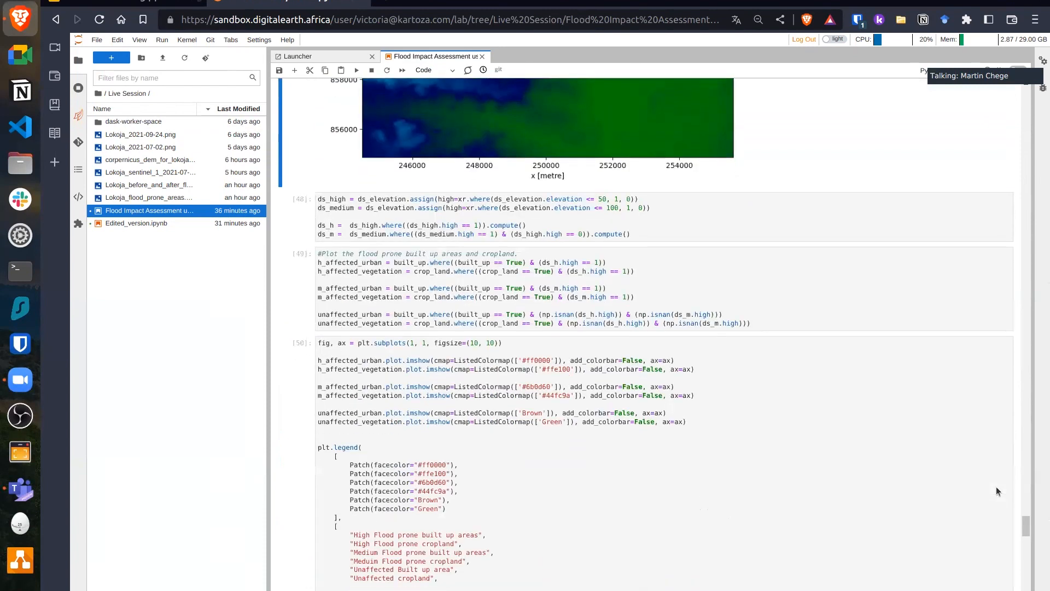
{"action": "scroll", "scroll_direction": "down", "scroll_amount": 3}
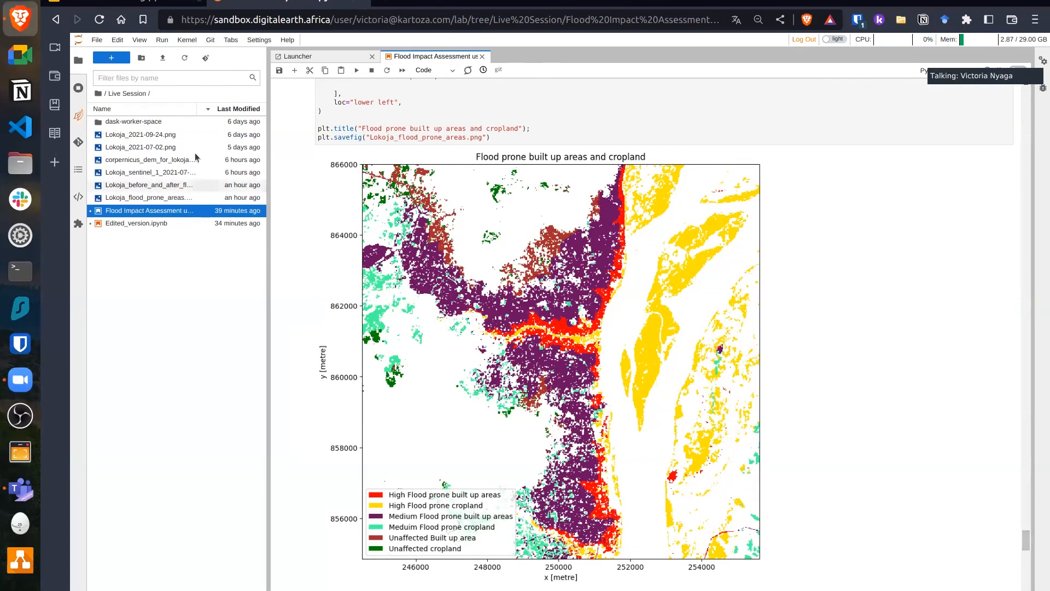
- From the root folder open Real_world_examples and the Rainfall_anomaly_CHIRPS.ipynb notebook
{"action": "left_click", "coordinate": [102, 93]}
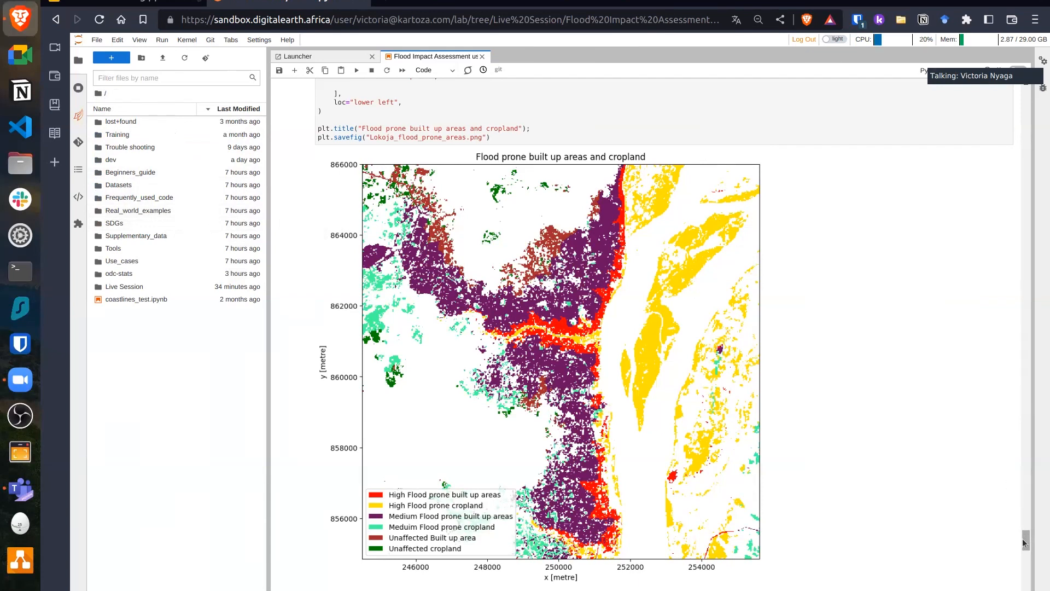
{"action": "mouse_move", "coordinate": [139, 197]}
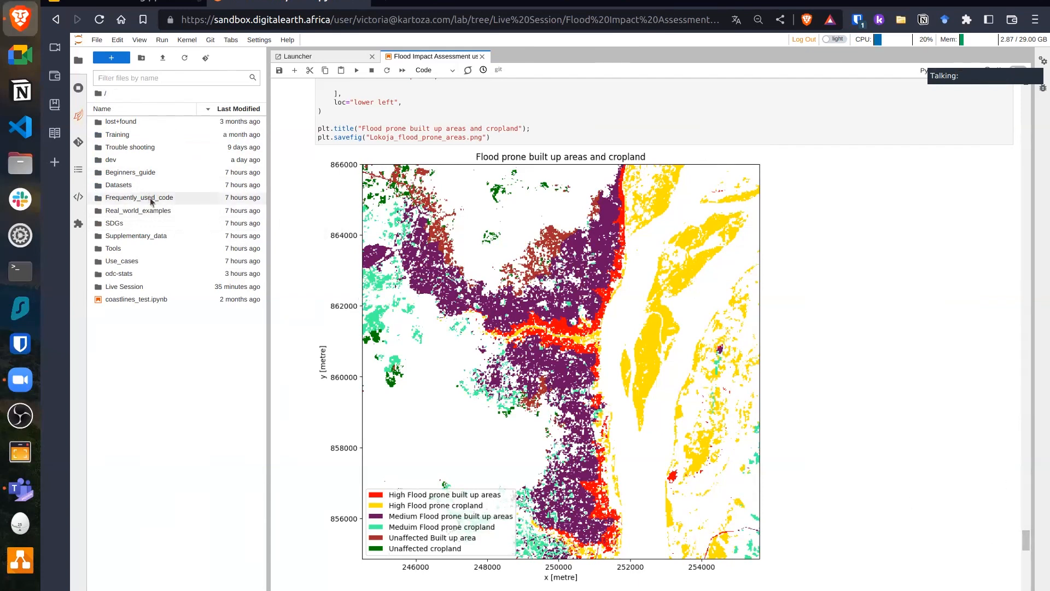
{"action": "double_click", "coordinate": [137, 210]}
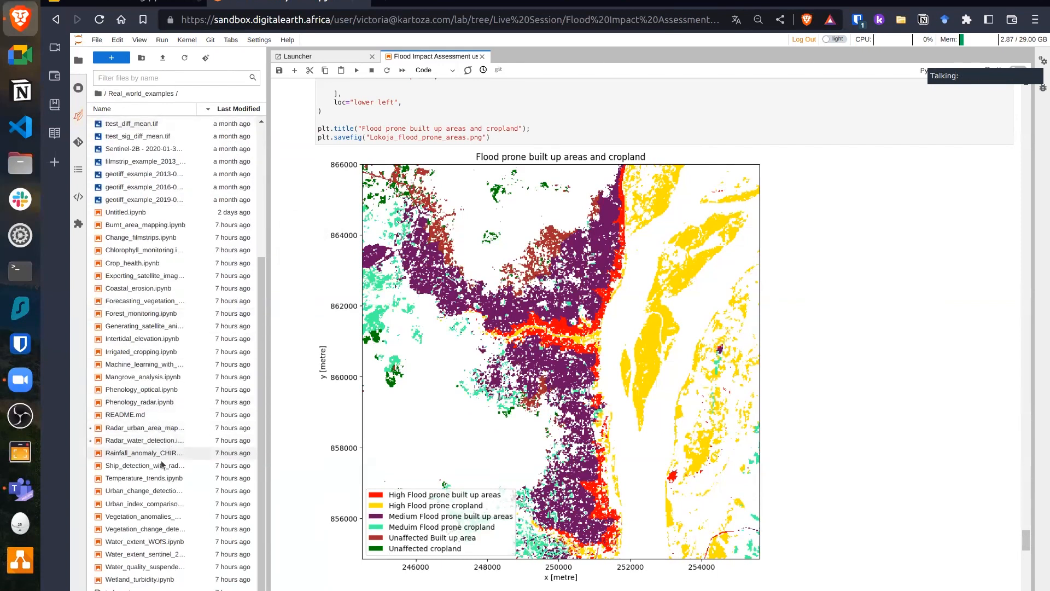
{"action": "double_click", "coordinate": [144, 451]}
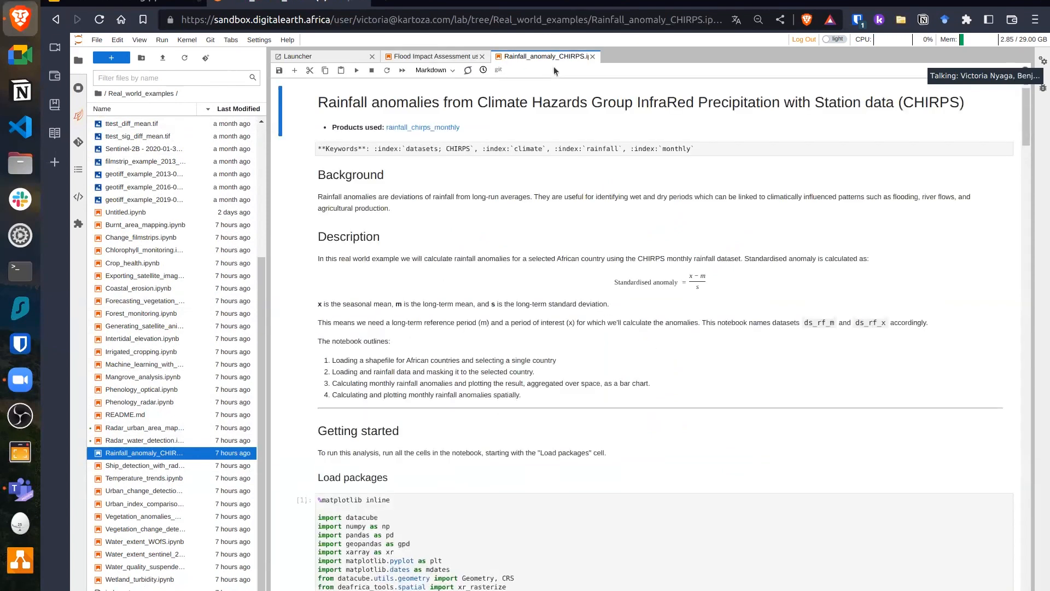
- Scroll to the 'Load data for long-term climatology' cell, then return to the Flood Impact Assessment notebook
{"action": "scroll", "scroll_direction": "down", "scroll_amount": 3}
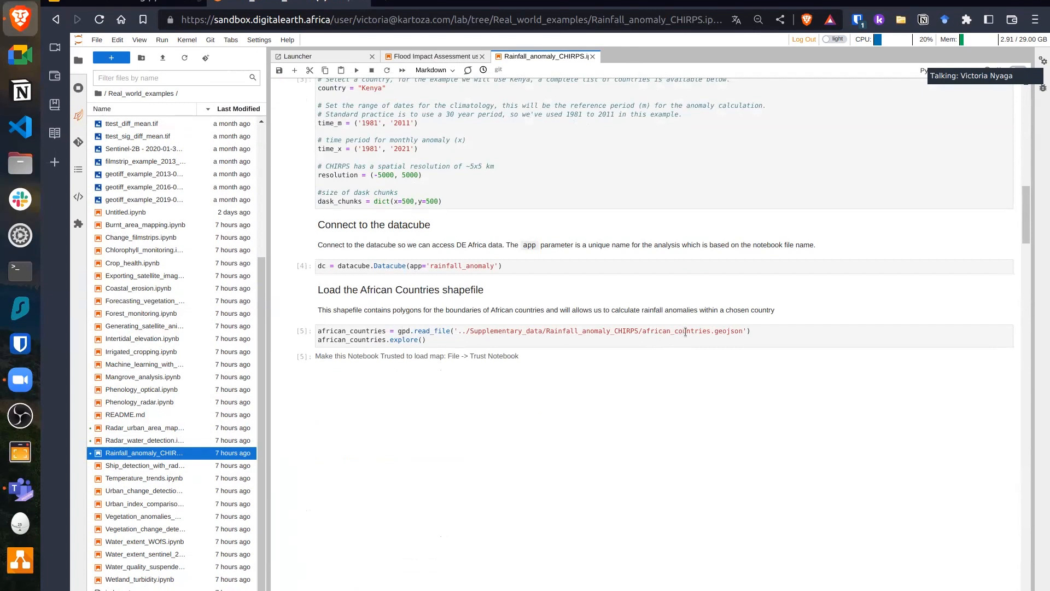
{"action": "mouse_move", "coordinate": [663, 337]}
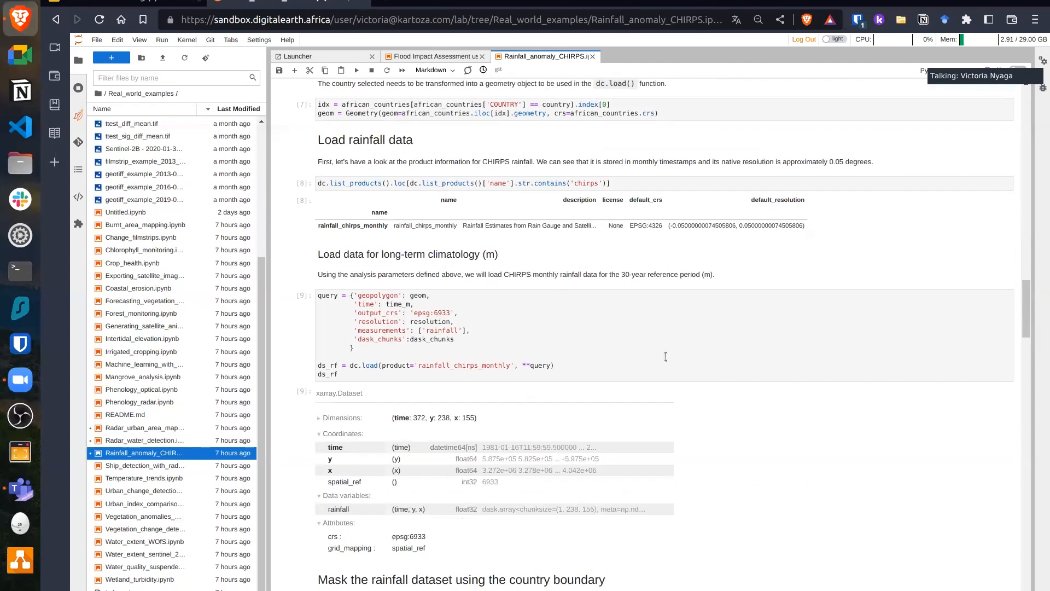
{"action": "mouse_move", "coordinate": [573, 342]}
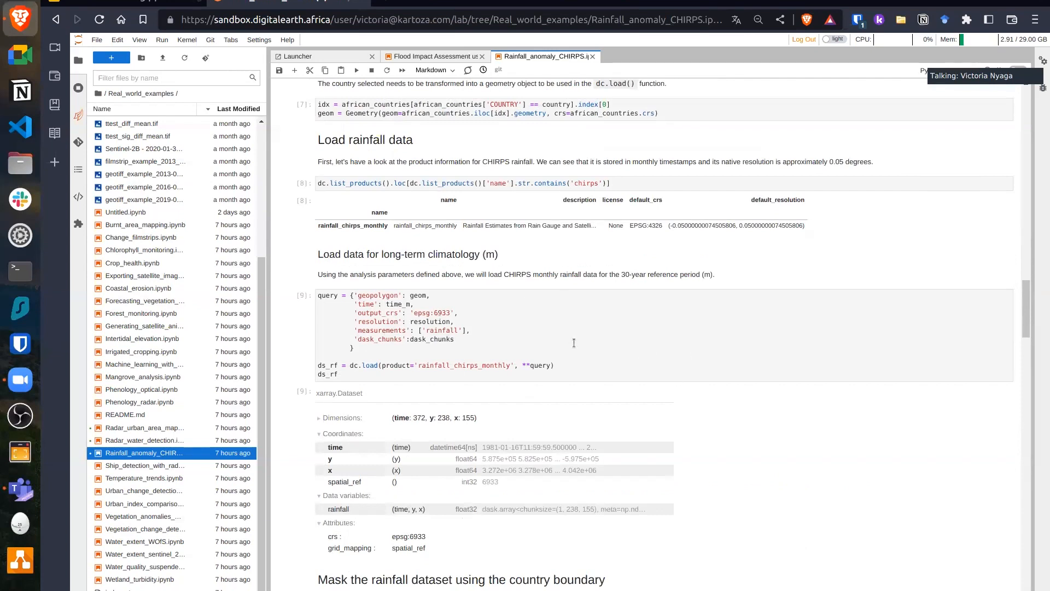
{"action": "scroll", "scroll_direction": "down", "scroll_amount": 3}
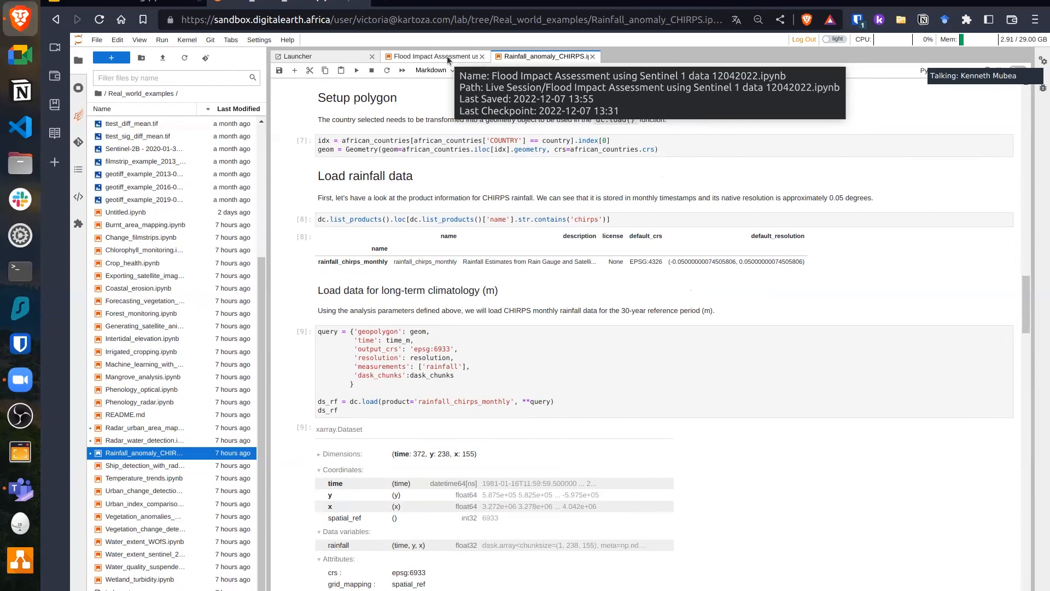
{"action": "left_click", "coordinate": [433, 55]}
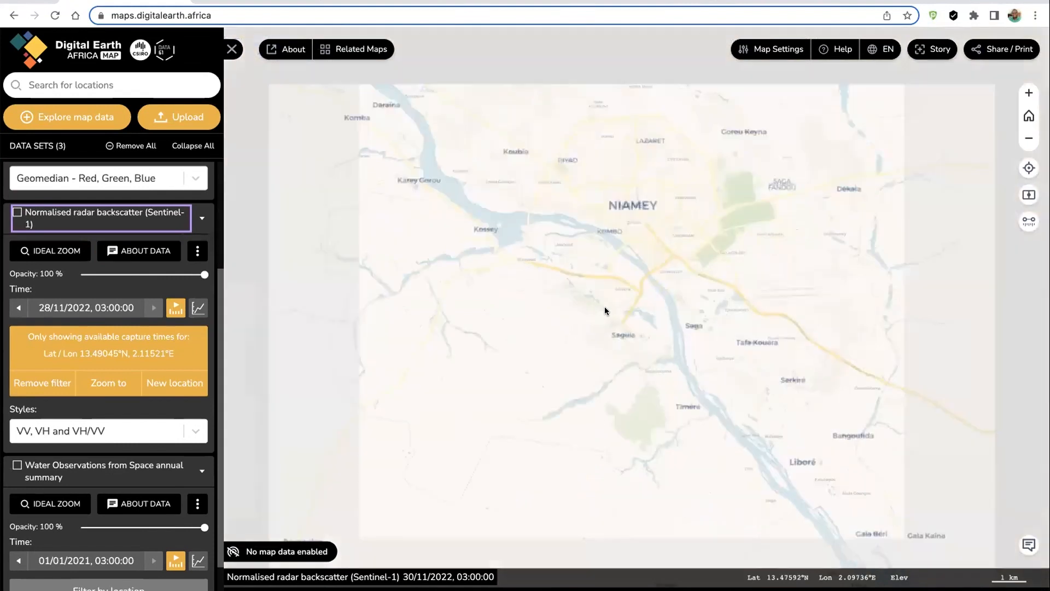
- Clear the workbench and add the Normalised radar backscatter layer from the data catalogue
{"action": "left_click", "coordinate": [131, 145]}
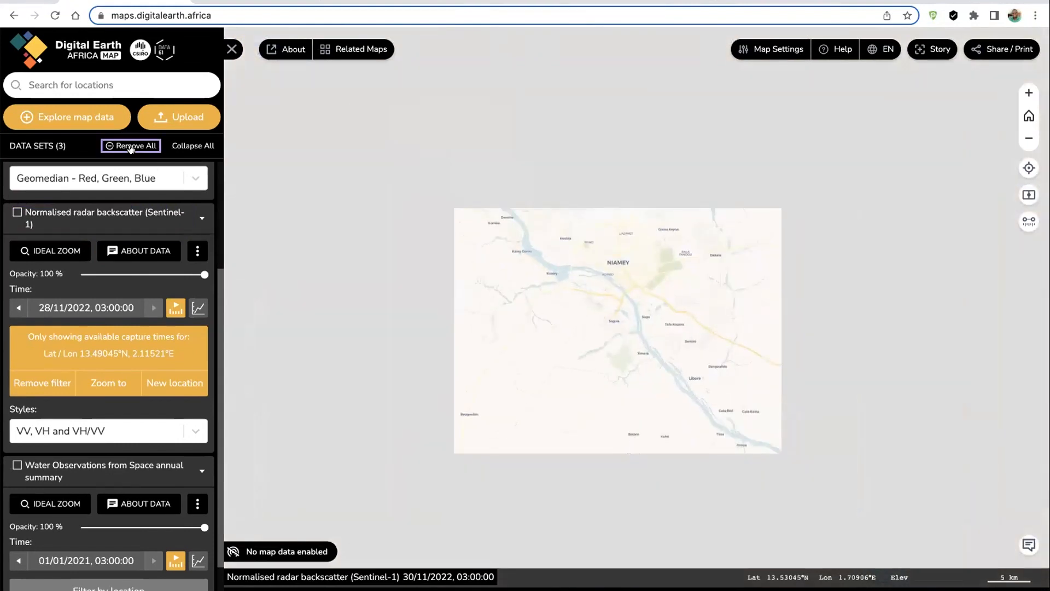
{"action": "left_click", "coordinate": [131, 145]}
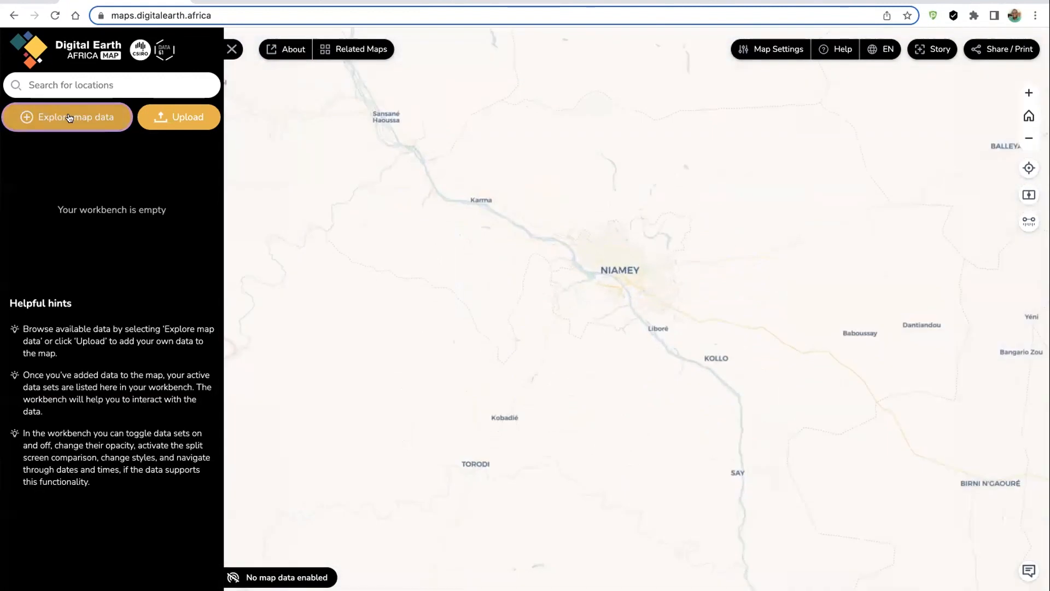
{"action": "left_click", "coordinate": [66, 117]}
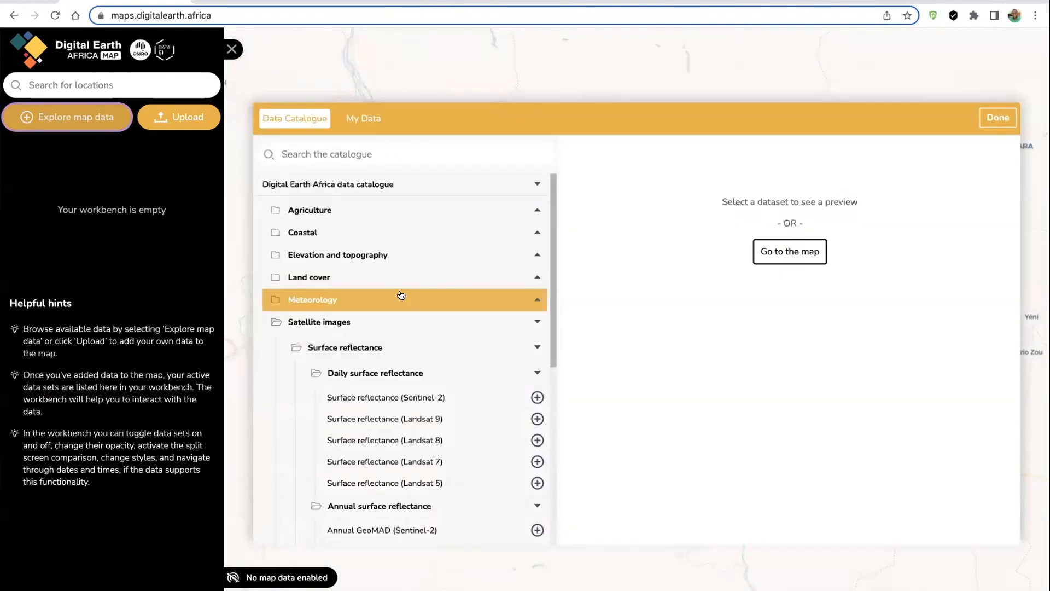
{"action": "scroll", "scroll_direction": "down", "scroll_amount": 3}
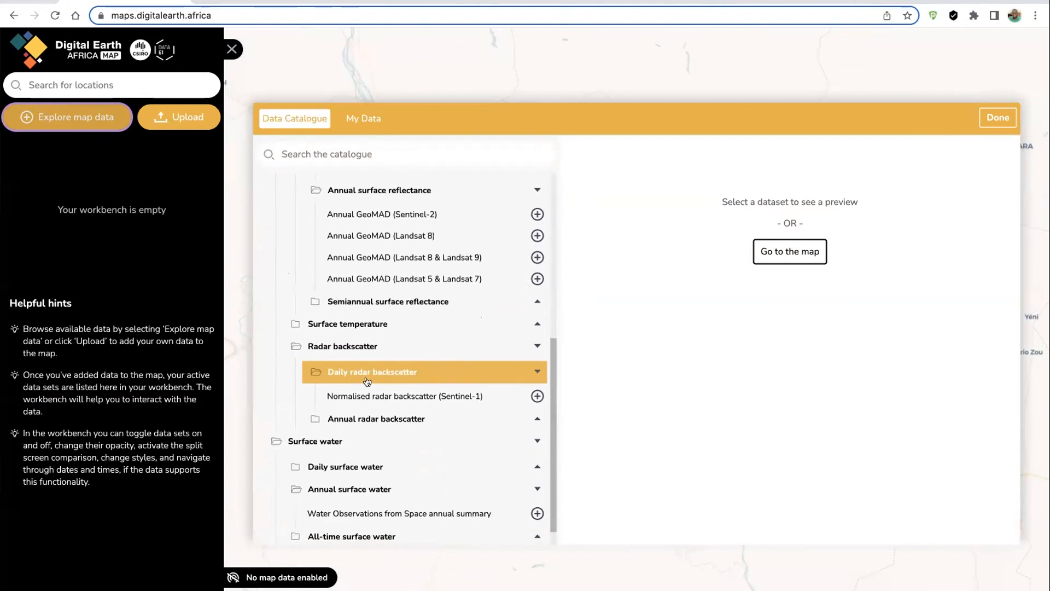
{"action": "left_click", "coordinate": [404, 396]}
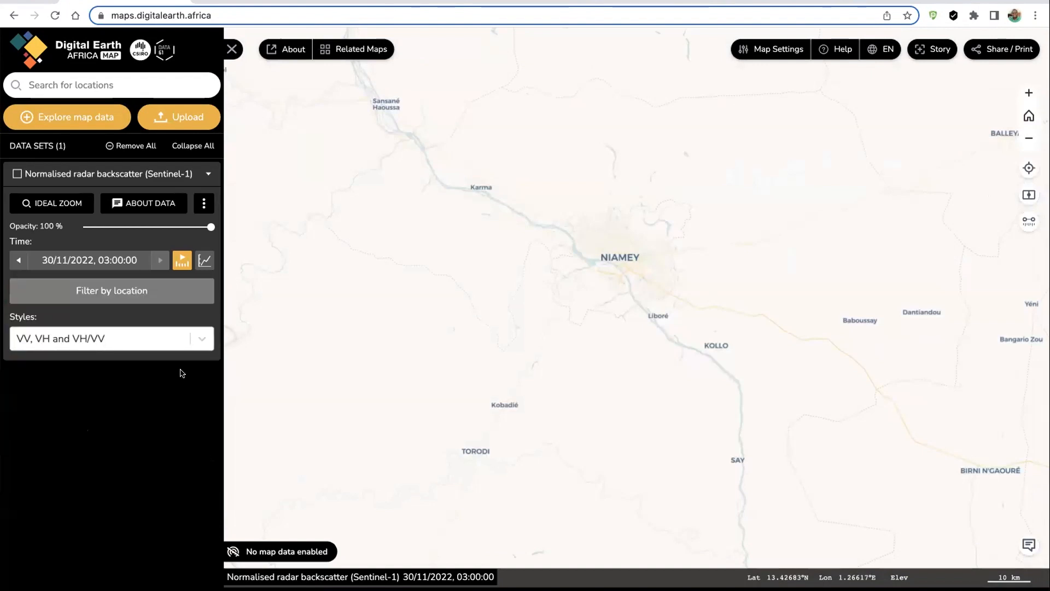
{"action": "left_click", "coordinate": [16, 174]}
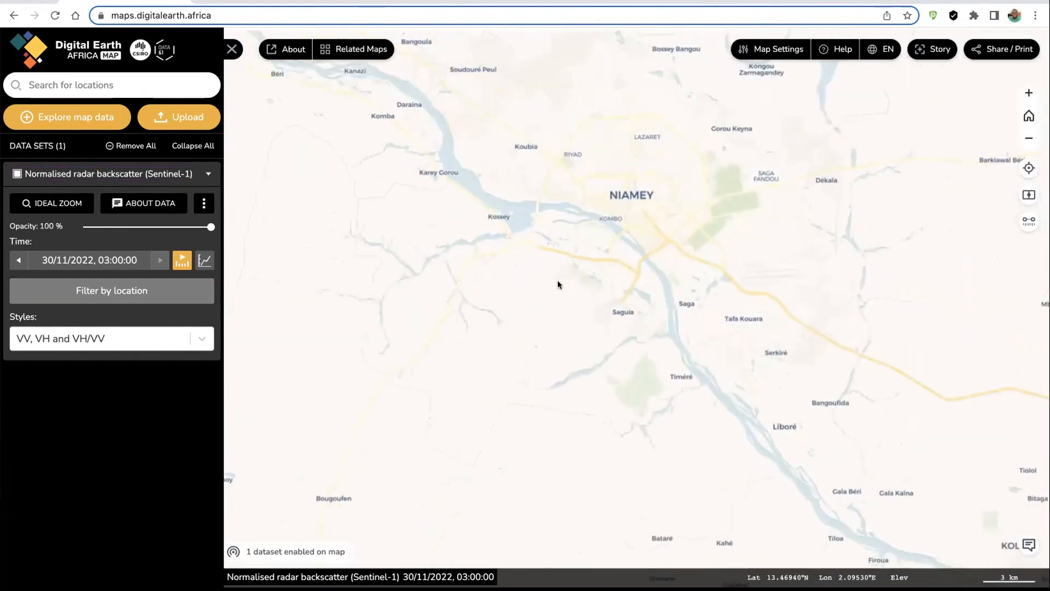
- Centre the map on Niamey and filter capture times to a point on the river
{"action": "left_click_drag", "start_coordinate": [558, 284], "coordinate": [335, 289]}
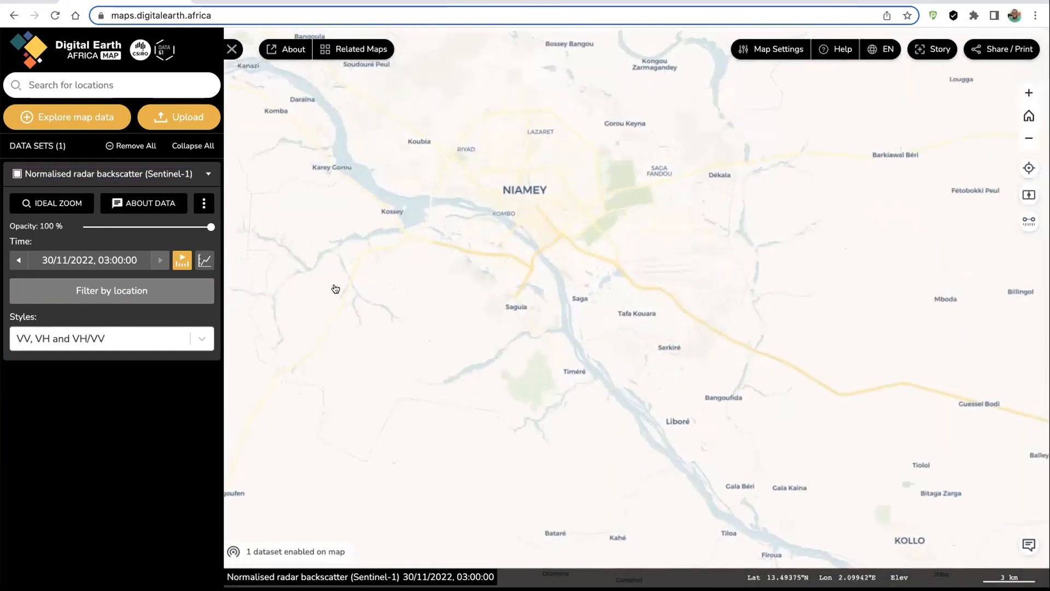
{"action": "left_click", "coordinate": [112, 290]}
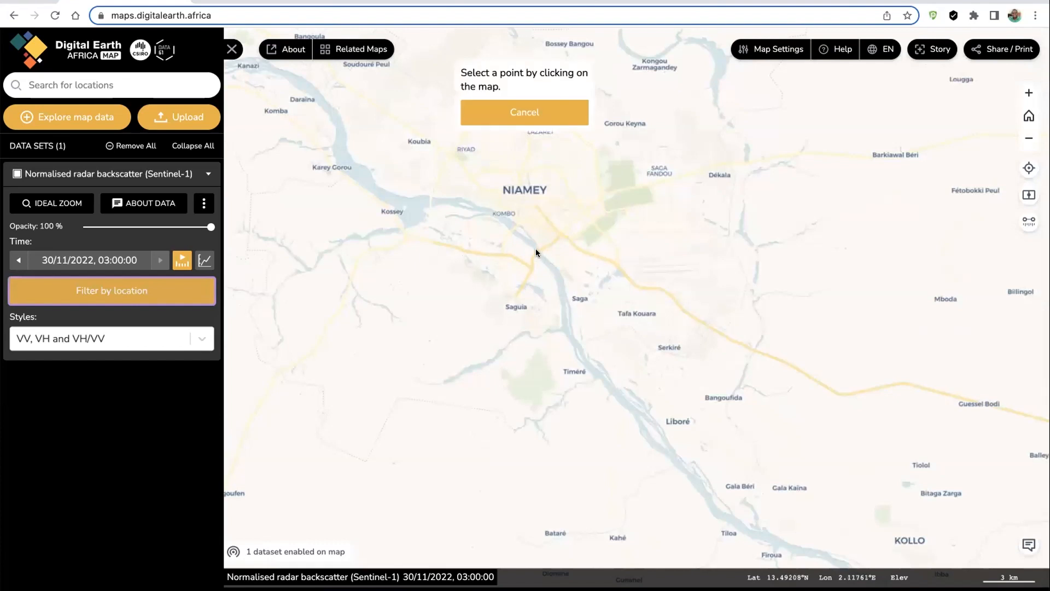
{"action": "left_click", "coordinate": [534, 253]}
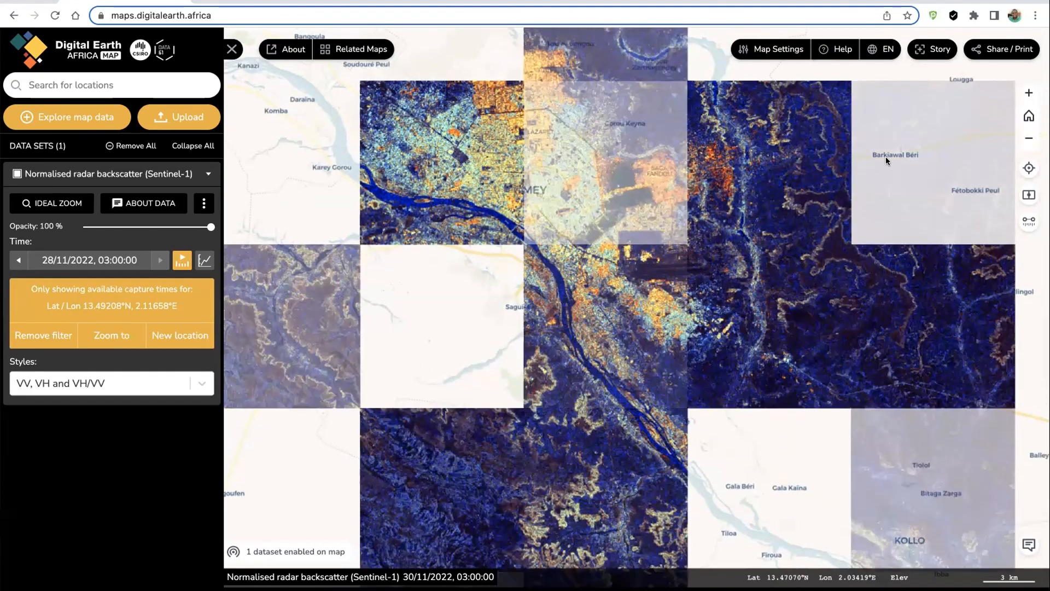
- Copy the Share URL for the Niamey radar view and return to the flood notebook
{"action": "left_click", "coordinate": [1001, 49]}
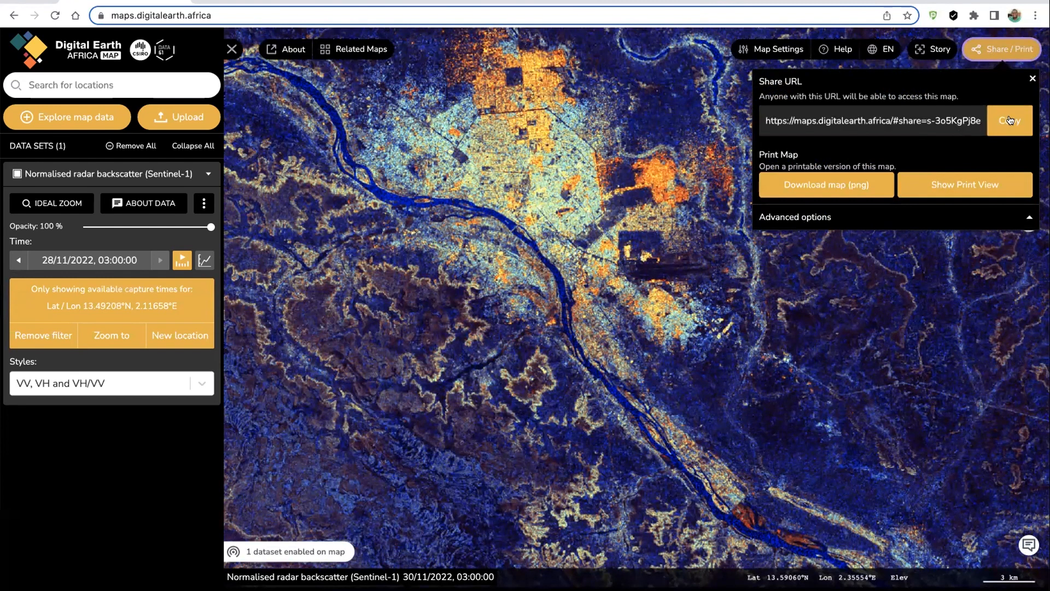
{"action": "left_click", "coordinate": [1010, 121]}
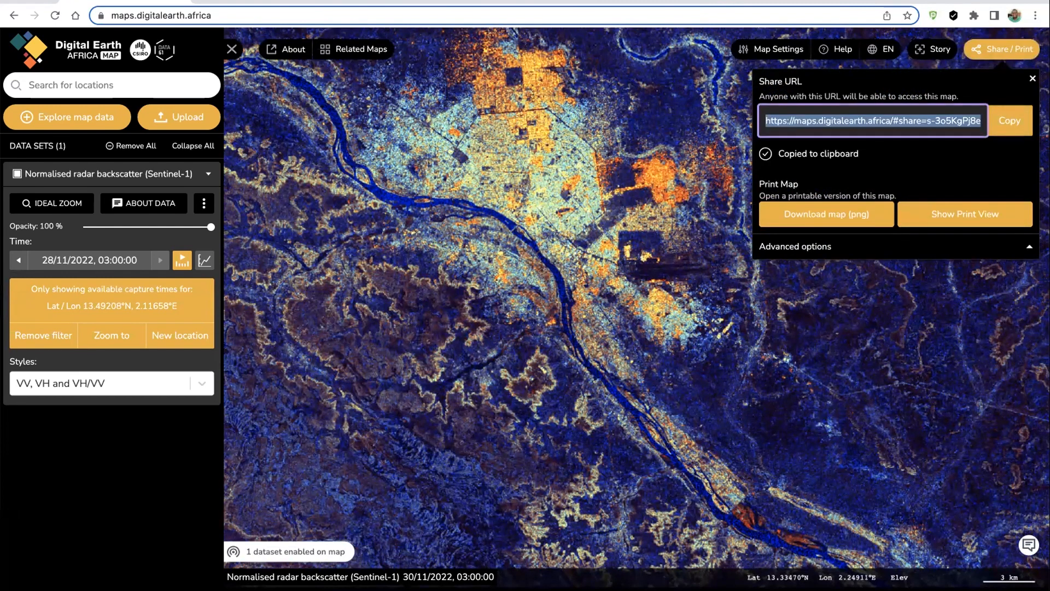
{"action": "mouse_move", "coordinate": [582, 293]}
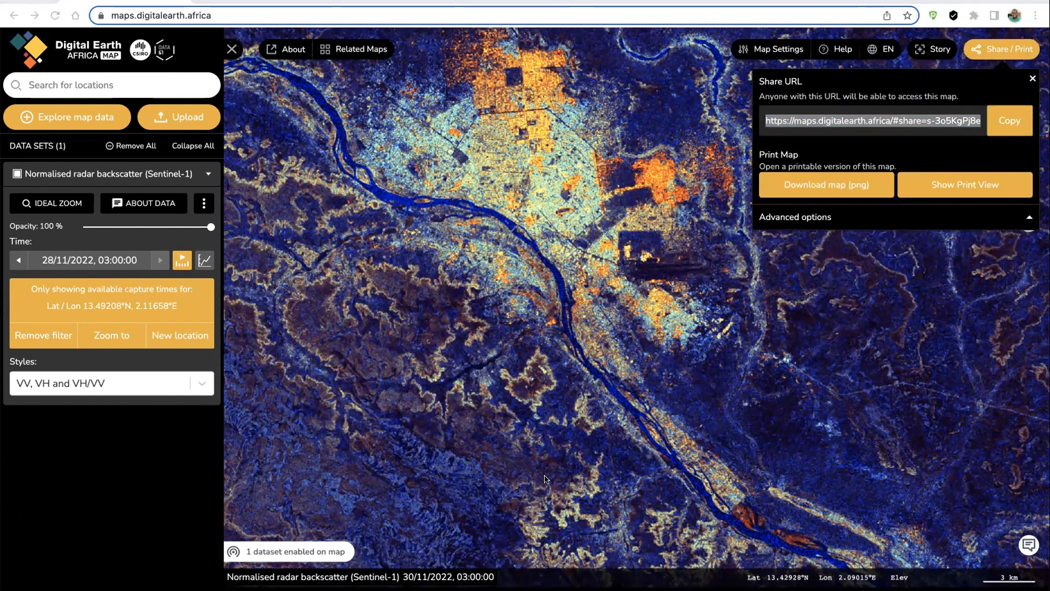
{"action": "left_click", "coordinate": [871, 120]}
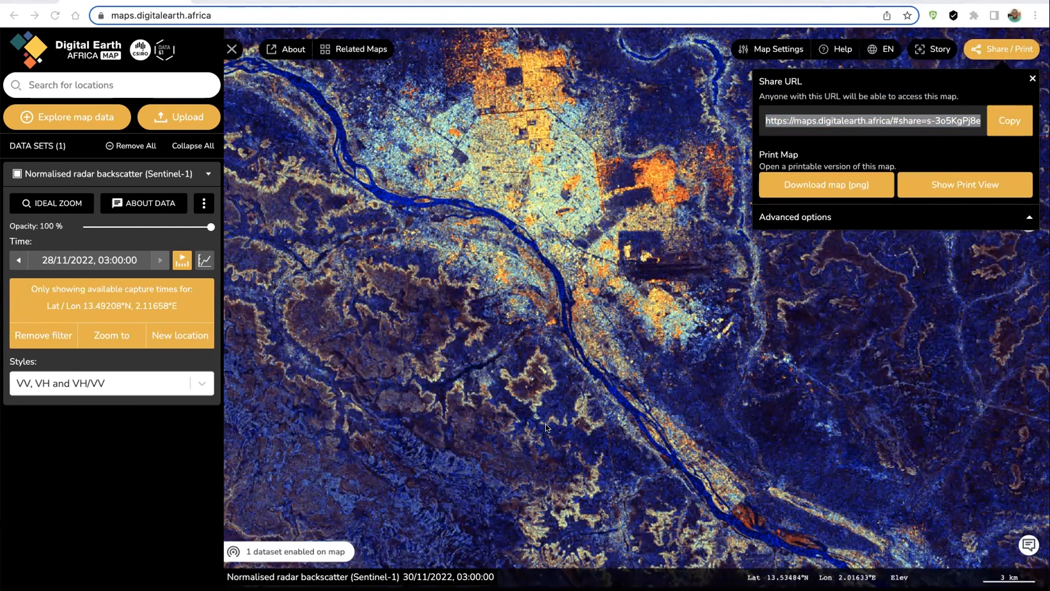
{"action": "mouse_move", "coordinate": [526, 236]}
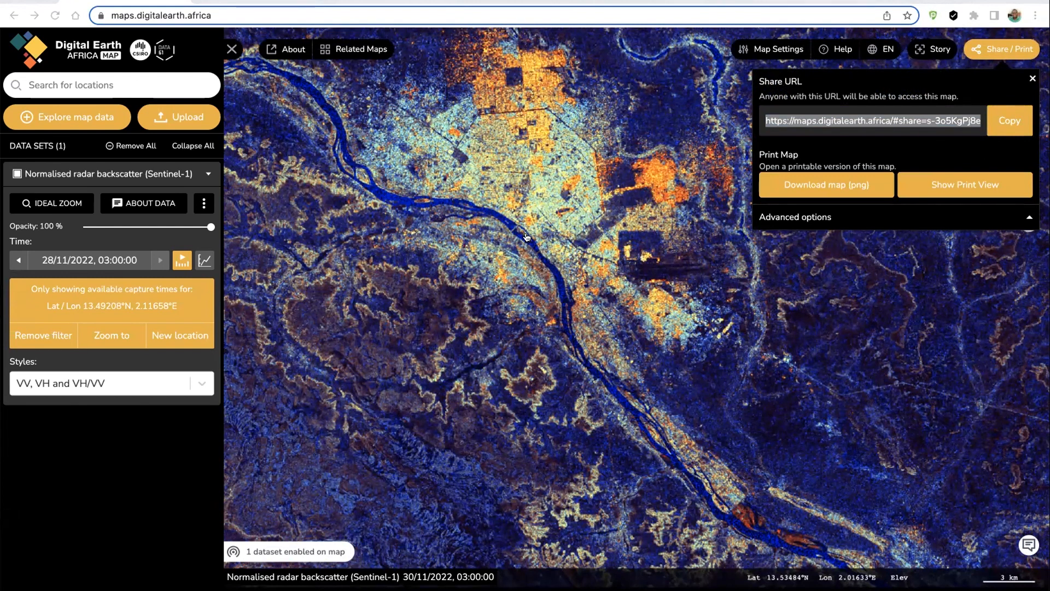
{"action": "mouse_move", "coordinate": [432, 292]}
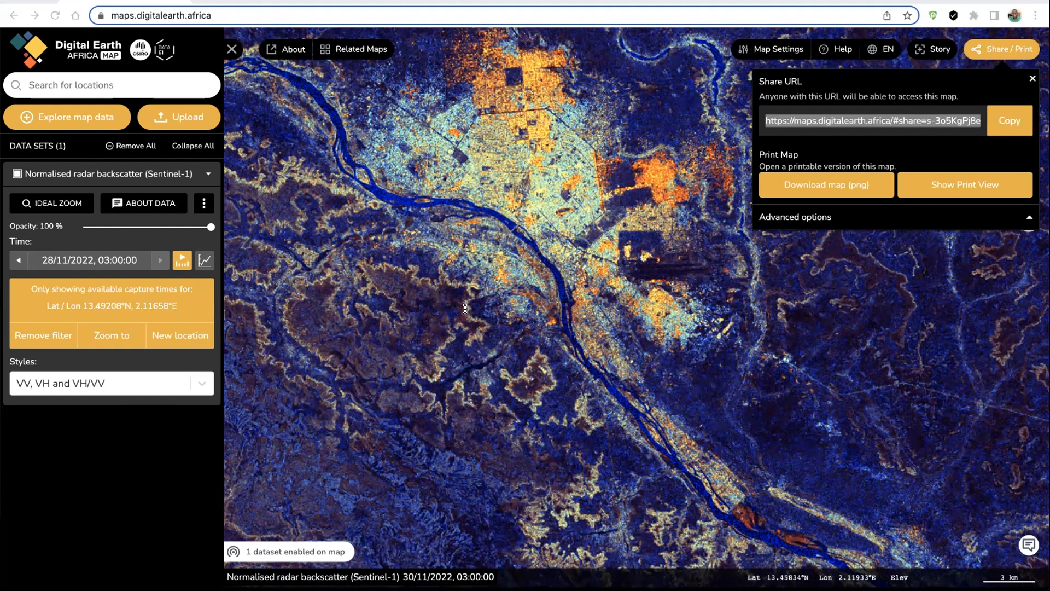
{"action": "mouse_move", "coordinate": [490, 247]}
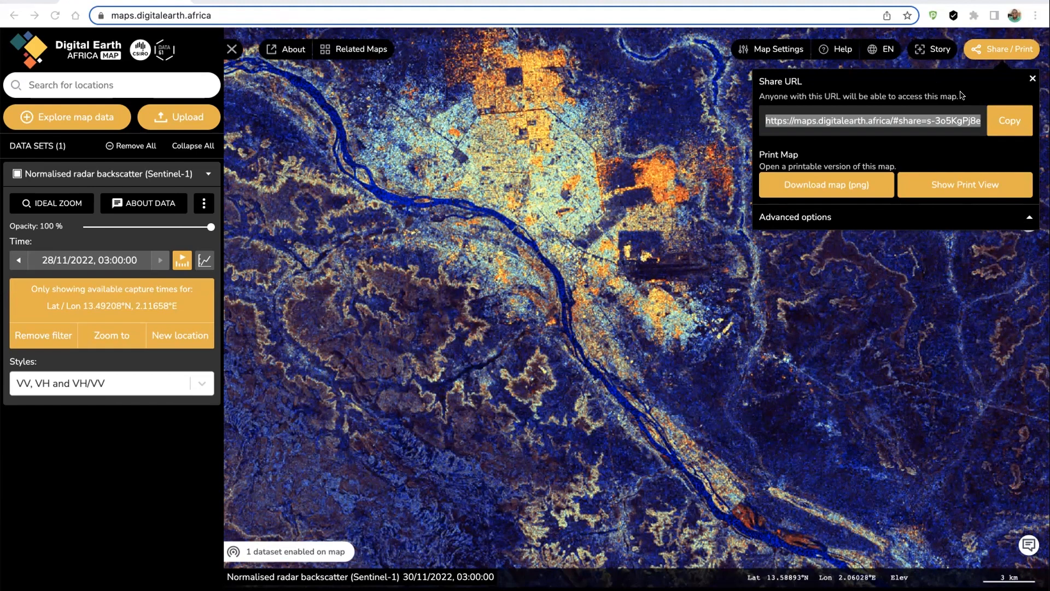
{"action": "left_click", "coordinate": [872, 120]}
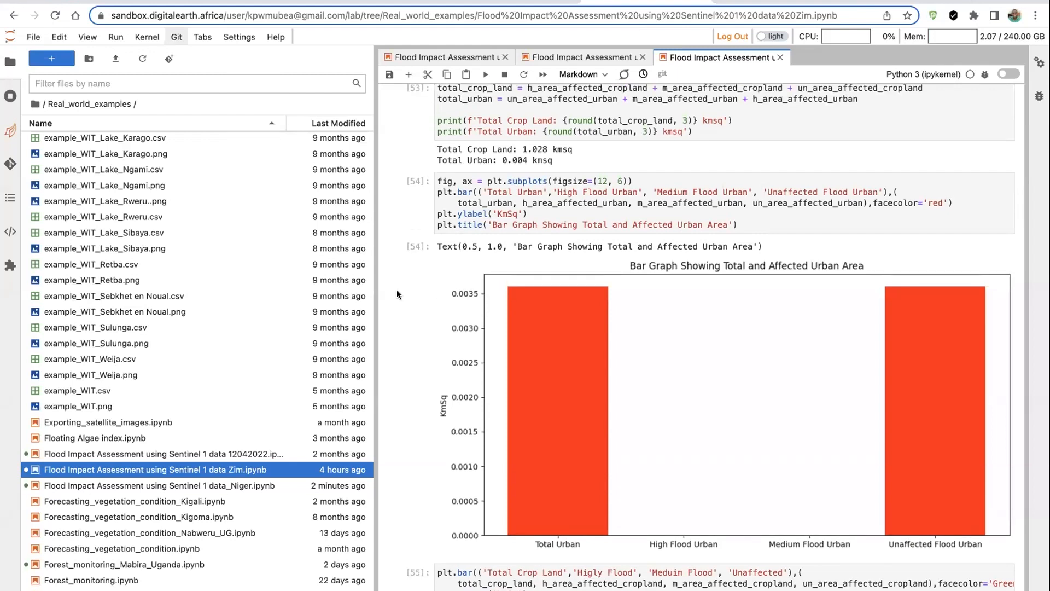
- Add a #Niamey comment after central_lat in the analysis parameters cell
{"action": "scroll", "scroll_direction": "down", "scroll_amount": 3}
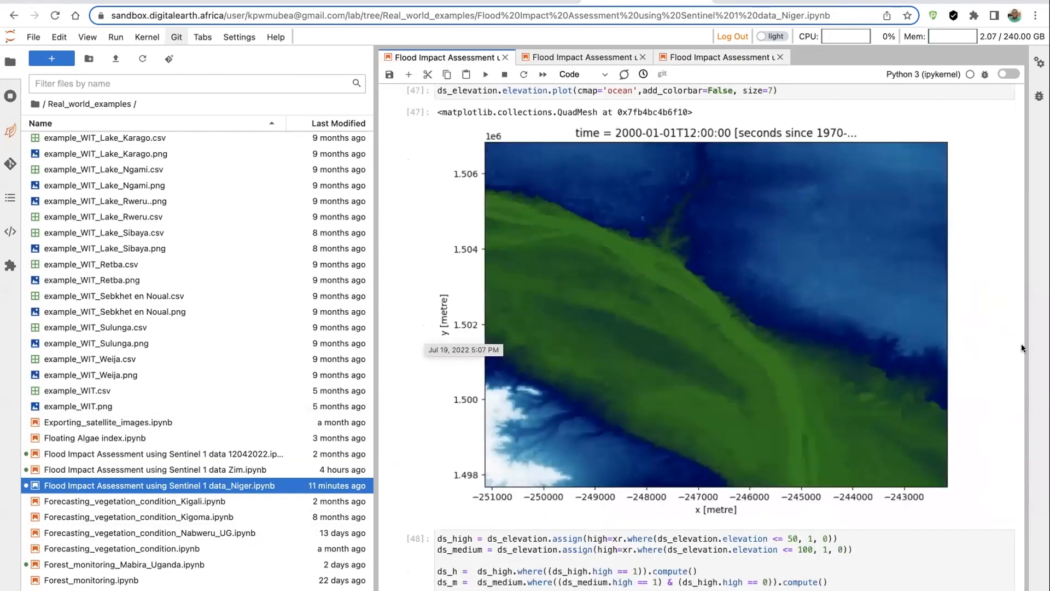
{"action": "scroll", "scroll_direction": "down", "scroll_amount": 3}
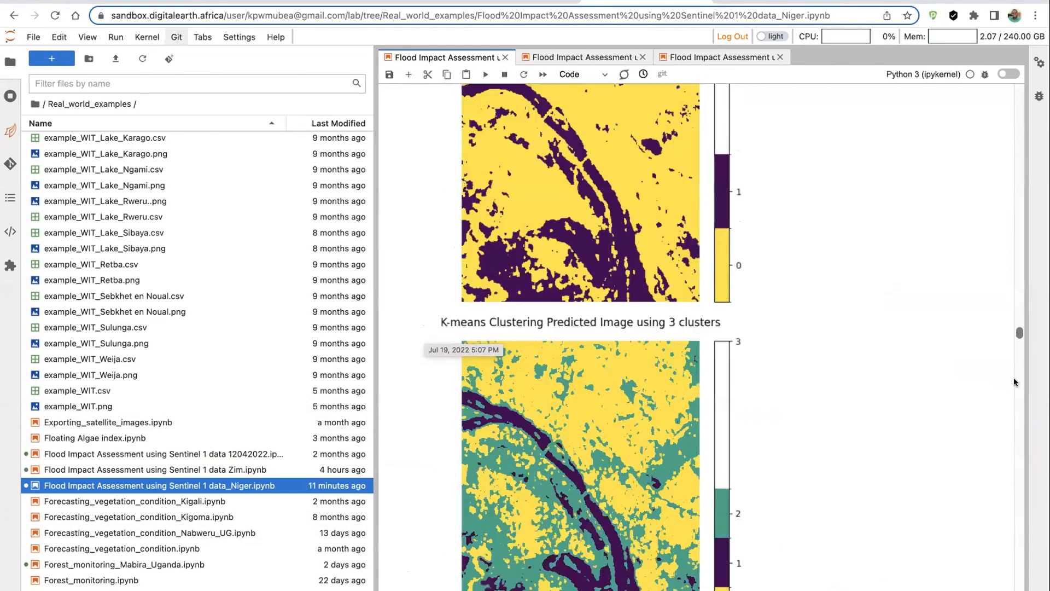
{"action": "scroll", "scroll_direction": "down", "scroll_amount": 3}
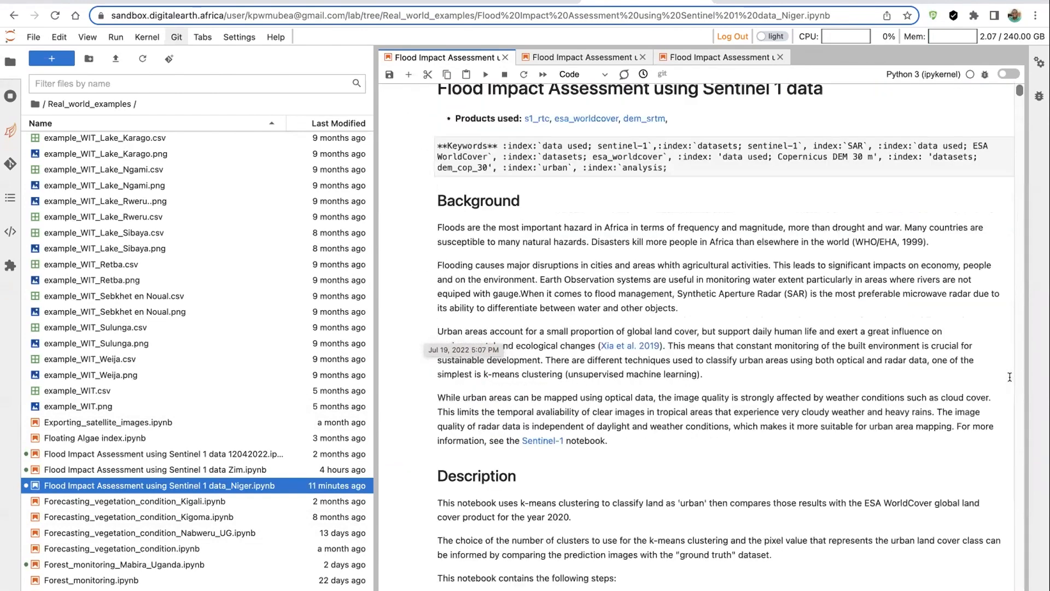
{"action": "scroll", "scroll_direction": "down", "scroll_amount": 3}
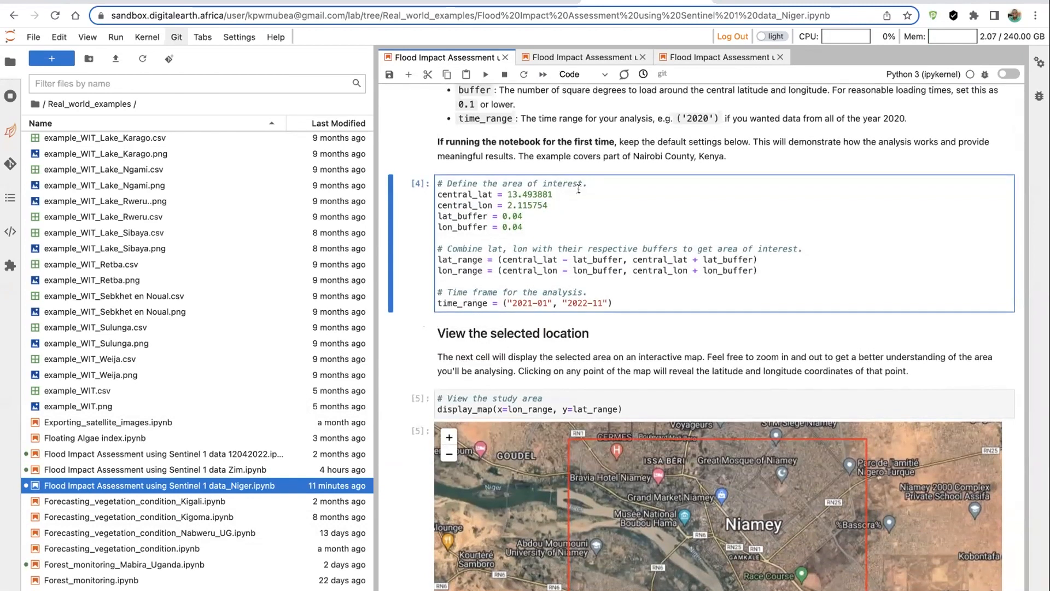
{"action": "type", "text": "#Niamey"}
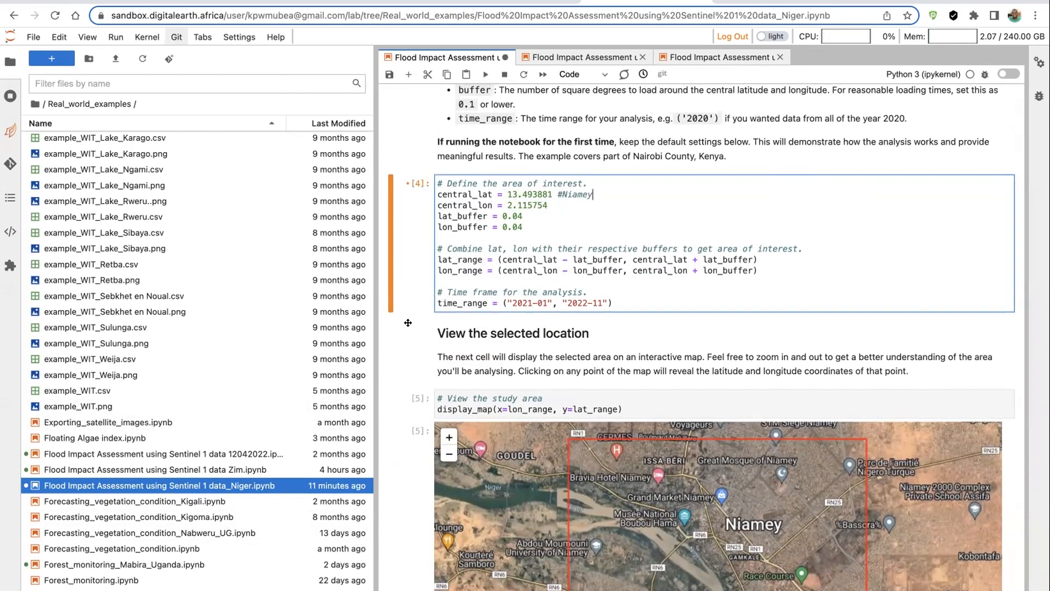
{"action": "scroll", "scroll_direction": "down", "scroll_amount": 3}
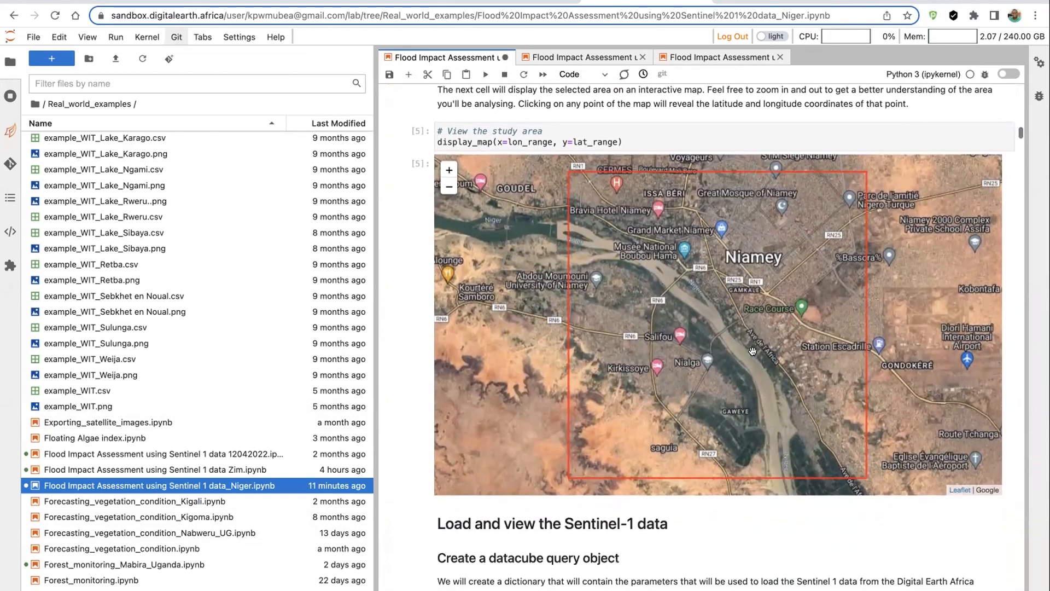
{"action": "scroll", "scroll_direction": "down", "scroll_amount": 3}
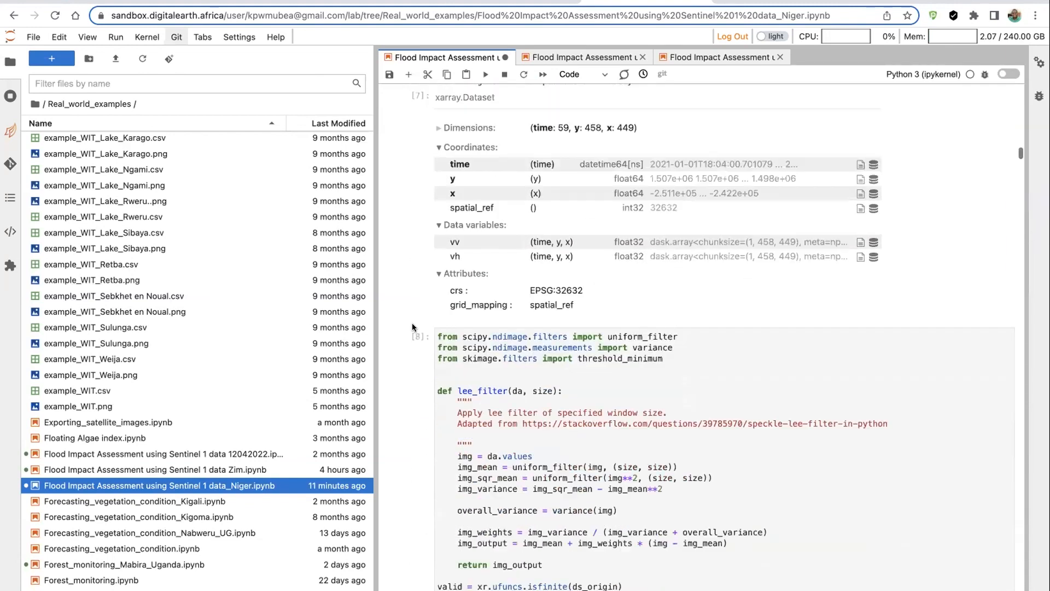
{"action": "scroll", "scroll_direction": "down", "scroll_amount": 3}
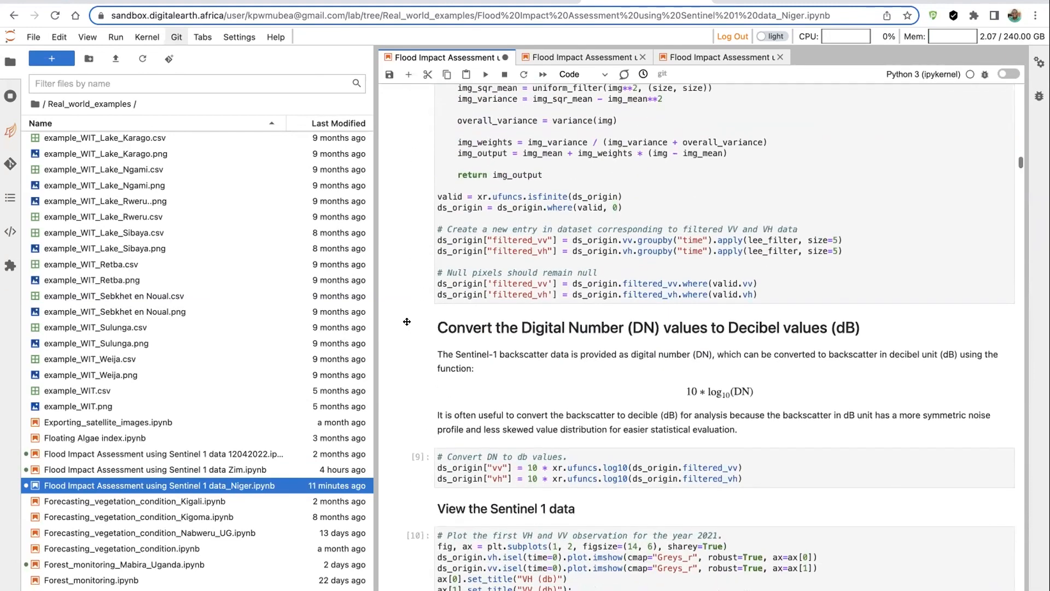
{"action": "scroll", "scroll_direction": "down", "scroll_amount": 3}
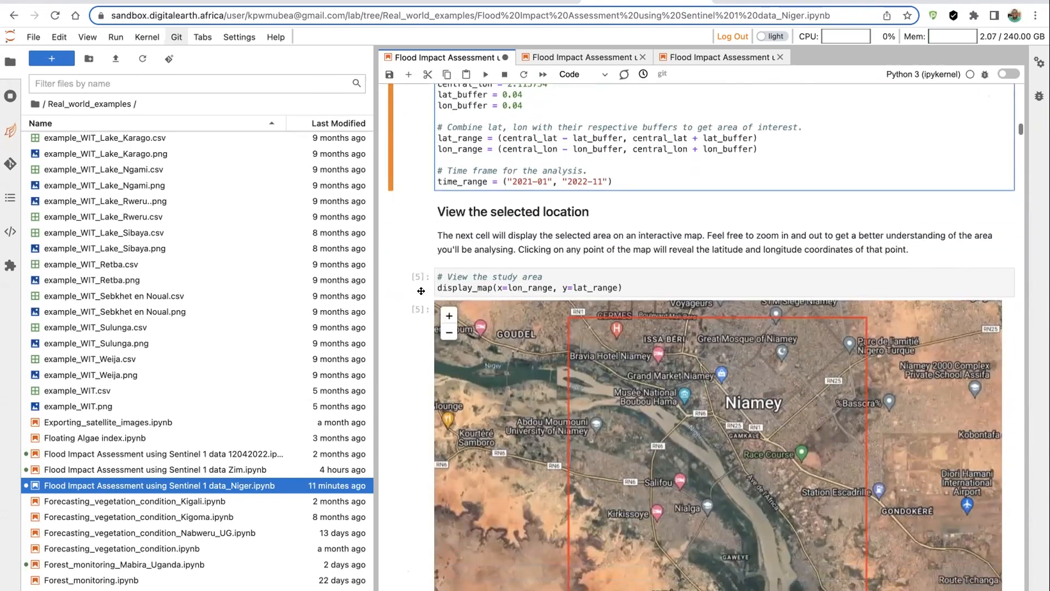
{"action": "scroll", "scroll_direction": "down", "scroll_amount": 3}
{"action": "type", "text": "7"}
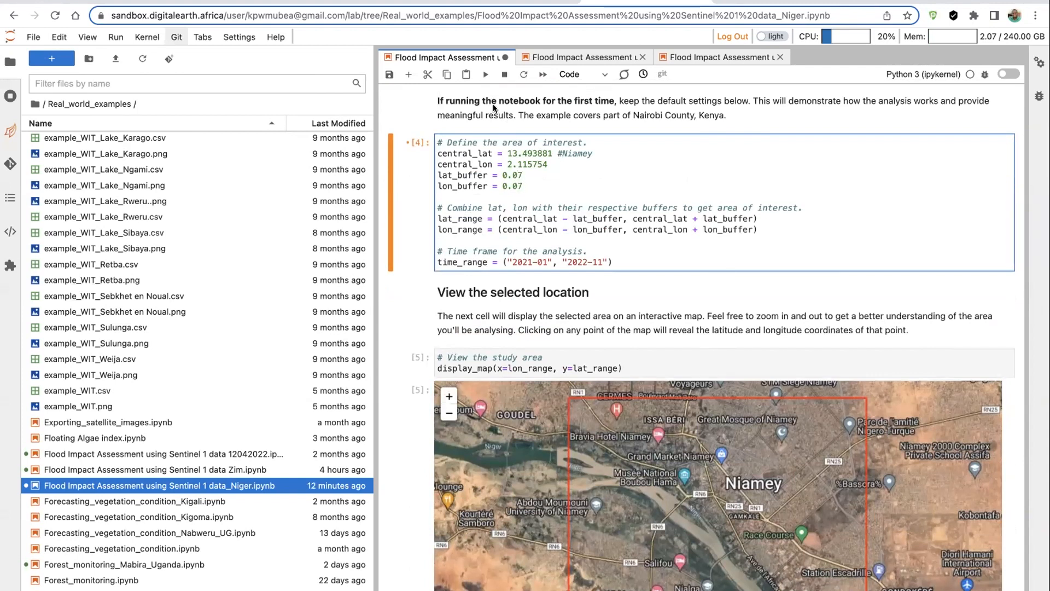
- Re-run the area-of-interest cell, take a river point west of Niamey and enter latitude 13.5527
{"action": "left_click", "coordinate": [484, 75]}
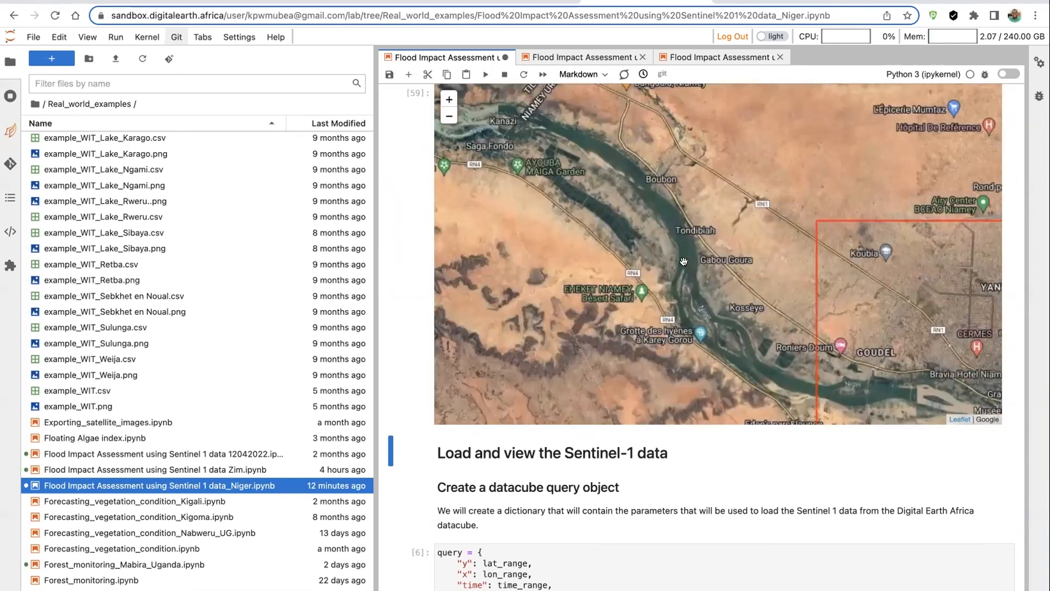
{"action": "left_click", "coordinate": [685, 261]}
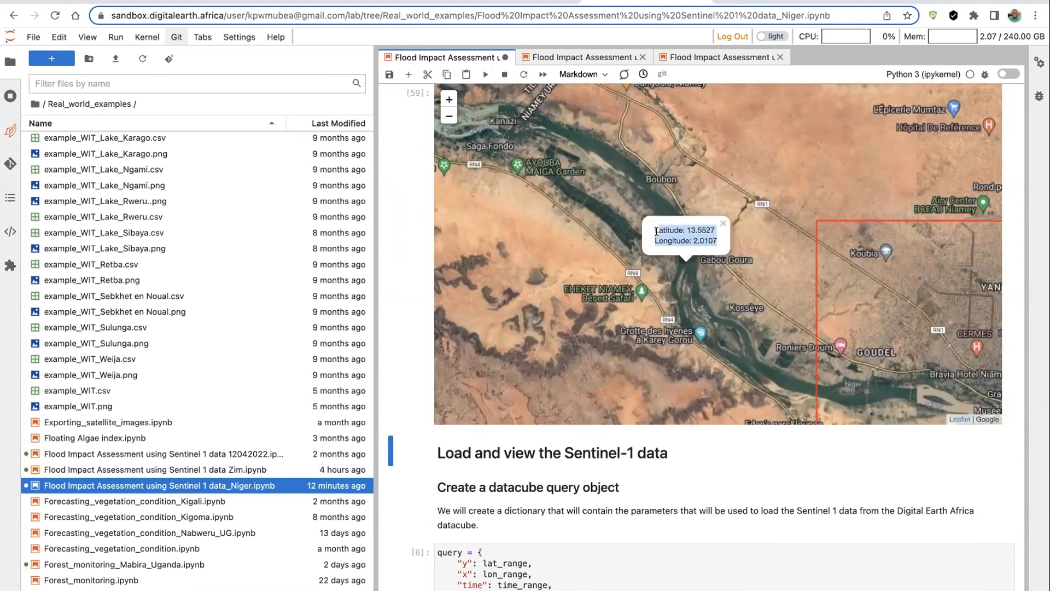
{"action": "mouse_move", "coordinate": [403, 224]}
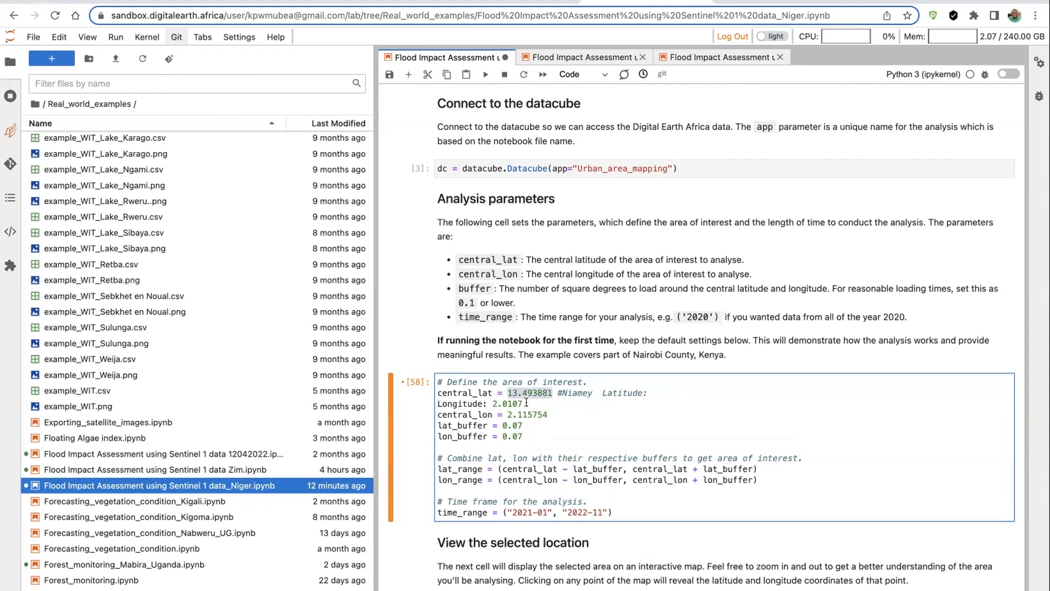
{"action": "type", "text": "13.5527"}
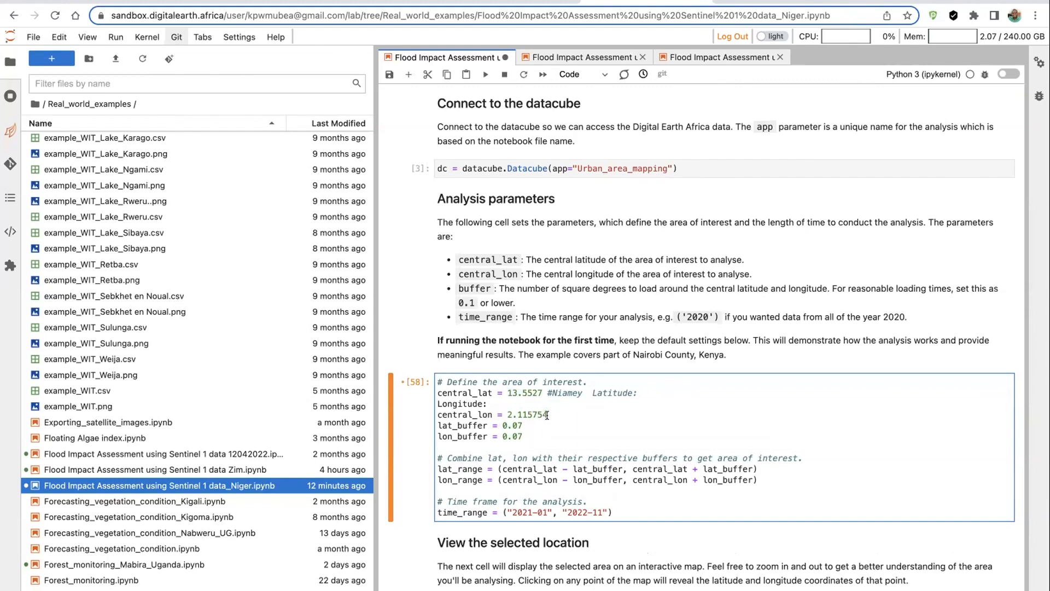
{"action": "double_click", "coordinate": [528, 414]}
{"action": "type", "text": "010"}
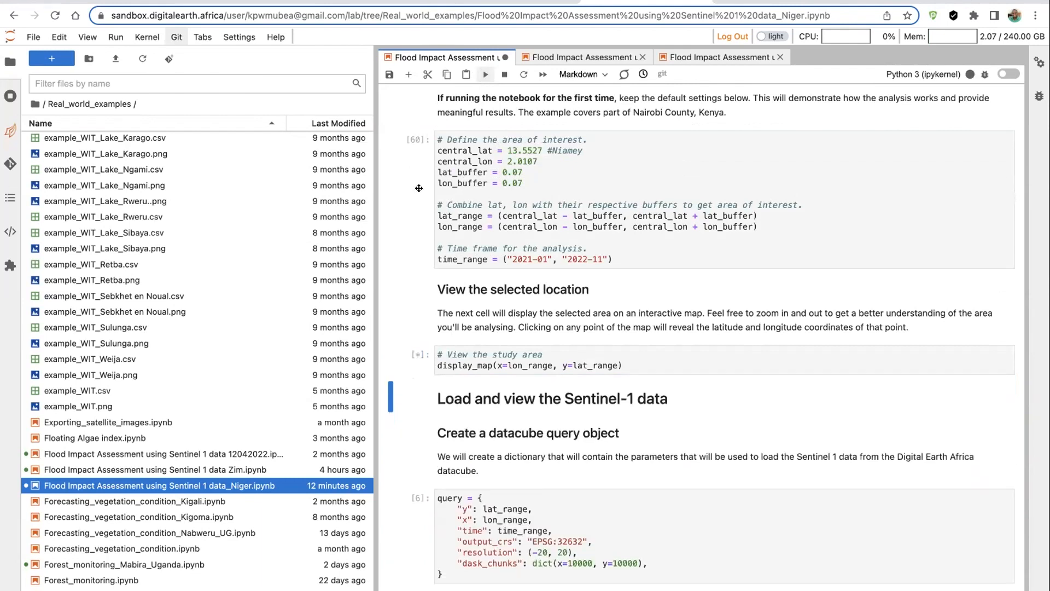
- Run the display_map cell to outline the new study area west of Niamey
{"action": "left_click", "coordinate": [484, 75]}
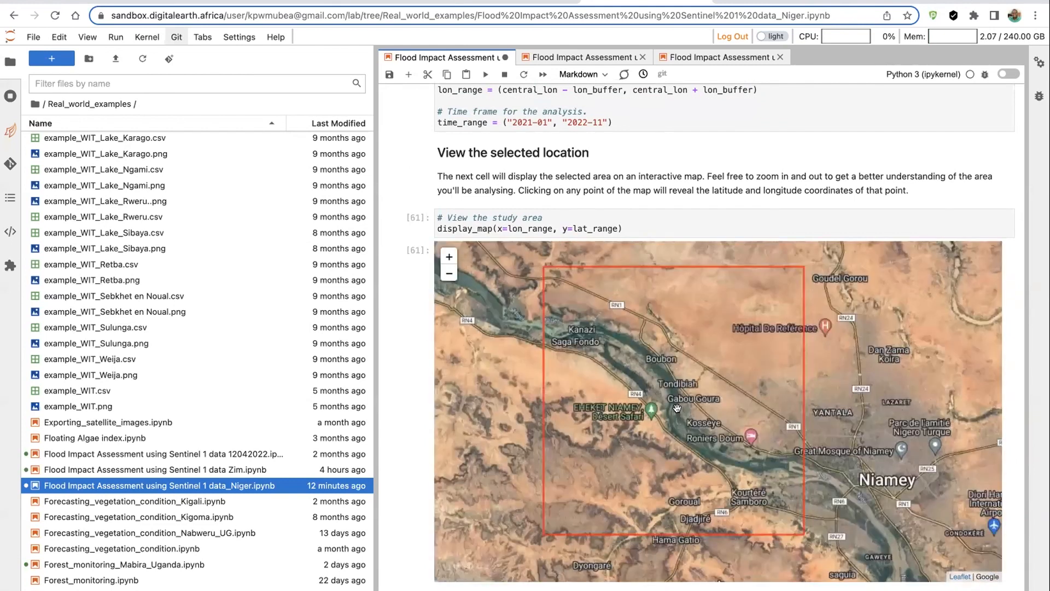
{"action": "scroll", "scroll_direction": "down", "scroll_amount": 3}
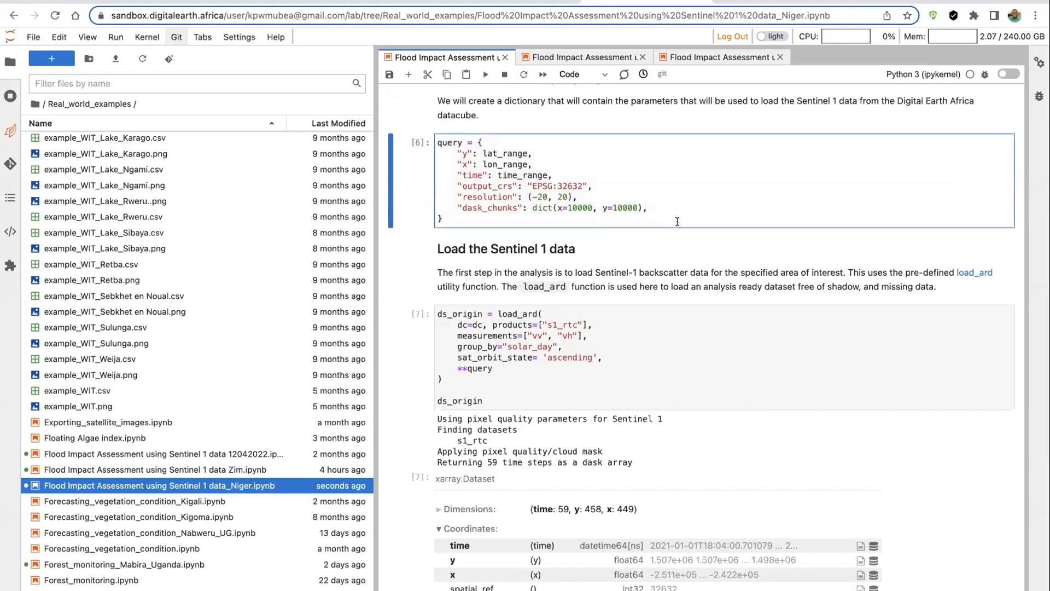
- Review the re-run Niger outputs, including the 35.62% k-means accuracy
{"action": "scroll", "scroll_direction": "down", "scroll_amount": 3}
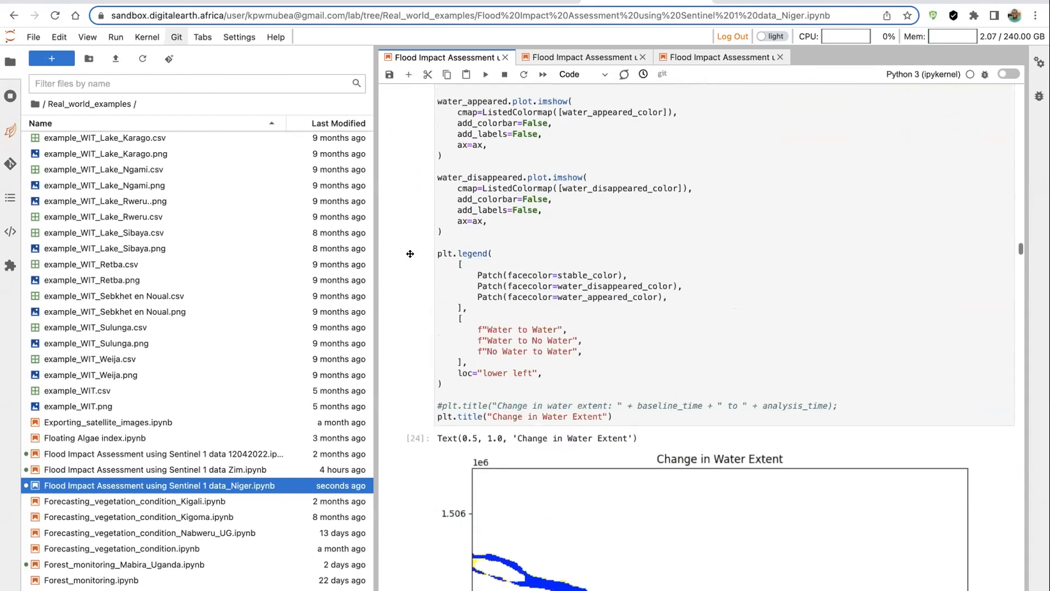
{"action": "scroll", "scroll_direction": "down", "scroll_amount": 3}
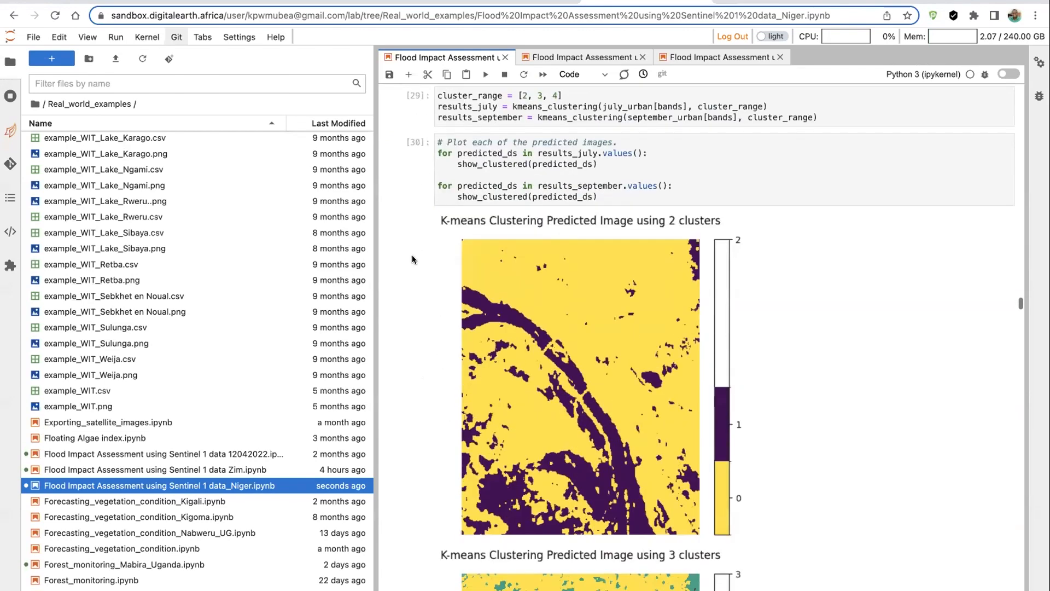
{"action": "scroll", "scroll_direction": "down", "scroll_amount": 3}
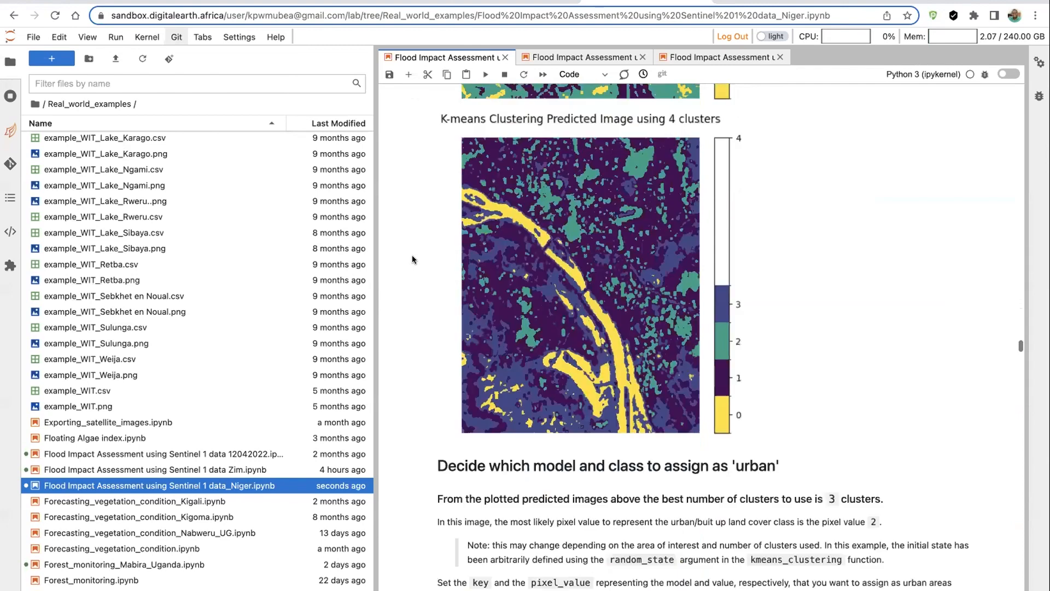
{"action": "scroll", "scroll_direction": "down", "scroll_amount": 3}
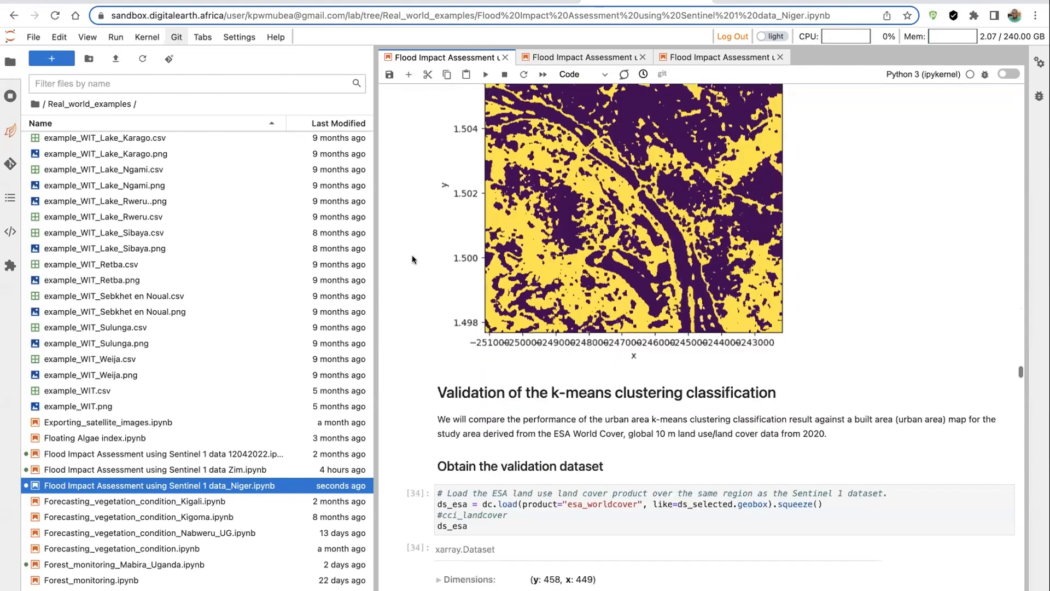
{"action": "scroll", "scroll_direction": "down", "scroll_amount": 3}
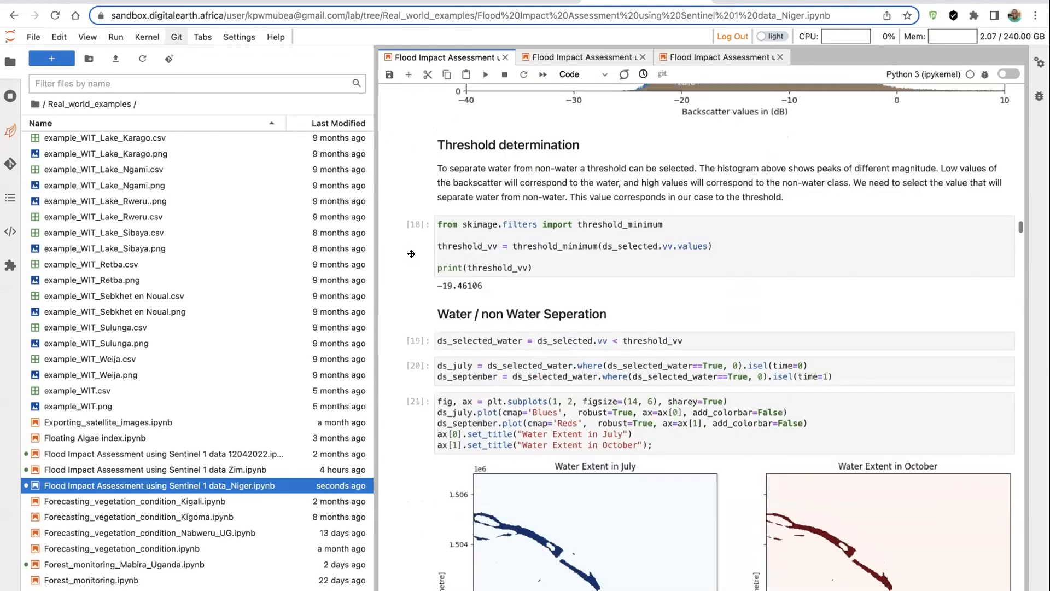
{"action": "scroll", "scroll_direction": "down", "scroll_amount": 3}
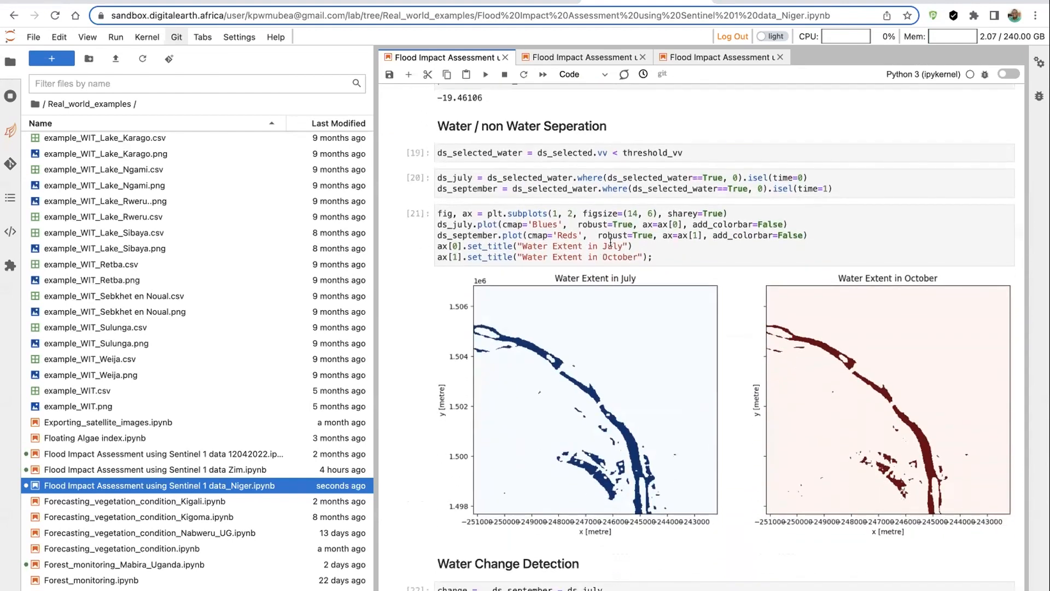
- Switch to the Zim flood notebook and scroll through its background section
{"action": "left_click", "coordinate": [611, 246]}
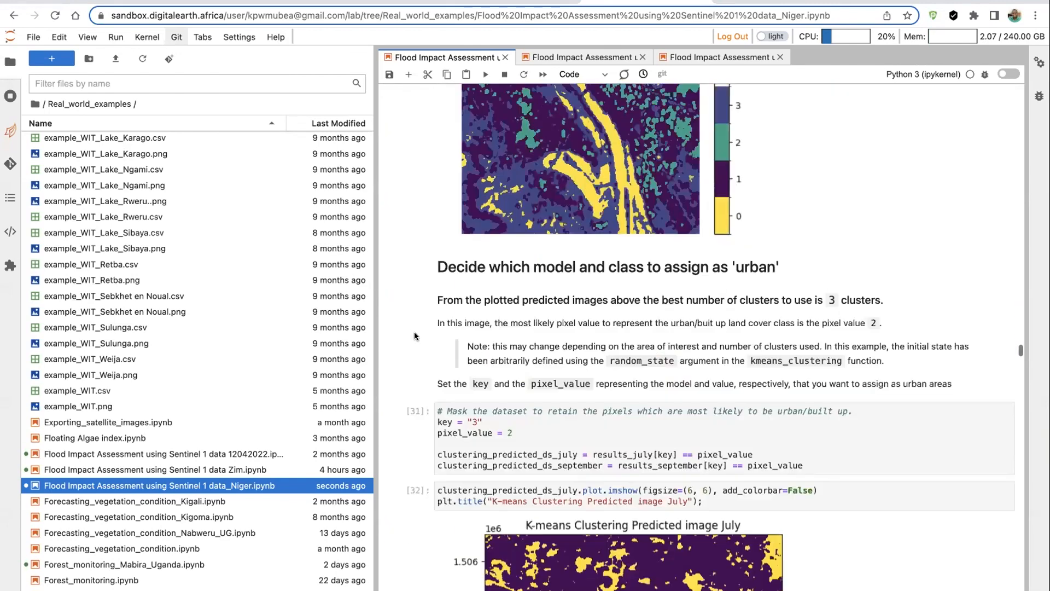
{"action": "scroll", "scroll_direction": "down", "scroll_amount": 3}
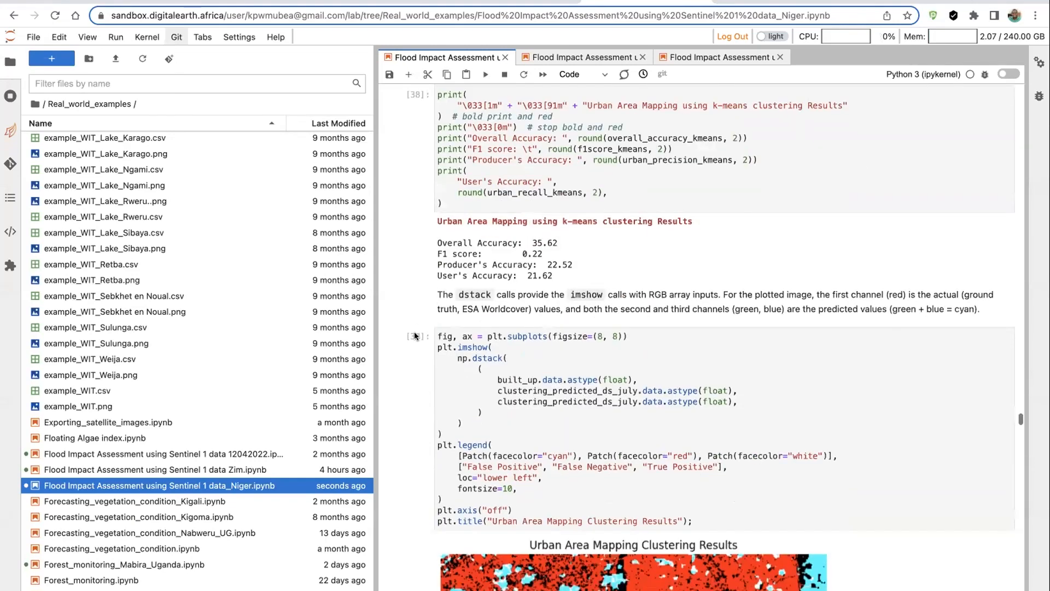
{"action": "scroll", "scroll_direction": "down", "scroll_amount": 3}
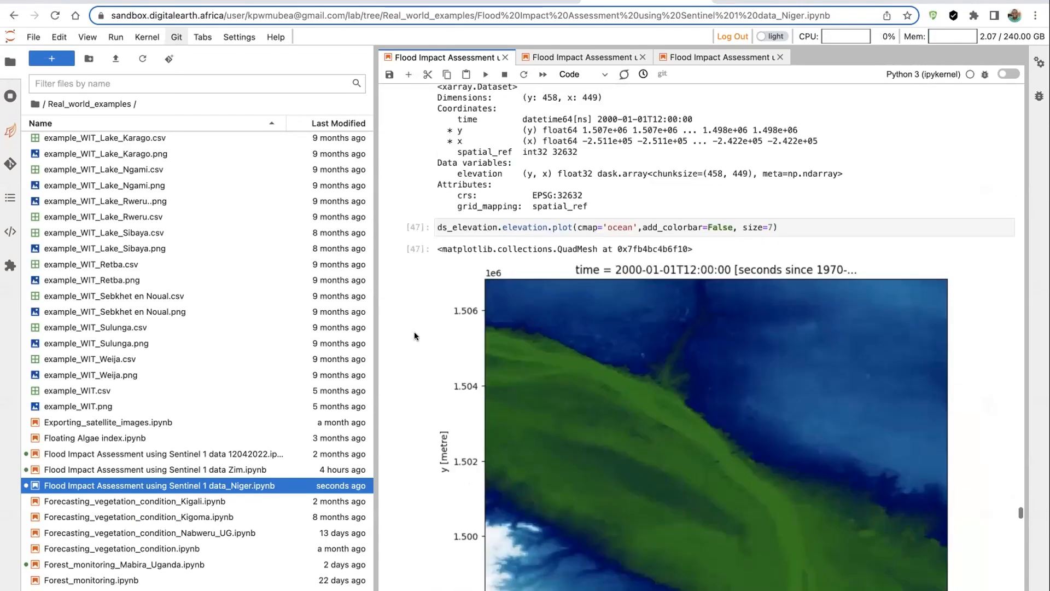
{"action": "scroll", "scroll_direction": "down", "scroll_amount": 3}
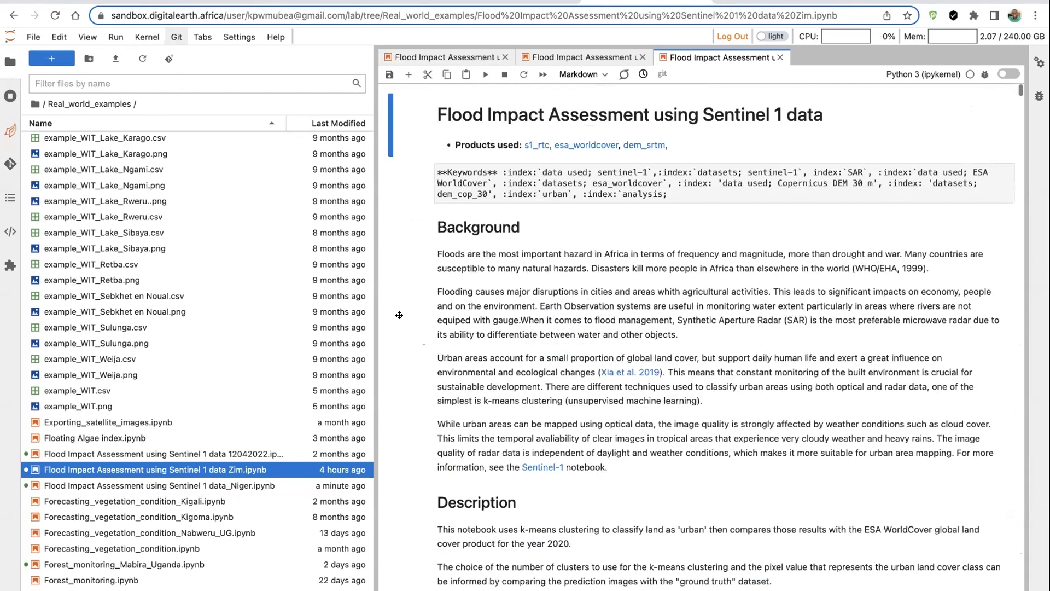
{"action": "scroll", "scroll_direction": "down", "scroll_amount": 3}
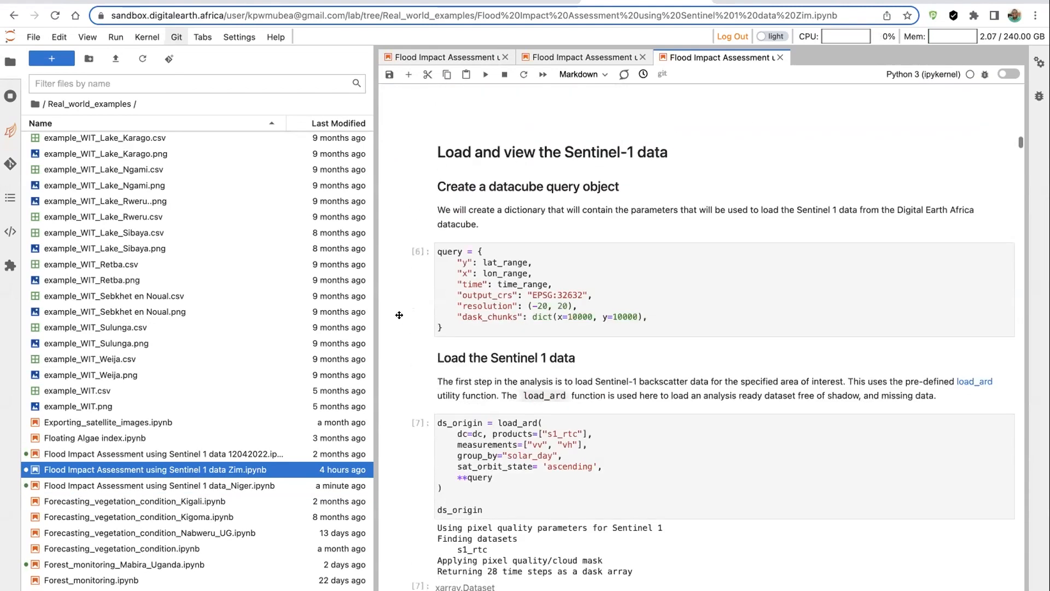
{"action": "scroll", "scroll_direction": "down", "scroll_amount": 3}
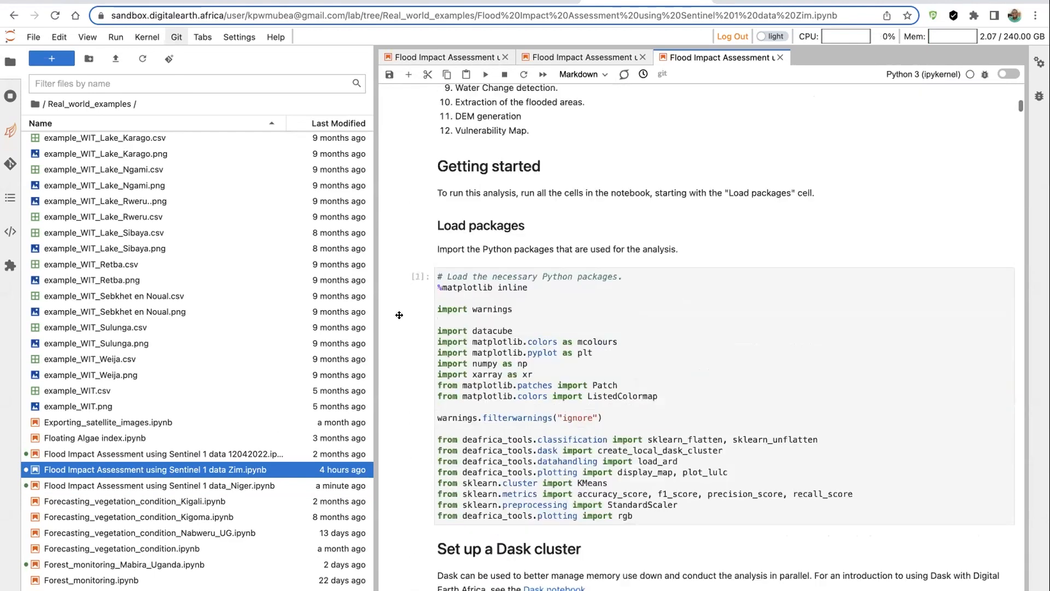
{"action": "scroll", "scroll_direction": "down", "scroll_amount": 3}
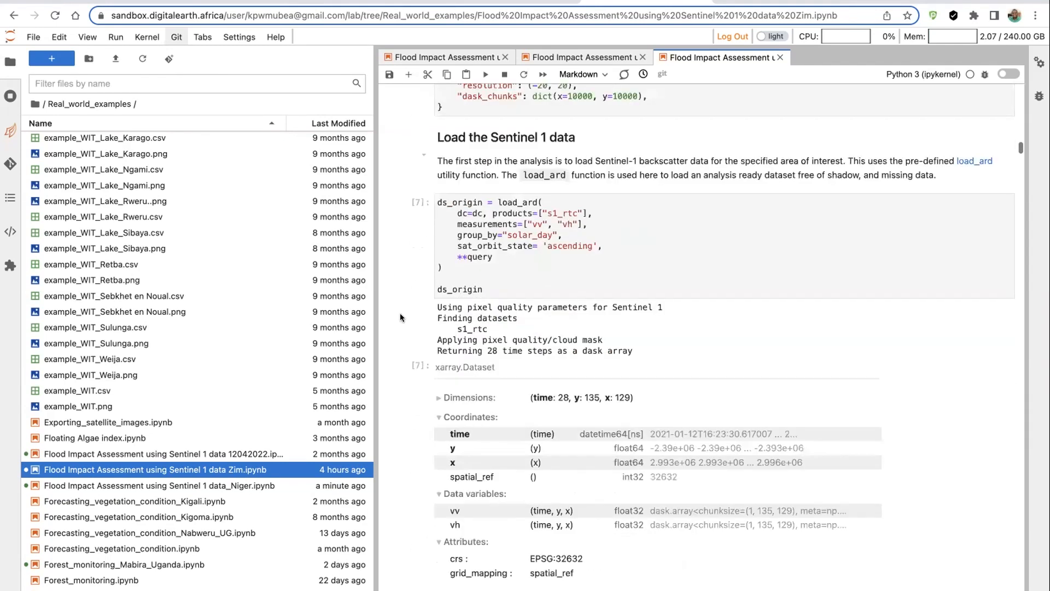
{"action": "scroll", "scroll_direction": "down", "scroll_amount": 3}
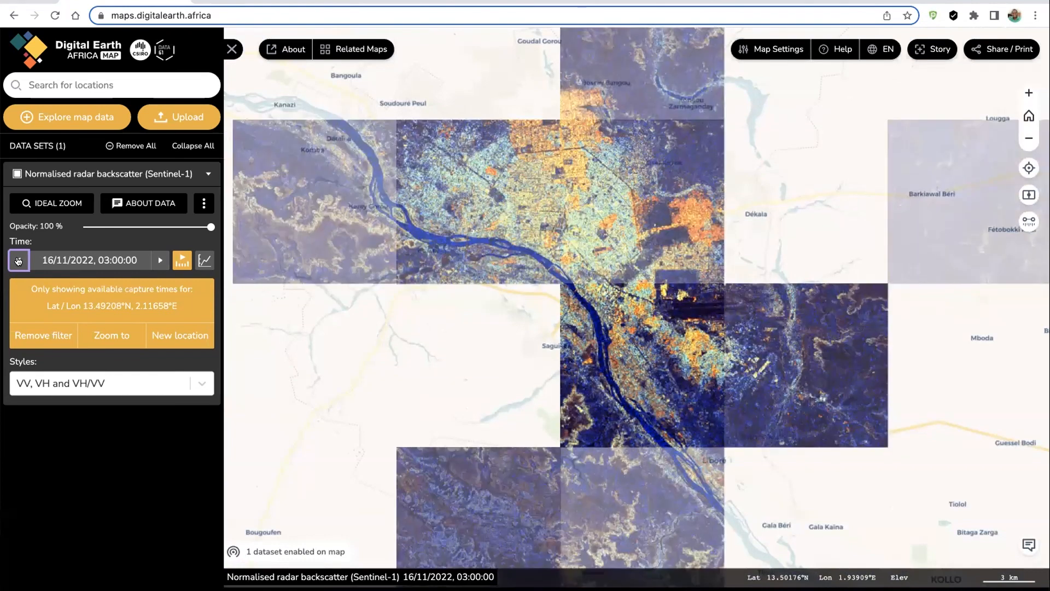
- Step the radar backscatter layer's capture date to 11/10/2022
{"action": "left_click", "coordinate": [17, 261]}
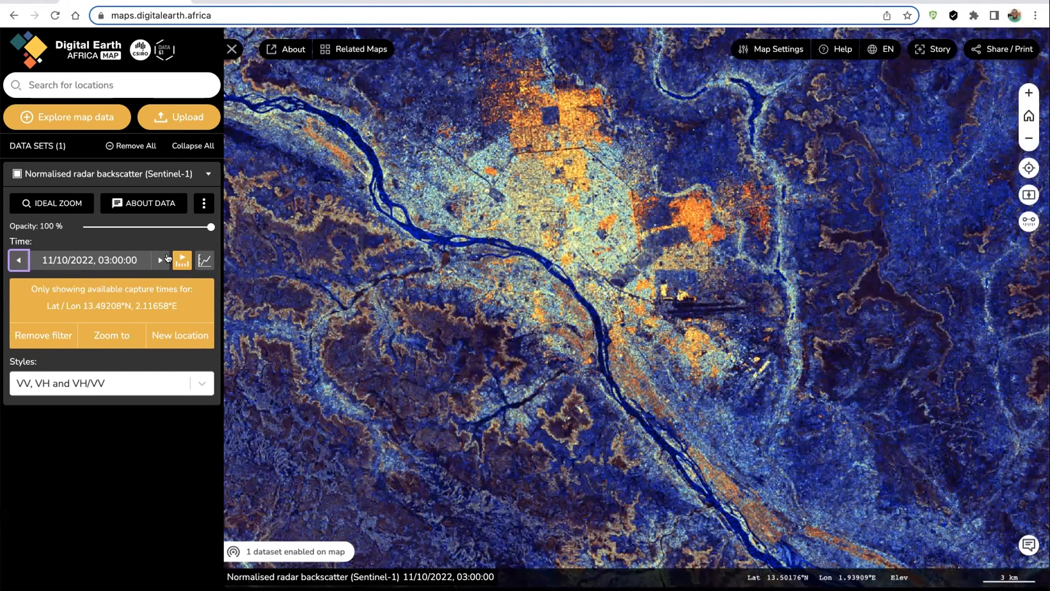
{"action": "left_click", "coordinate": [160, 260]}
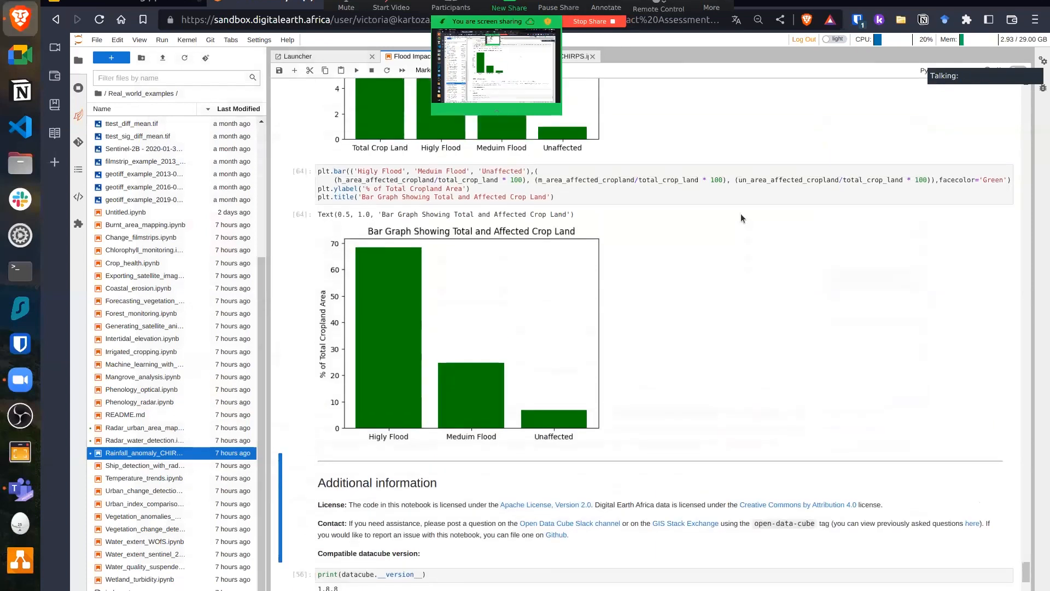
{"action": "scroll", "scroll_direction": "down", "scroll_amount": 3}
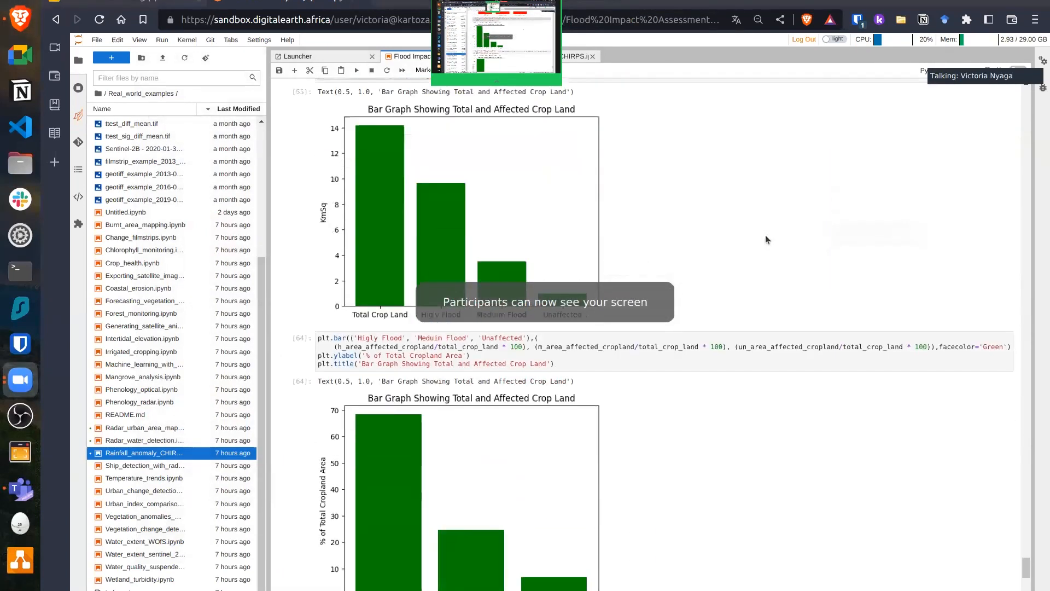
{"action": "scroll", "scroll_direction": "down", "scroll_amount": 3}
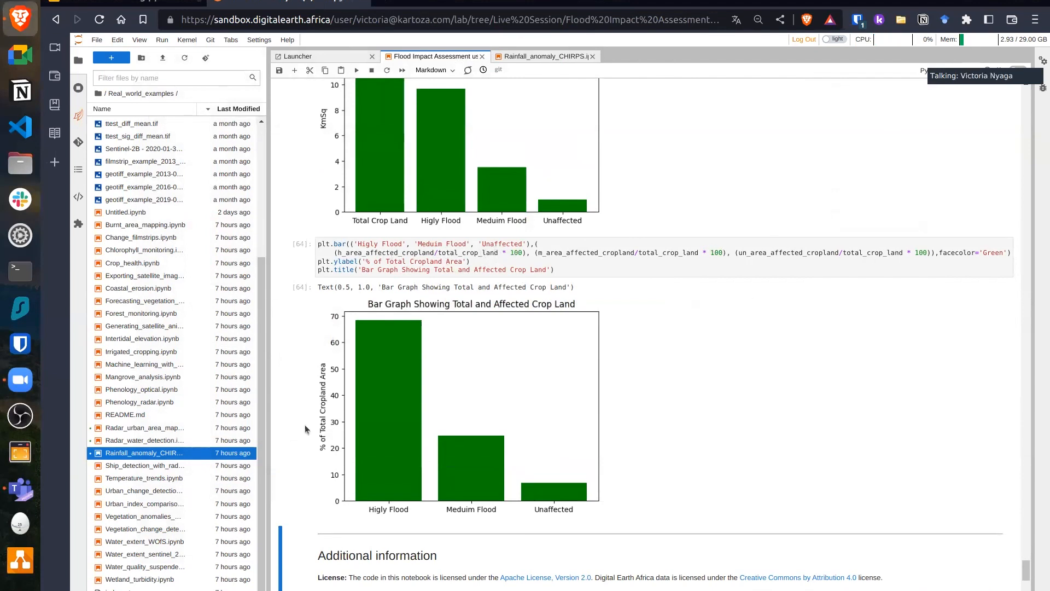
{"action": "scroll", "scroll_direction": "down", "scroll_amount": 3}
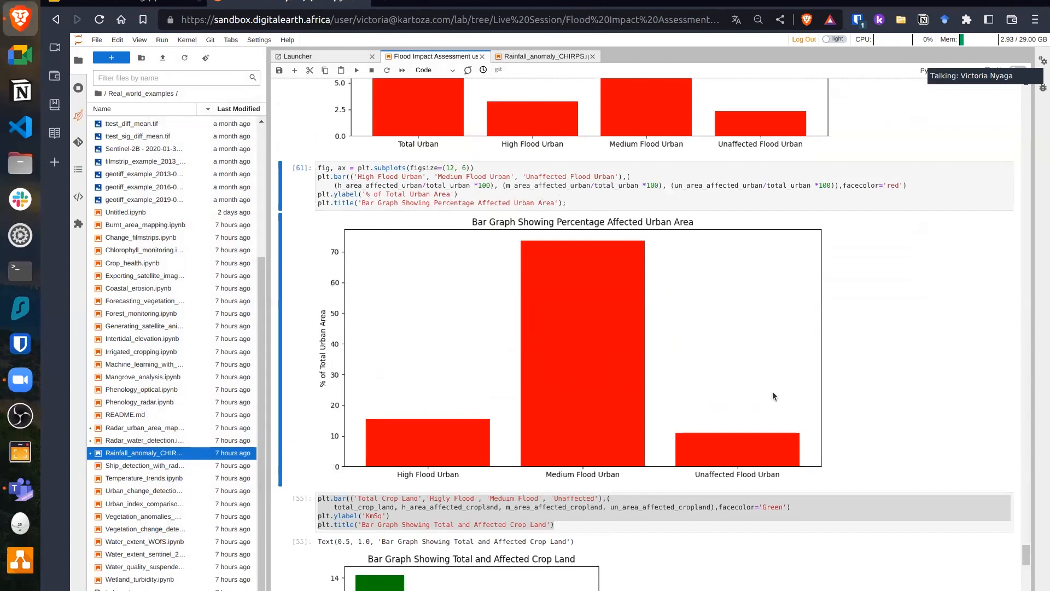
{"action": "scroll", "scroll_direction": "down", "scroll_amount": 3}
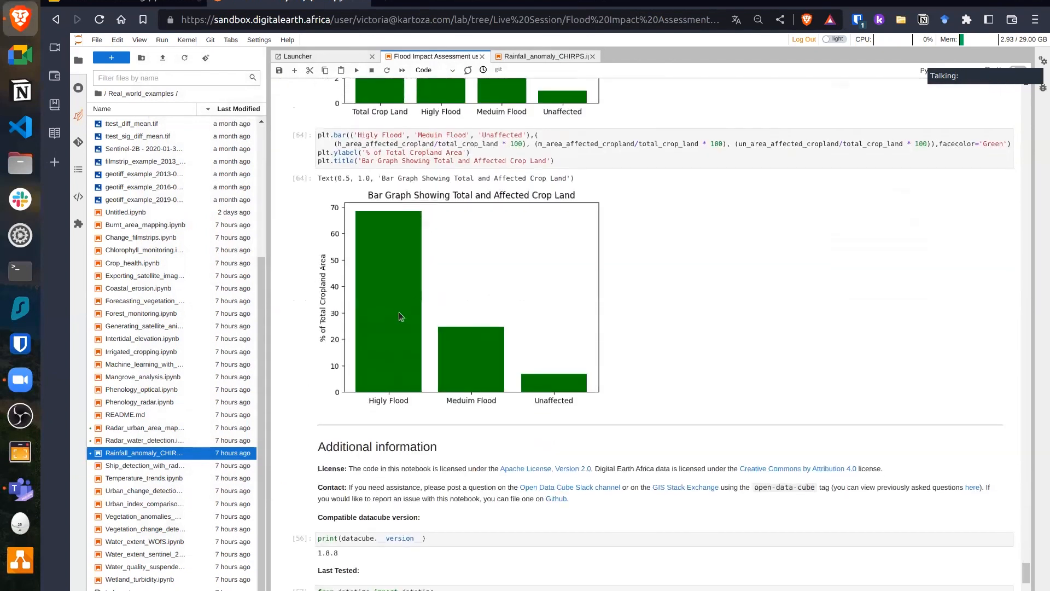
{"action": "mouse_move", "coordinate": [953, 270]}
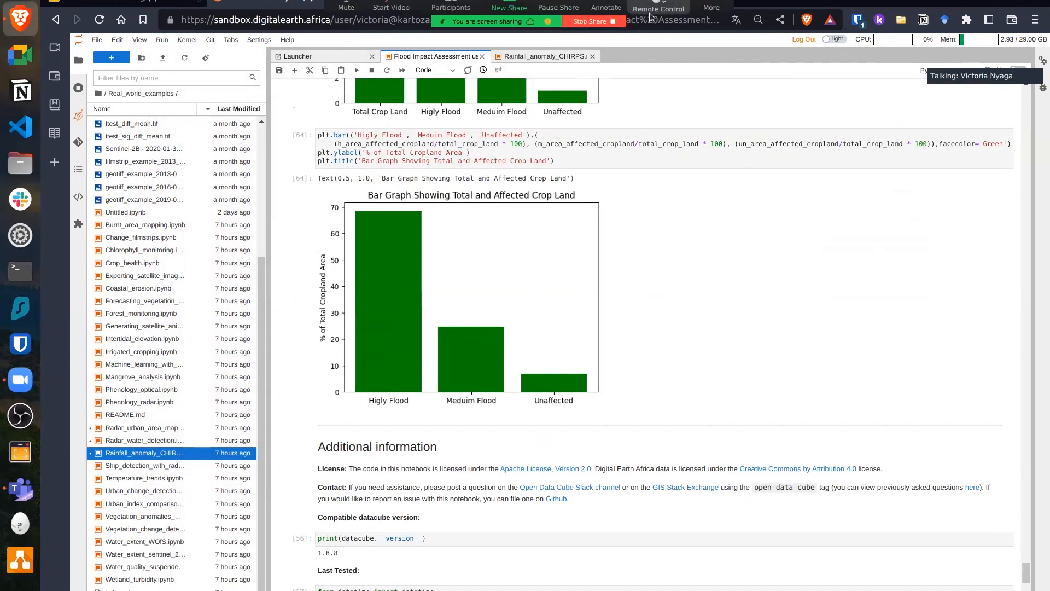
{"action": "scroll", "scroll_direction": "down", "scroll_amount": 3}
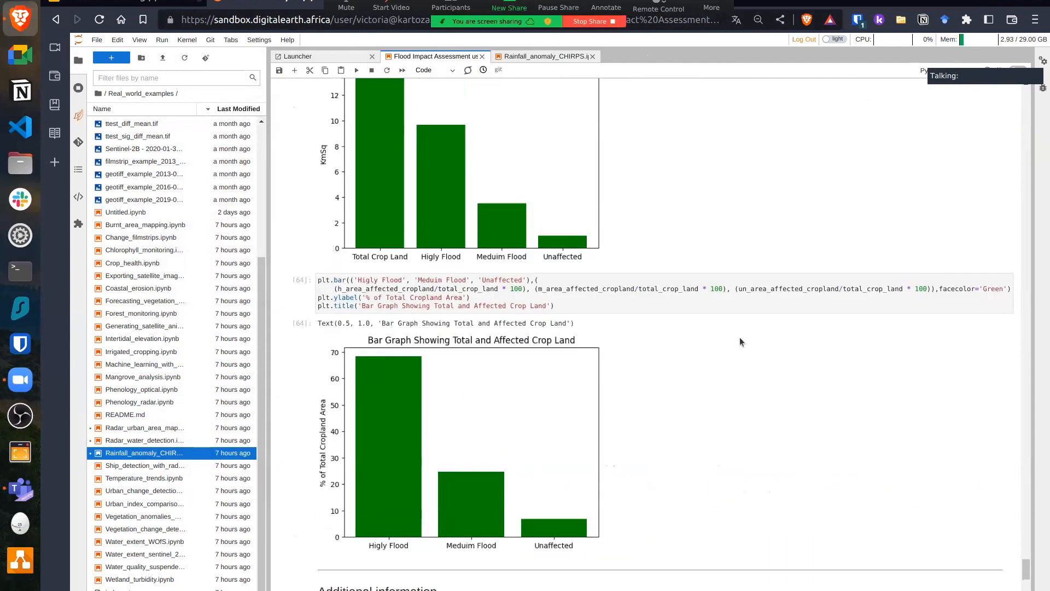